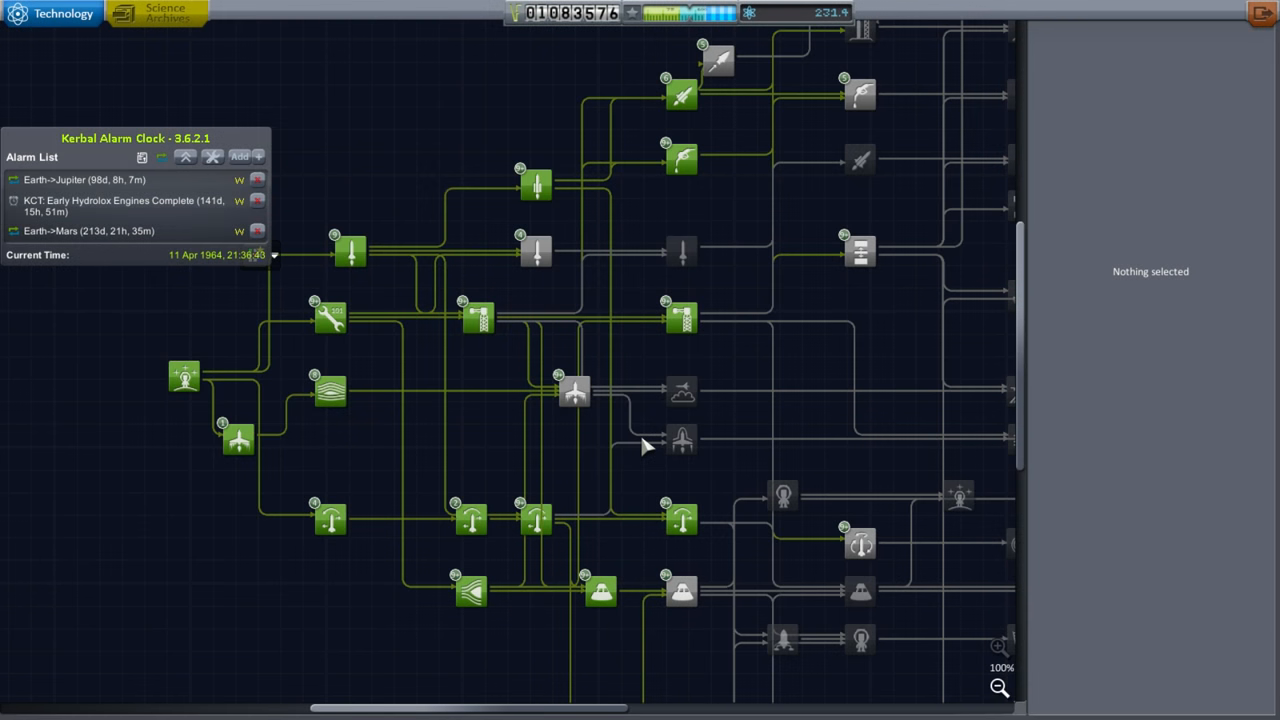
pyautogui.moveTo(776, 300)
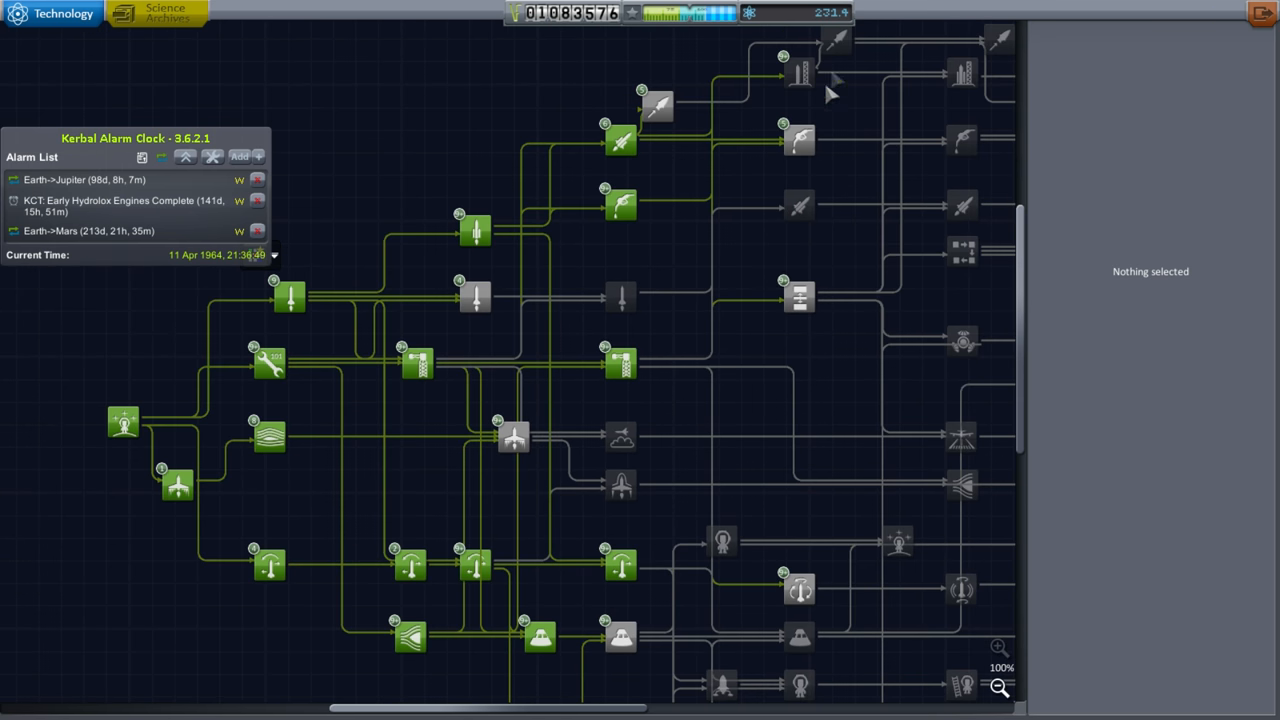
pyautogui.moveTo(474, 296)
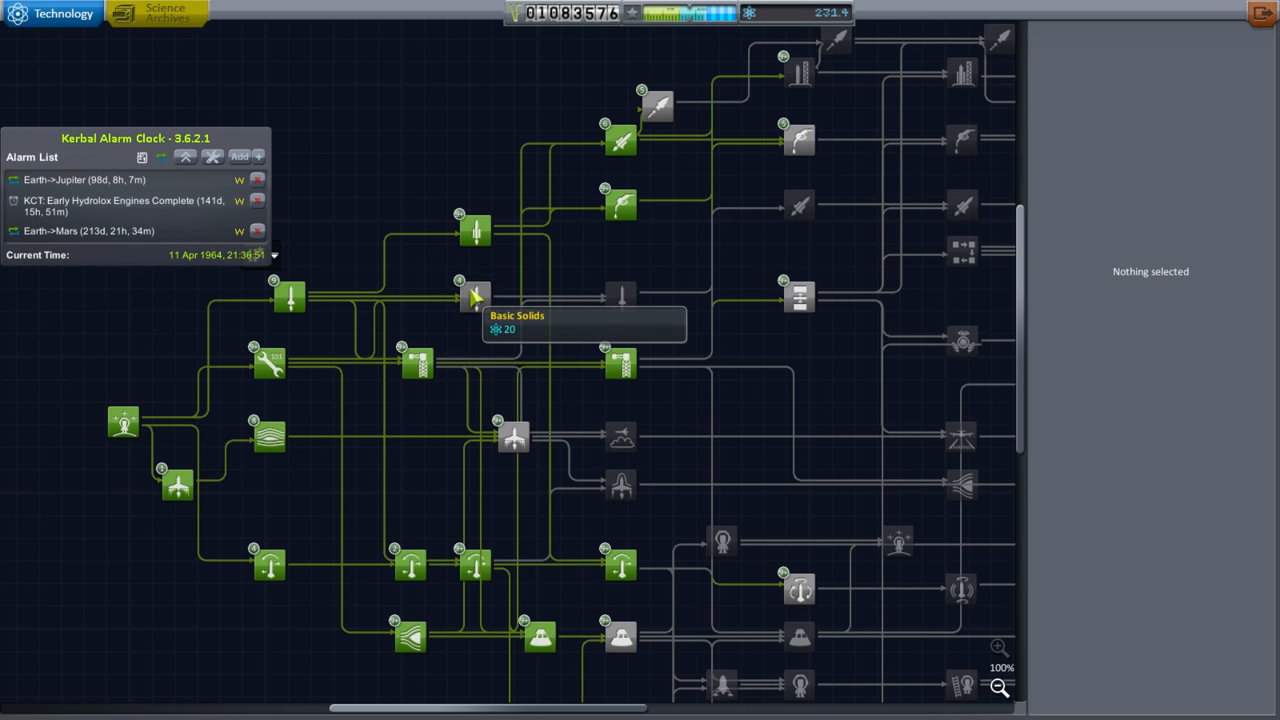
# Research the Basic Solids technology for 20 Science.
pyautogui.click(476, 296)
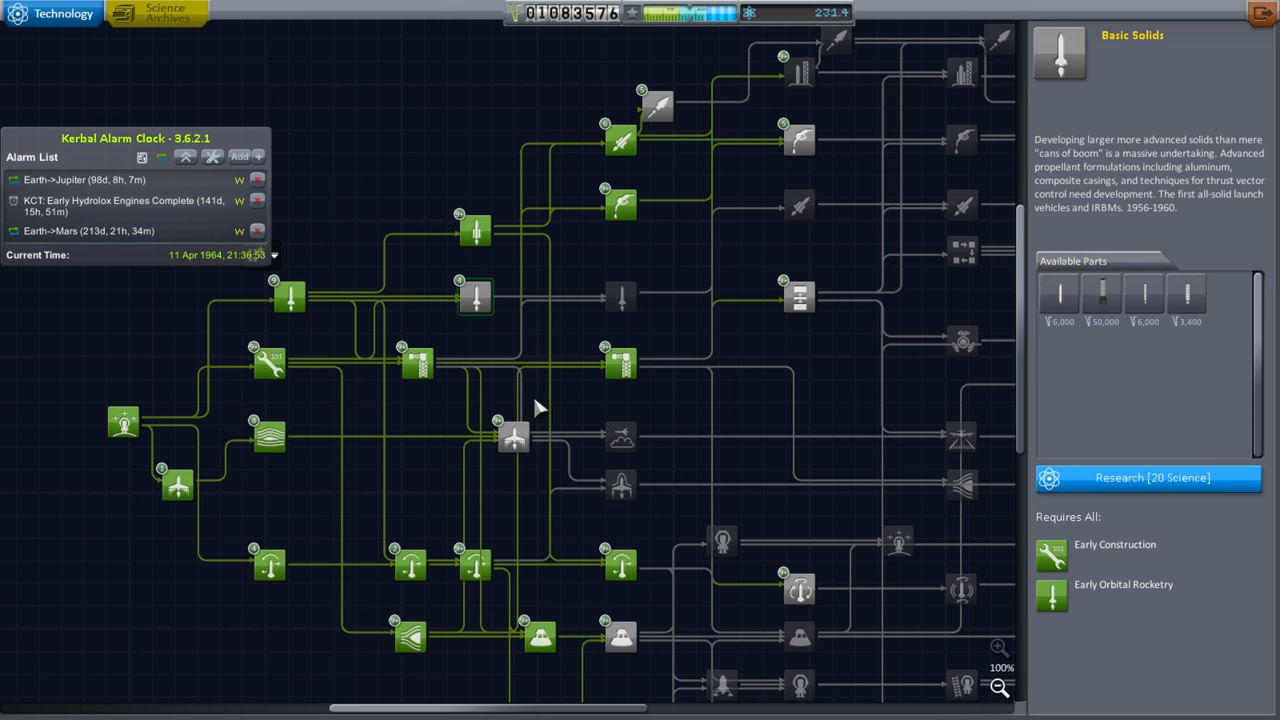
pyautogui.moveTo(992, 424)
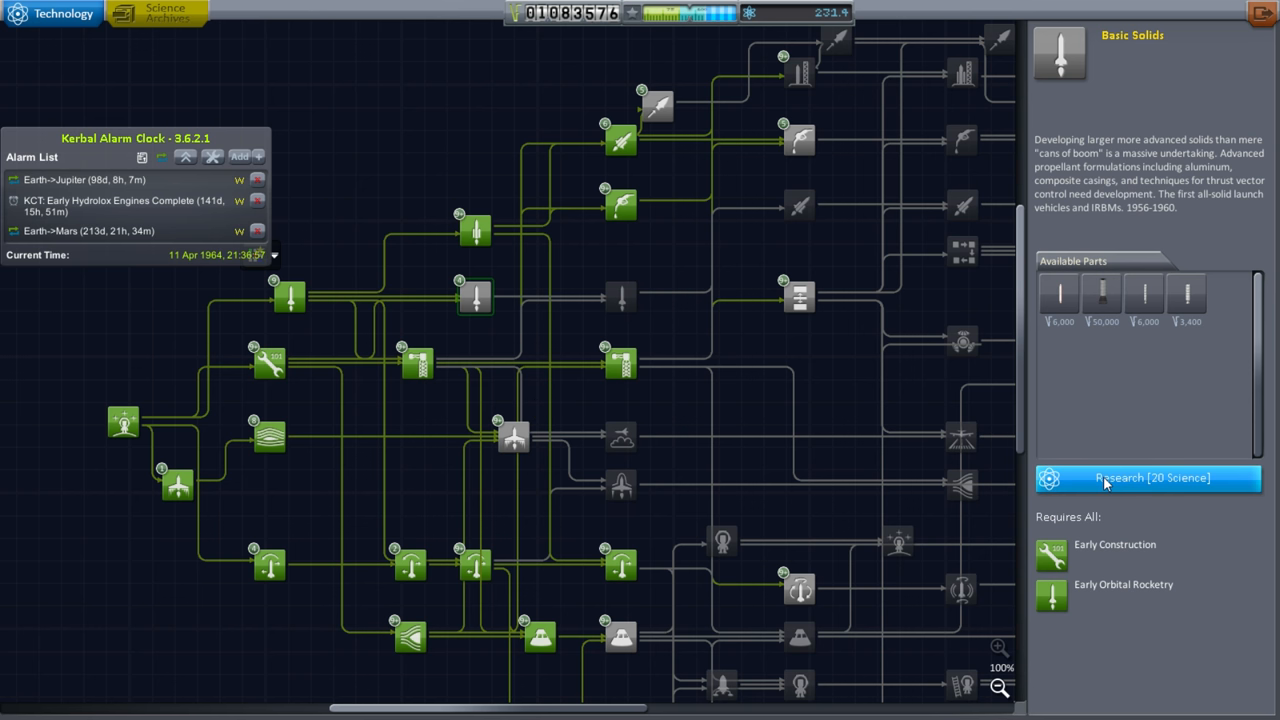
pyautogui.click(1150, 478)
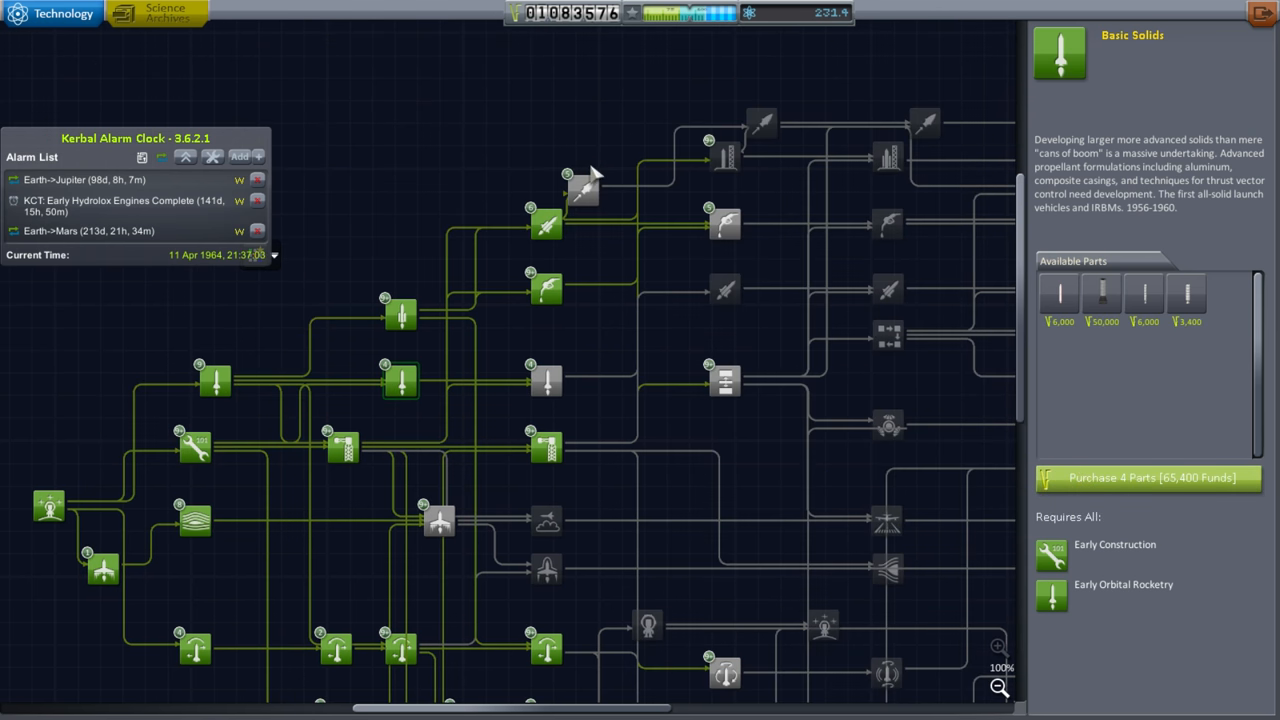
# Browse Early Hydrolox Engines and Mature Solids, finishing on Advanced Construction's details.
pyautogui.click(584, 190)
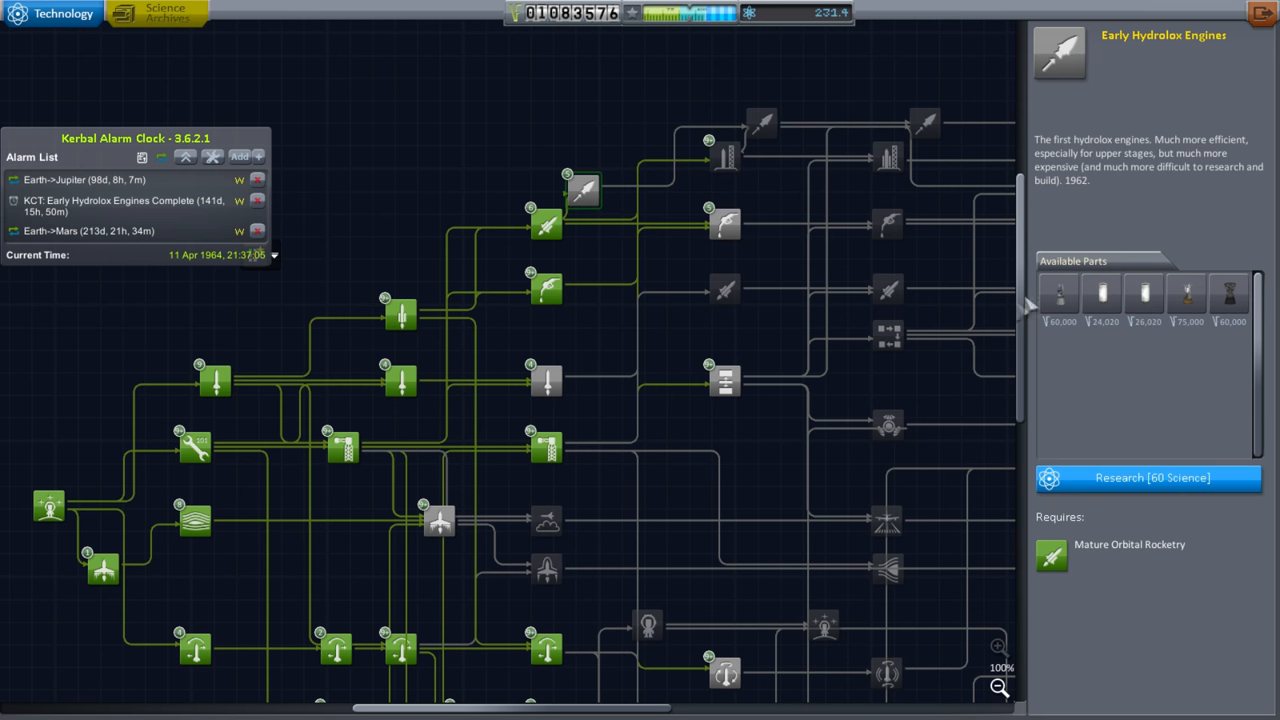
pyautogui.moveTo(1144, 296)
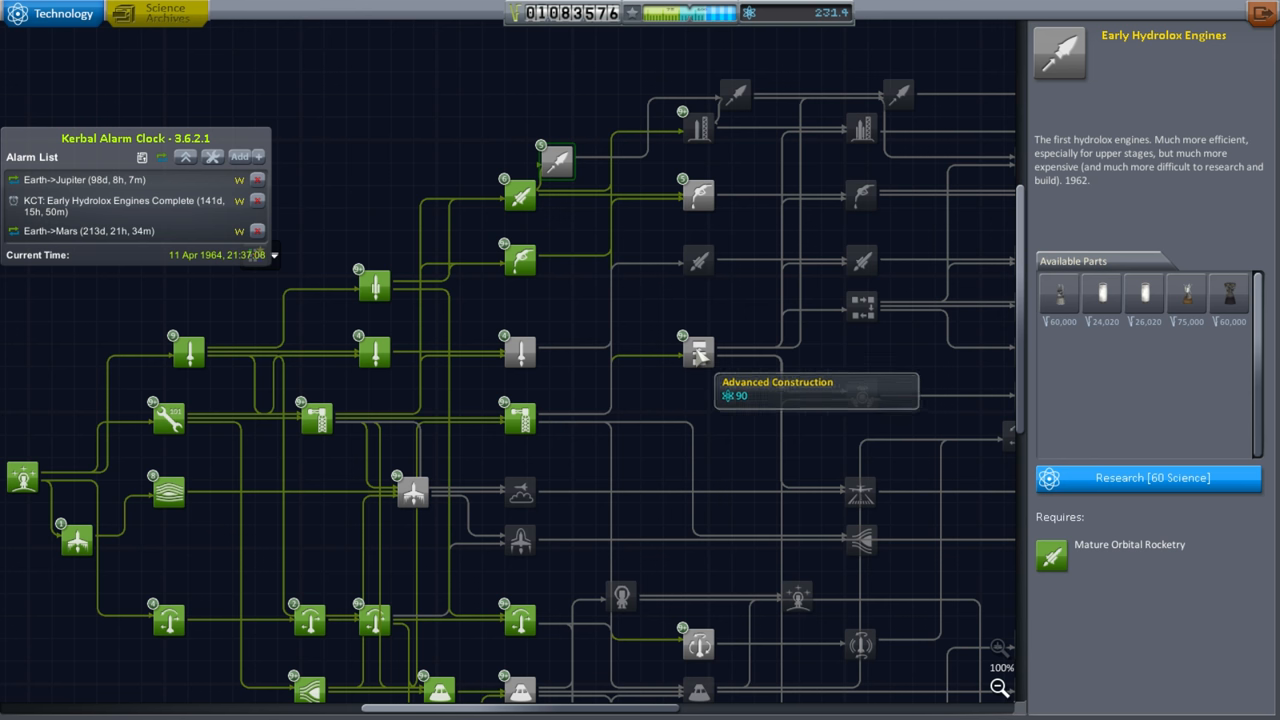
pyautogui.click(700, 352)
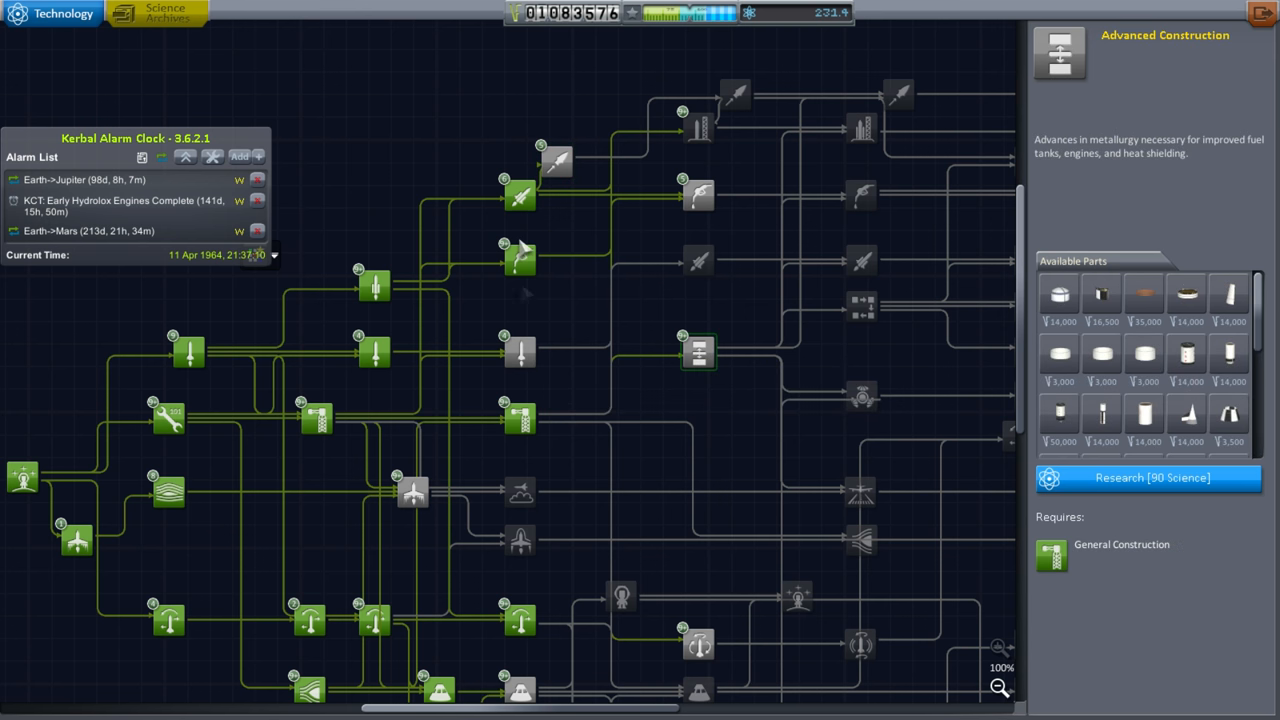
pyautogui.click(558, 160)
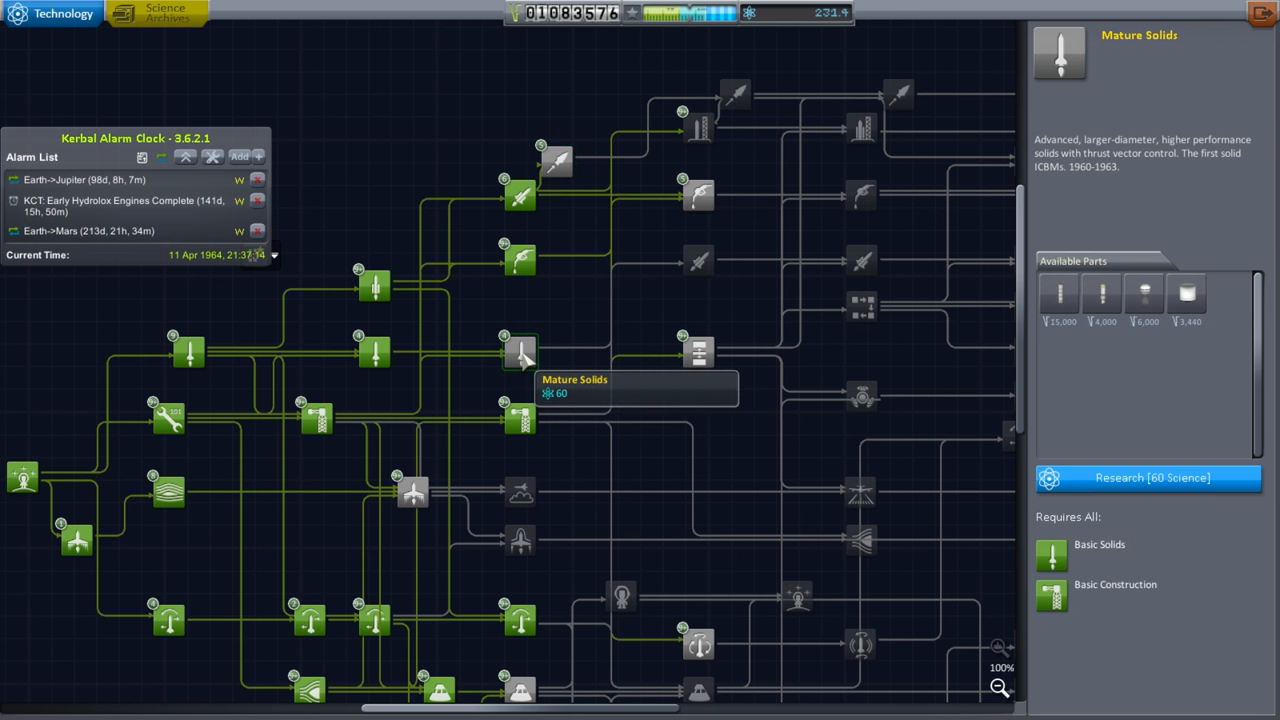
pyautogui.click(700, 352)
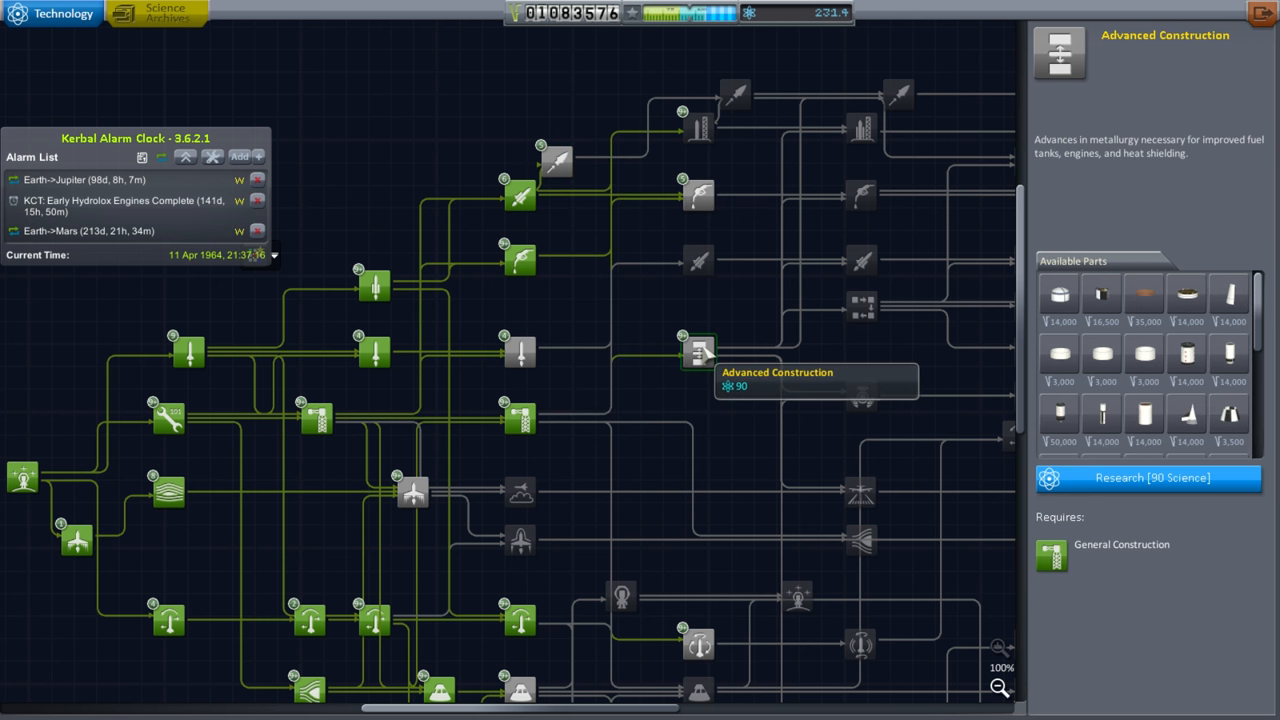
pyautogui.moveTo(518, 420)
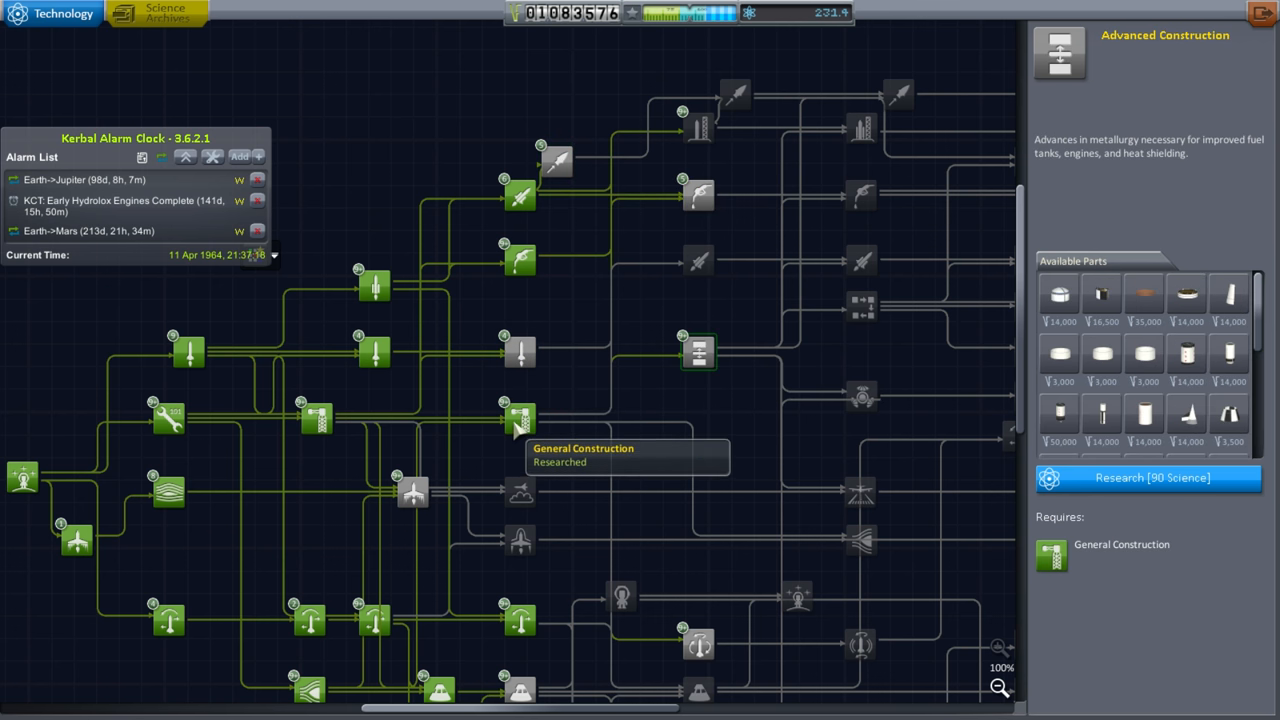
pyautogui.moveTo(698, 352)
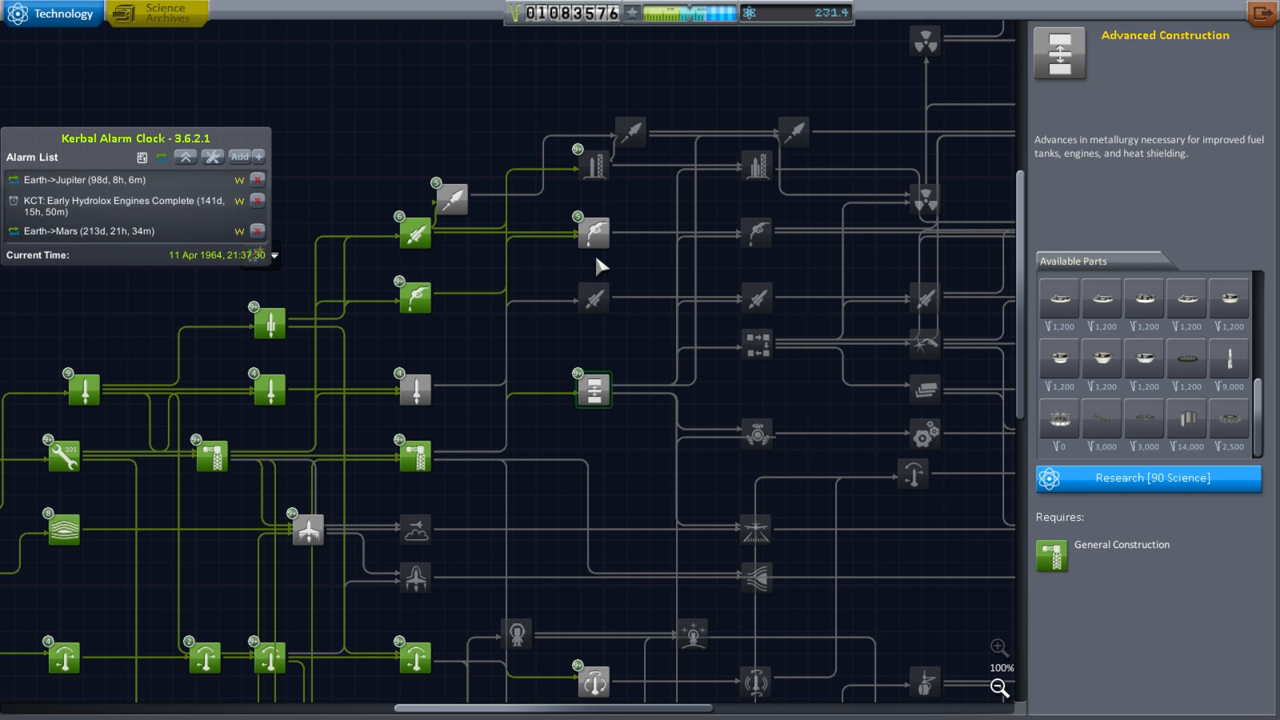
pyautogui.moveTo(592, 232)
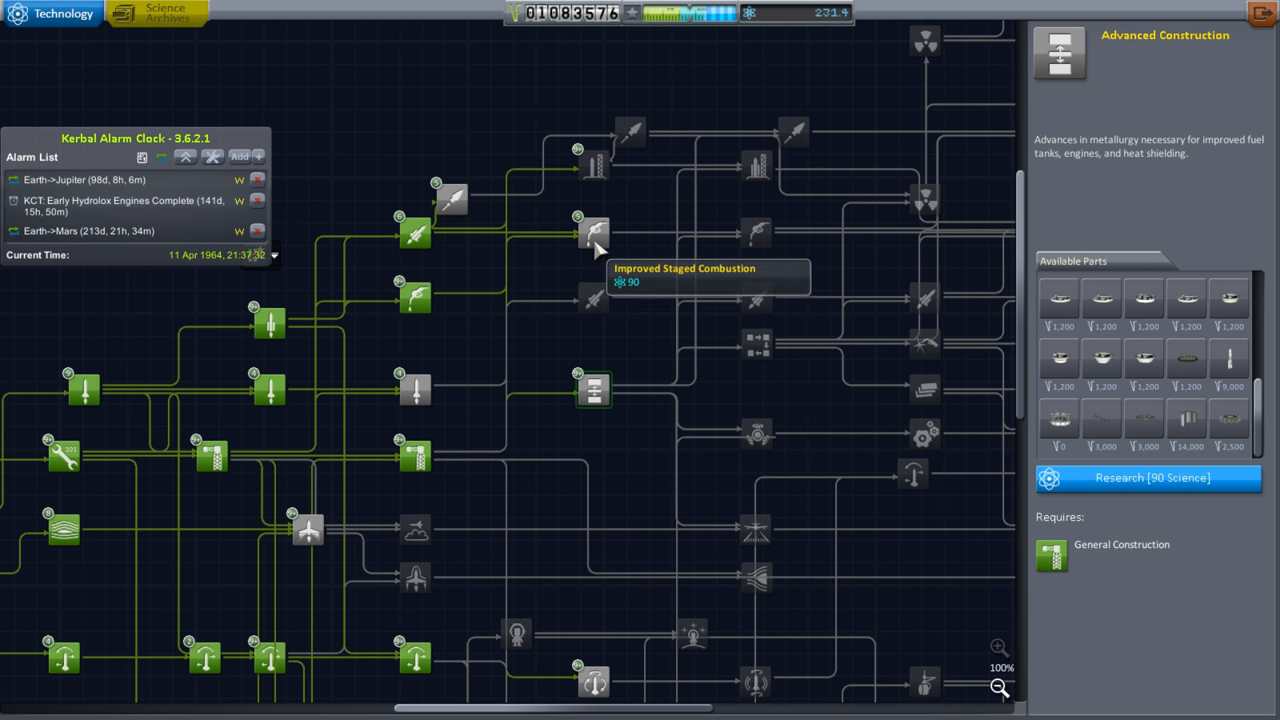
pyautogui.click(592, 232)
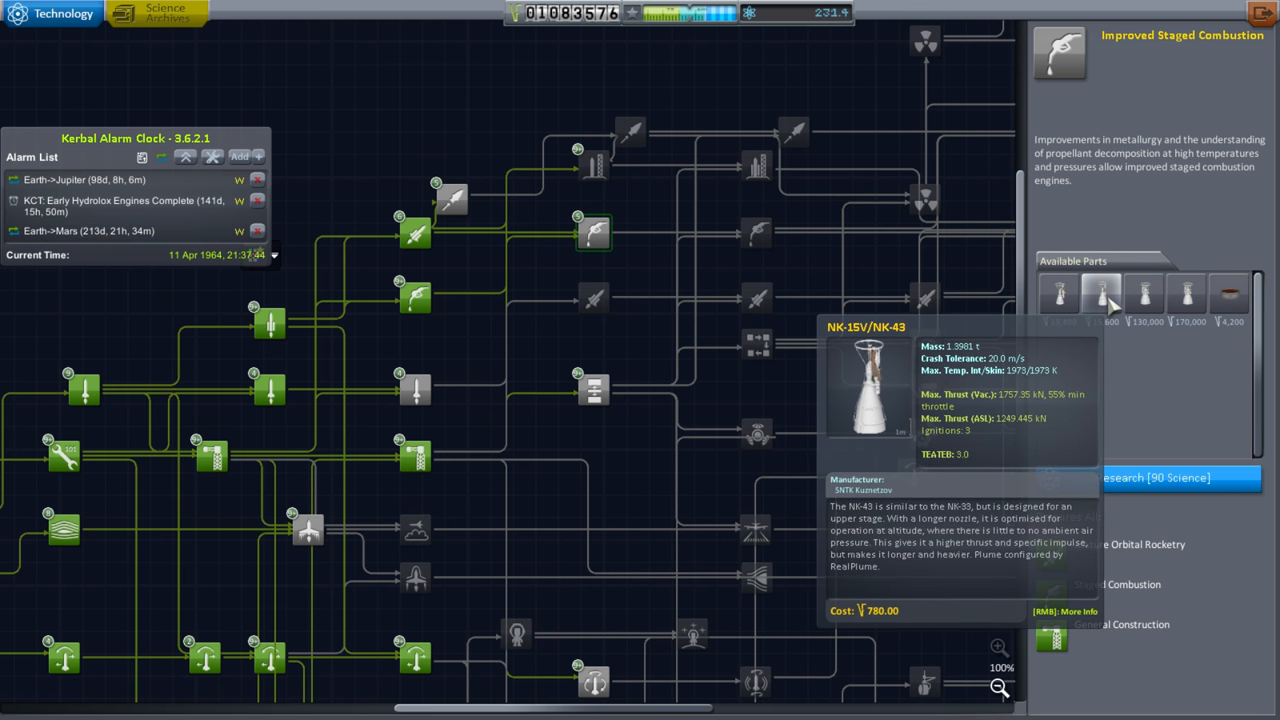
pyautogui.moveTo(1104, 296)
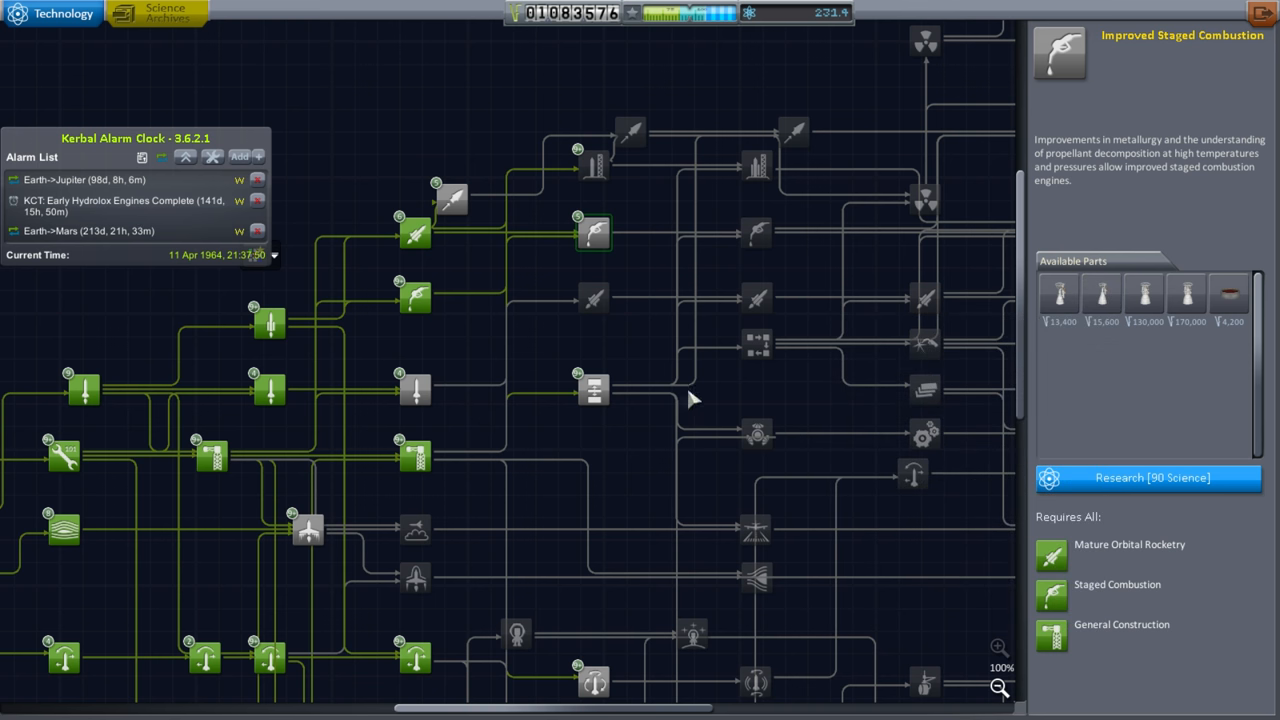
pyautogui.click(592, 390)
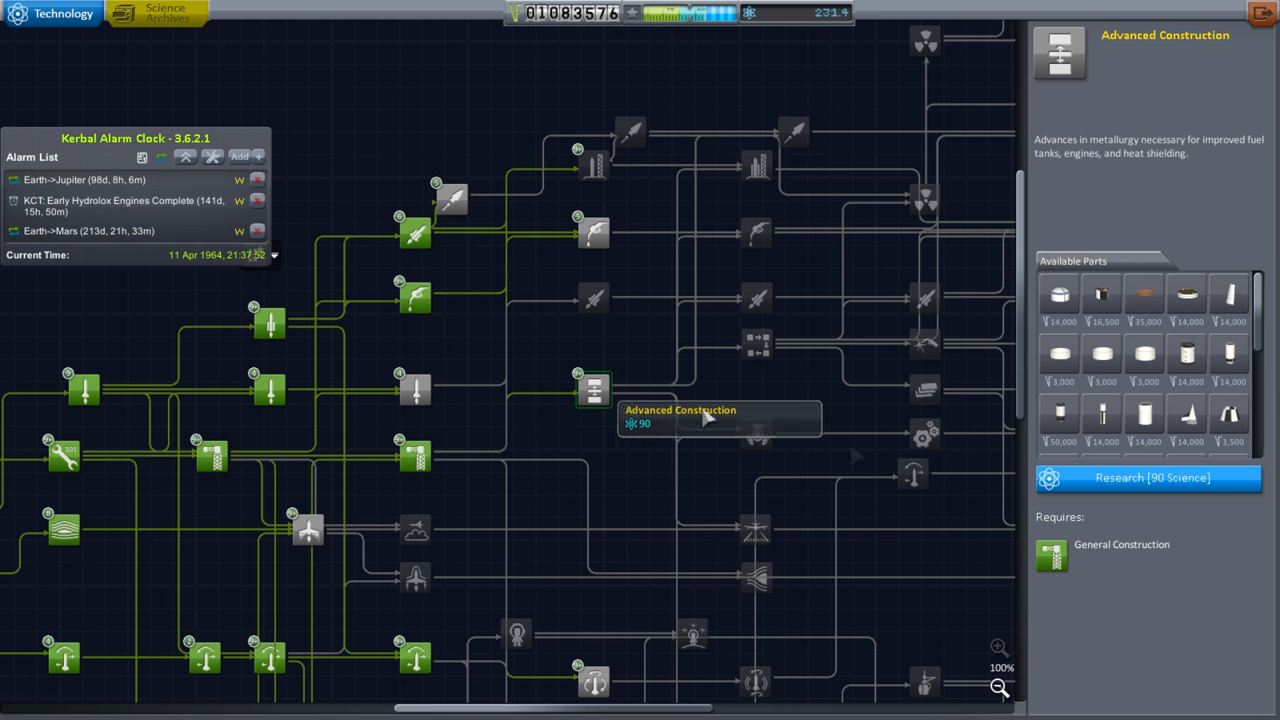
# Research Advanced Construction, then view the Improved Electrics node's details and parts.
pyautogui.click(1150, 476)
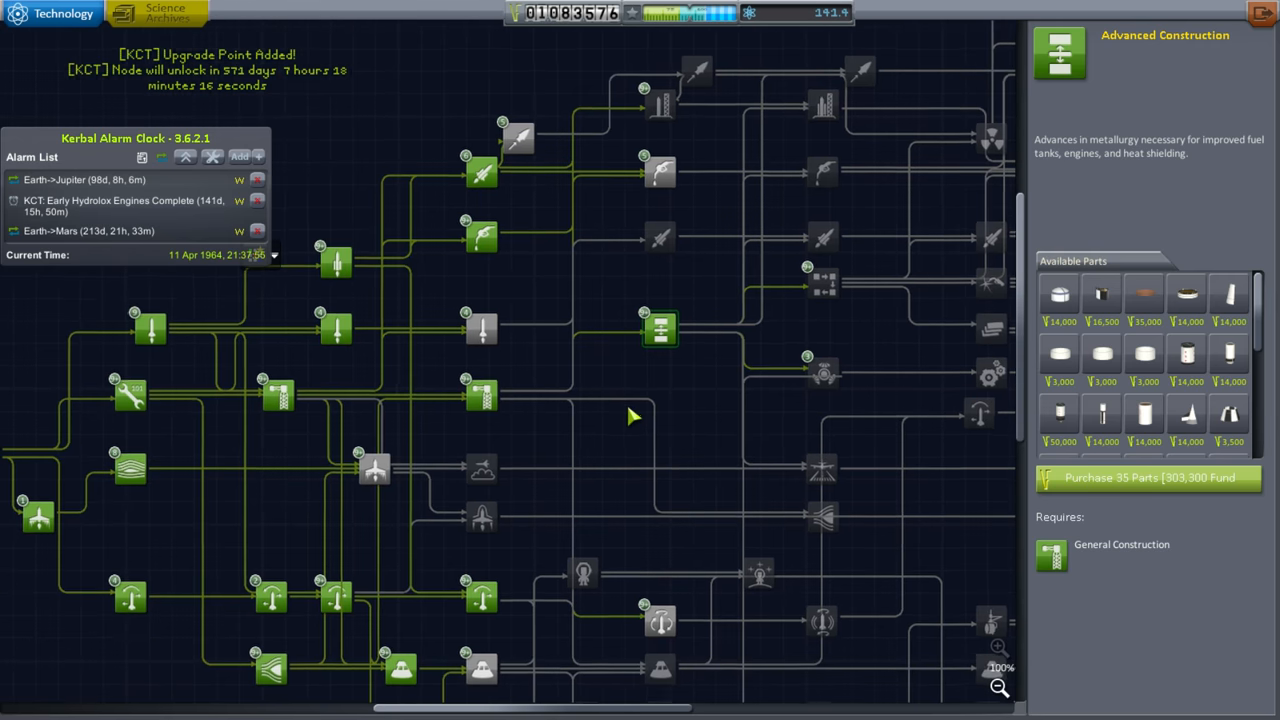
pyautogui.moveTo(630, 414); pyautogui.dragTo(500, 450)
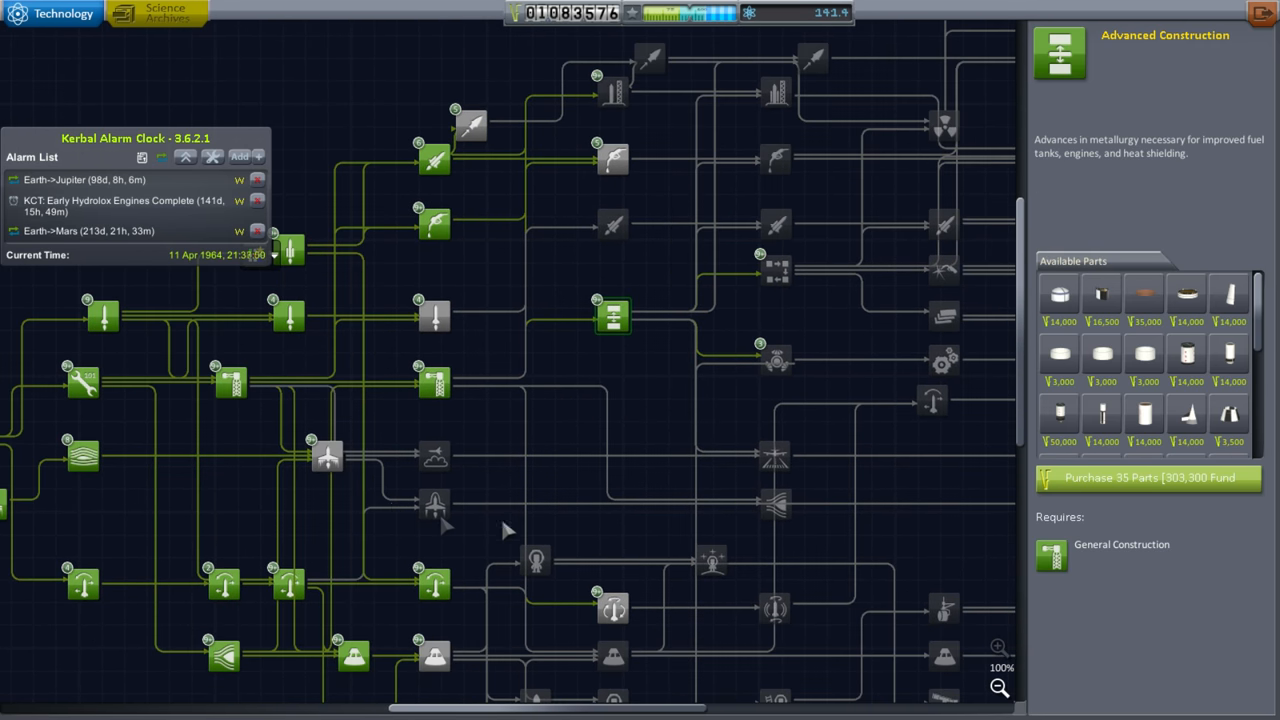
pyautogui.click(612, 160)
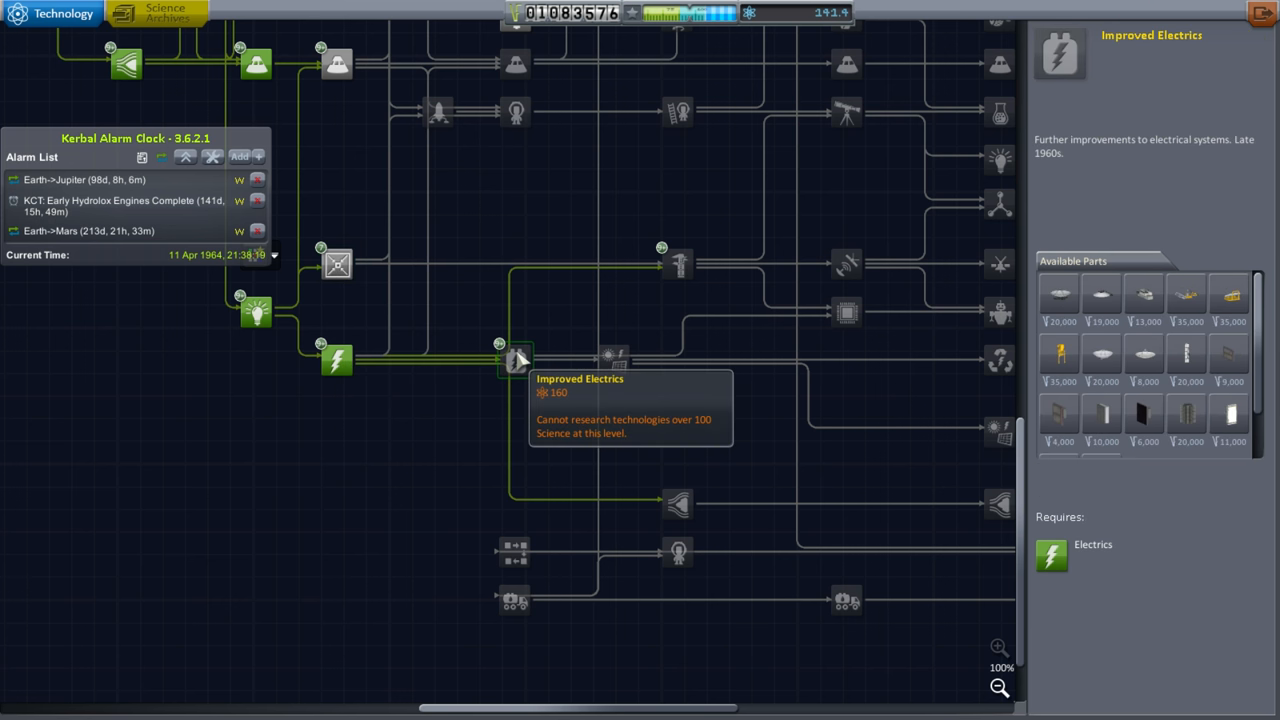
pyautogui.moveTo(590, 498)
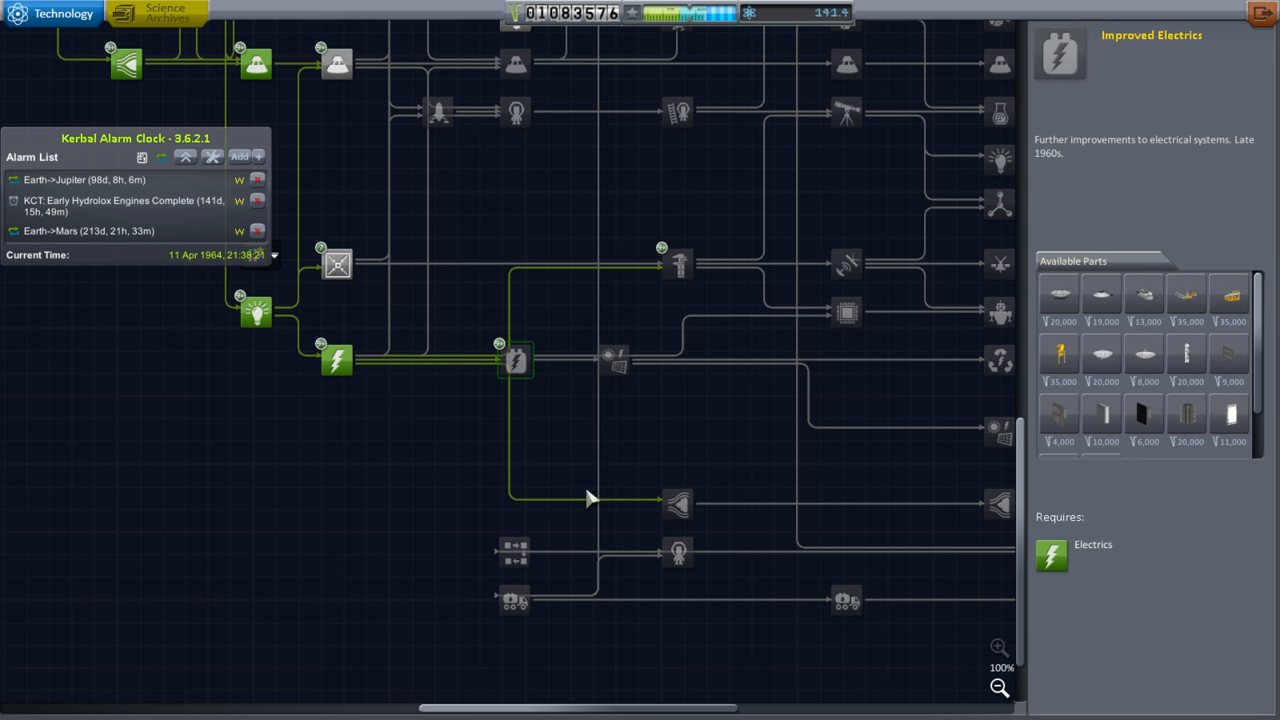
pyautogui.moveTo(516, 360)
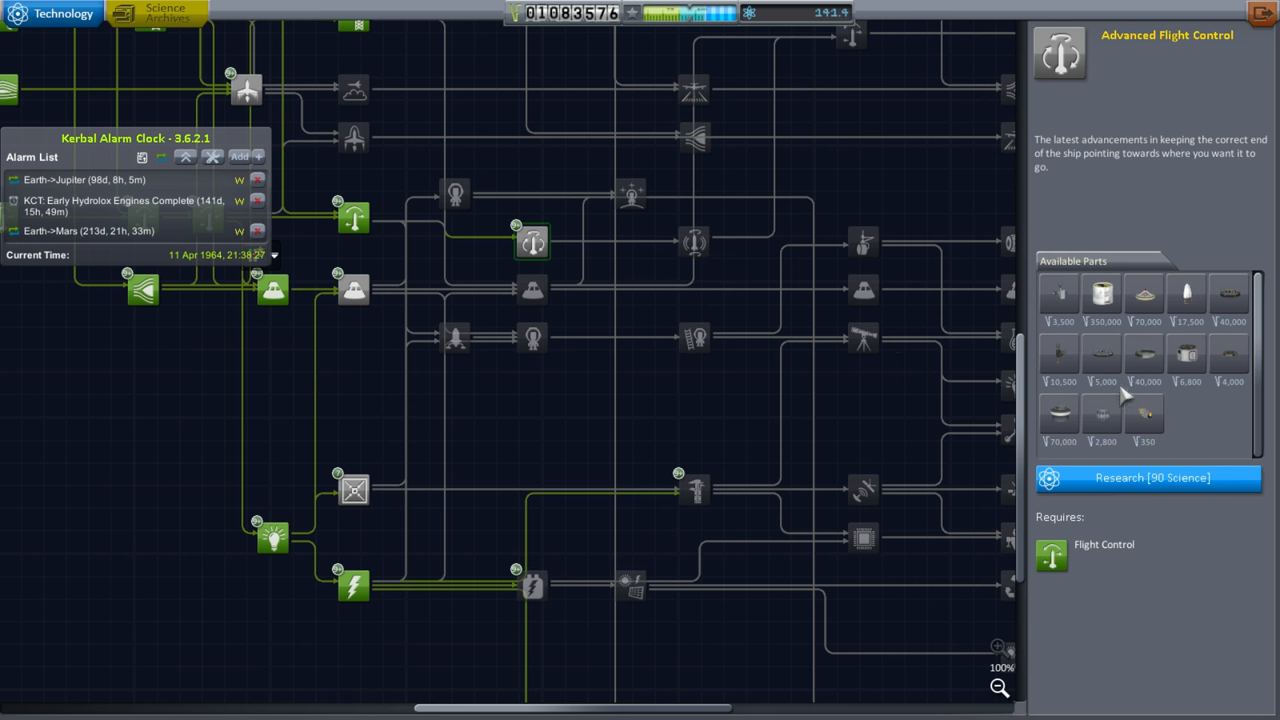
pyautogui.moveTo(1144, 356)
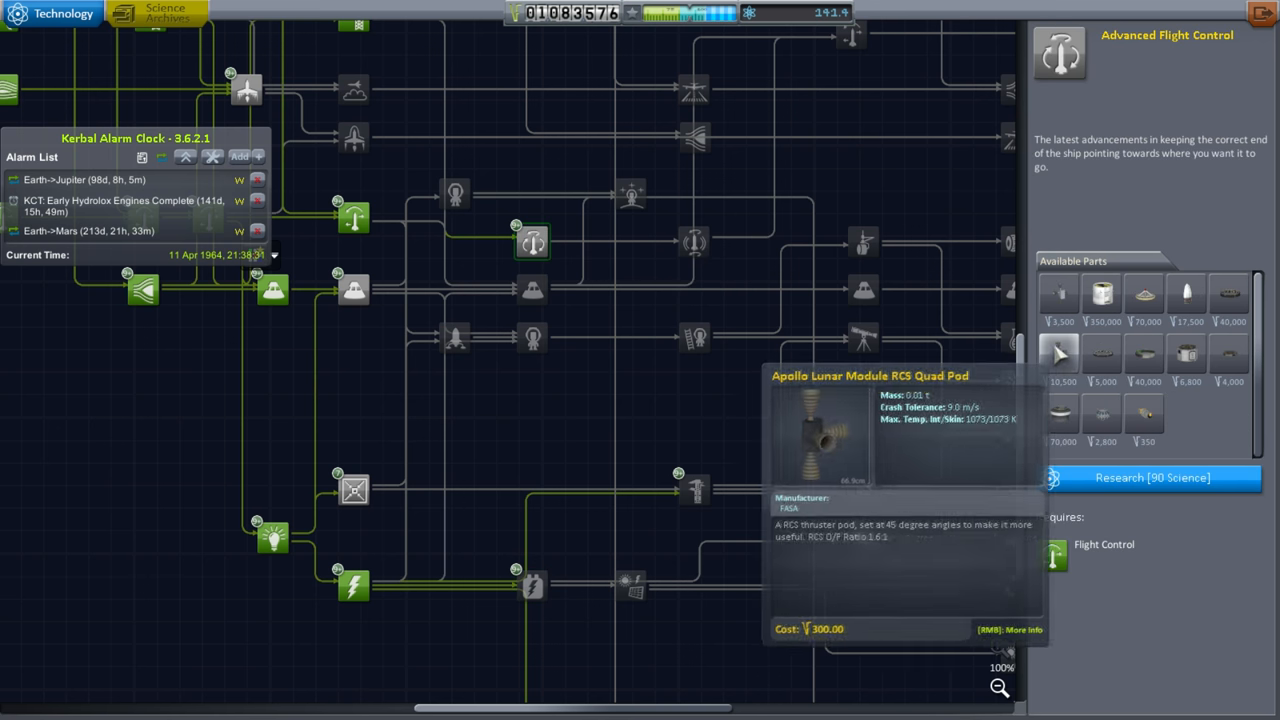
pyautogui.moveTo(1060, 410)
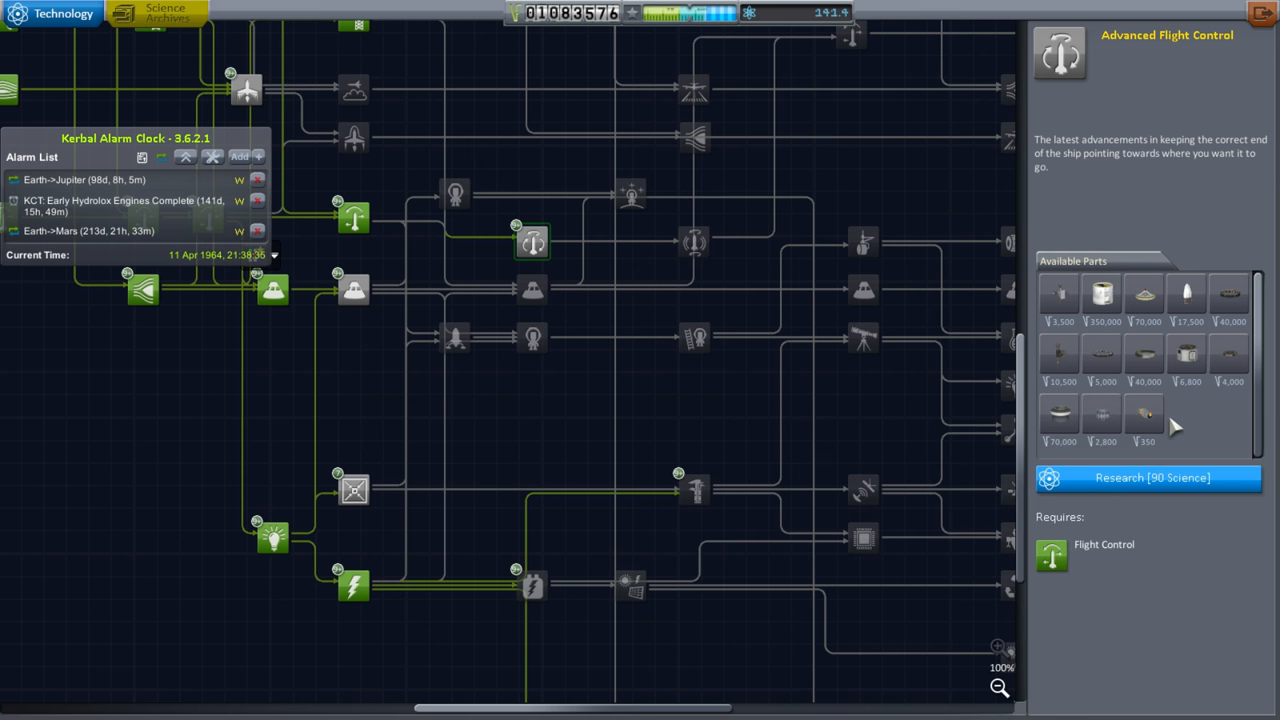
pyautogui.moveTo(1058, 412)
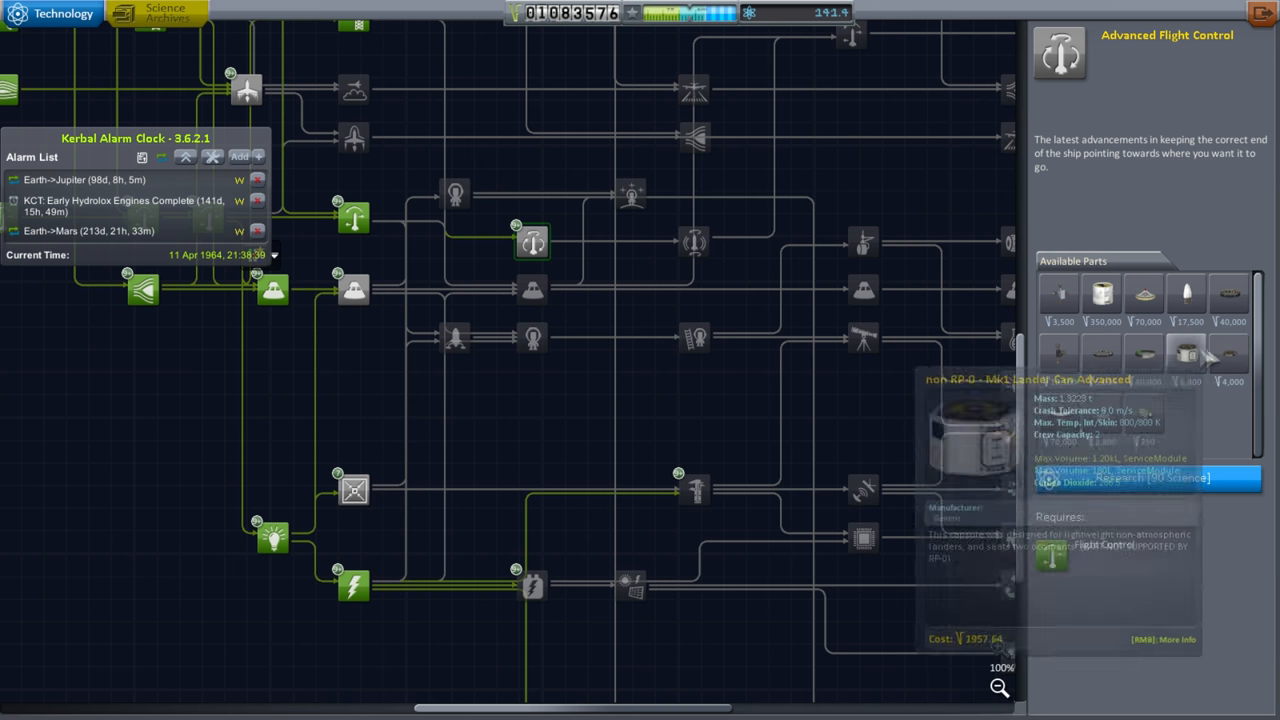
pyautogui.moveTo(1144, 292)
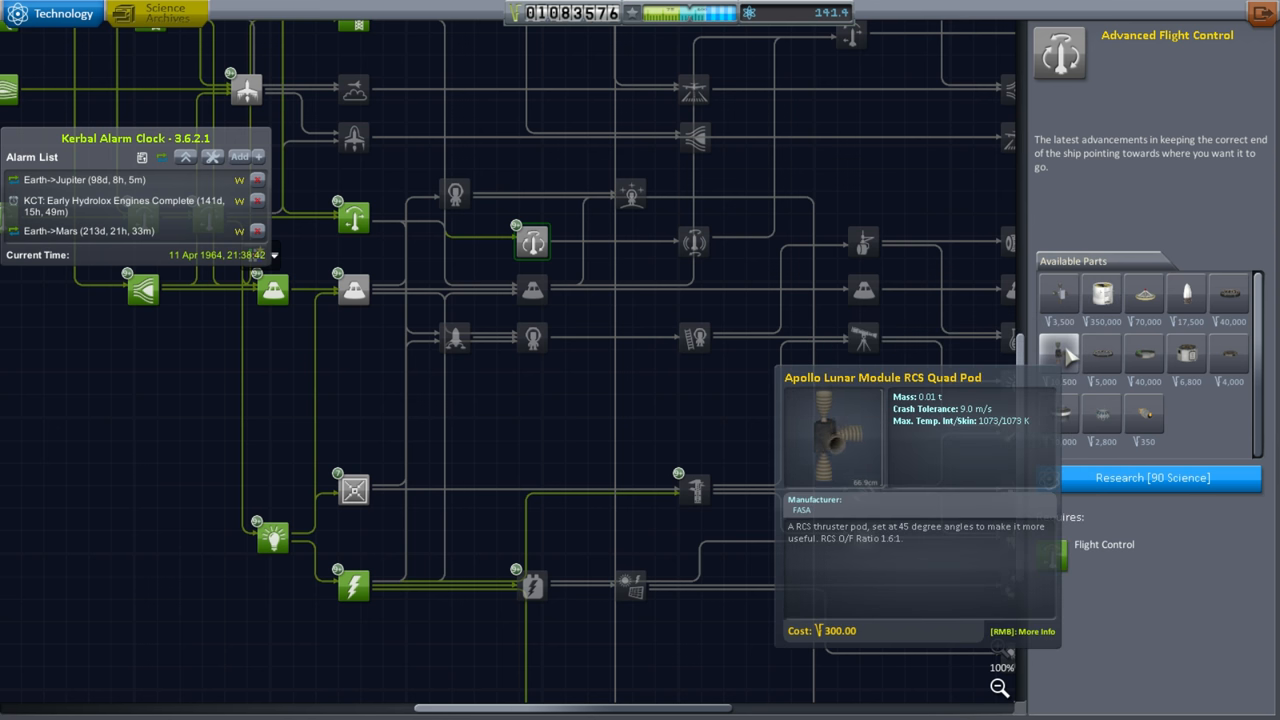
pyautogui.moveTo(1144, 292)
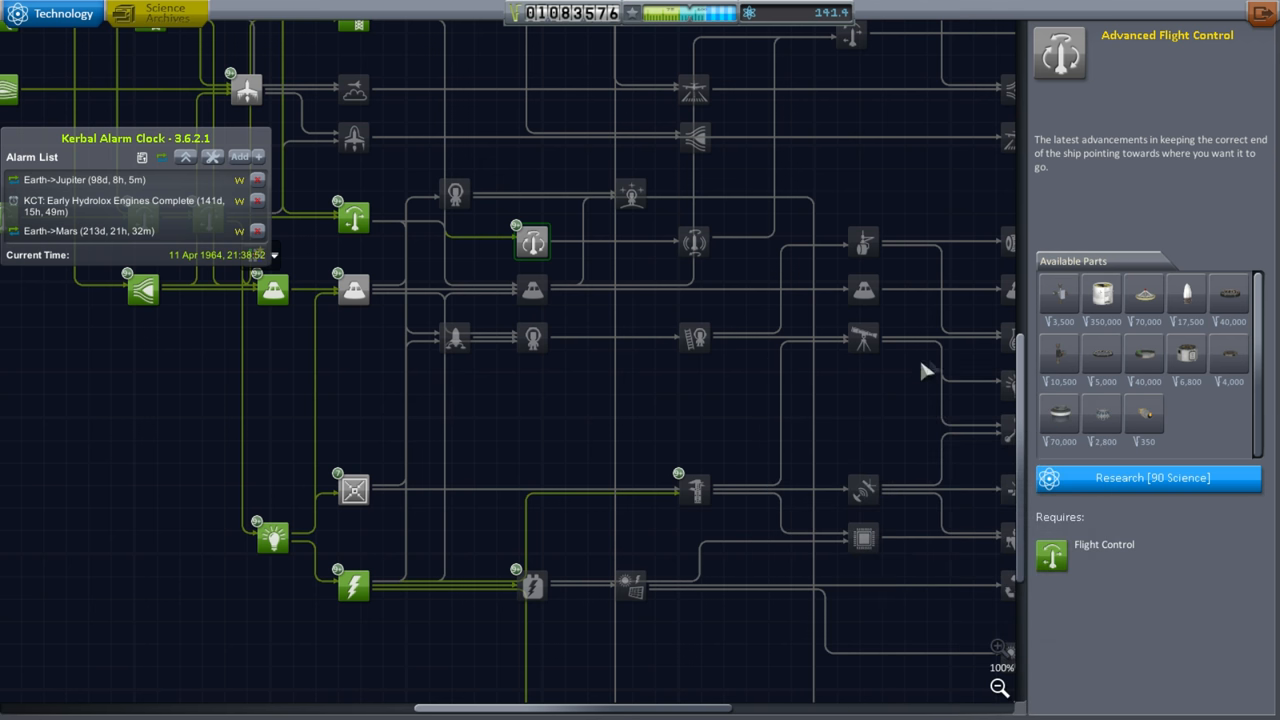
pyautogui.moveTo(1188, 292)
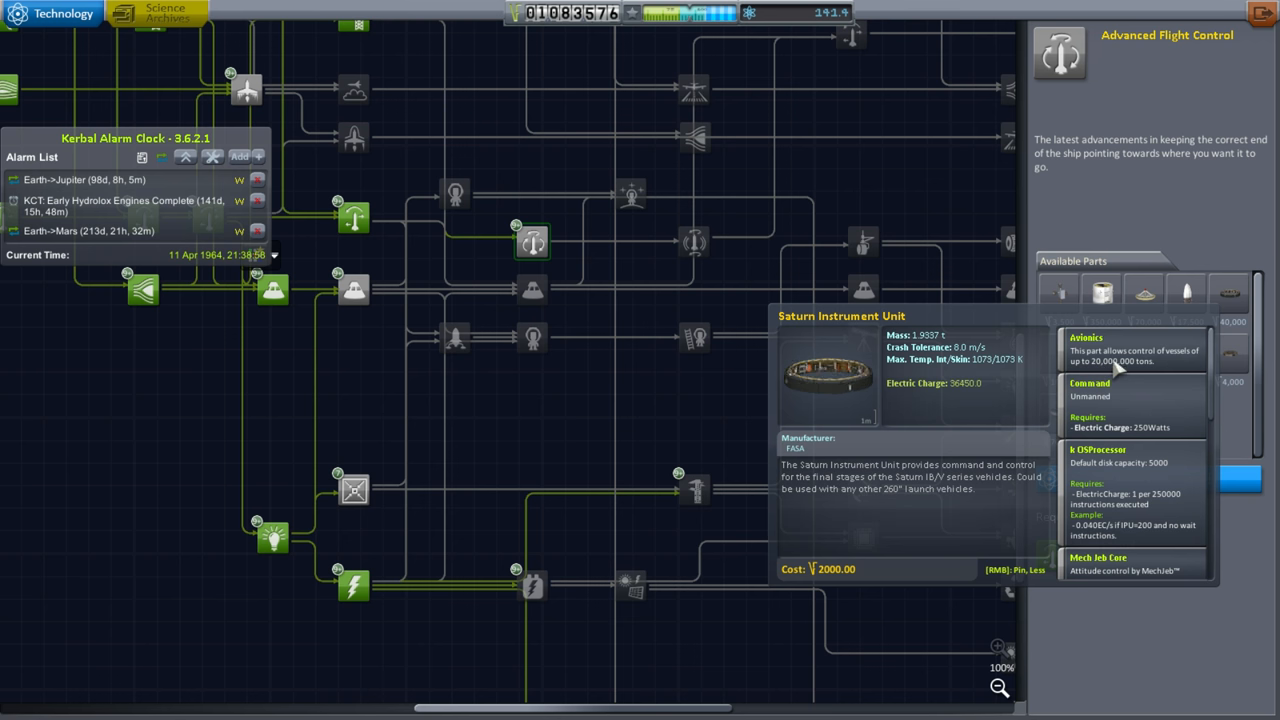
pyautogui.moveTo(604, 396)
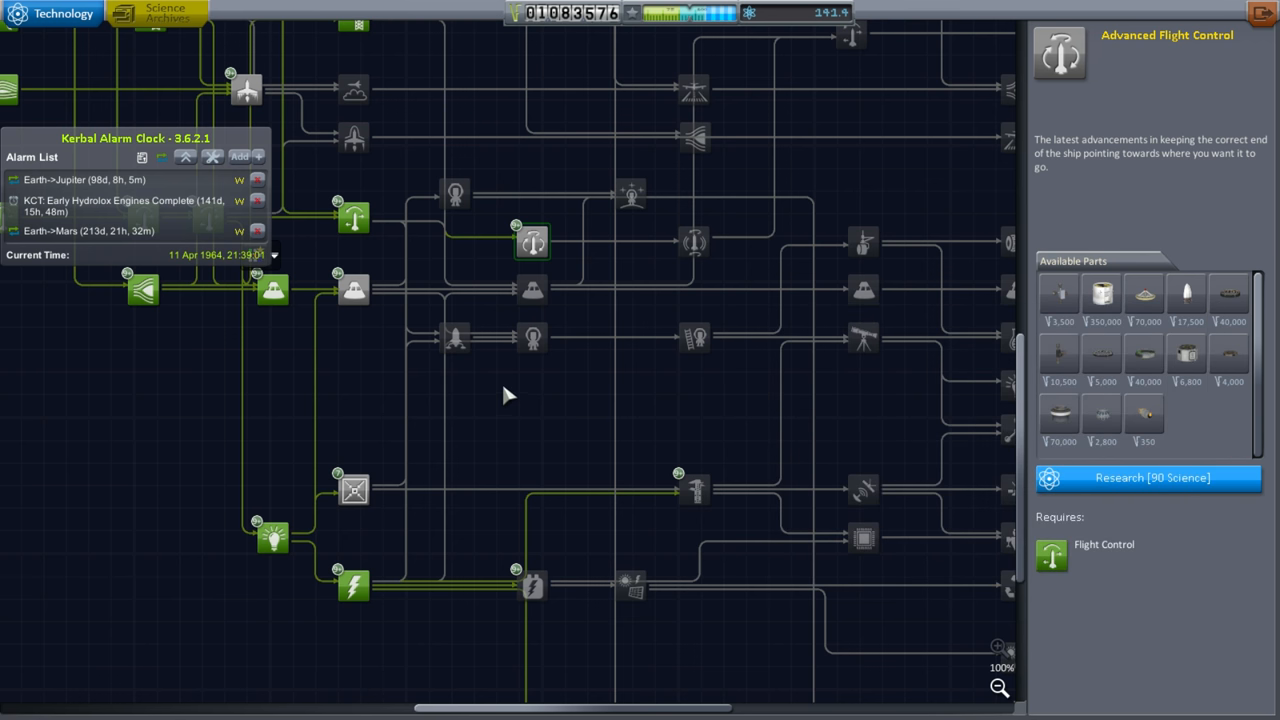
pyautogui.moveTo(1260, 12)
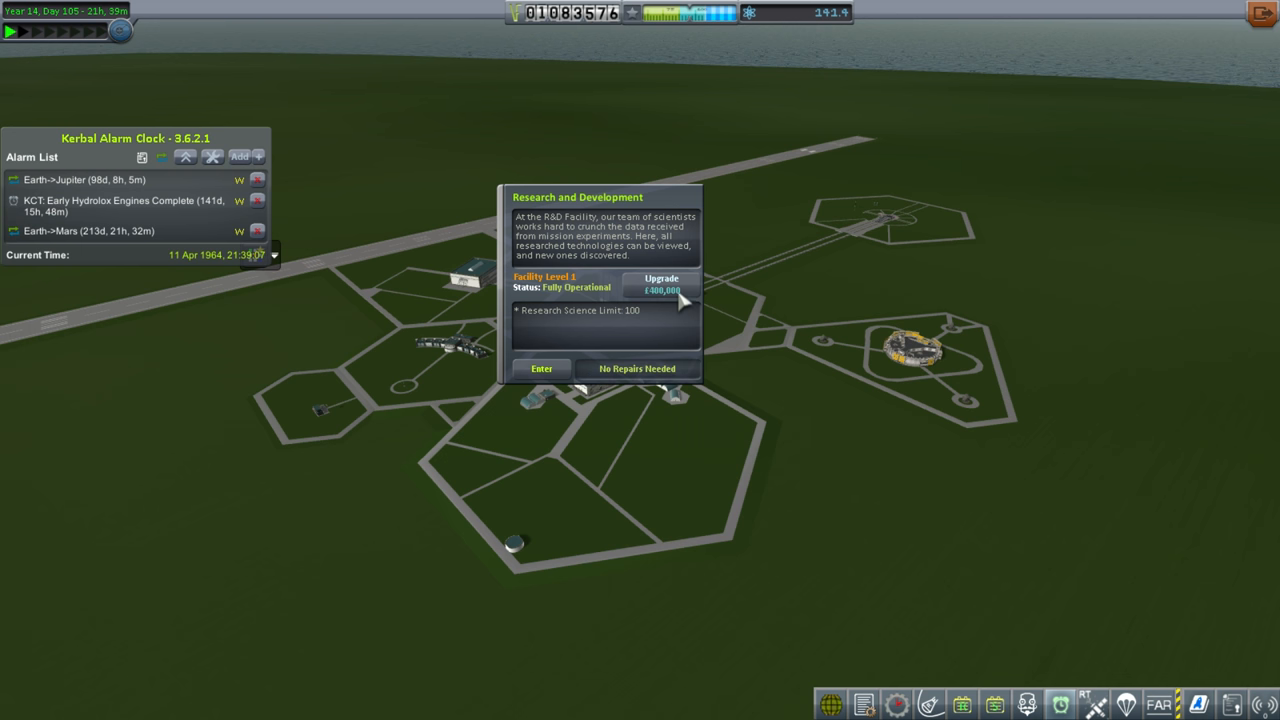
pyautogui.moveTo(688, 332)
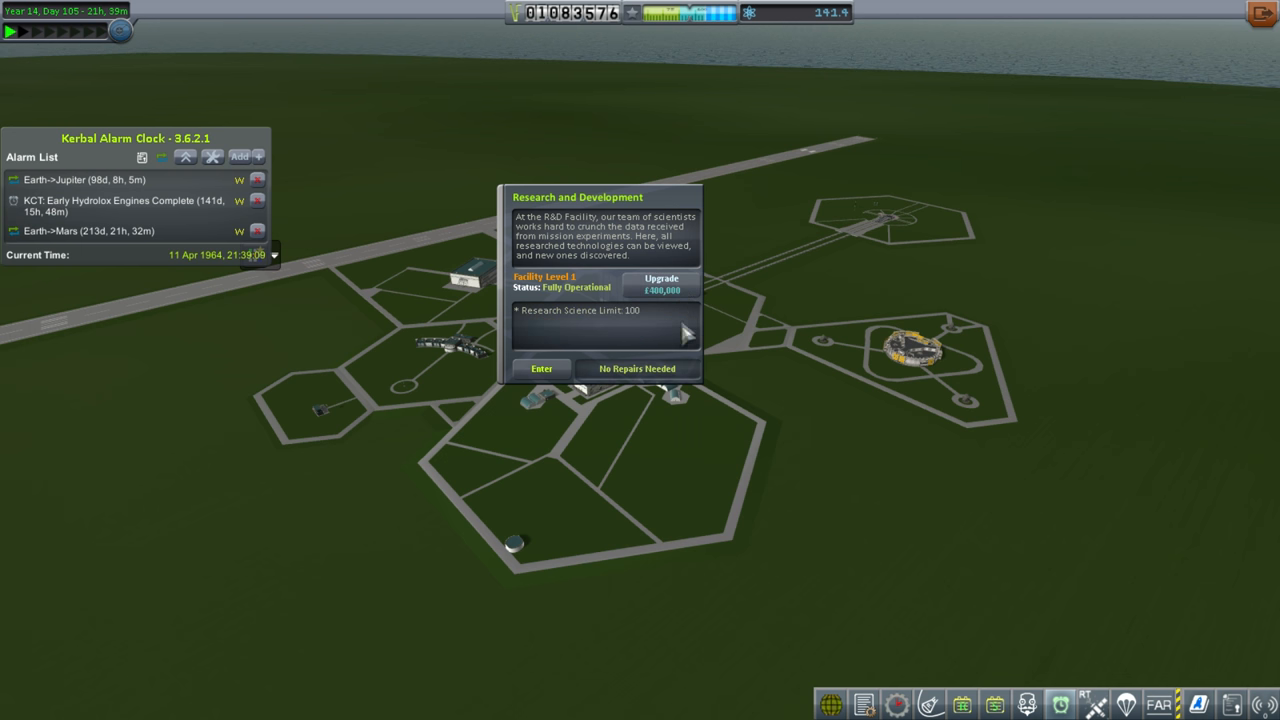
pyautogui.moveTo(660, 284)
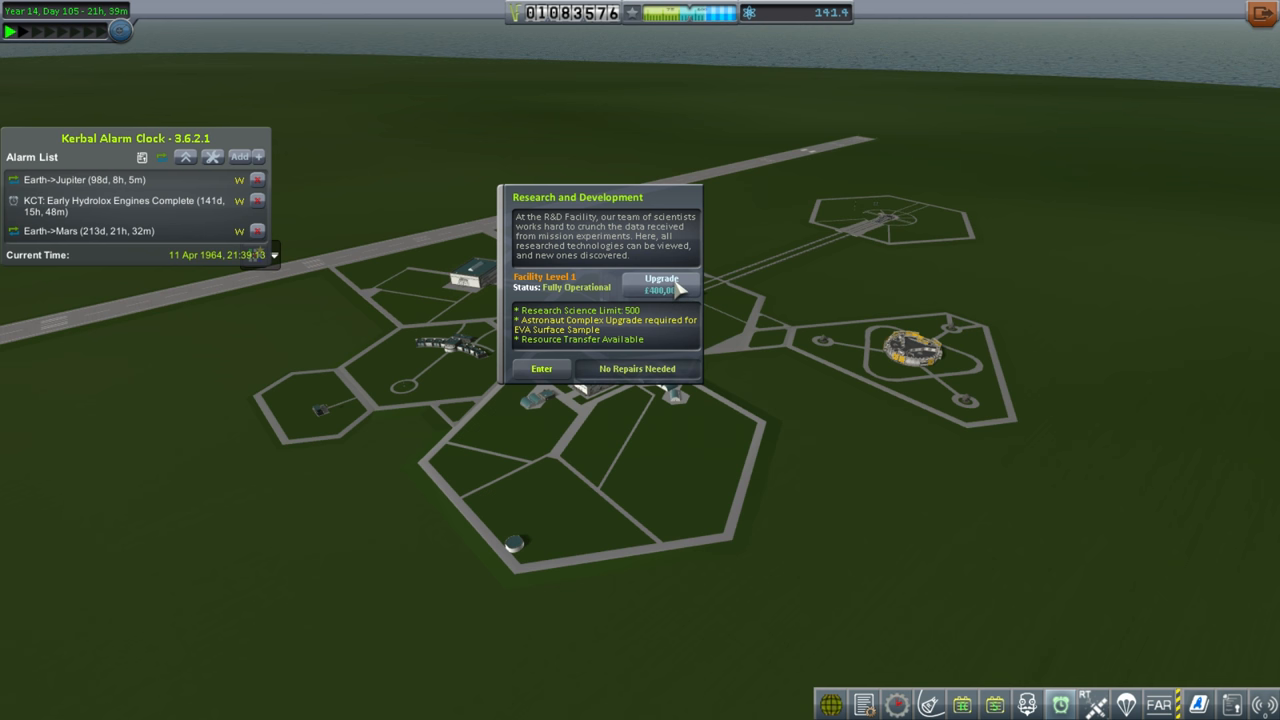
# Purchase the R&D facility upgrade, then view Tracking Station and Launch Pad details.
pyautogui.click(660, 284)
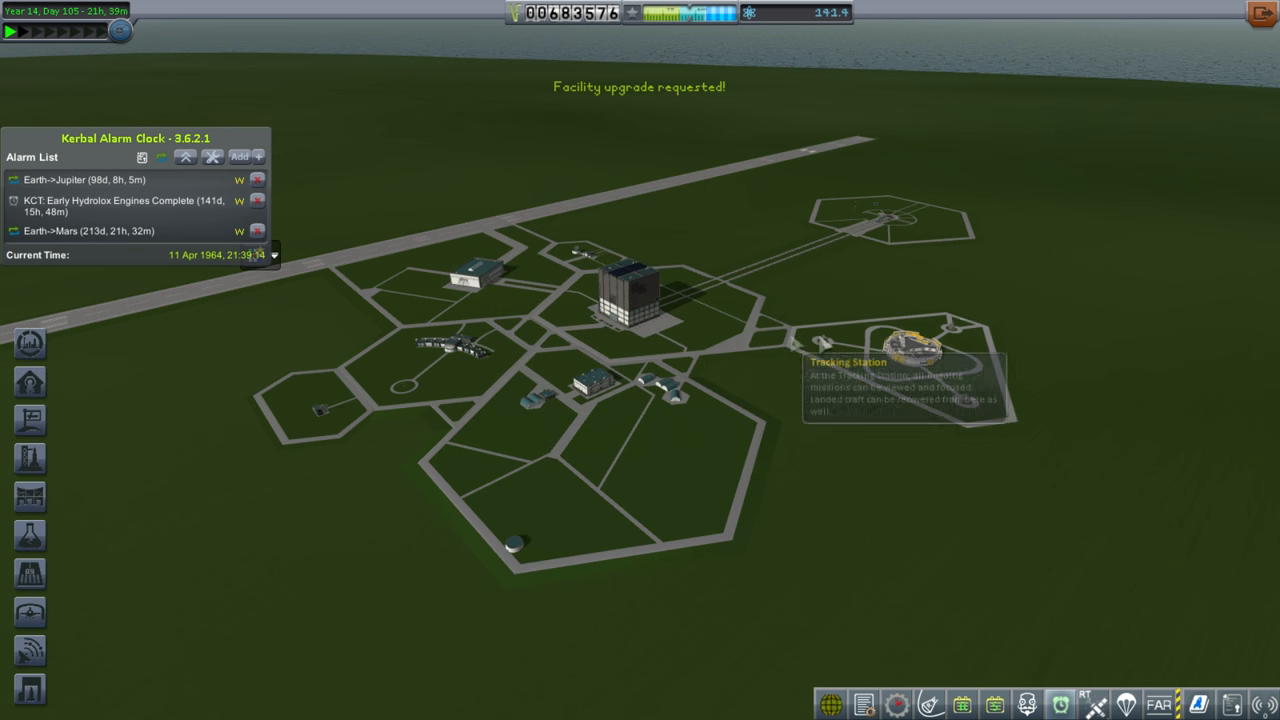
pyautogui.click(910, 344)
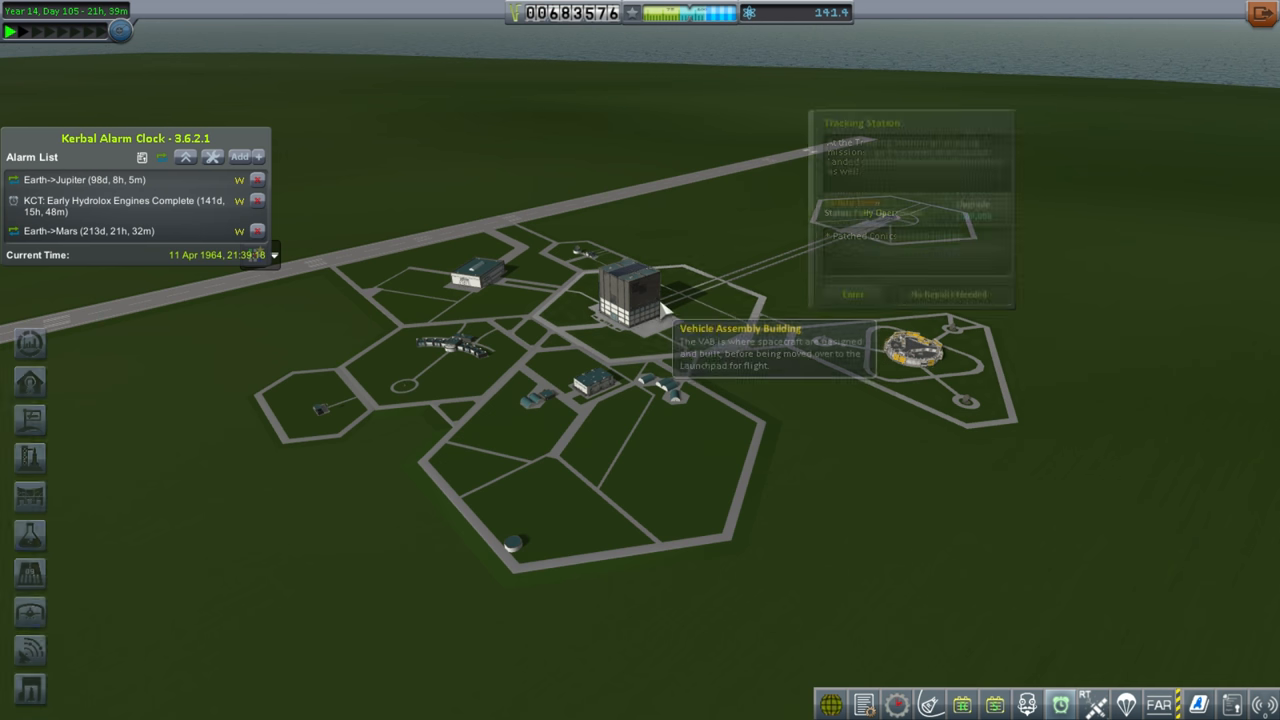
pyautogui.click(630, 290)
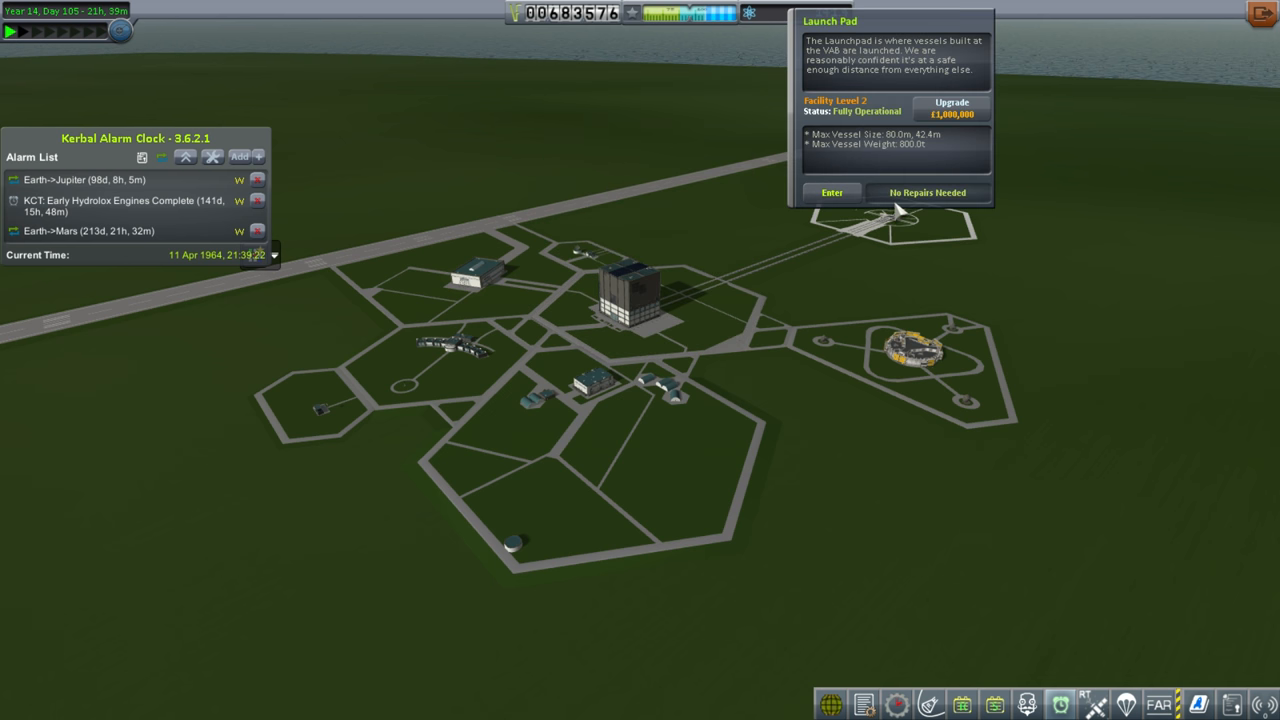
pyautogui.moveTo(920, 158)
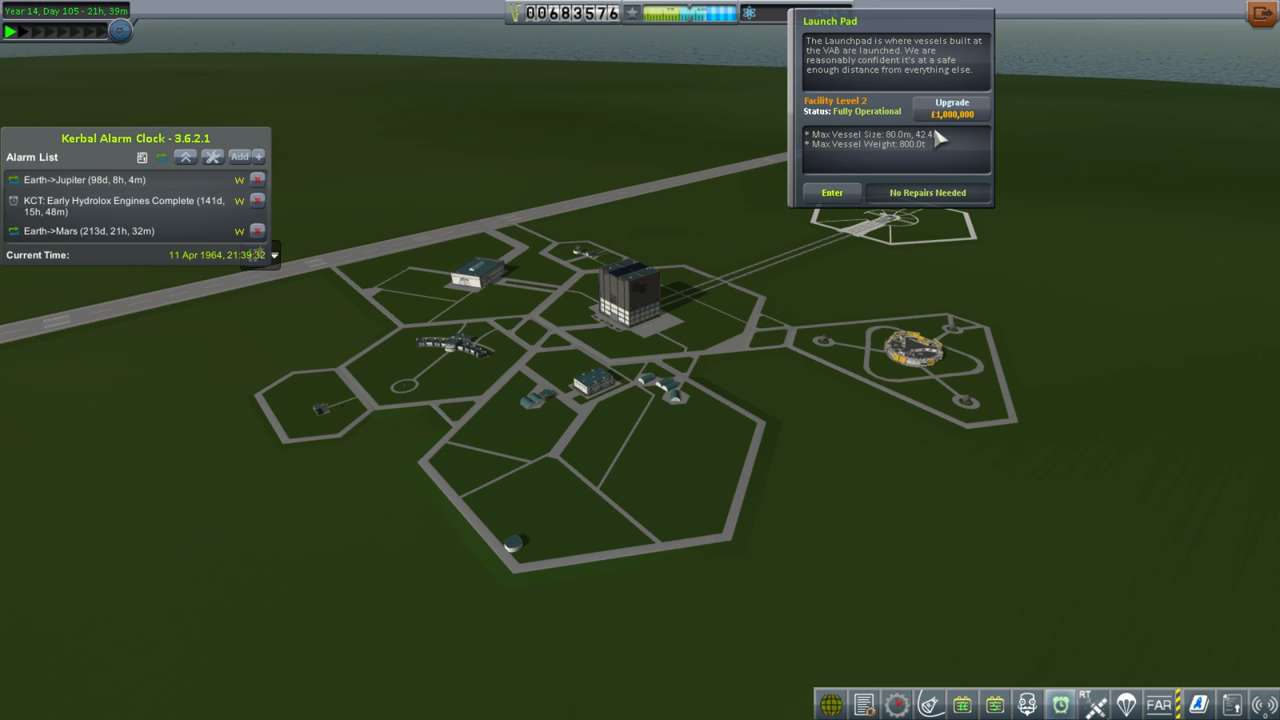
pyautogui.moveTo(920, 150)
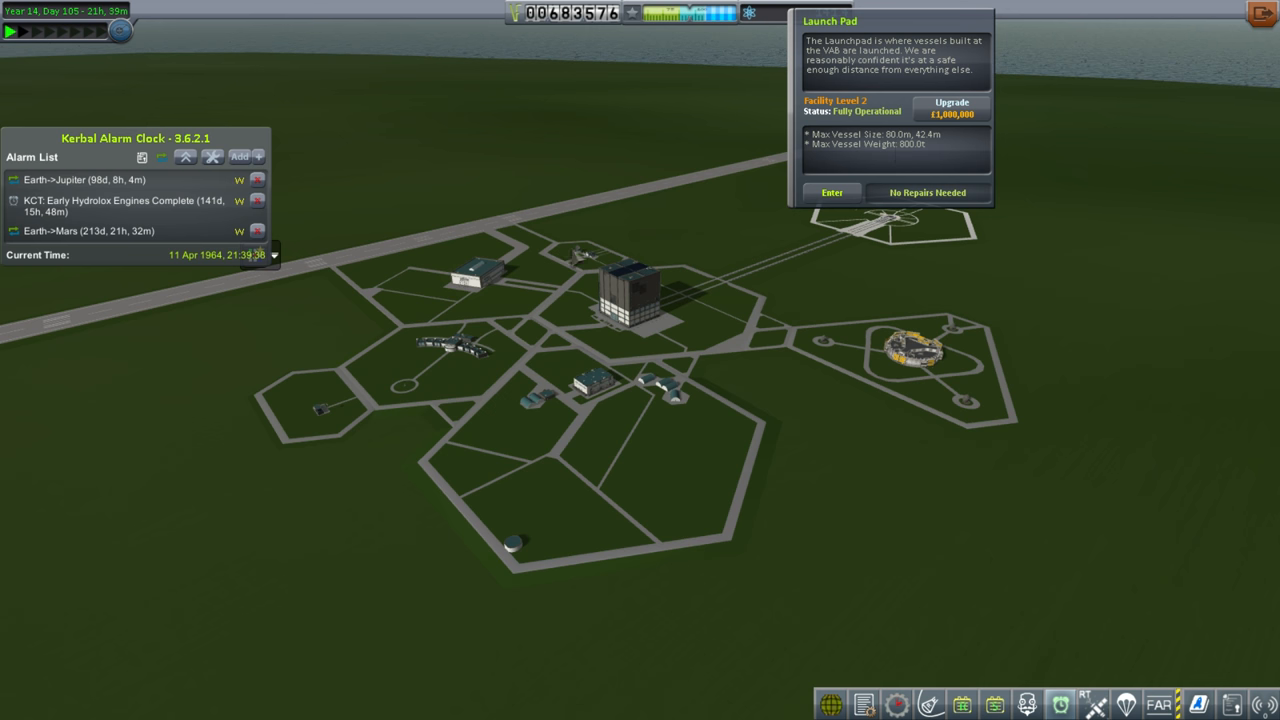
pyautogui.click(584, 256)
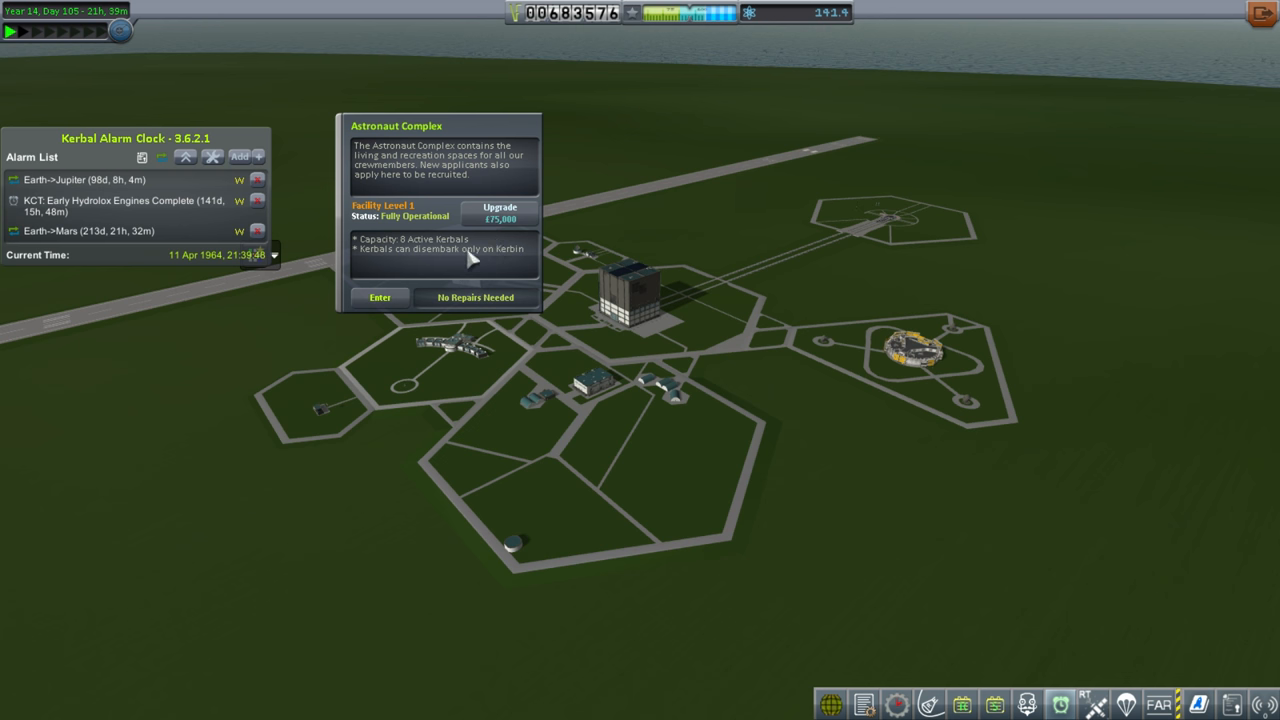
pyautogui.moveTo(442, 262)
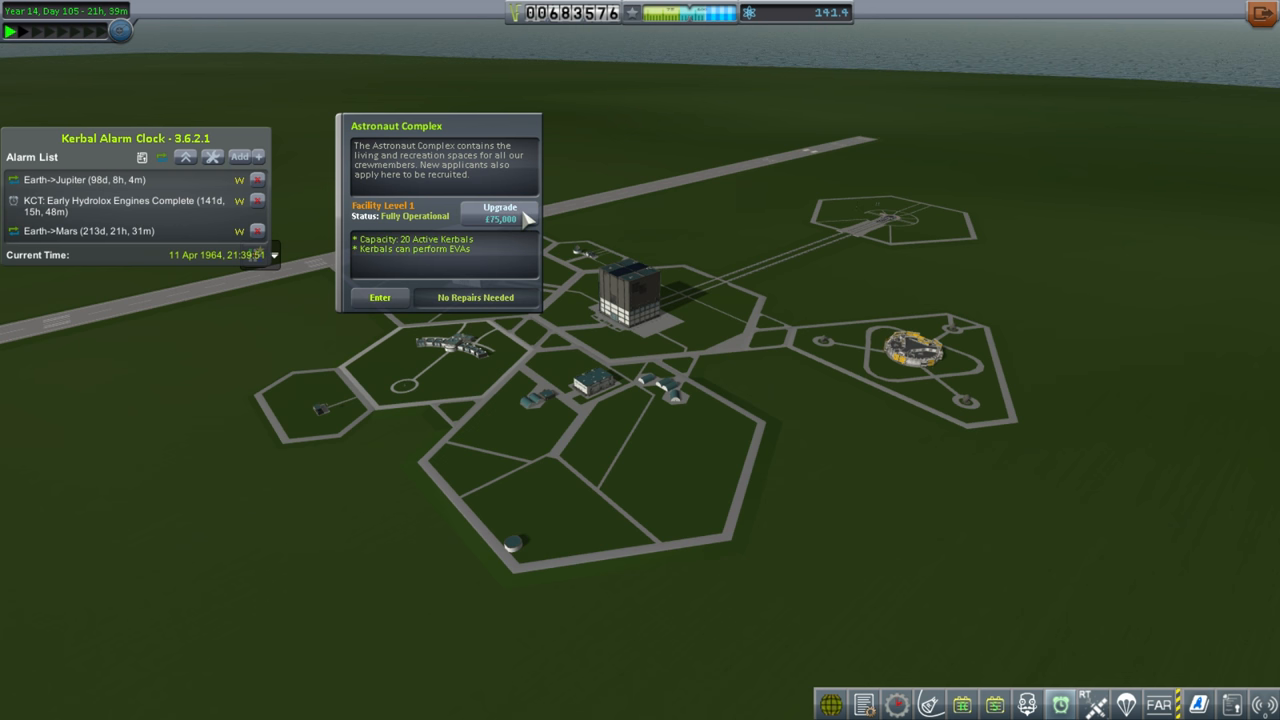
pyautogui.moveTo(696, 316)
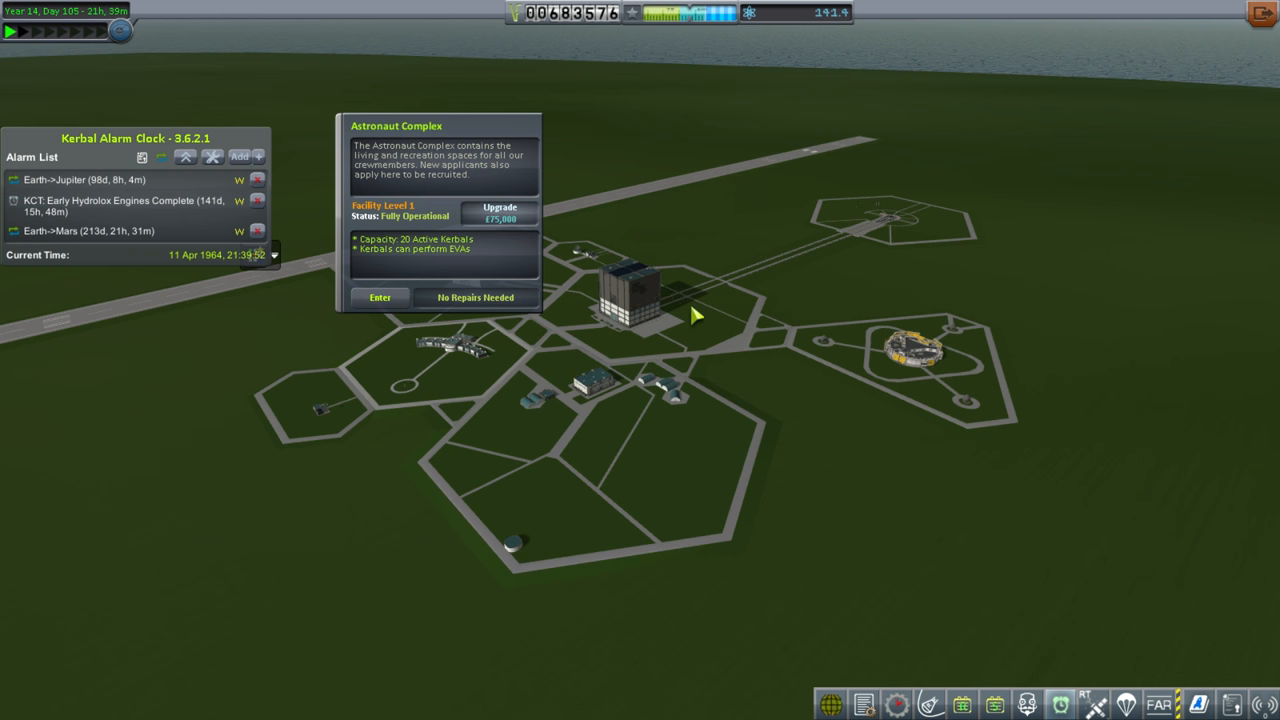
# Queue the Astronaut Complex upgrade in the build list.
pyautogui.click(500, 212)
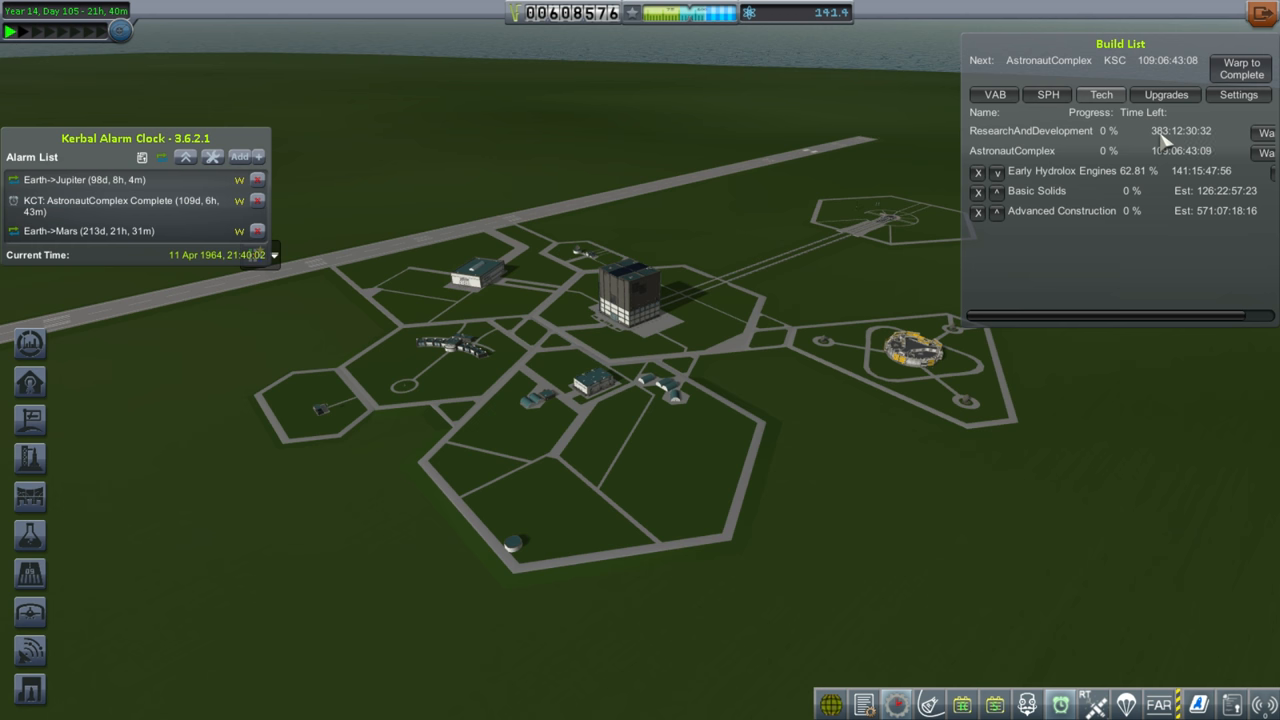
pyautogui.moveTo(1038, 268)
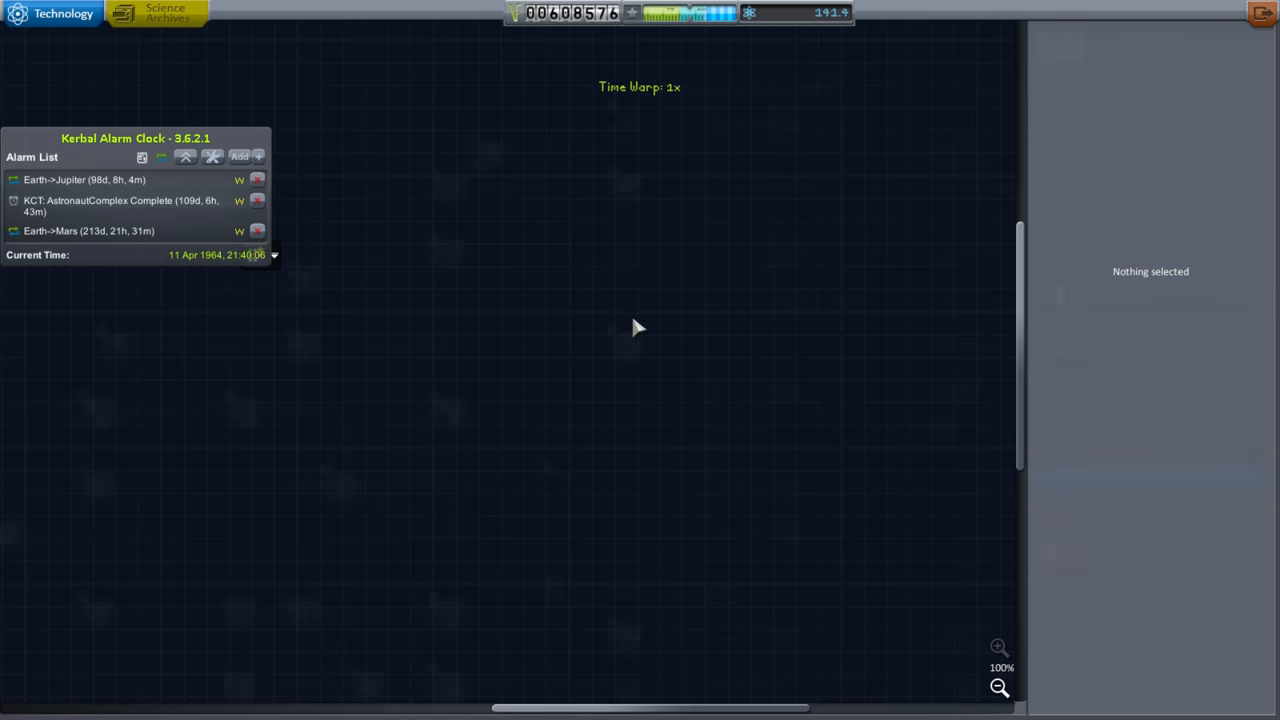
# Research Improved Staged Combustion for 90 science.
pyautogui.click(628, 188)
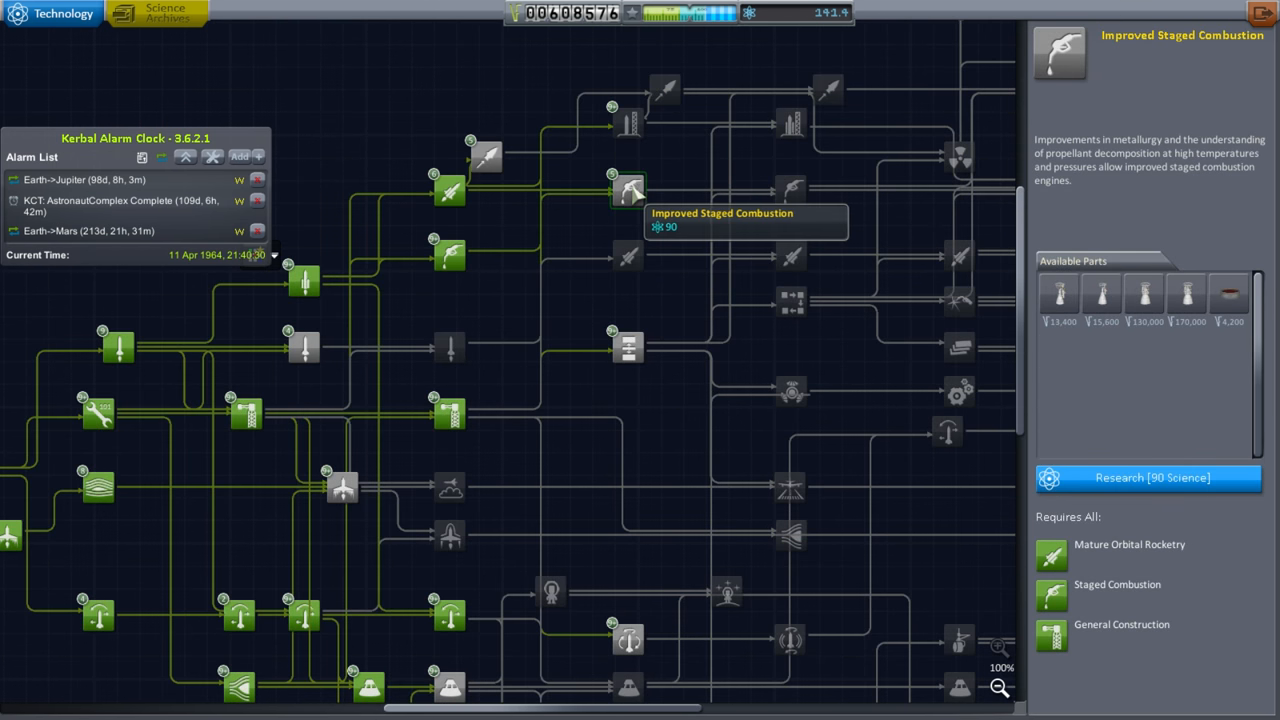
pyautogui.click(1150, 476)
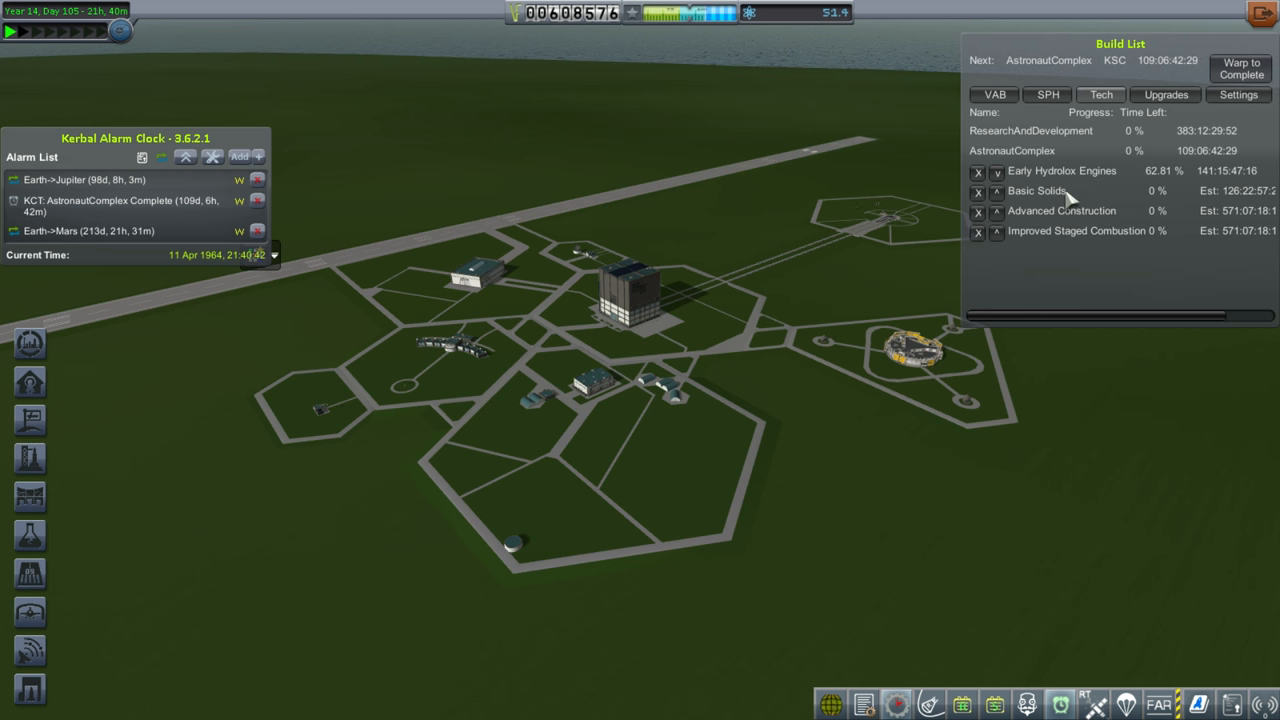
pyautogui.moveTo(1000, 212)
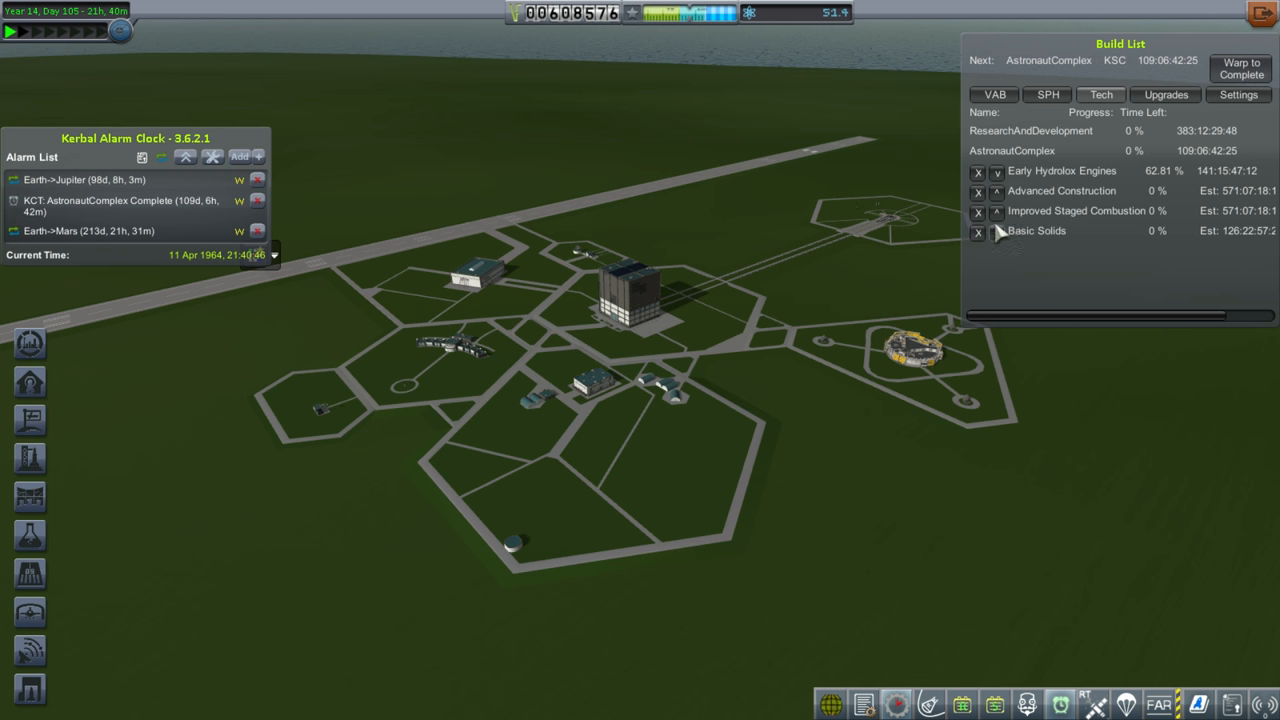
pyautogui.moveTo(1060, 236)
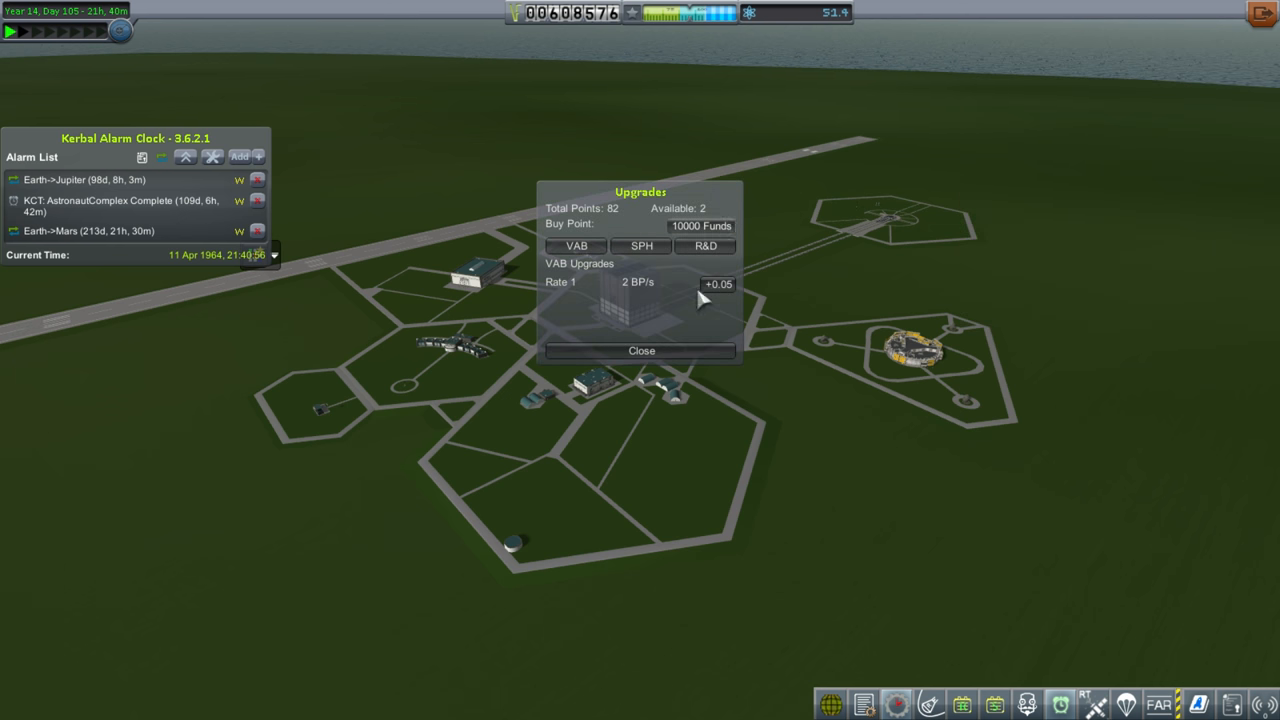
# Spend an upgrade point raising R&D development rate from 0.158 to 0.162 sci/day.
pyautogui.click(704, 246)
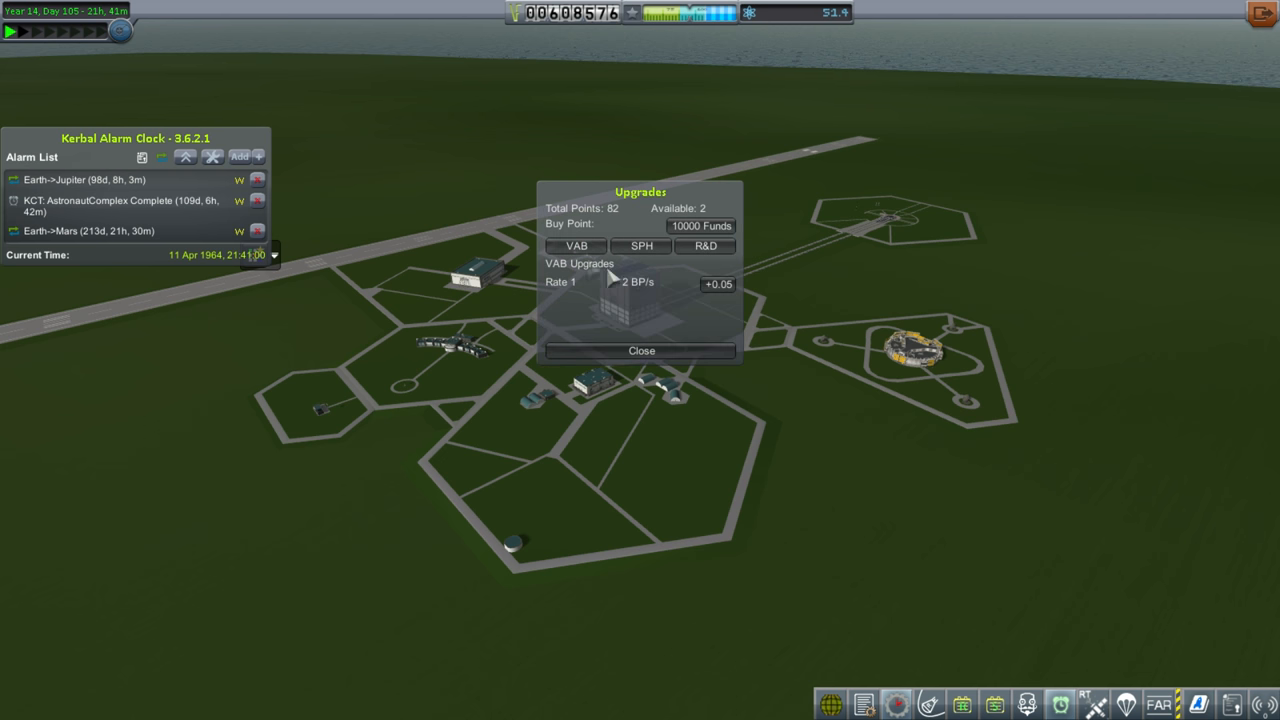
pyautogui.click(706, 246)
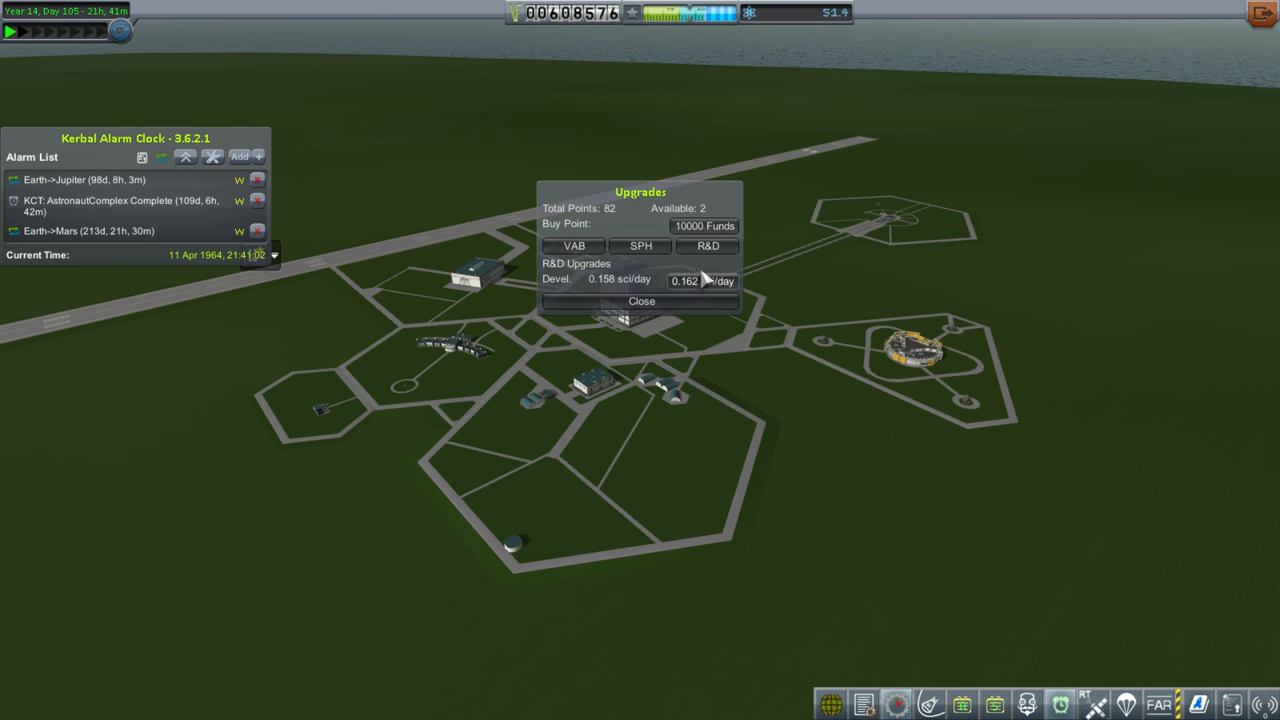
pyautogui.click(700, 280)
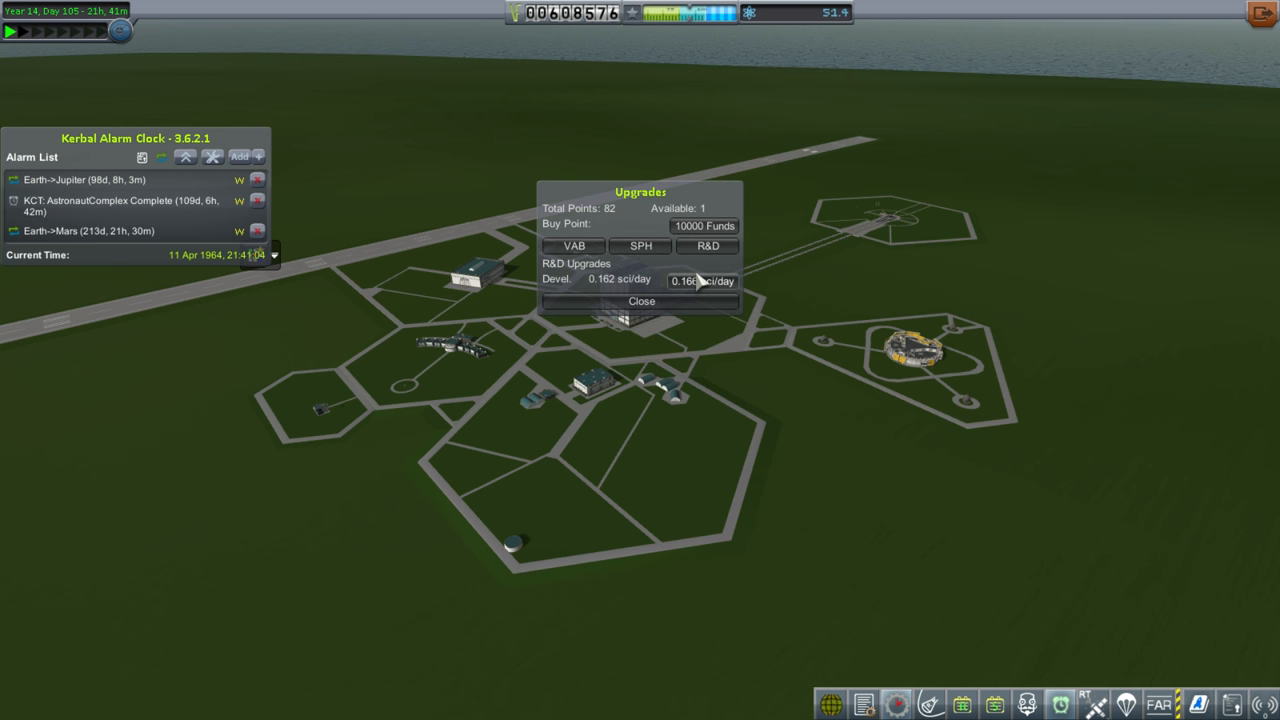
pyautogui.click(640, 300)
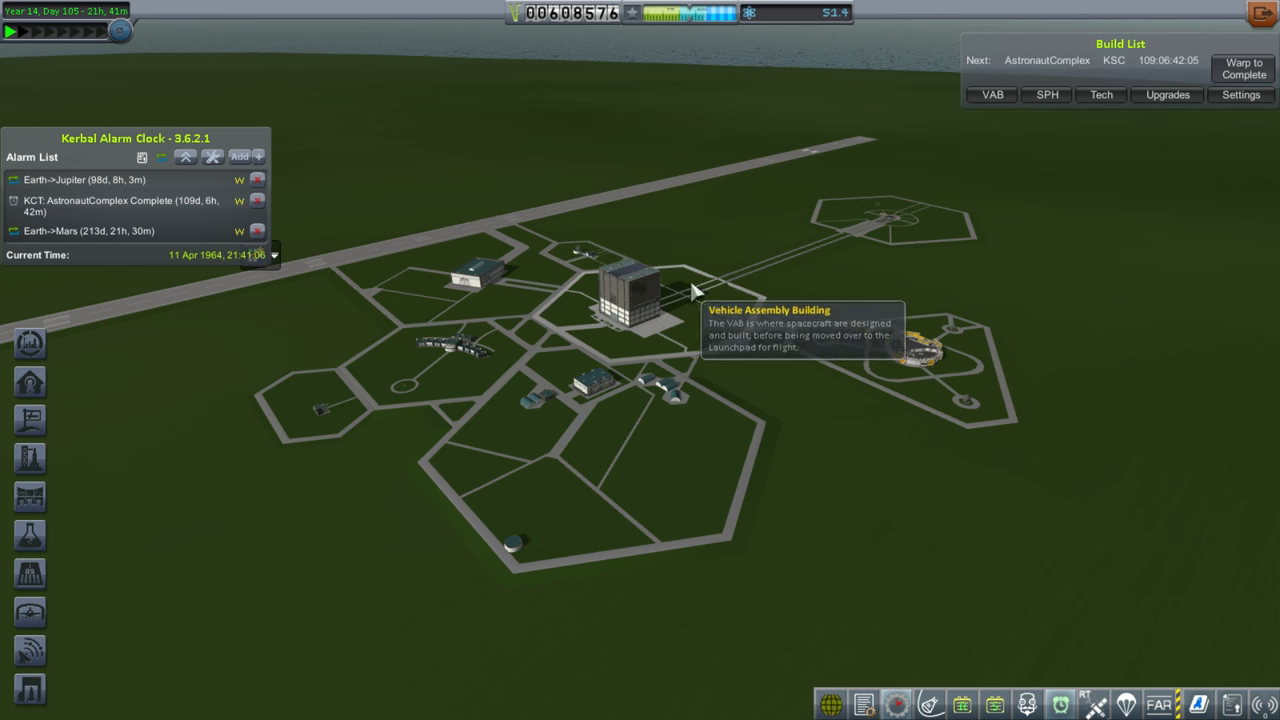
pyautogui.moveTo(560, 310)
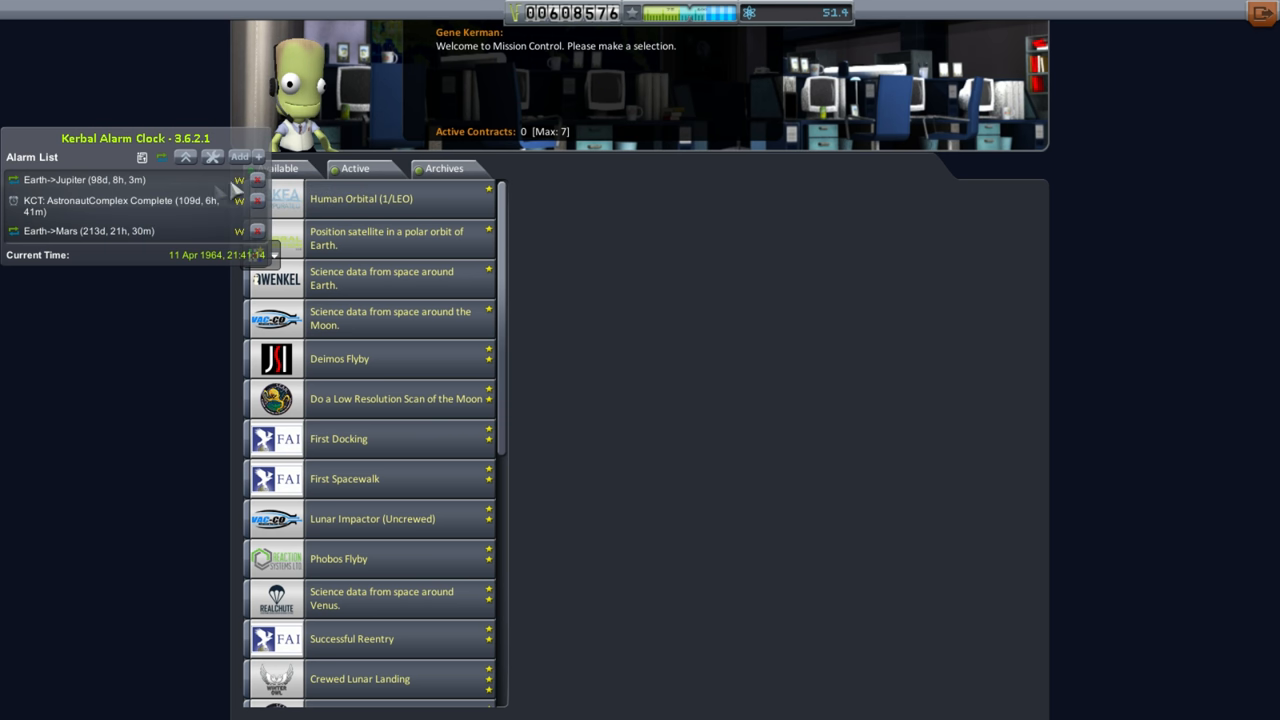
pyautogui.moveTo(258, 180)
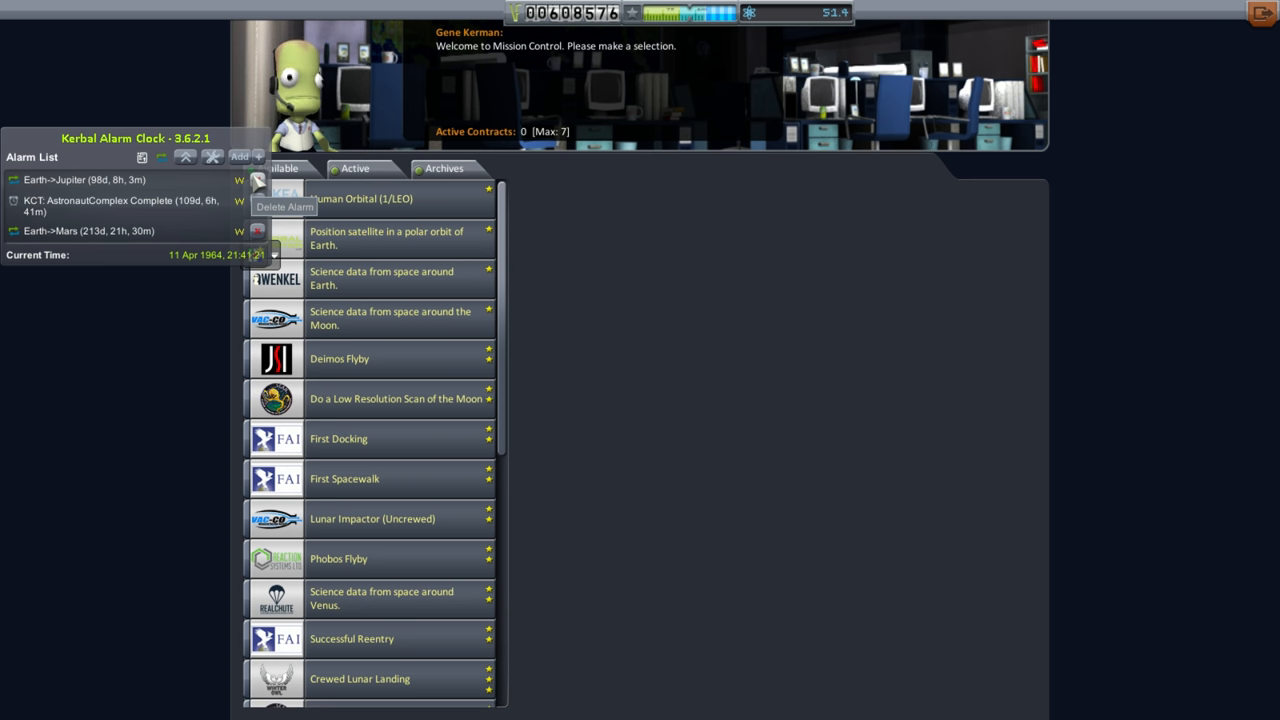
# Delete the Earth->Jupiter alarm and bring up the First Spacewalk contract briefing.
pyautogui.click(360, 198)
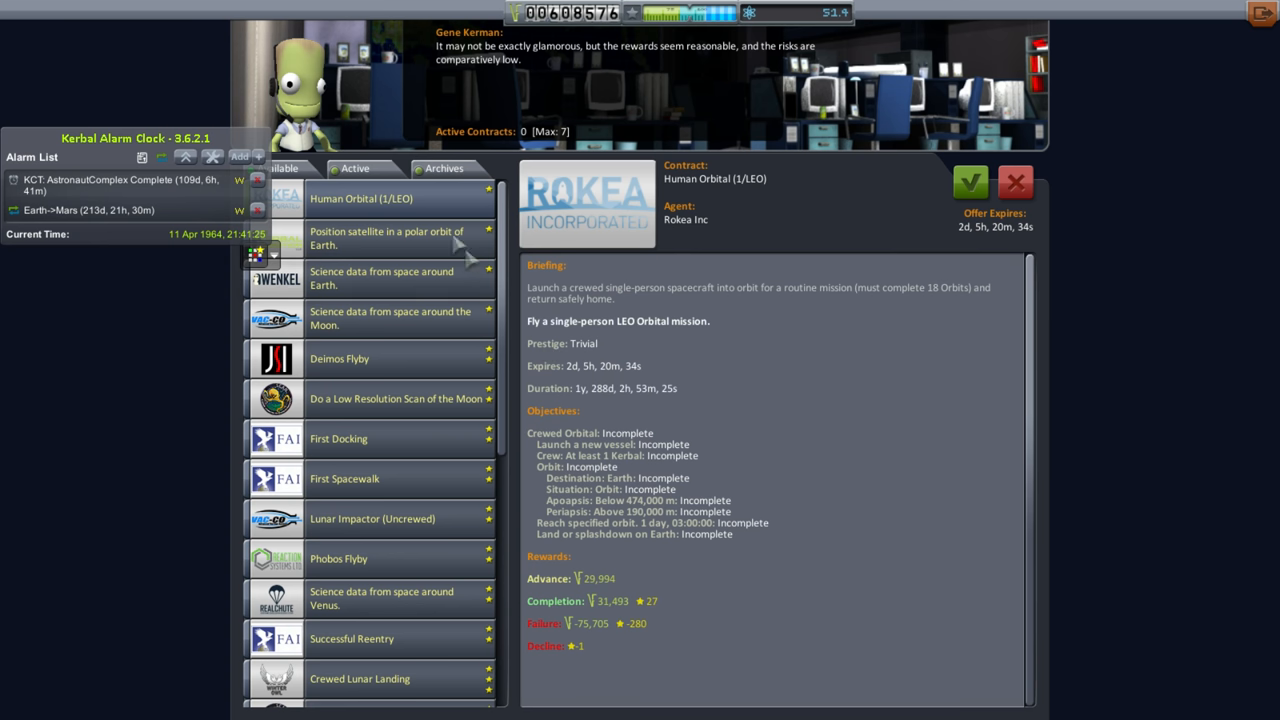
pyautogui.moveTo(736, 400)
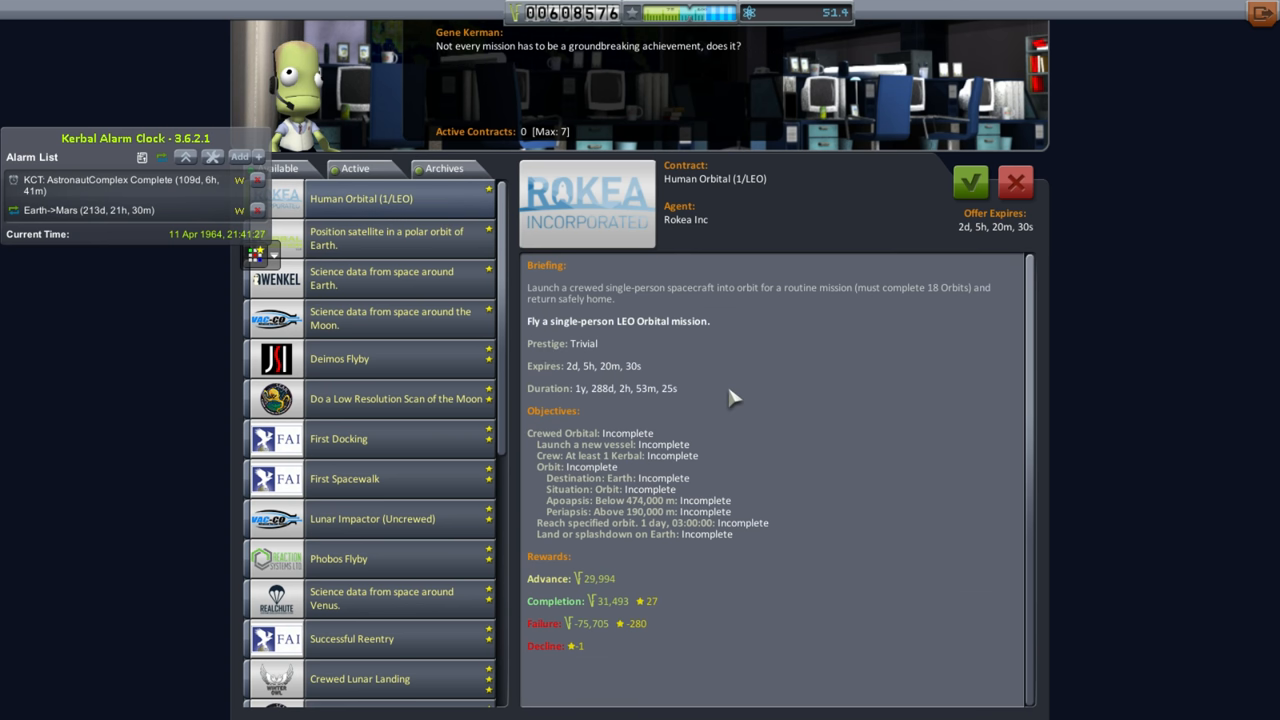
pyautogui.moveTo(678, 456)
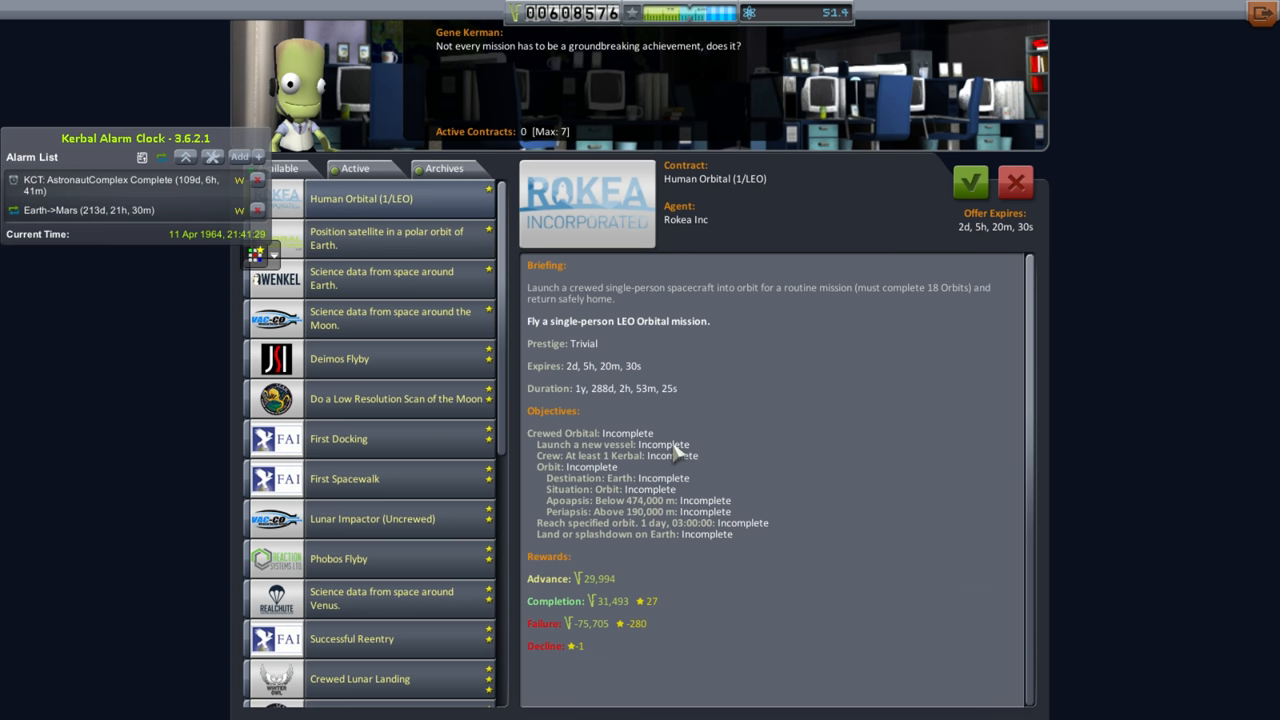
pyautogui.moveTo(710, 448)
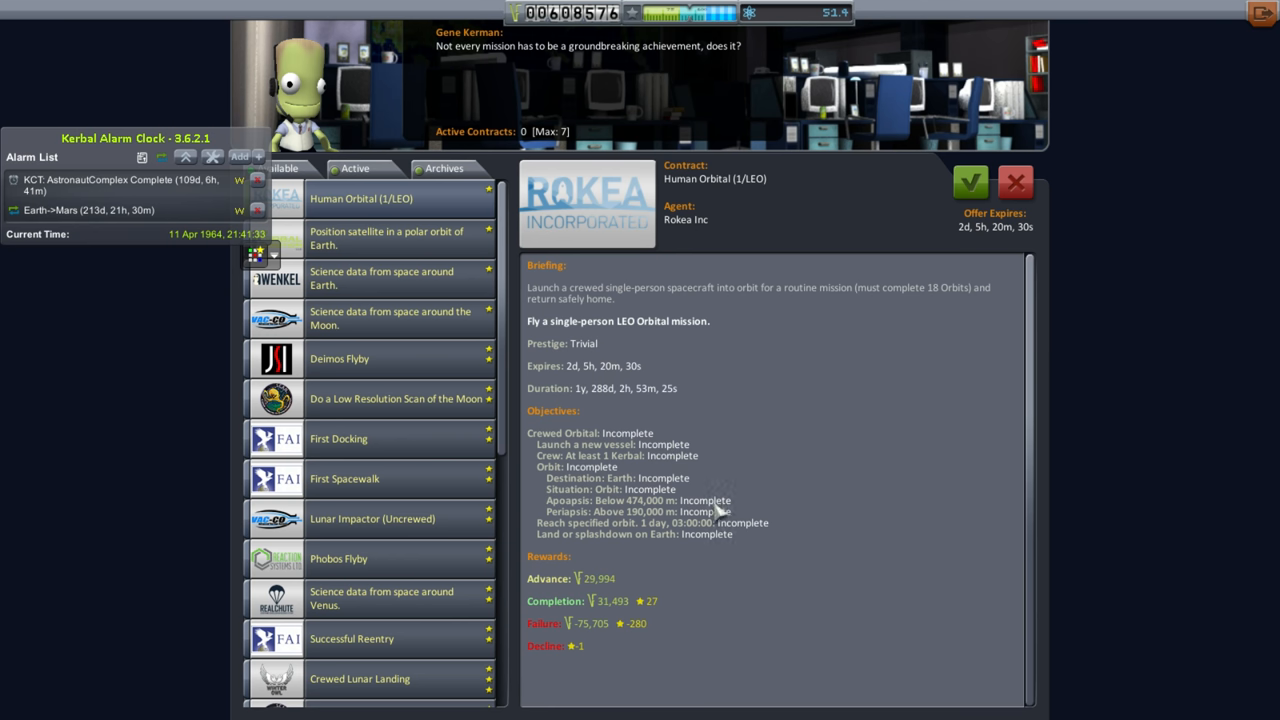
pyautogui.moveTo(718, 512)
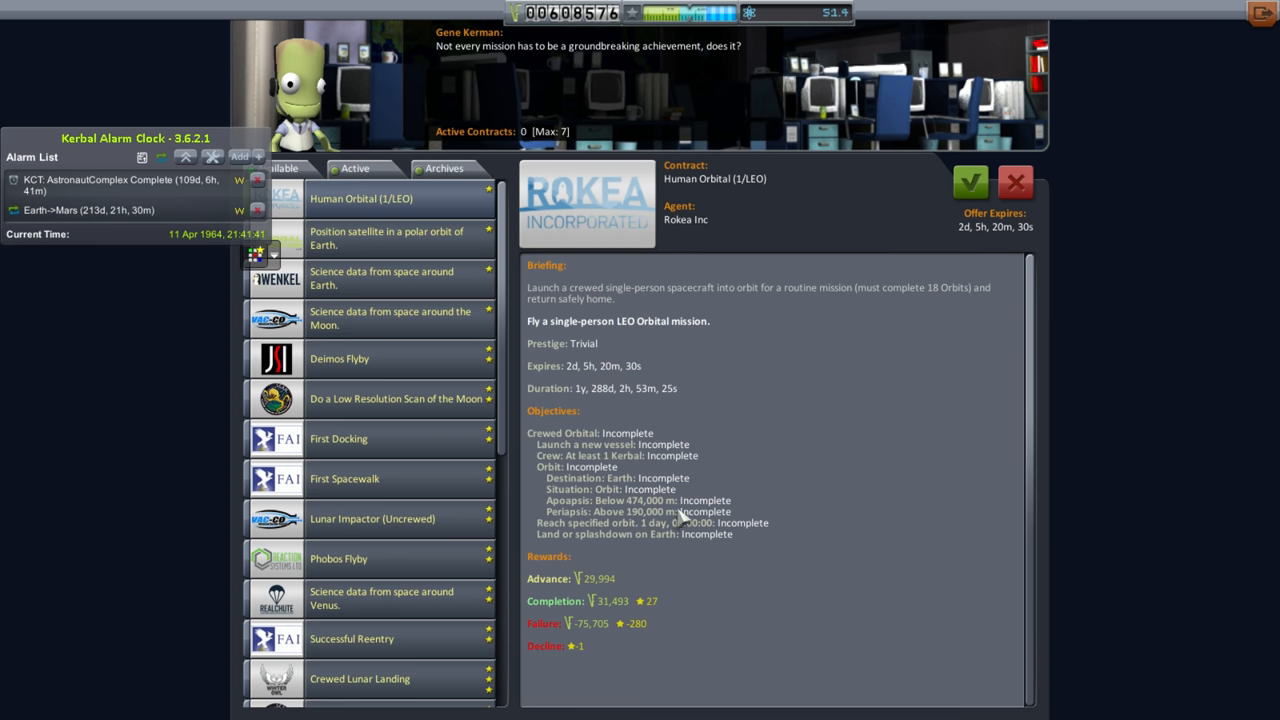
pyautogui.moveTo(930, 210)
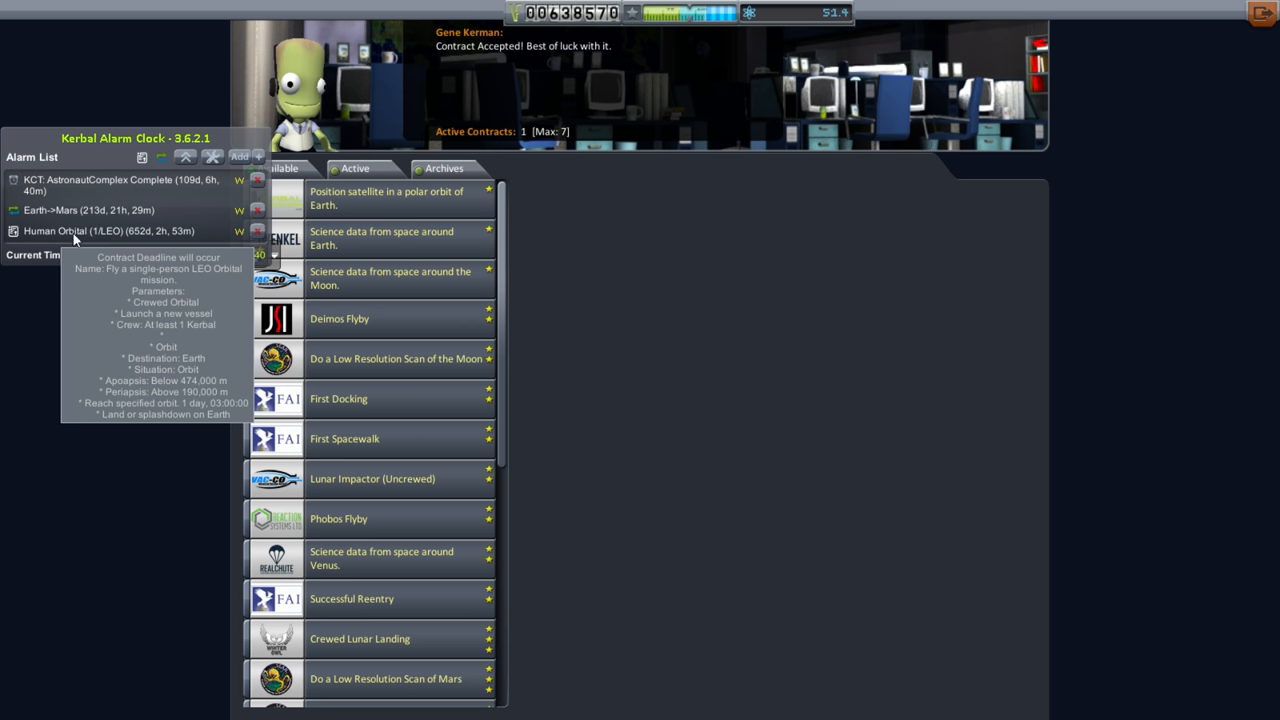
pyautogui.click(344, 438)
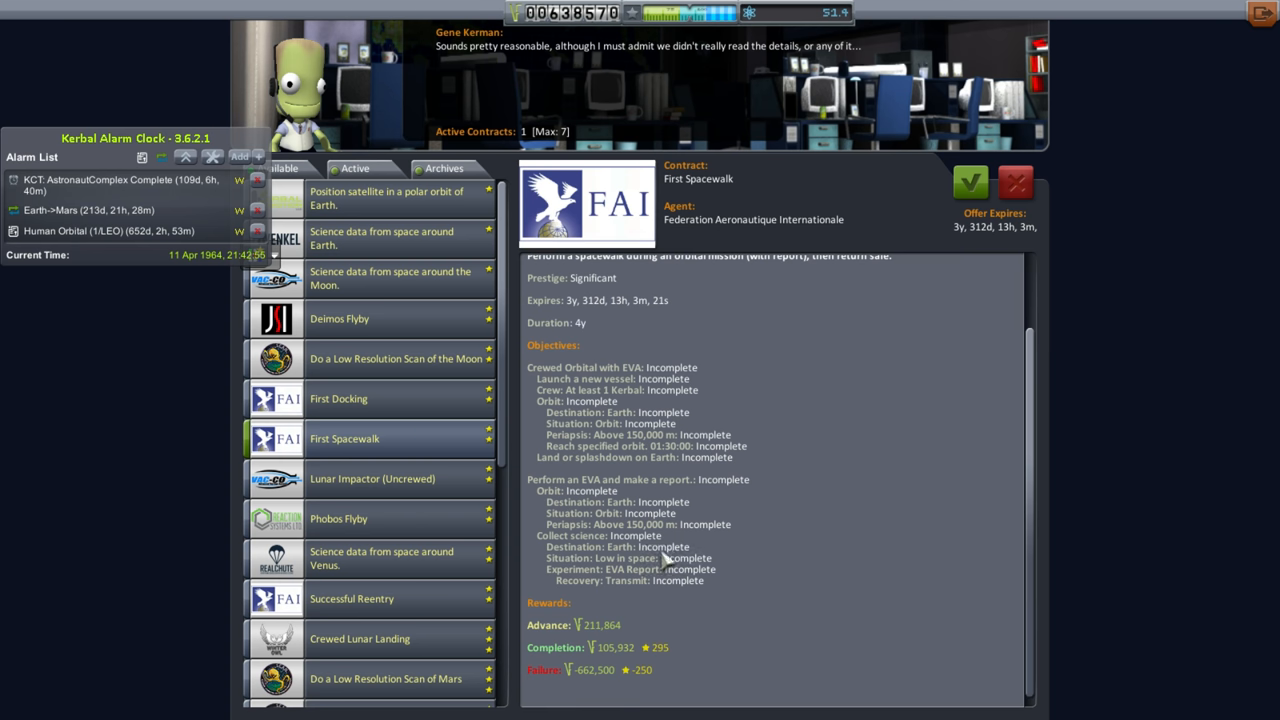
pyautogui.moveTo(692, 374)
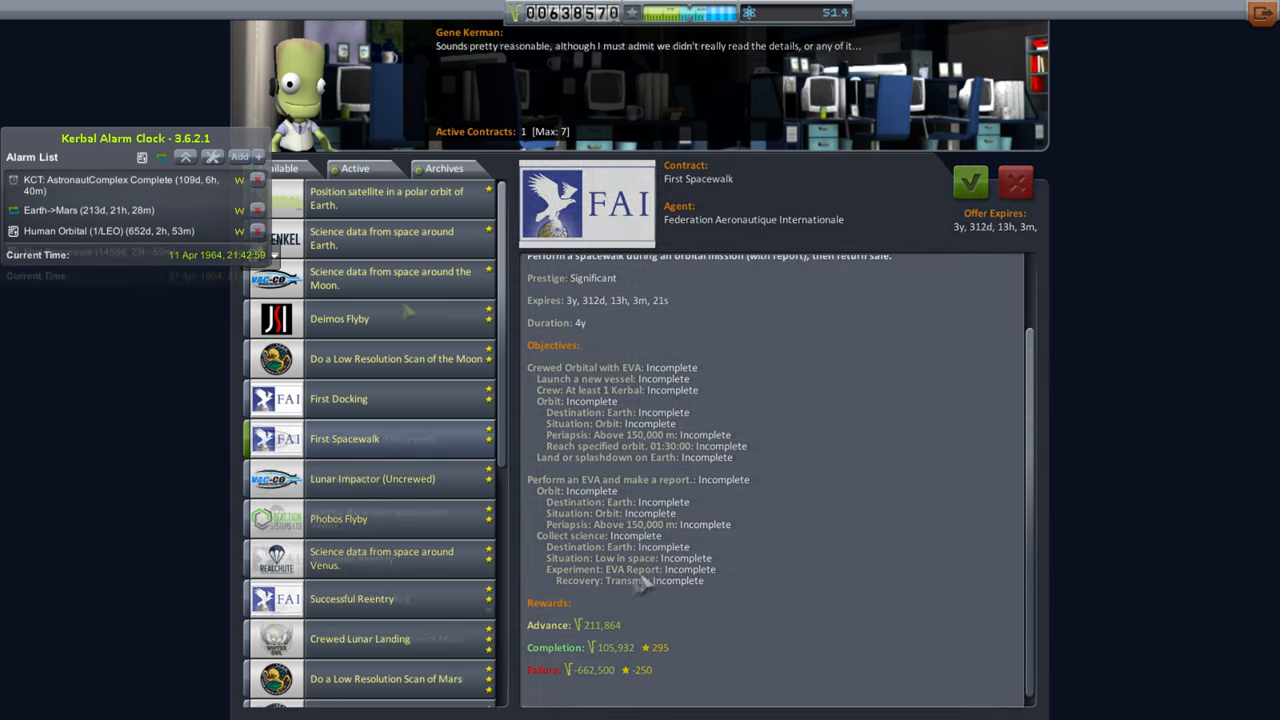
# Accept First Spacewalk, then browse Phobos Flyby, Deimos orbit and Deimos/Mars landing contracts.
pyautogui.click(968, 182)
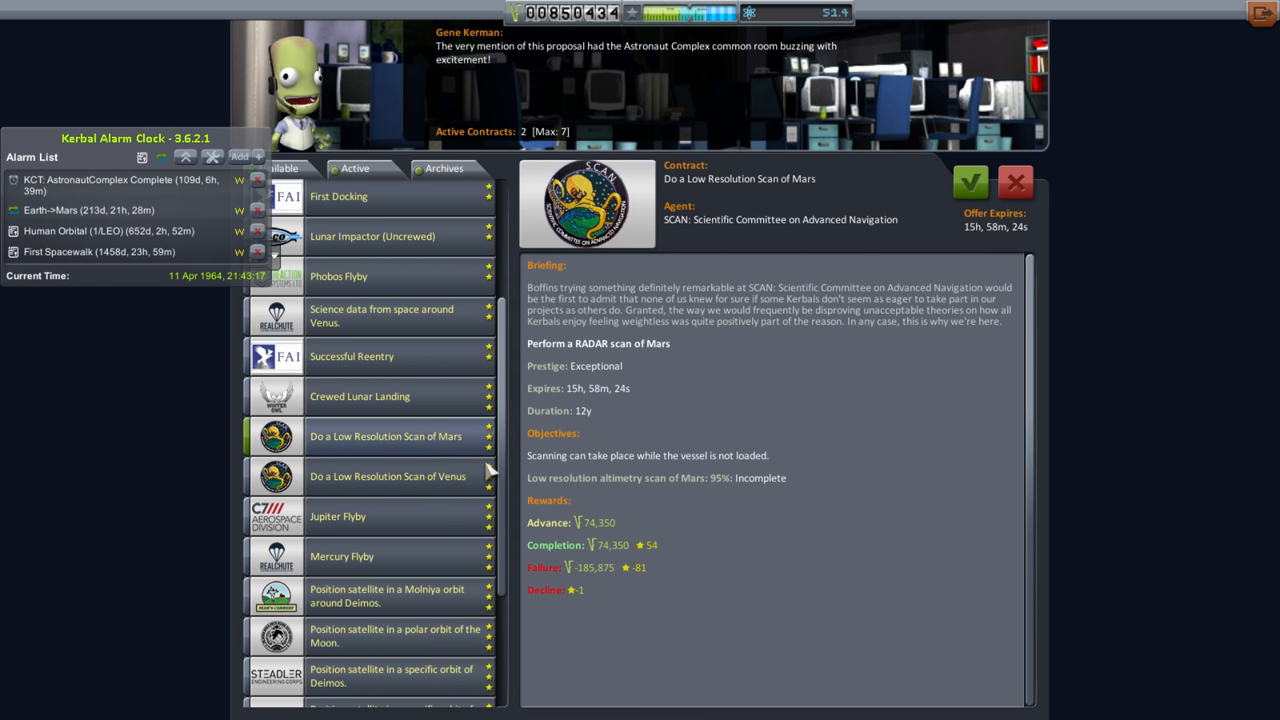
pyautogui.scroll(3)
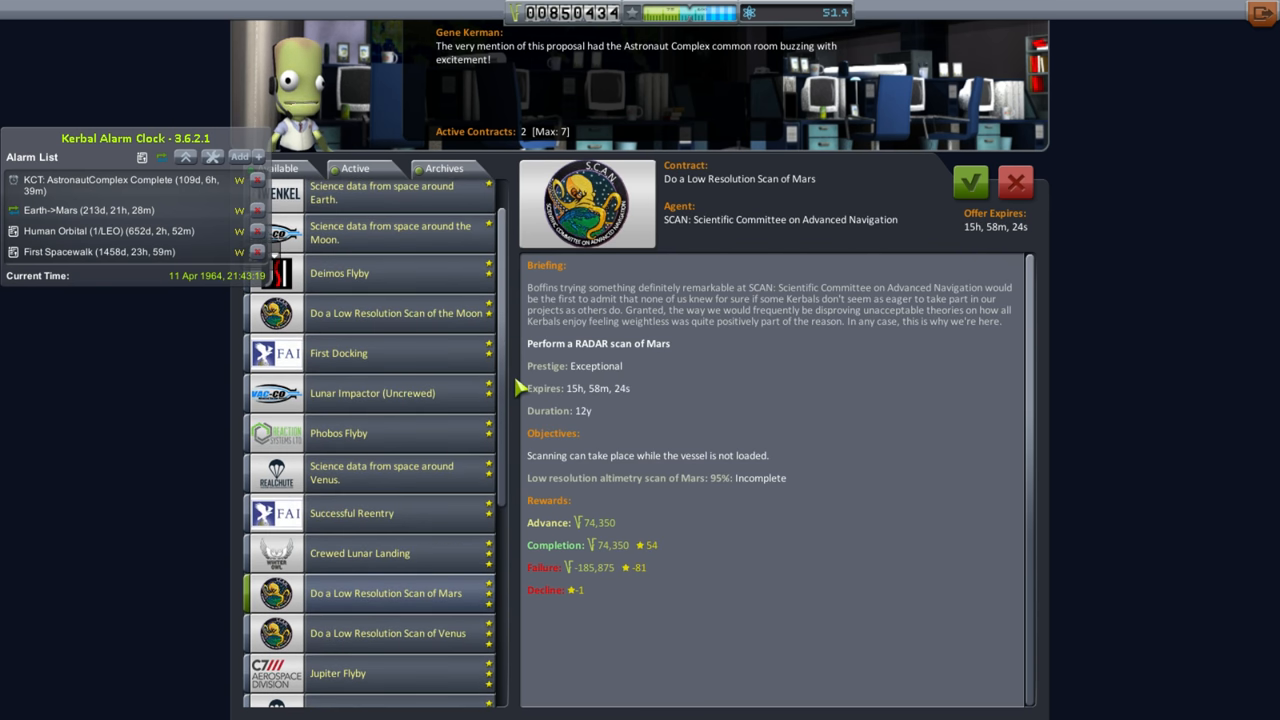
pyautogui.click(338, 432)
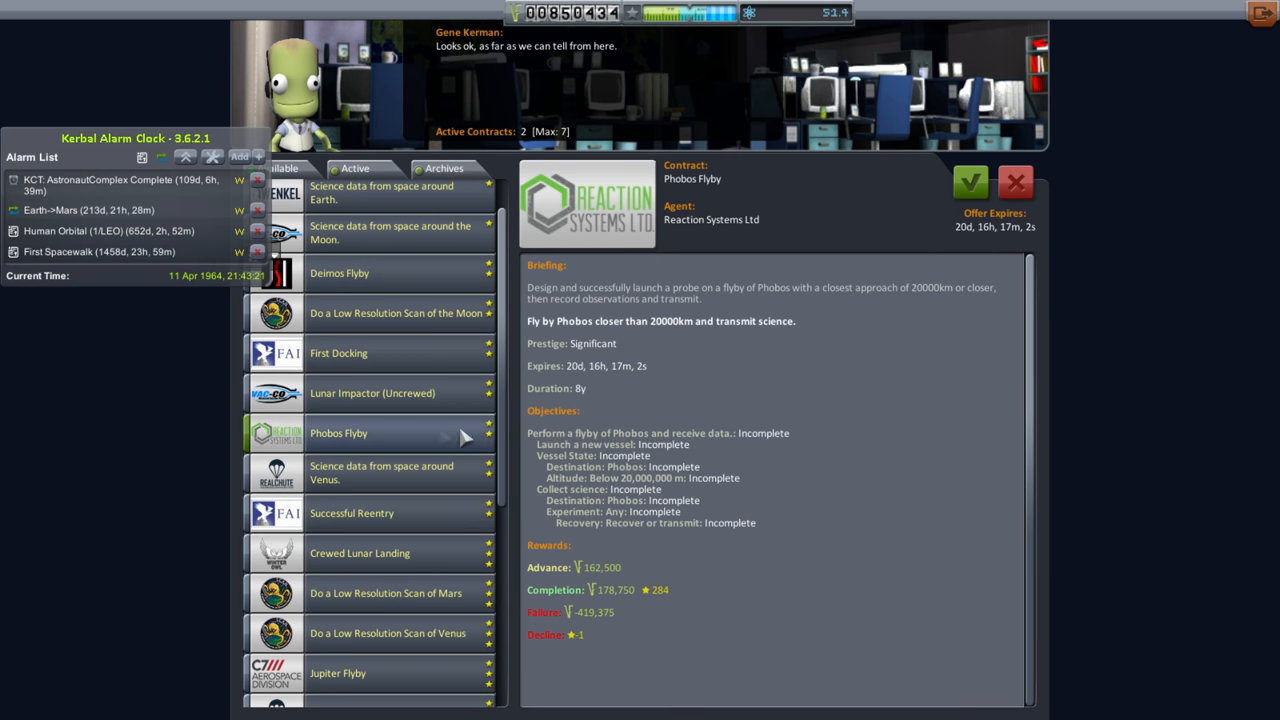
pyautogui.scroll(-3)
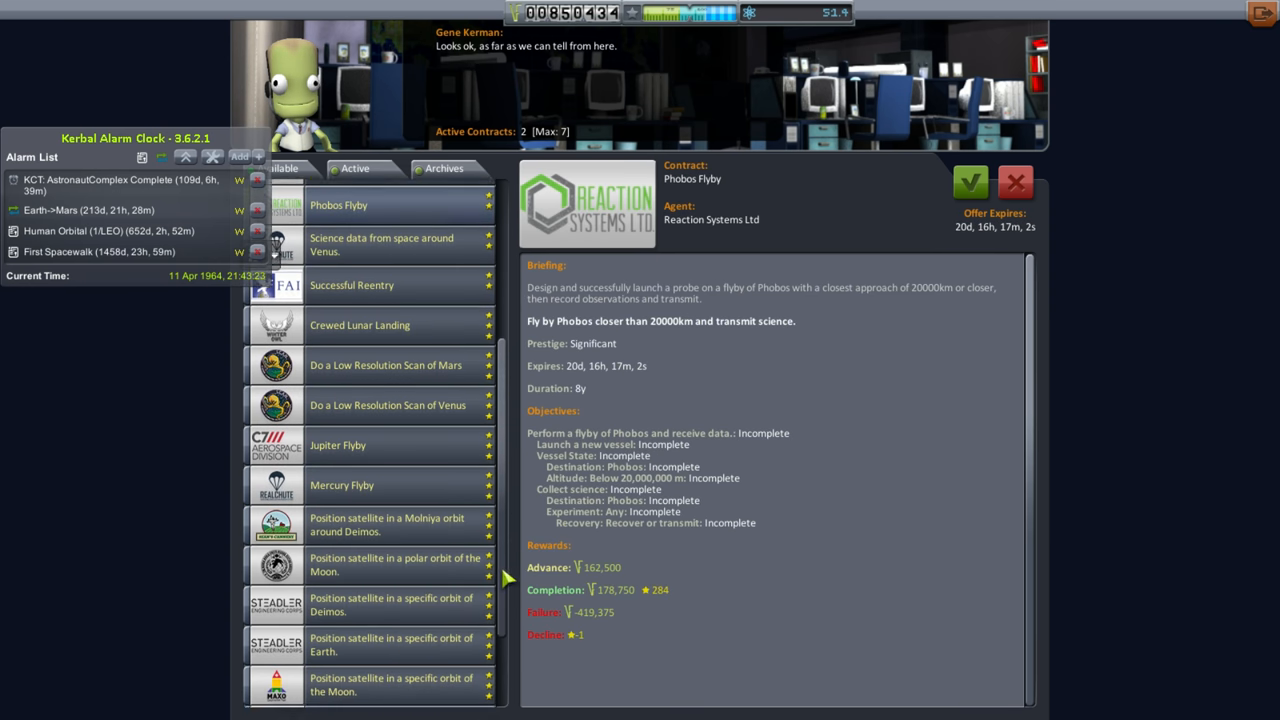
pyautogui.click(390, 576)
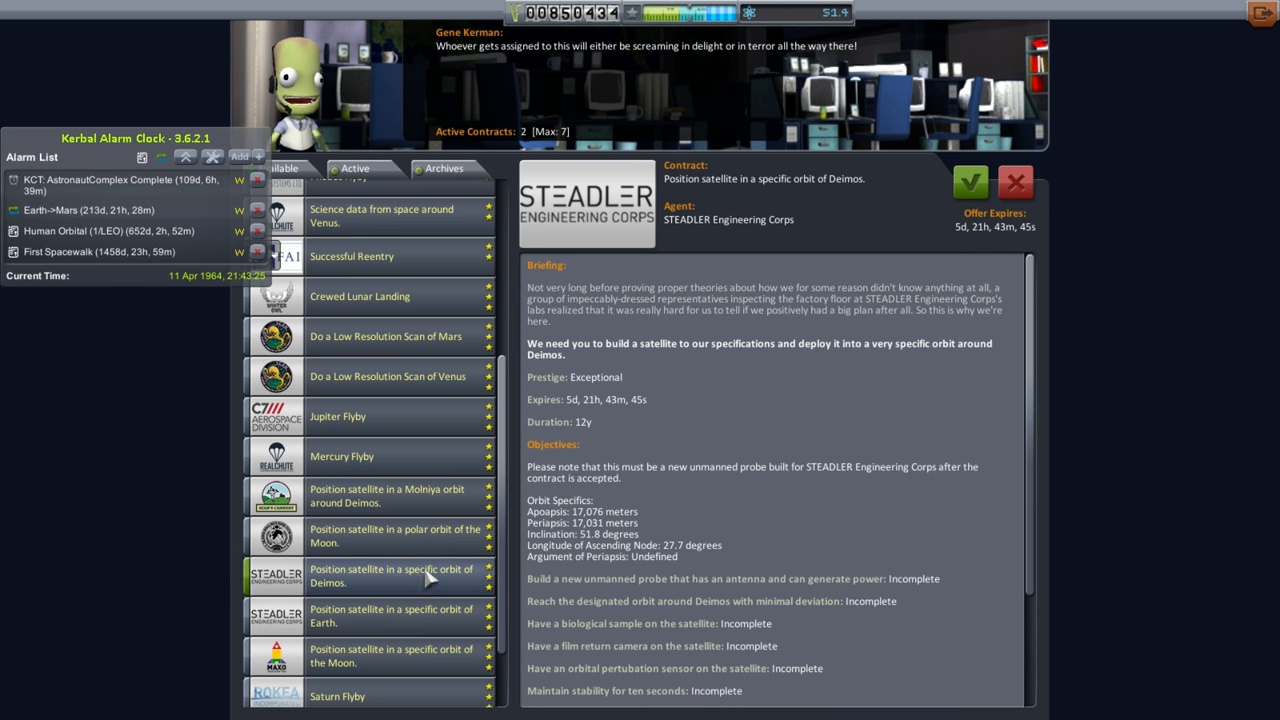
pyautogui.scroll(-3)
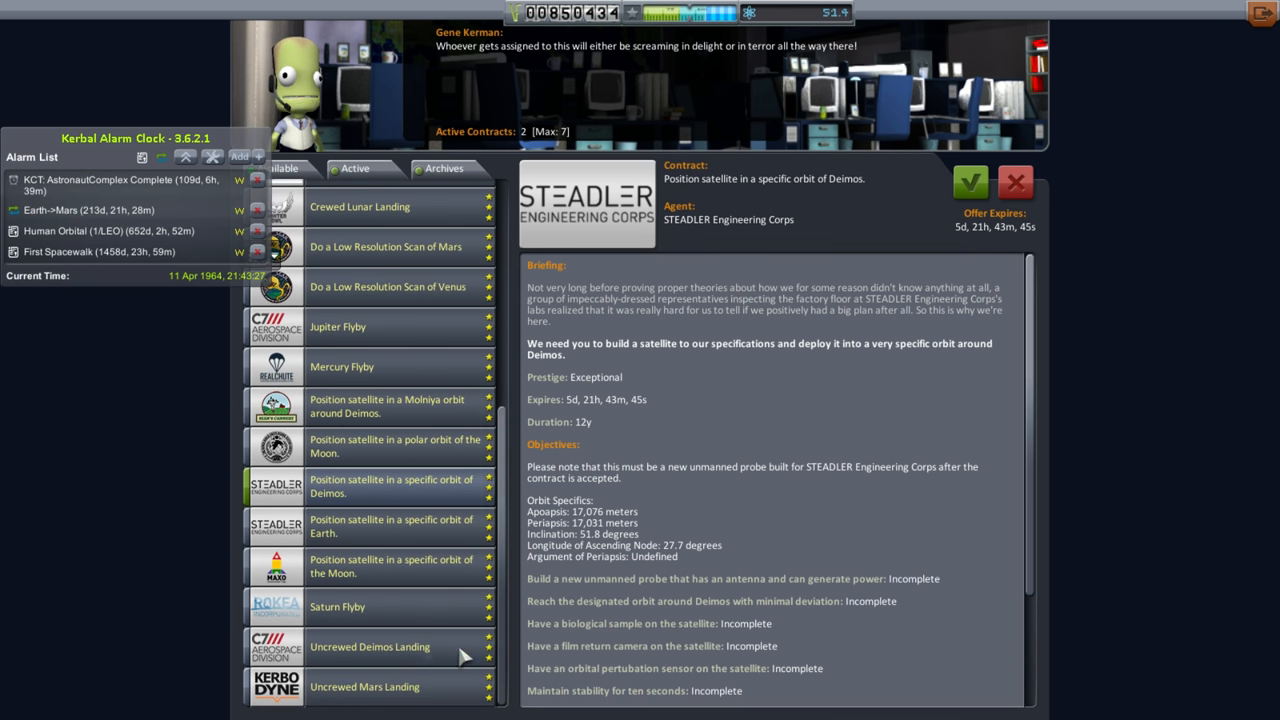
pyautogui.click(370, 646)
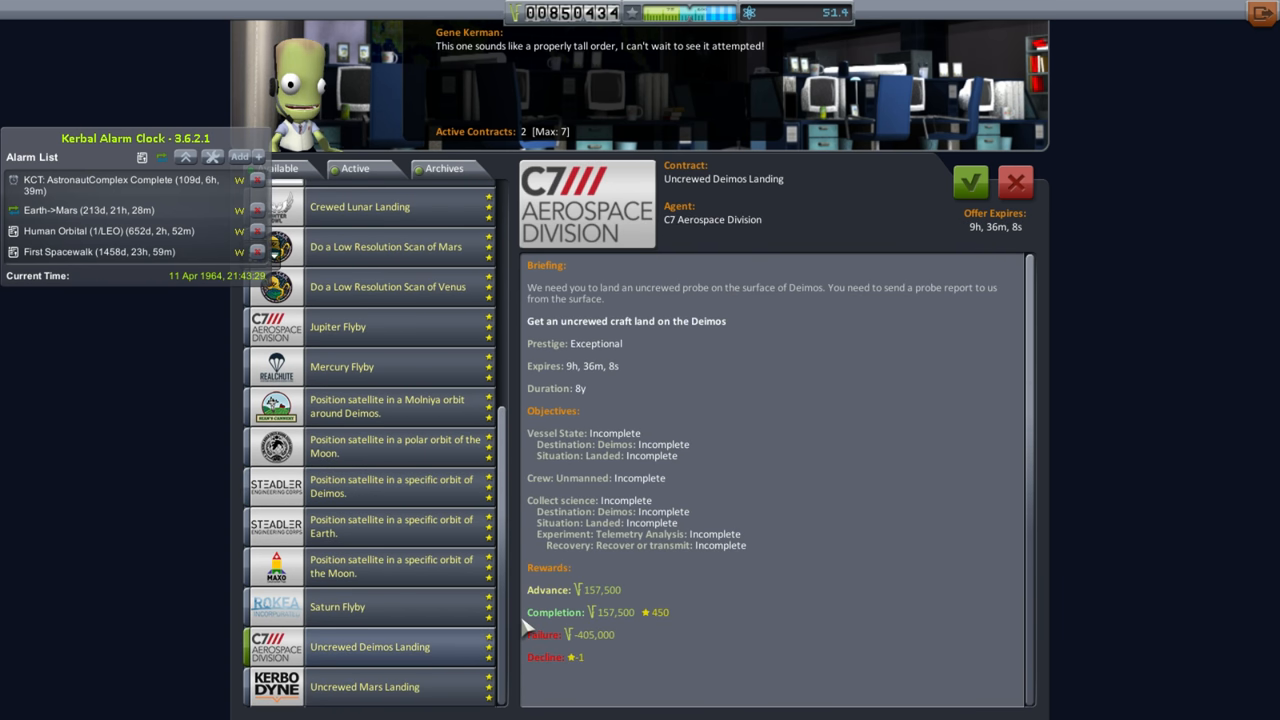
pyautogui.click(364, 686)
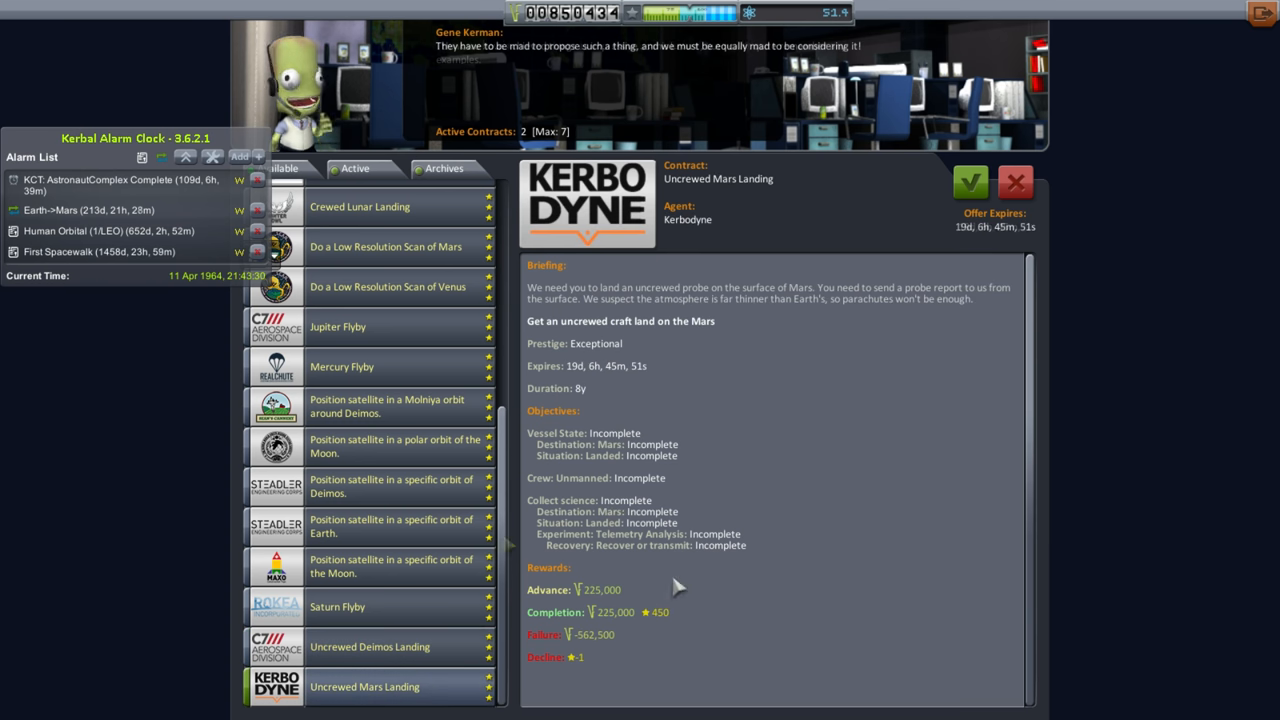
# Compare the Phobos and Deimos Flyby offers and review the Deimos satellite-orbit contract's rewards.
pyautogui.scroll(3)
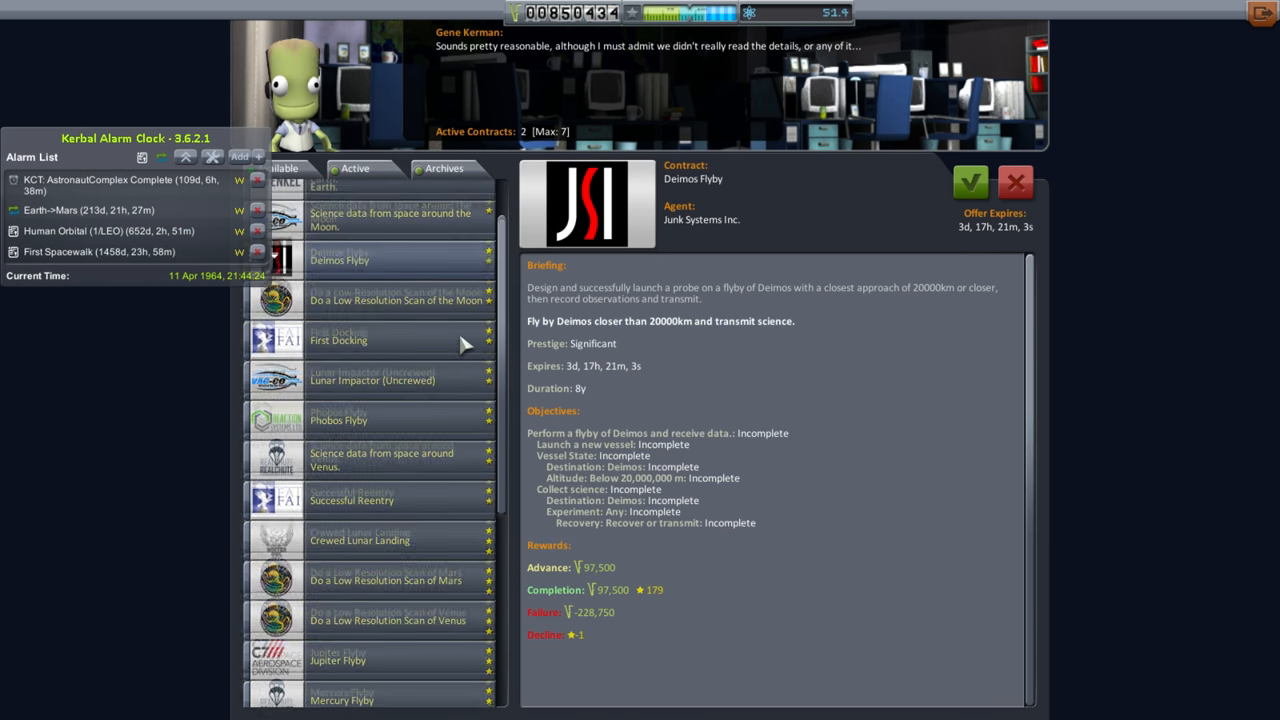
pyautogui.click(338, 420)
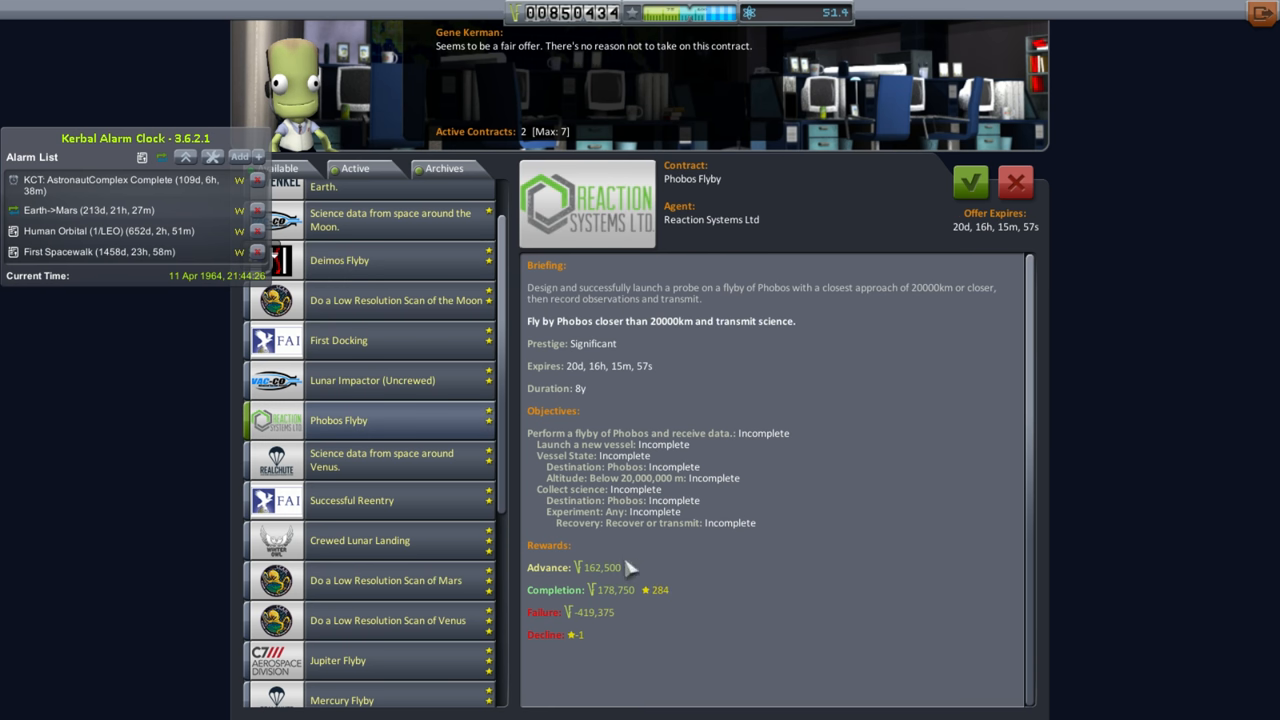
pyautogui.click(340, 260)
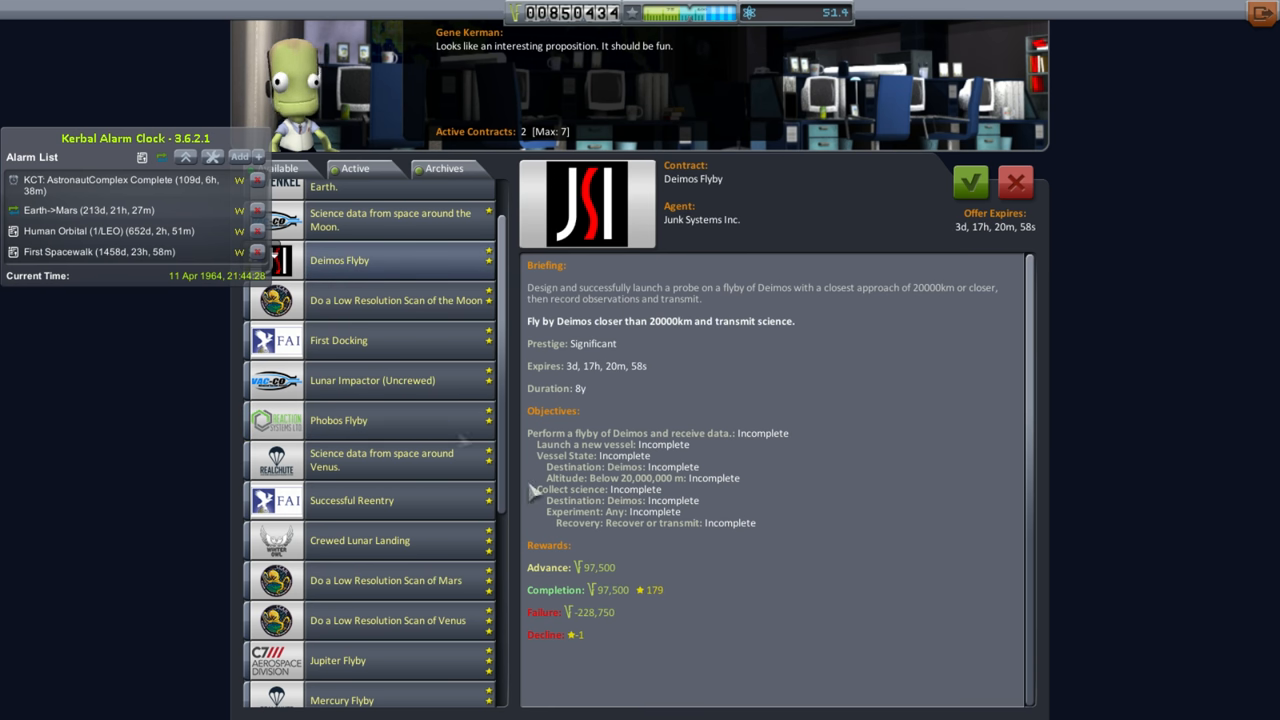
pyautogui.click(338, 420)
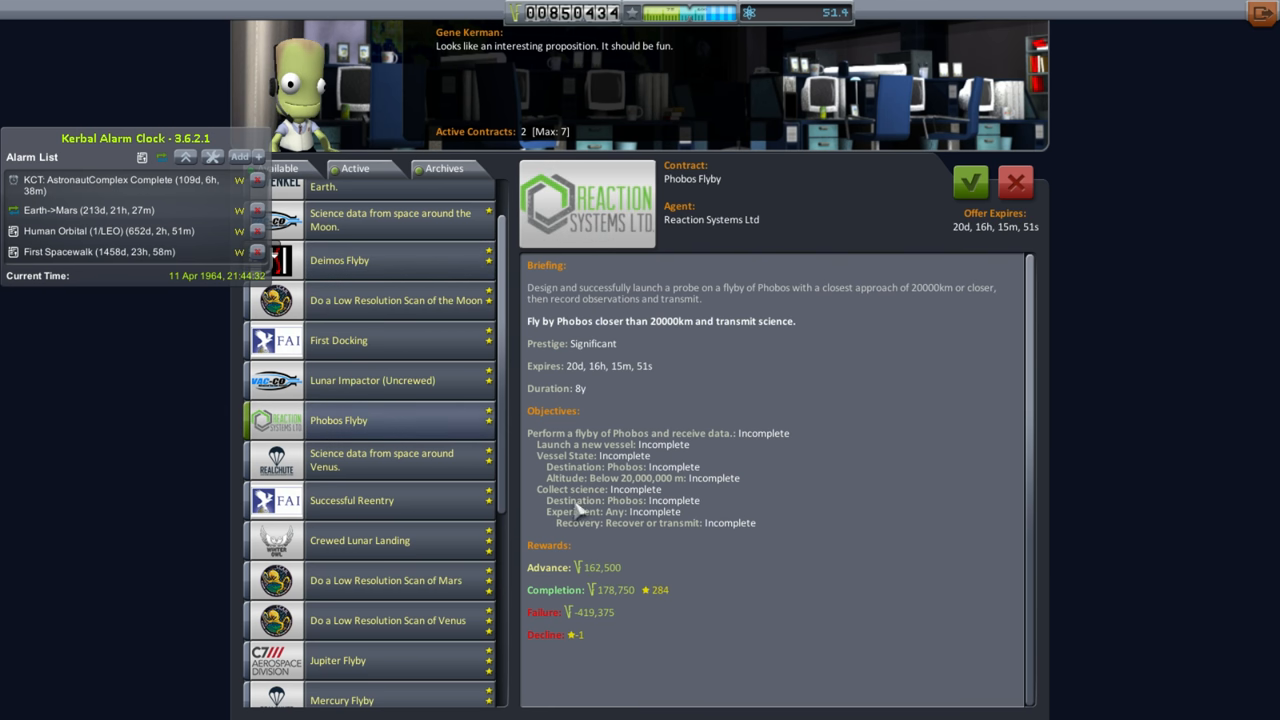
pyautogui.moveTo(536, 590)
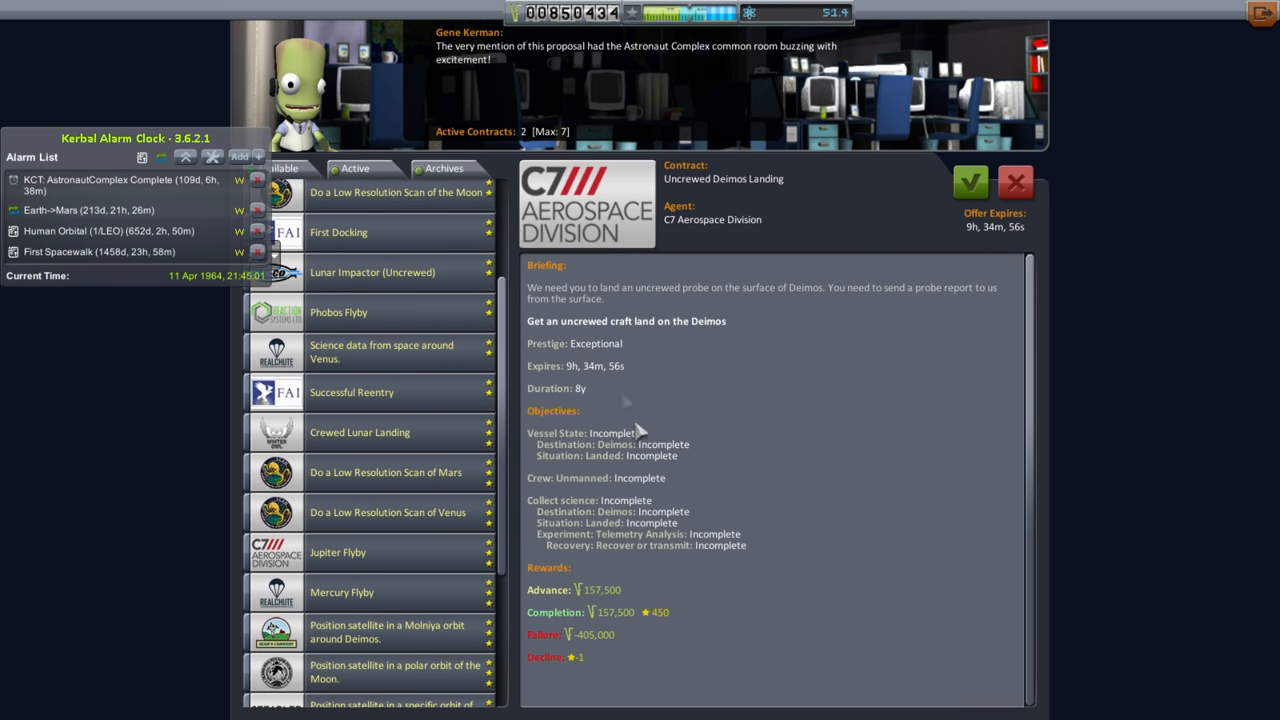
pyautogui.scroll(-3)
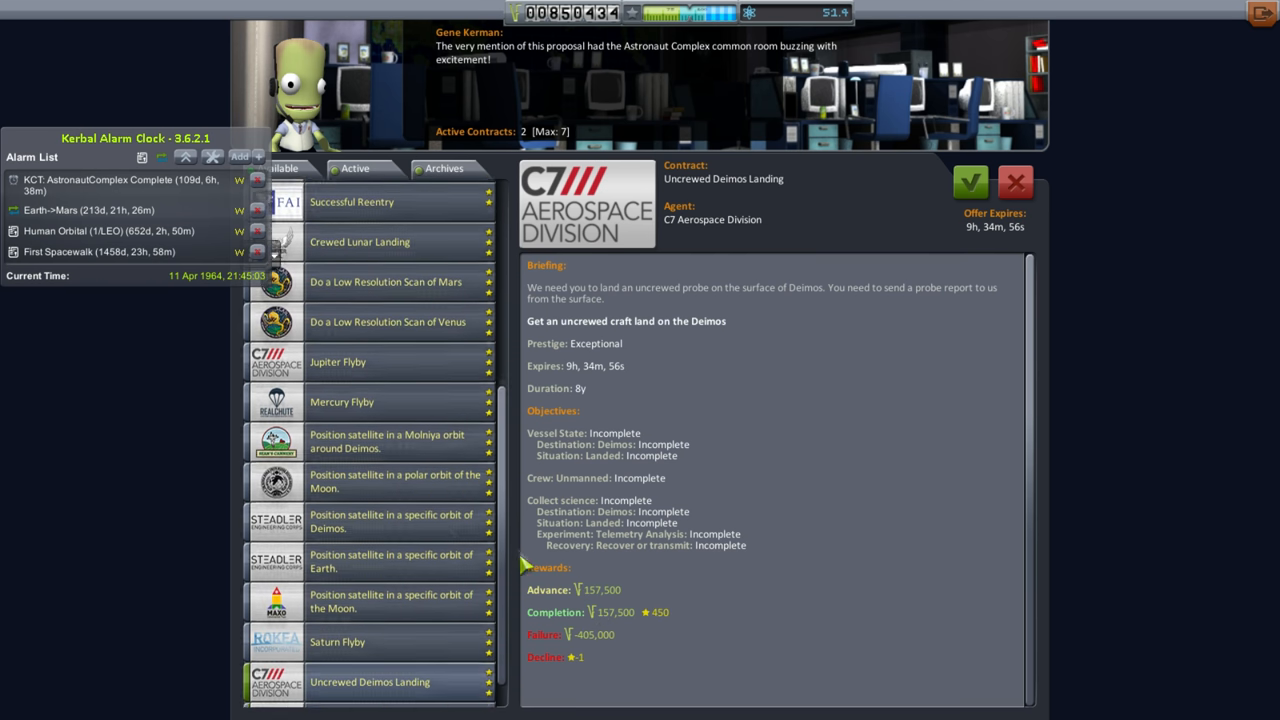
pyautogui.click(384, 442)
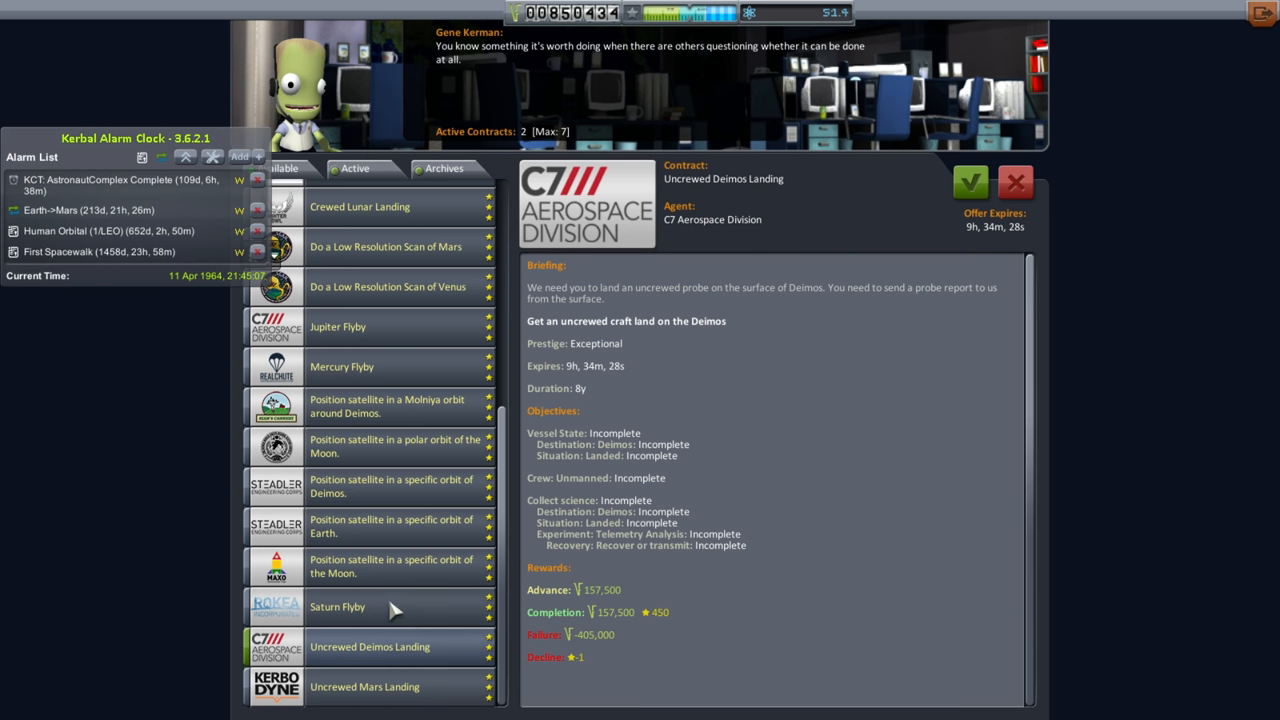
pyautogui.click(390, 486)
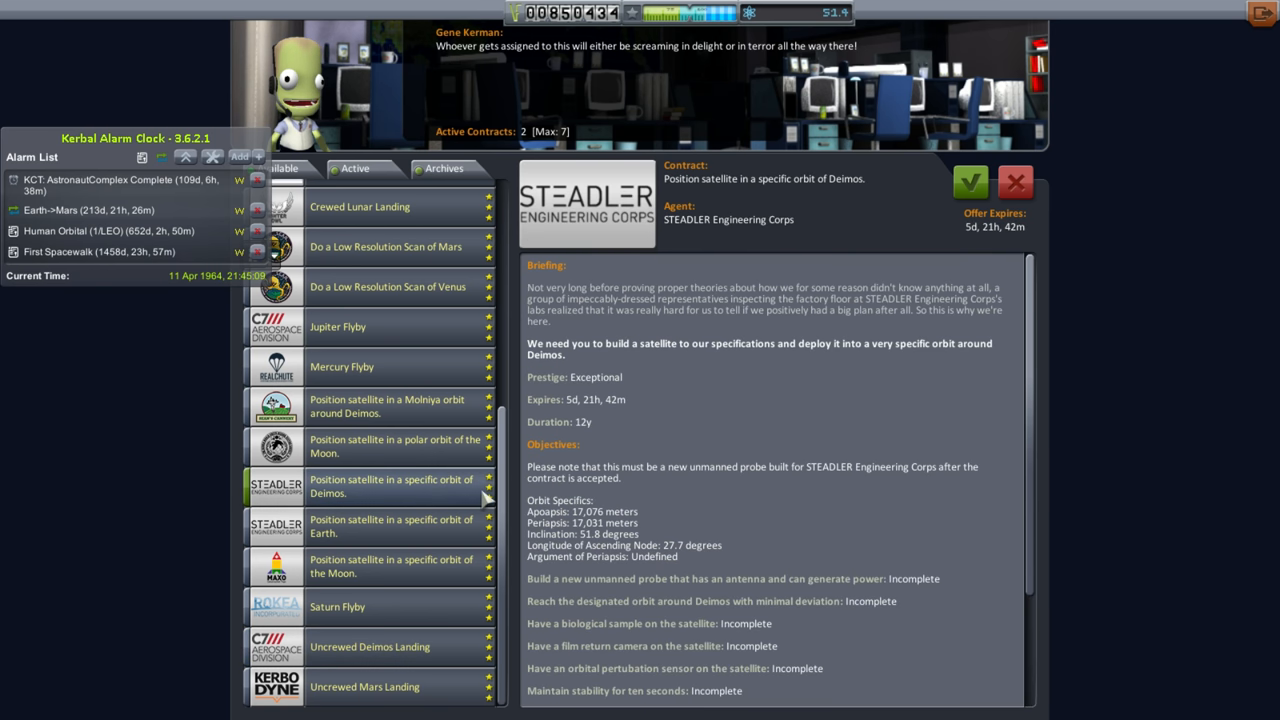
pyautogui.scroll(-3)
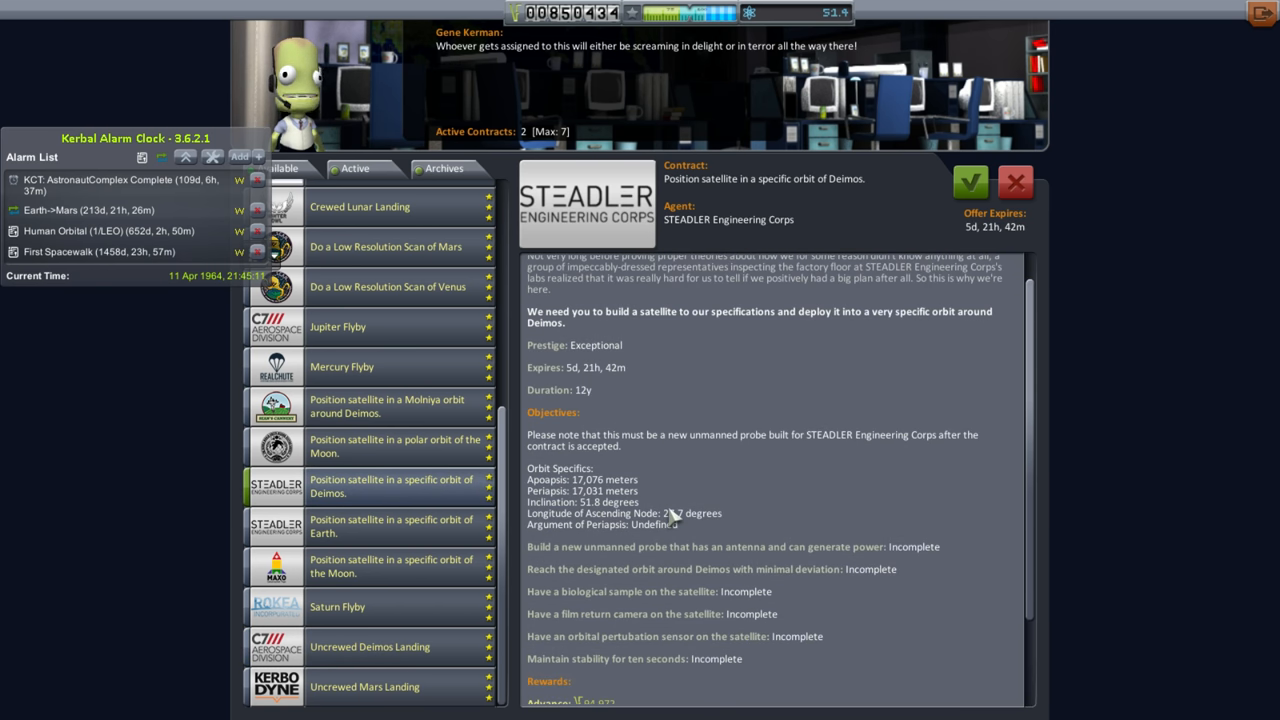
pyautogui.scroll(3)
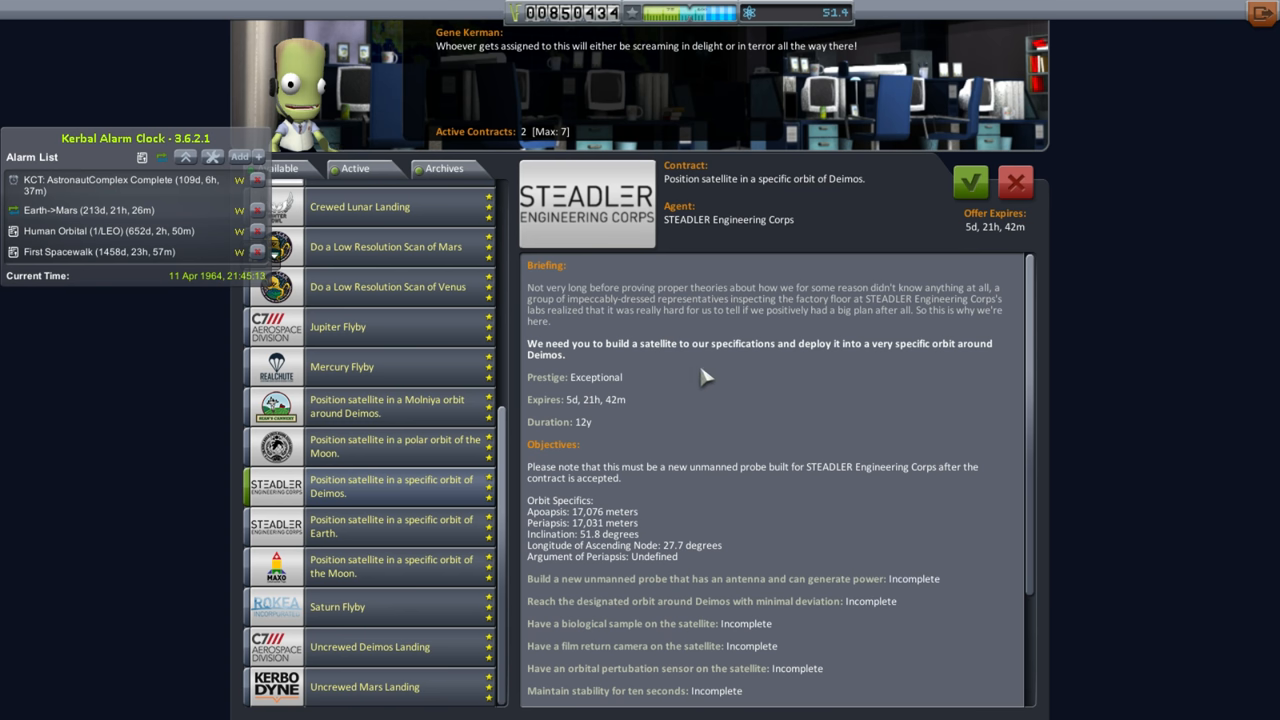
pyautogui.scroll(-3)
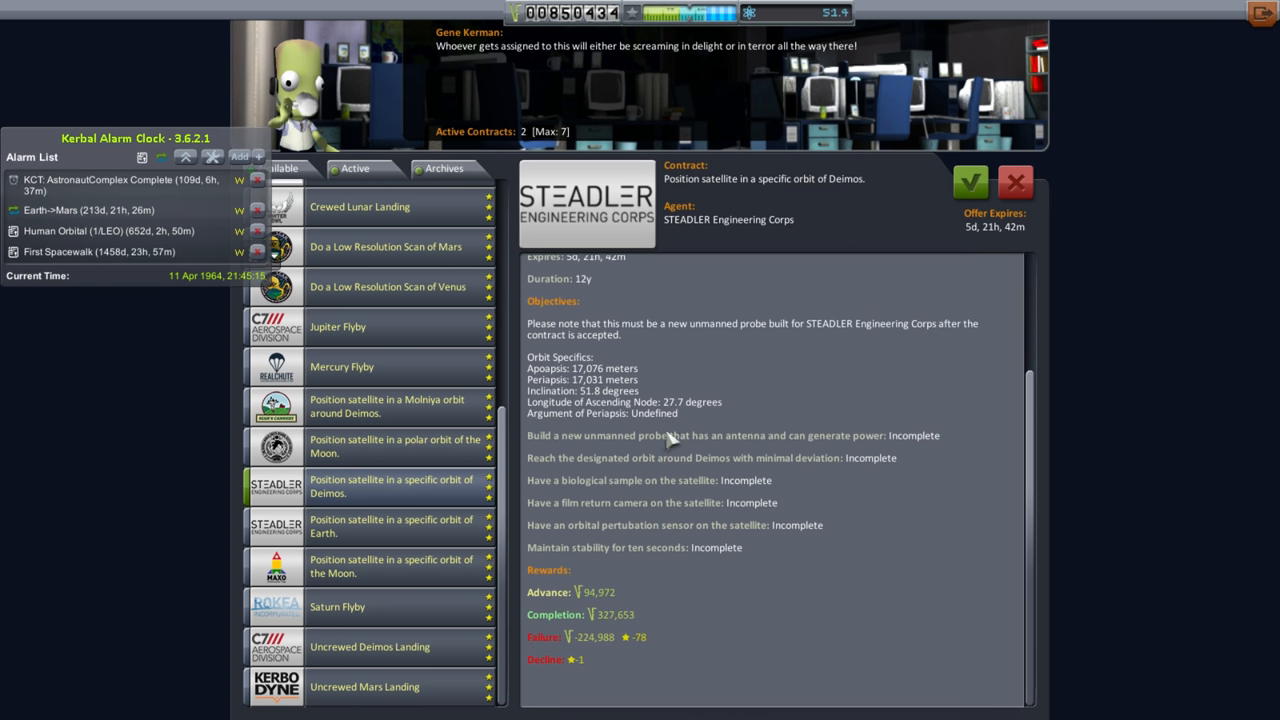
pyautogui.moveTo(636, 432)
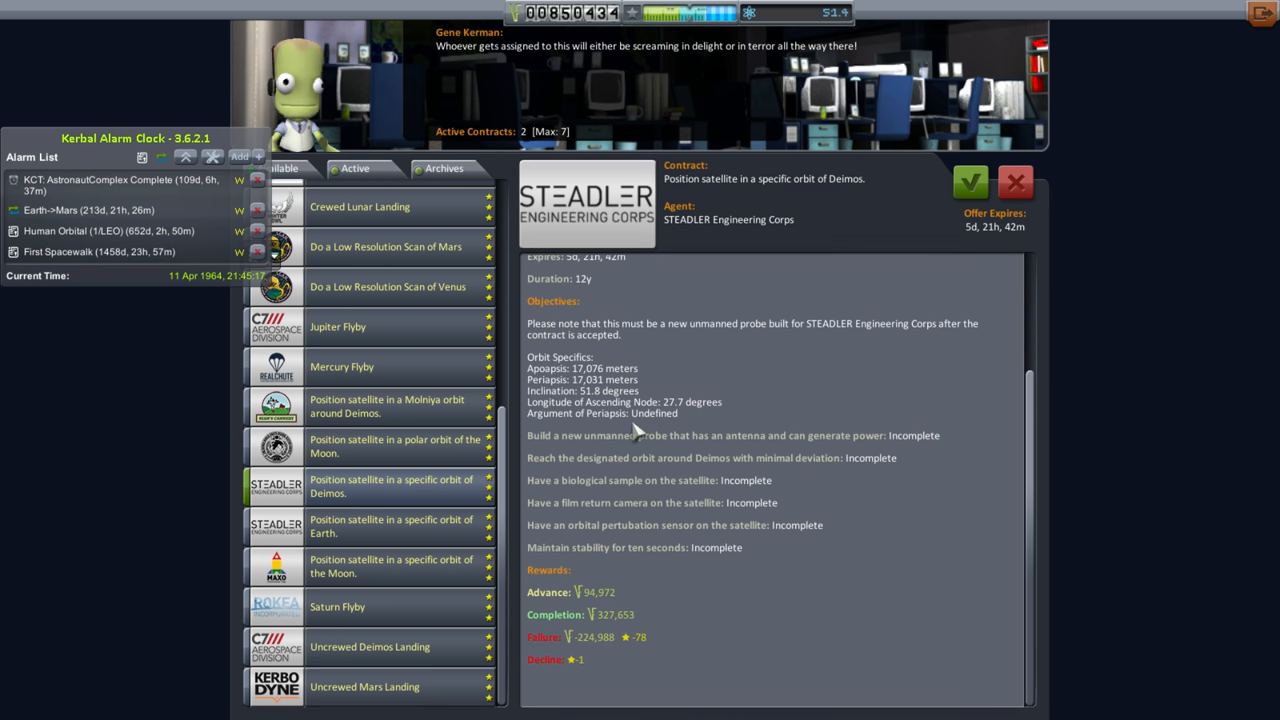
pyautogui.moveTo(512, 472)
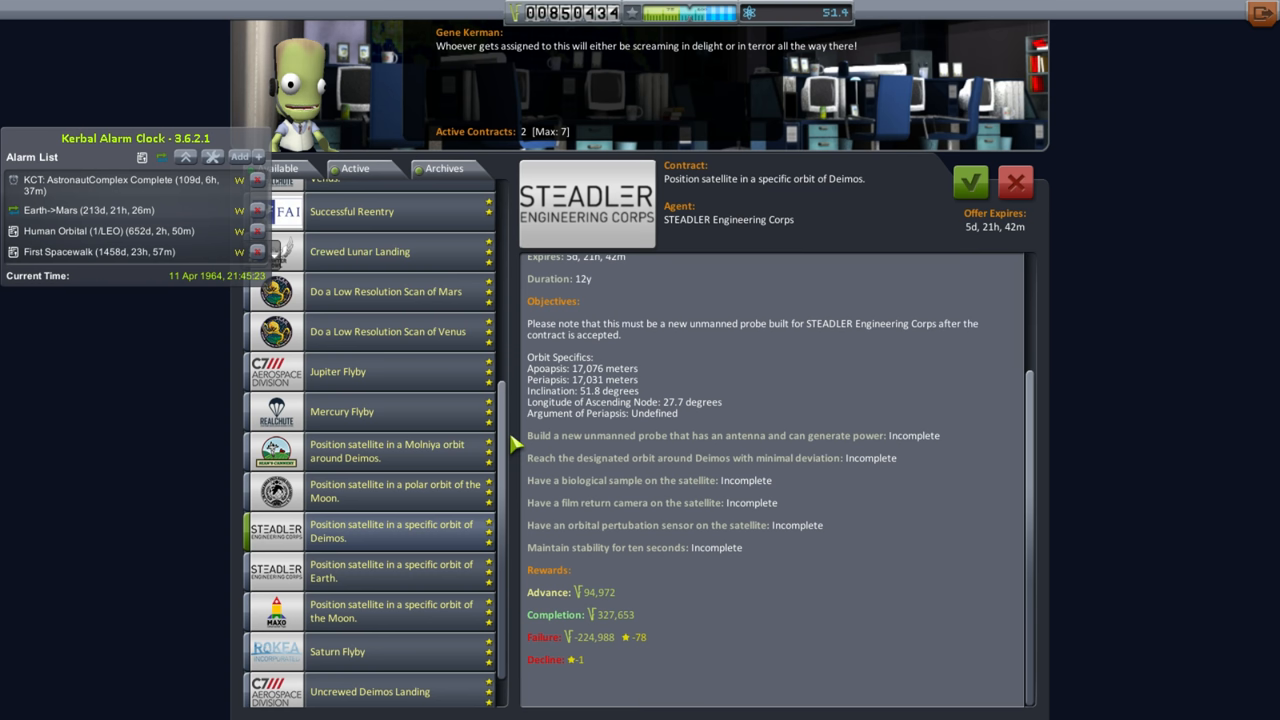
pyautogui.scroll(3)
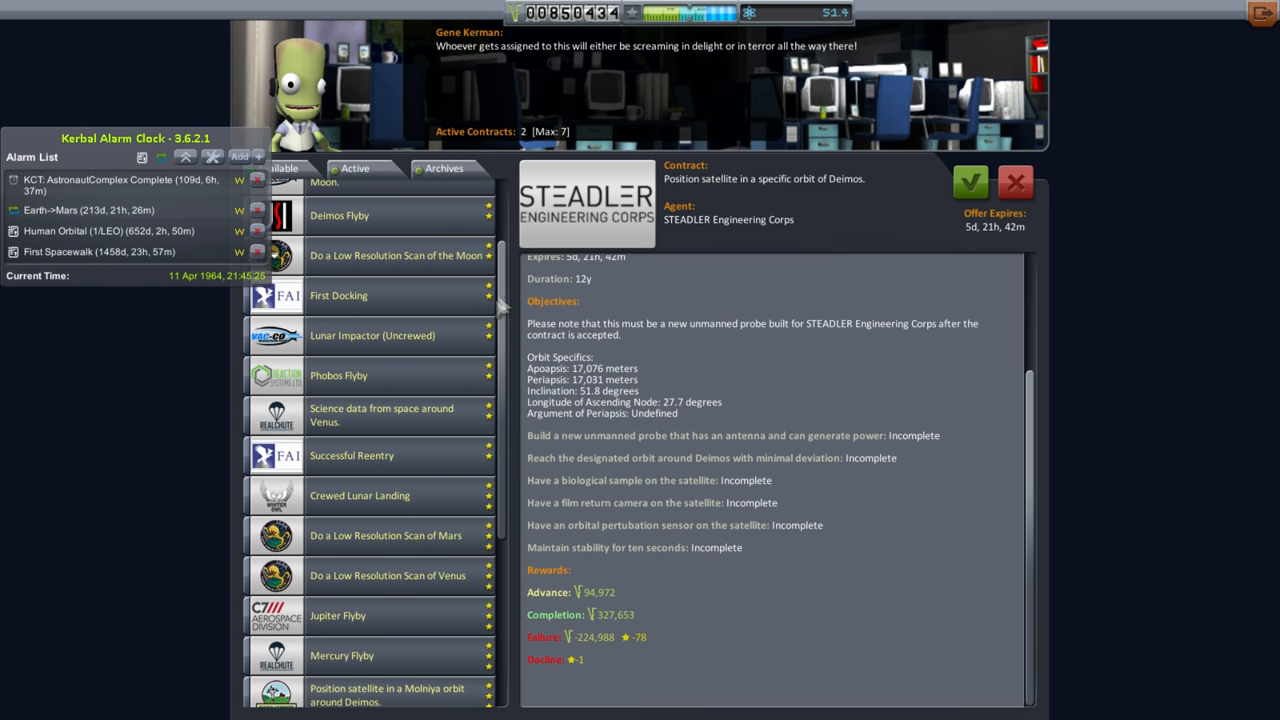
# View the Phobos Flyby and then the Deimos Flyby contract briefings.
pyautogui.click(338, 376)
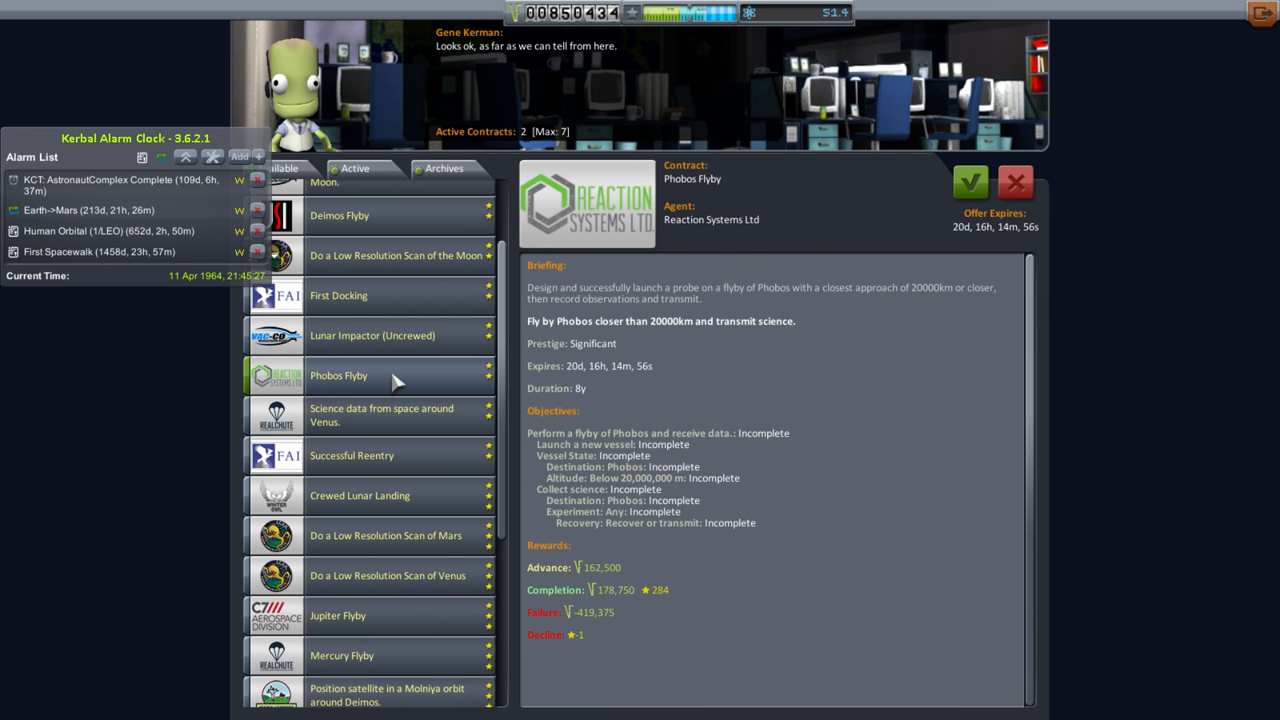
pyautogui.click(340, 318)
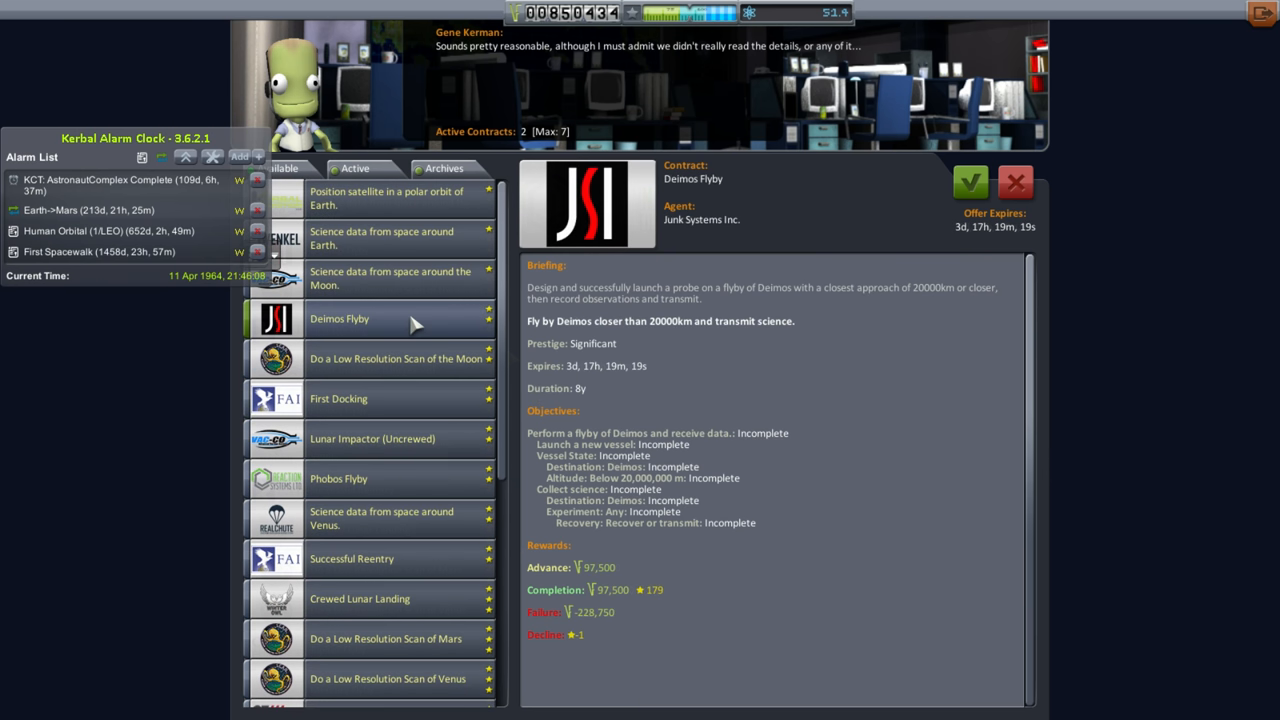
pyautogui.moveTo(876, 524)
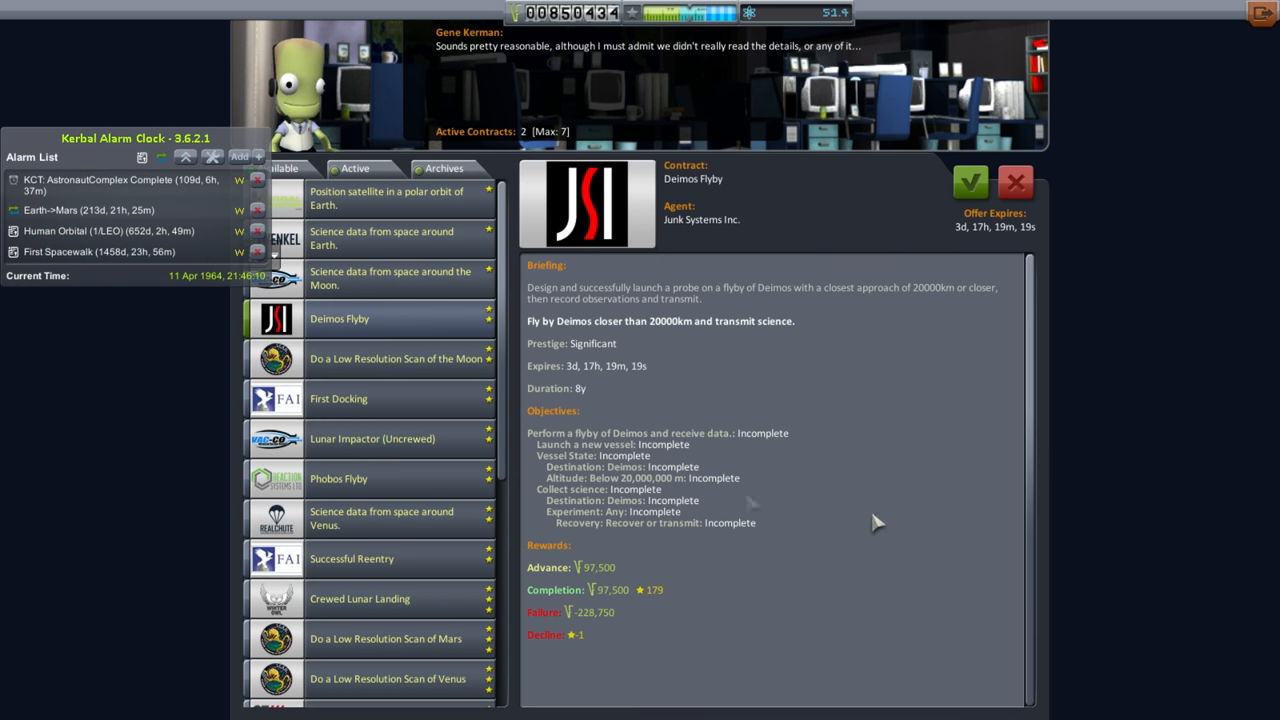
pyautogui.moveTo(548, 454)
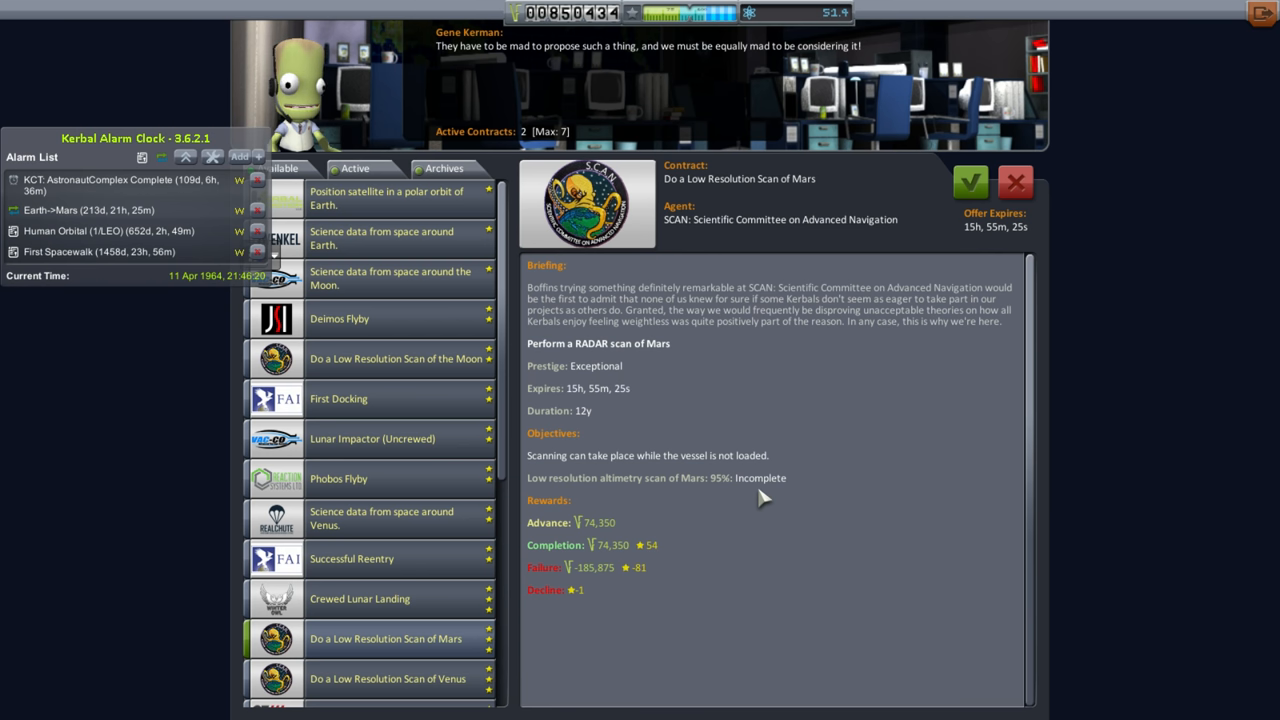
pyautogui.moveTo(756, 496)
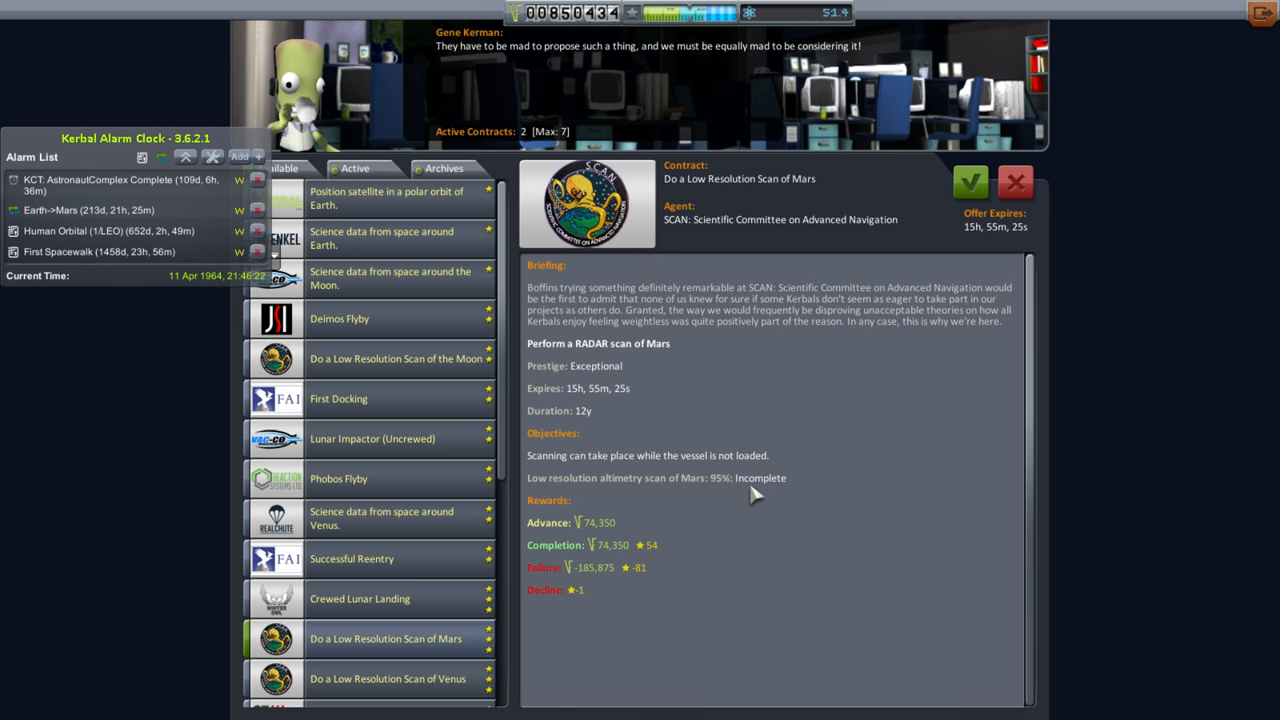
pyautogui.moveTo(670, 488)
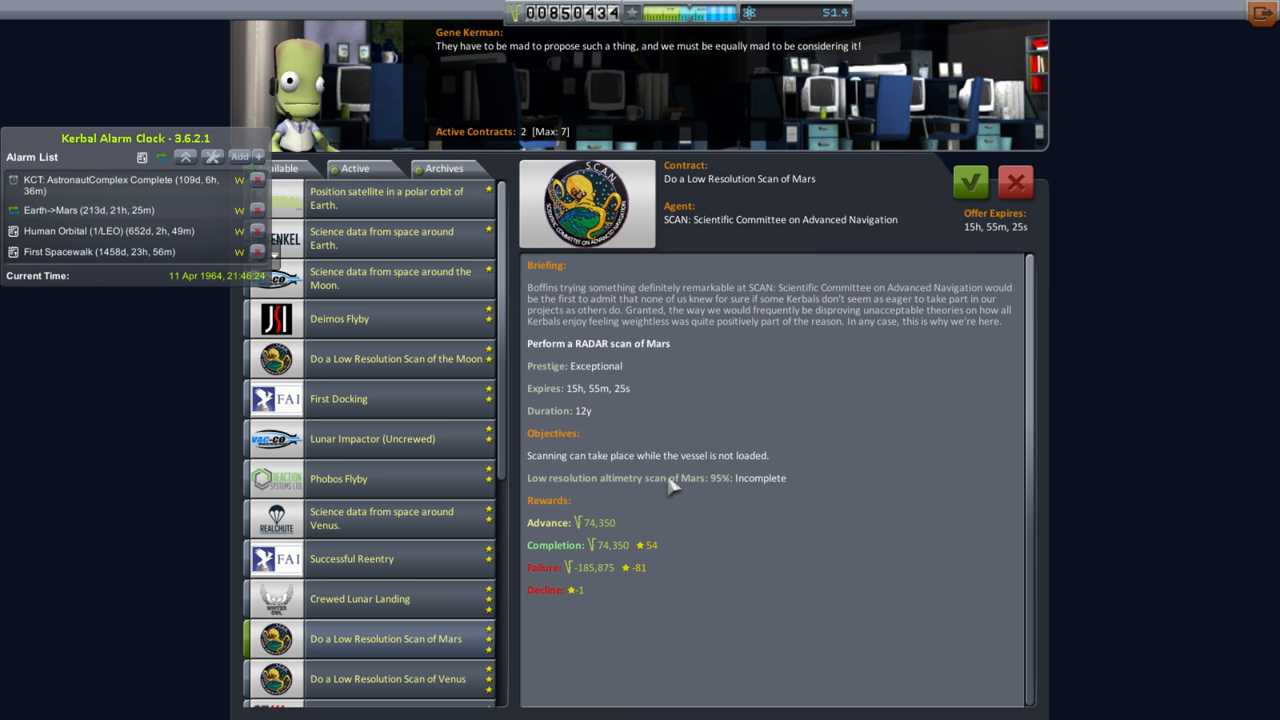
pyautogui.moveTo(744, 398)
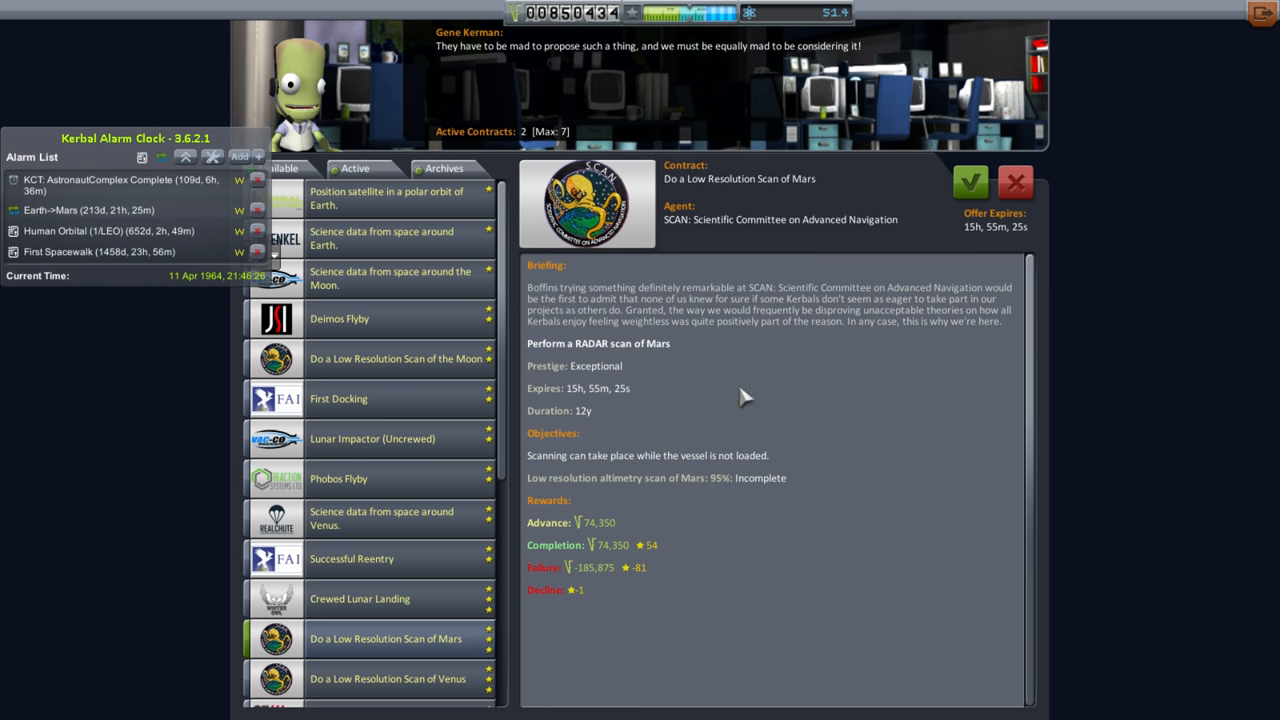
pyautogui.moveTo(710, 380)
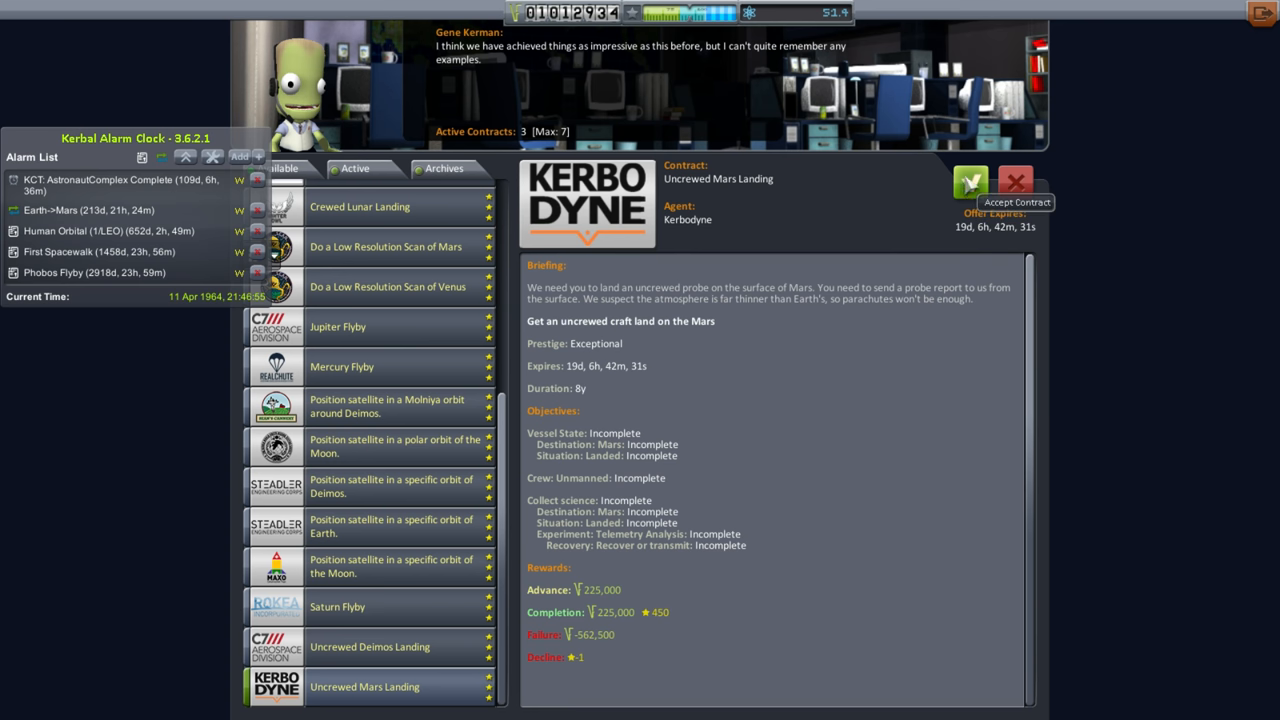
# Accept the Uncrewed Mars Landing and Uncrewed Deimos Landing contracts after viewing the Deimos offers.
pyautogui.click(968, 184)
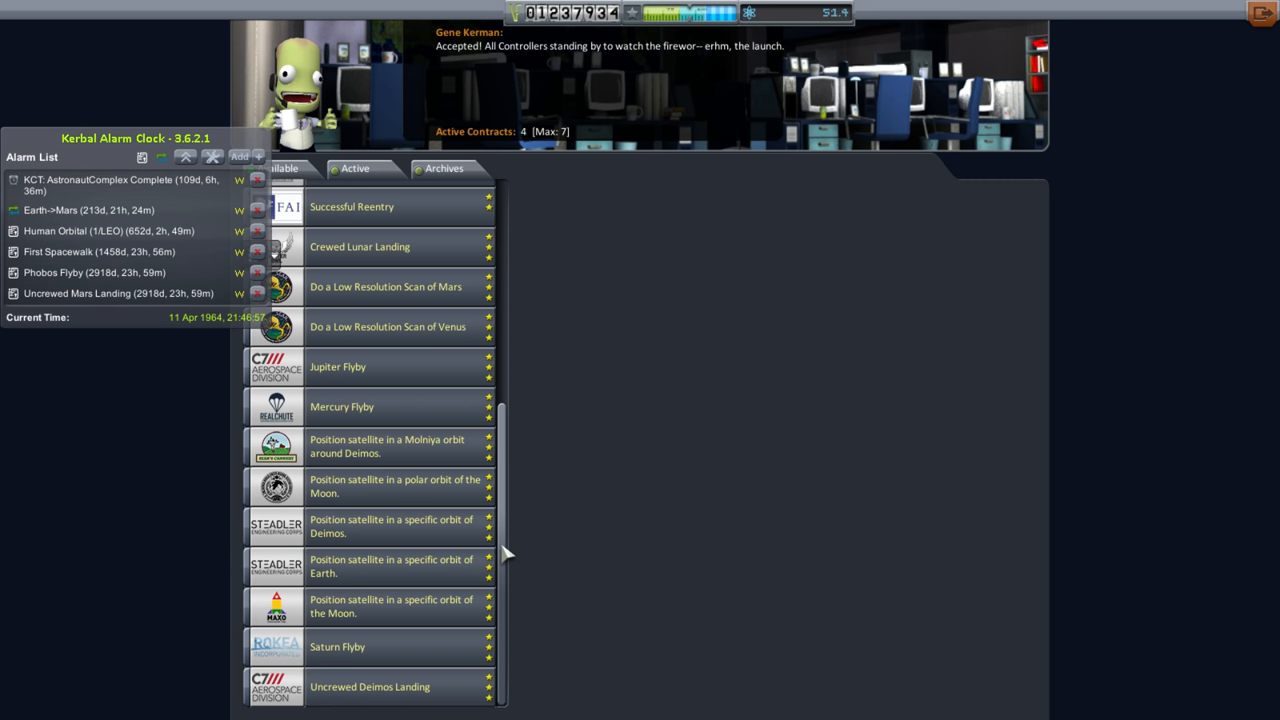
pyautogui.moveTo(476, 496)
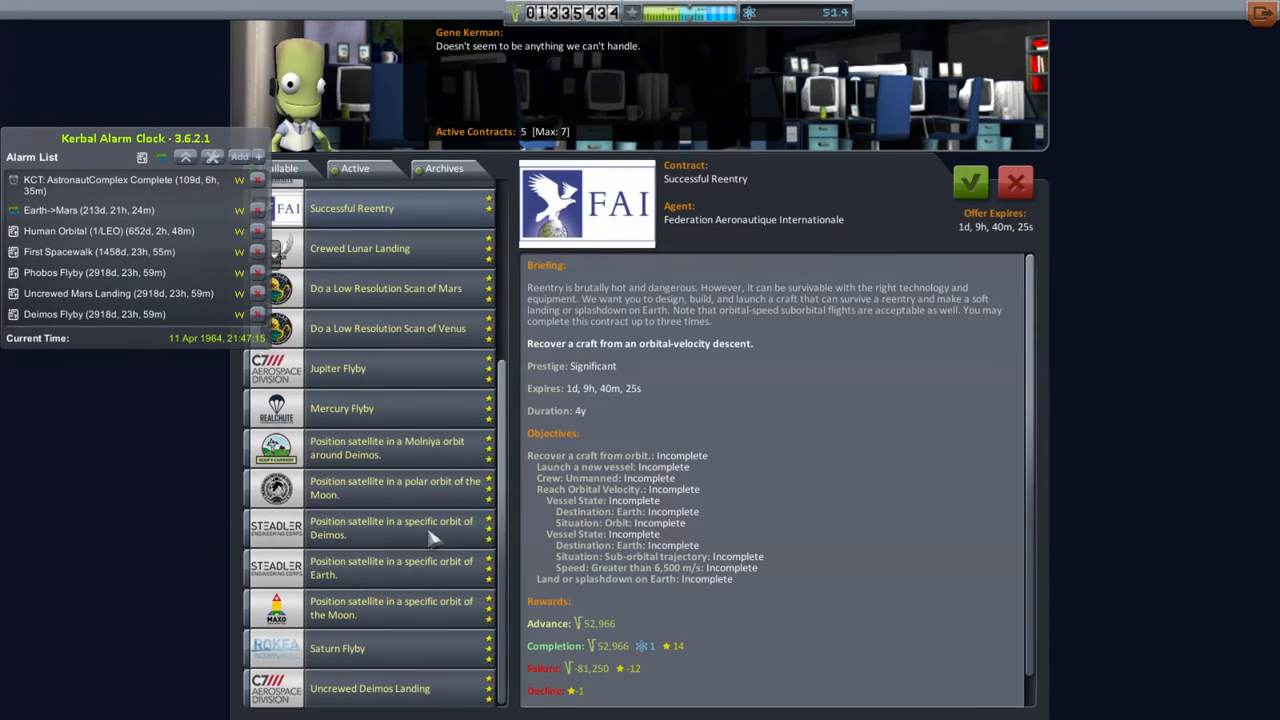
pyautogui.click(390, 528)
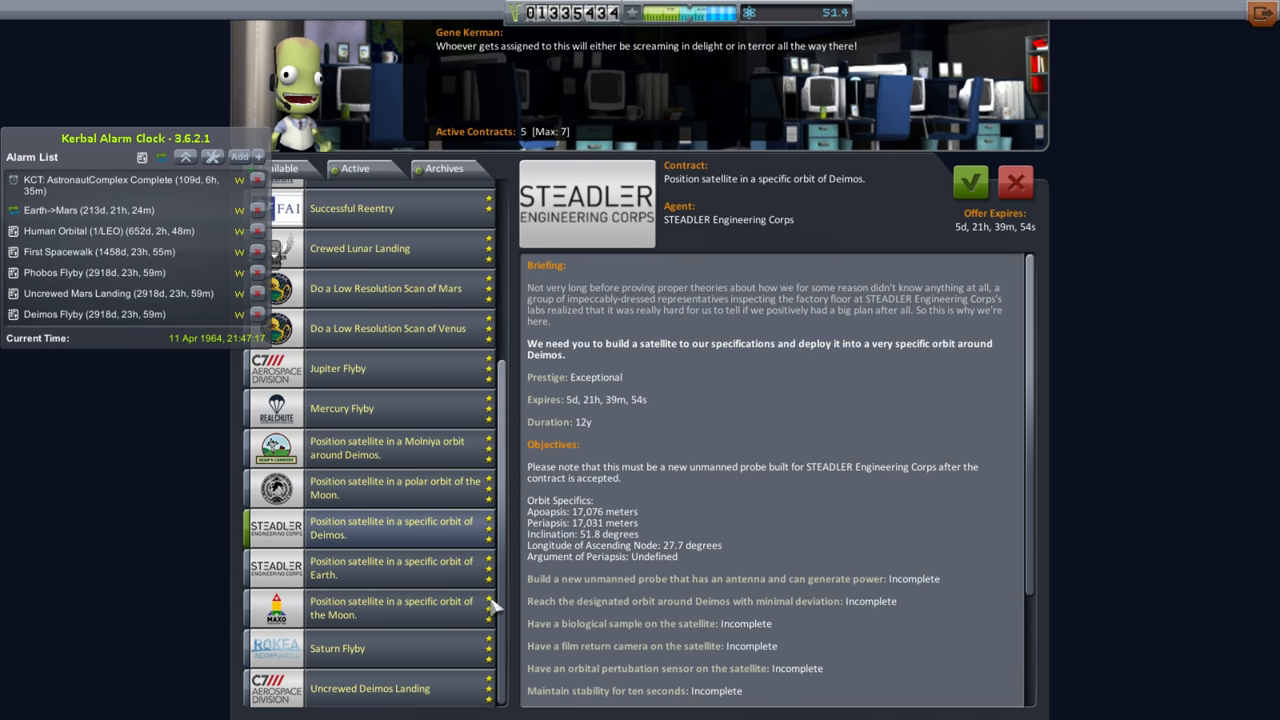
pyautogui.click(370, 688)
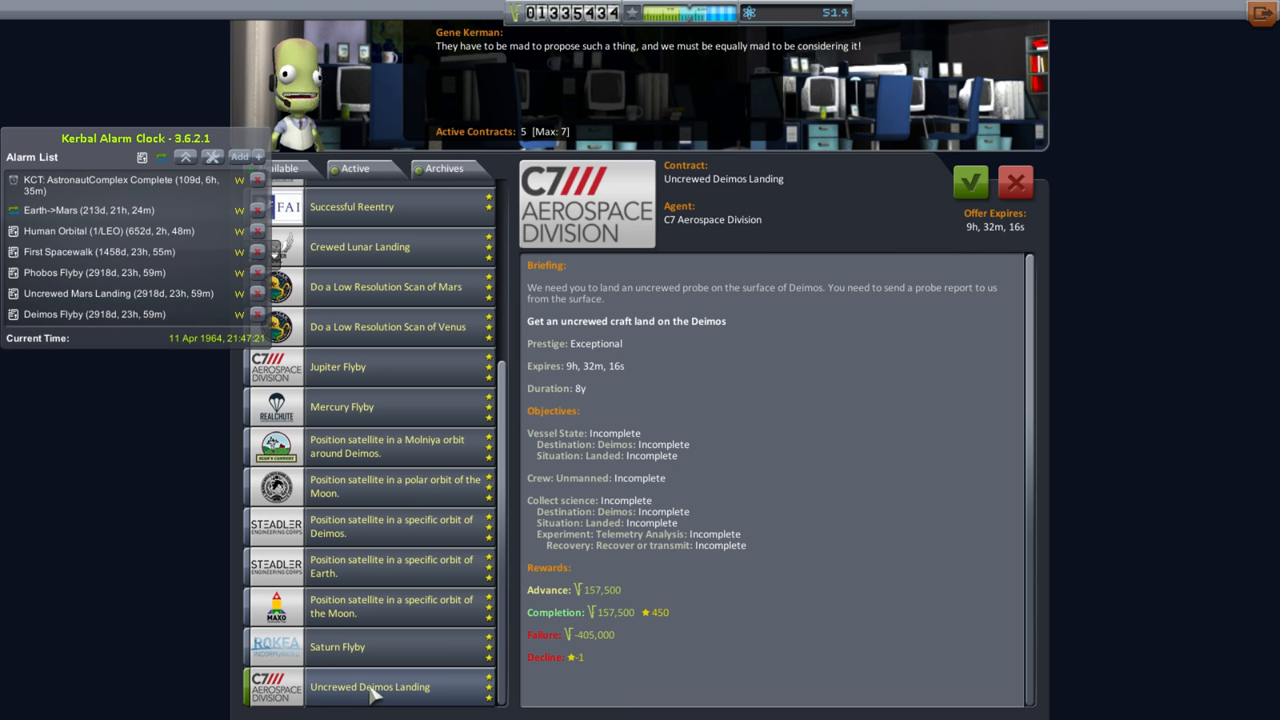
pyautogui.click(970, 182)
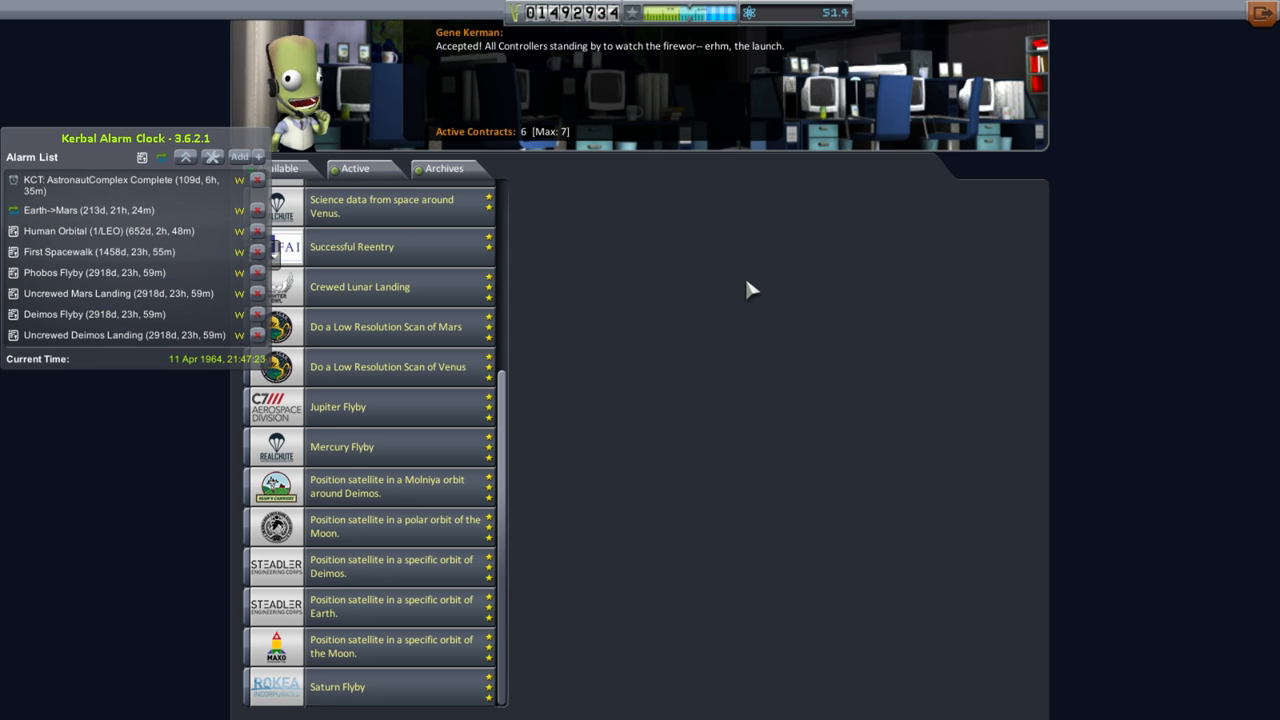
pyautogui.moveTo(664, 280)
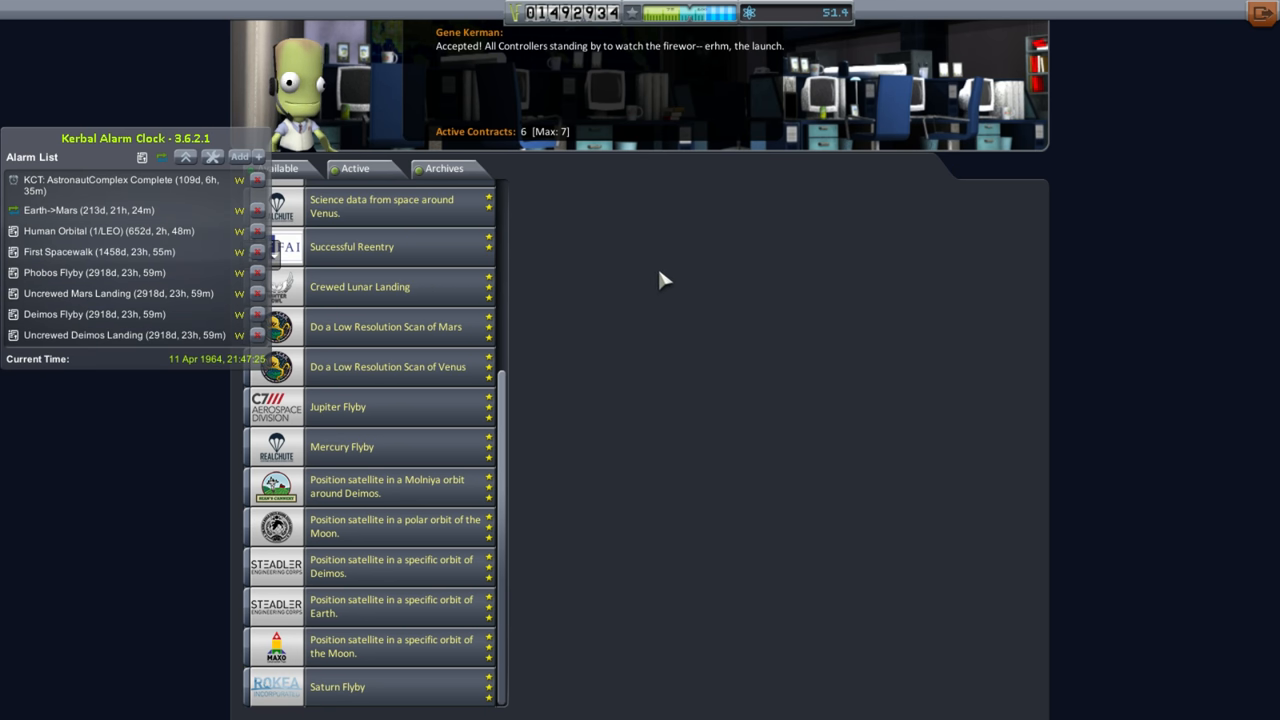
pyautogui.moveTo(100, 252)
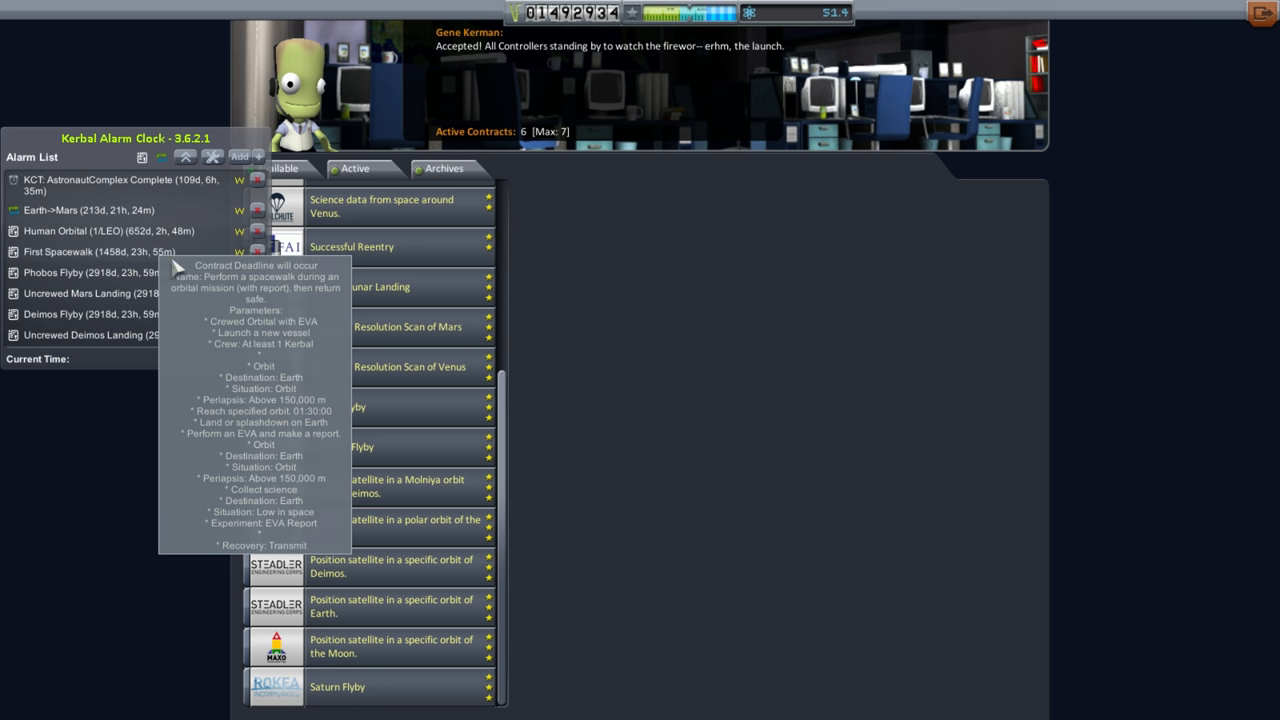
pyautogui.moveTo(670, 370)
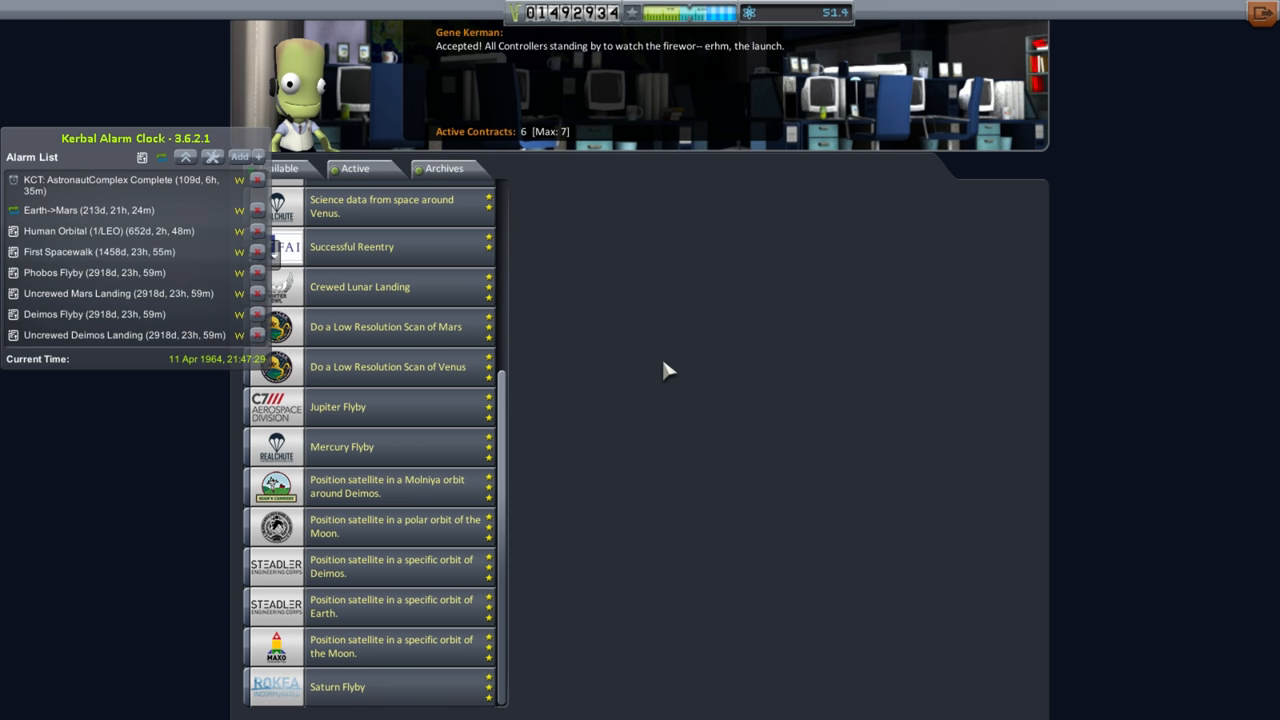
pyautogui.moveTo(512, 470)
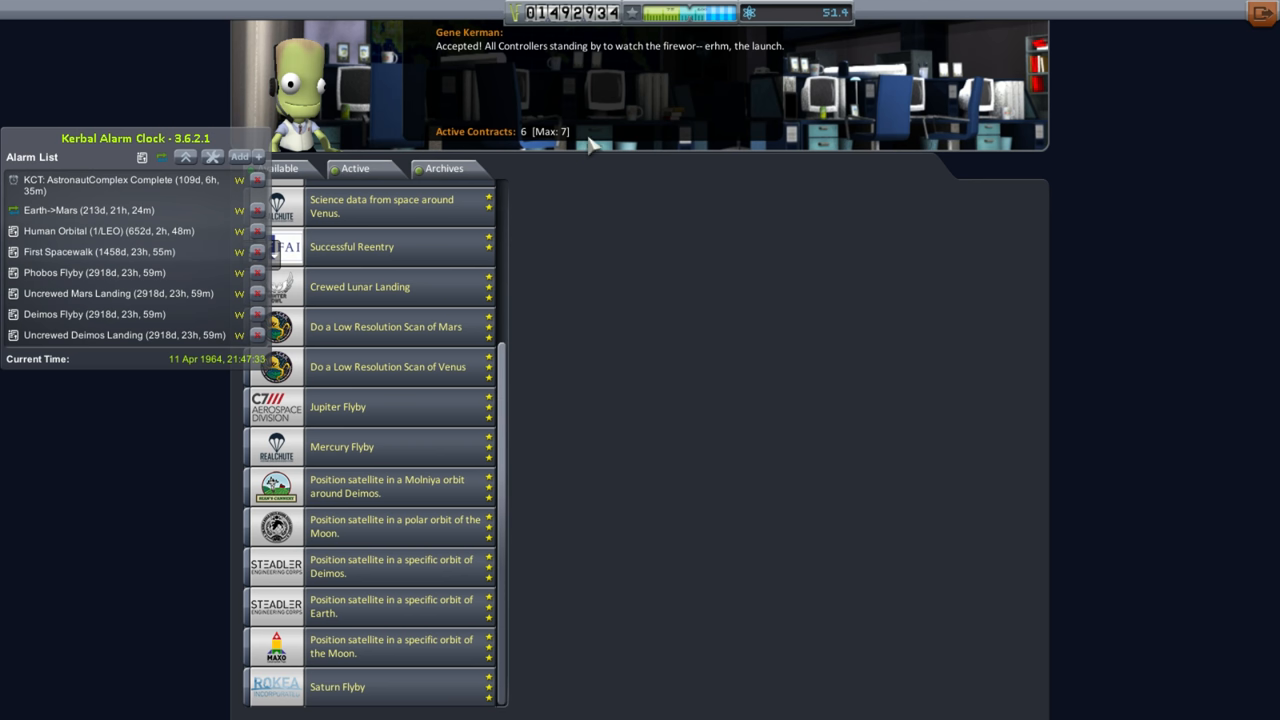
pyautogui.moveTo(490, 272)
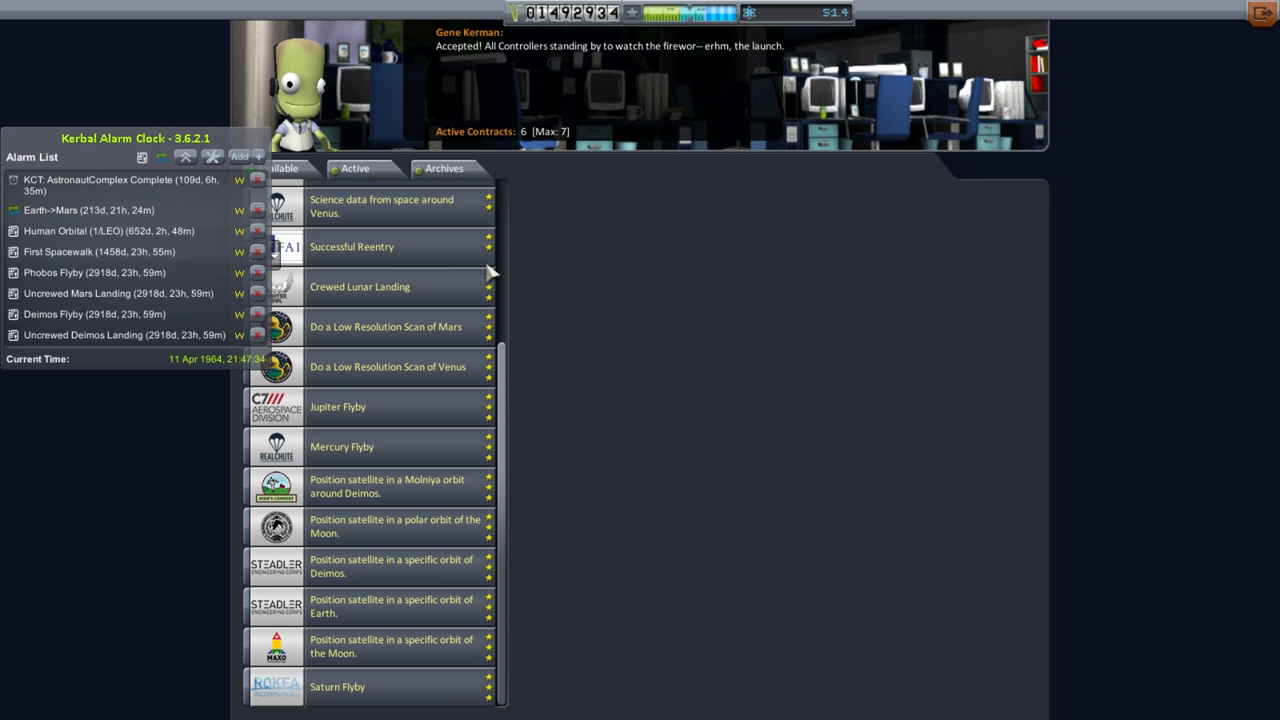
pyautogui.moveTo(968, 182)
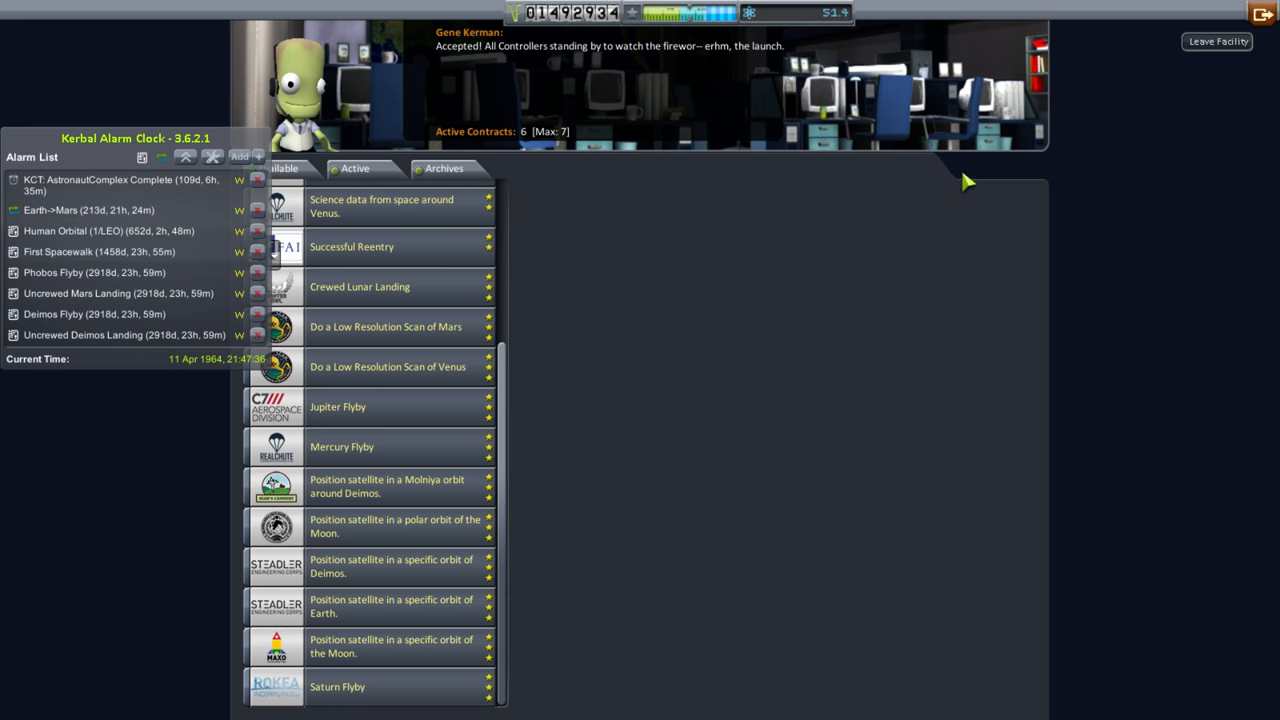
# Leave Mission Control and return to the Space Center overview.
pyautogui.click(1216, 40)
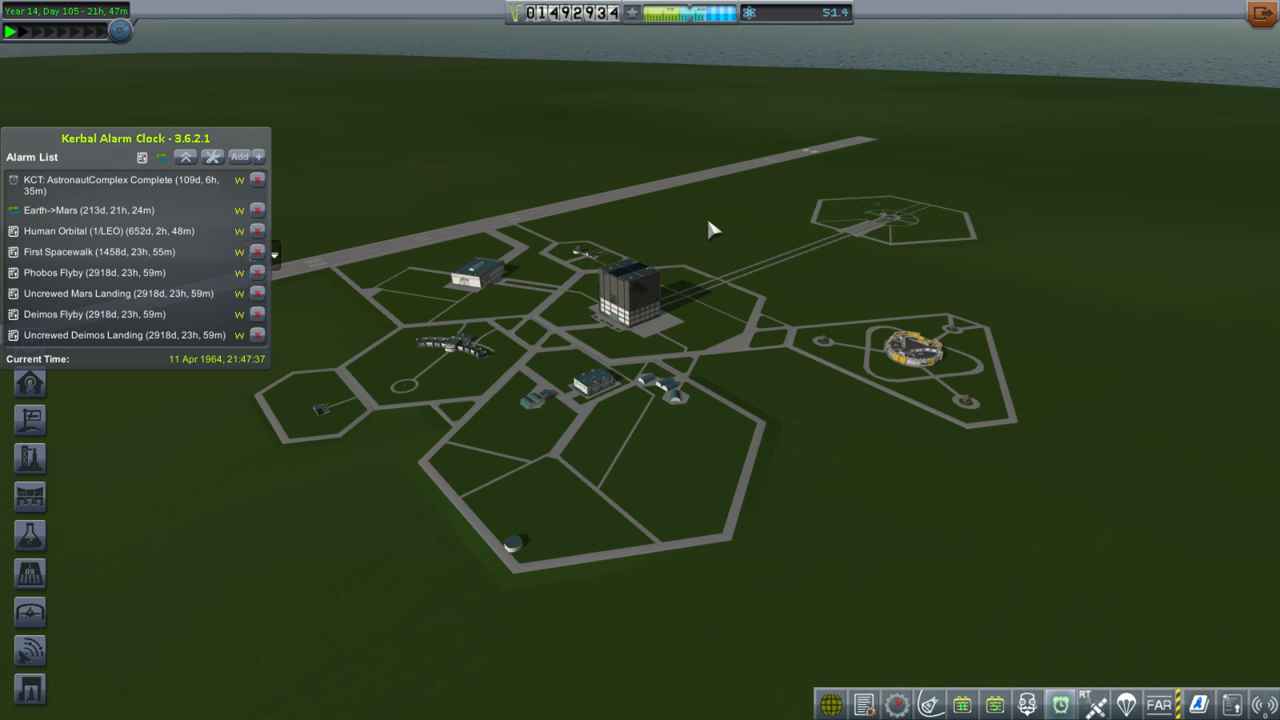
pyautogui.moveTo(780, 218)
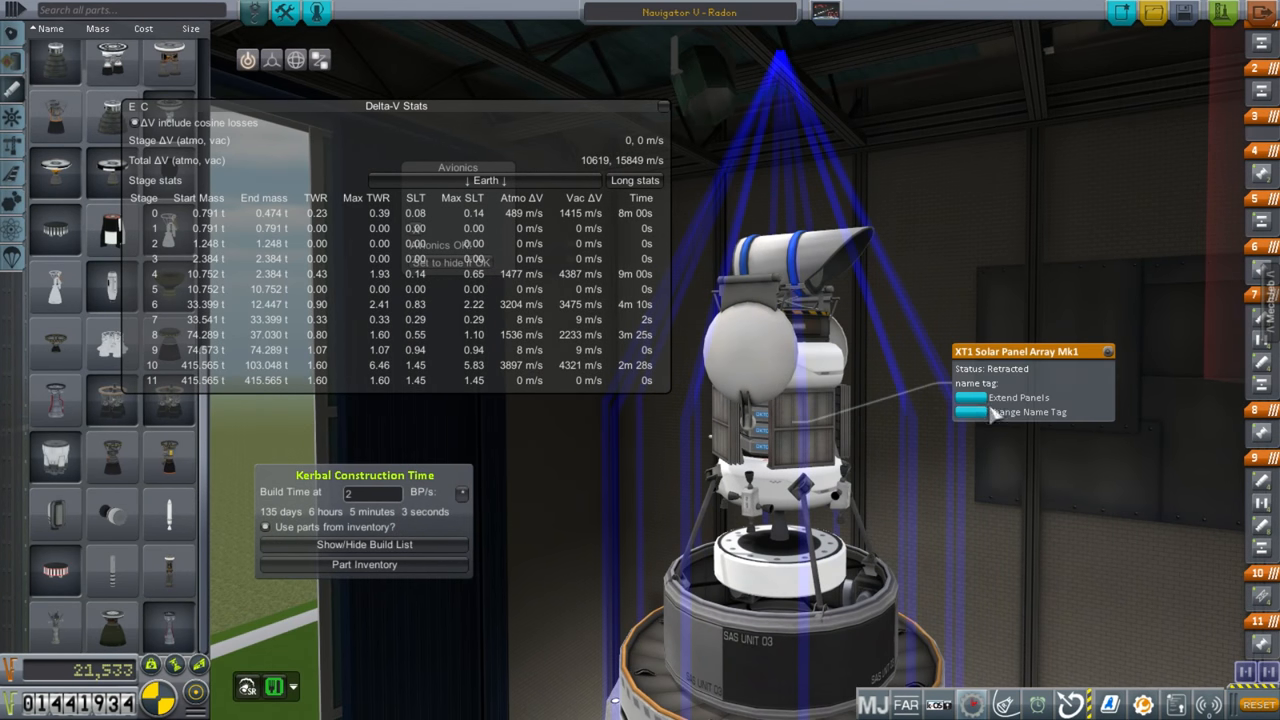
# Select the capsule stack in the VAB and confirm the Avionics window reads 'Avionics OK!'.
pyautogui.click(1018, 396)
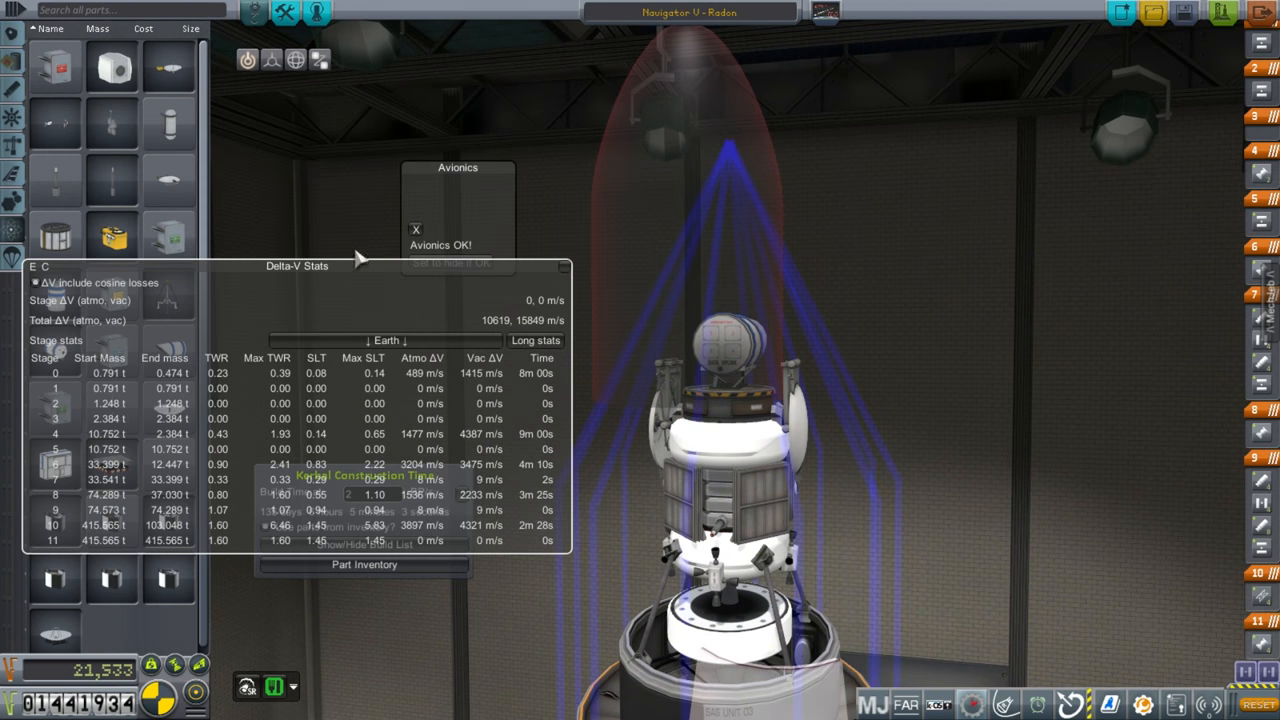
pyautogui.moveTo(54, 66)
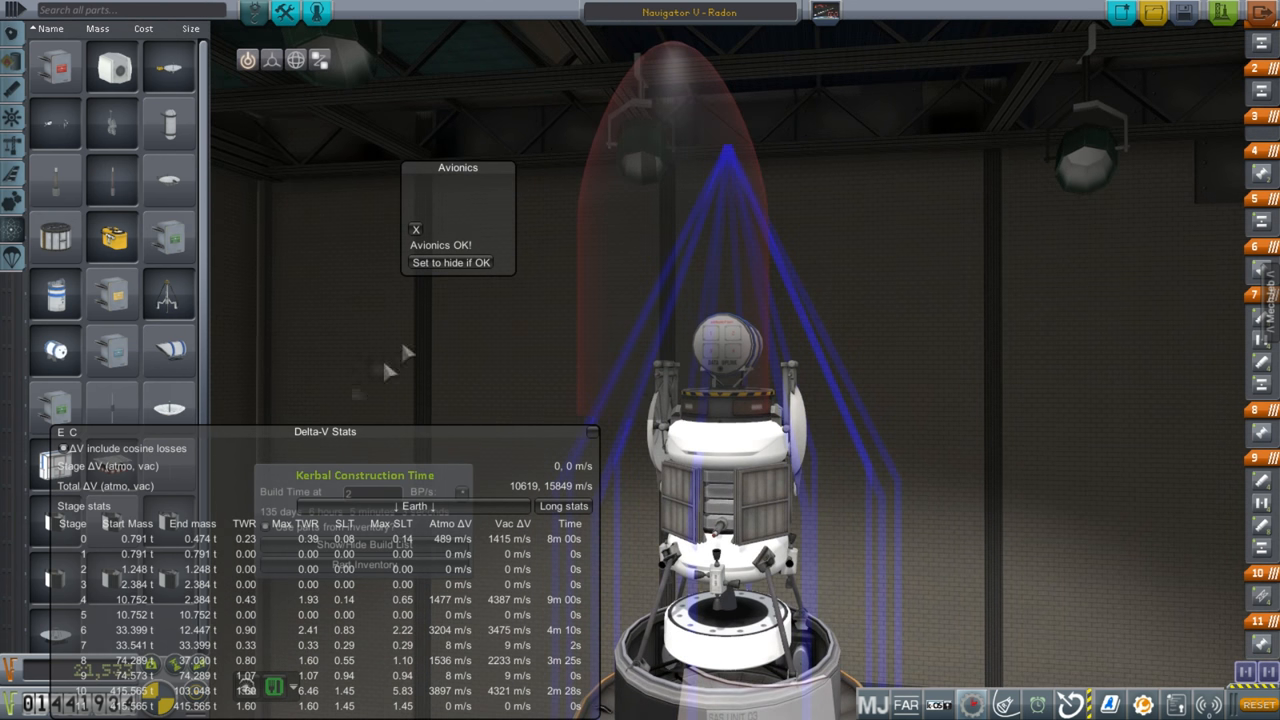
pyautogui.moveTo(540, 228)
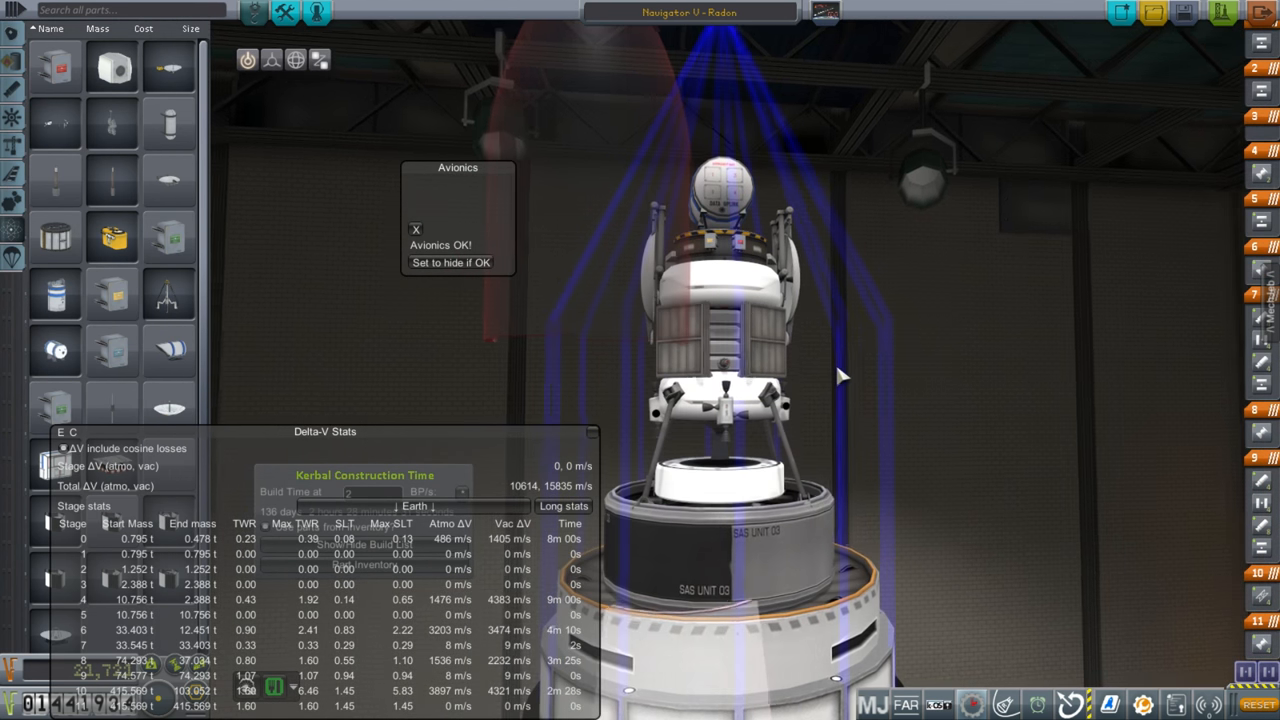
# Inspect the avionics package part info, leaving total delta-v at 10157 m/s.
pyautogui.rightClick(720, 290)
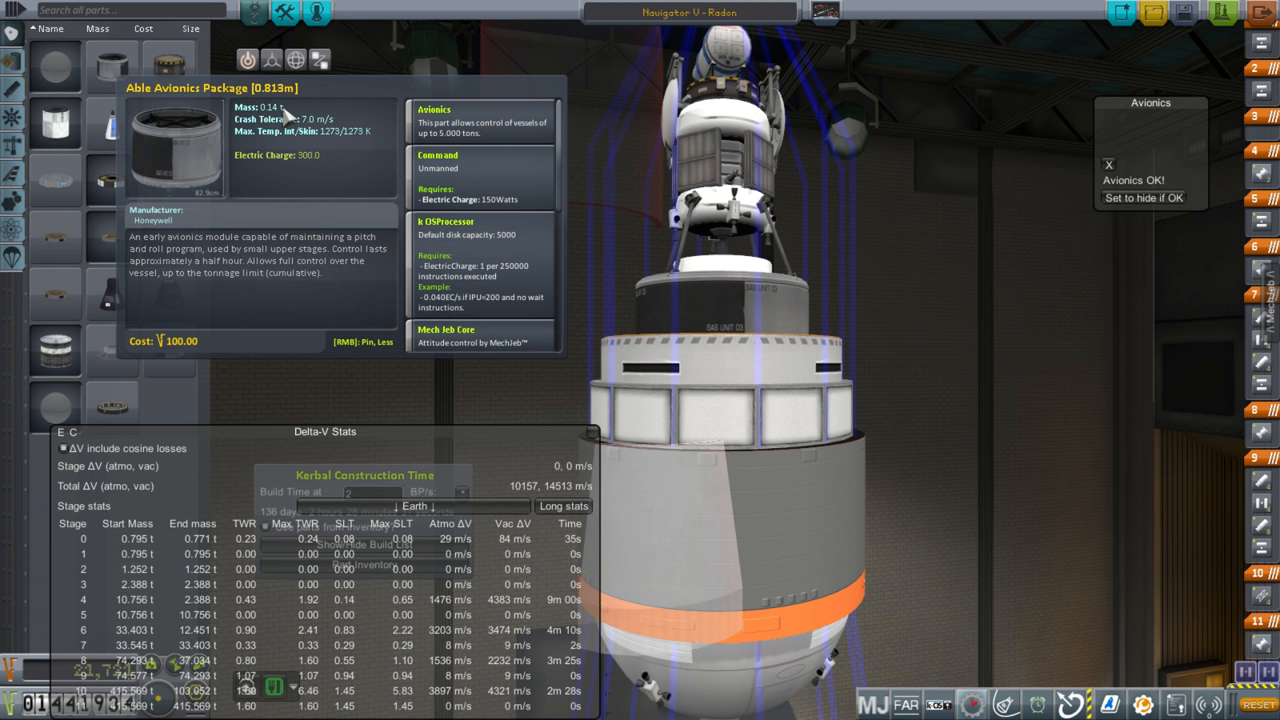
pyautogui.moveTo(510, 208)
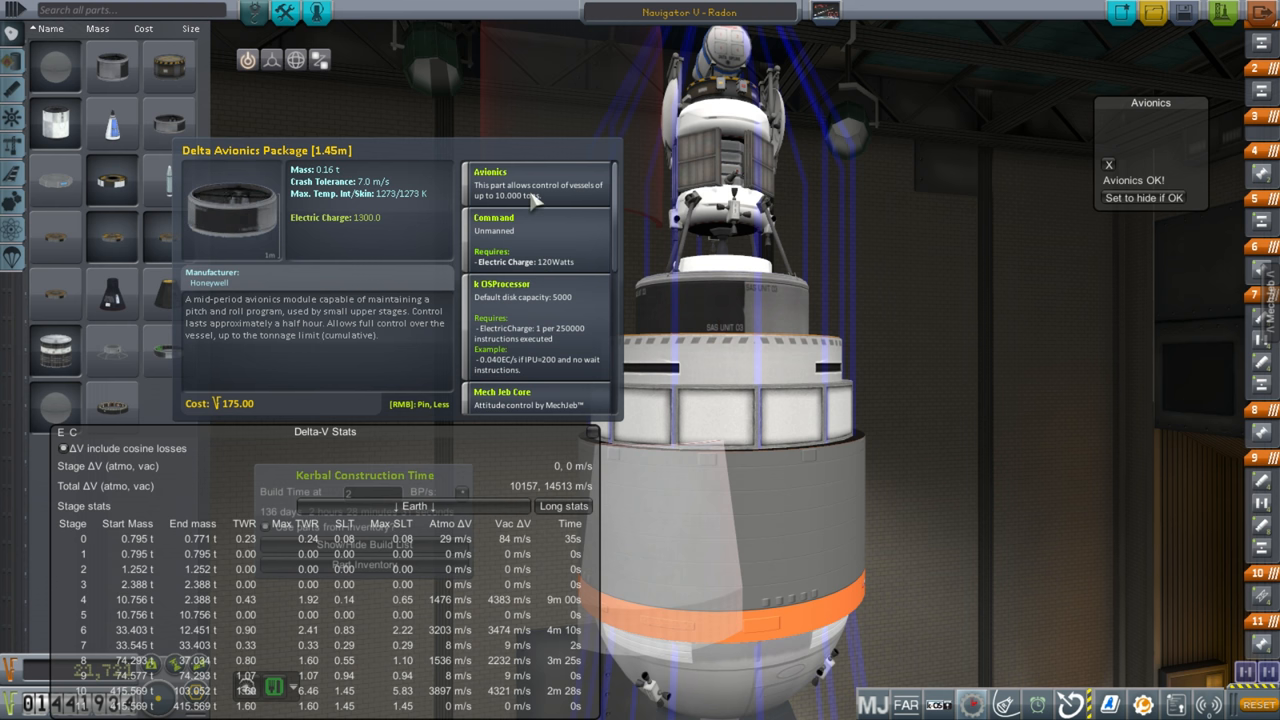
pyautogui.moveTo(968, 322)
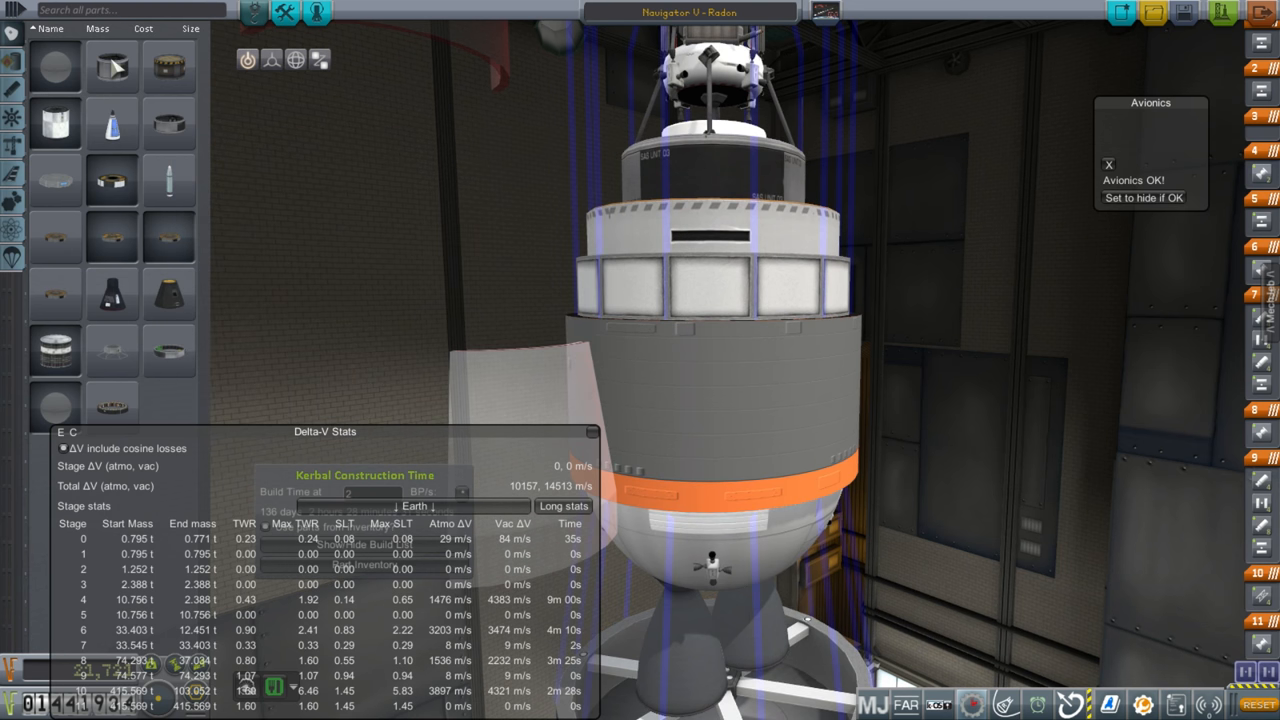
pyautogui.moveTo(168, 120)
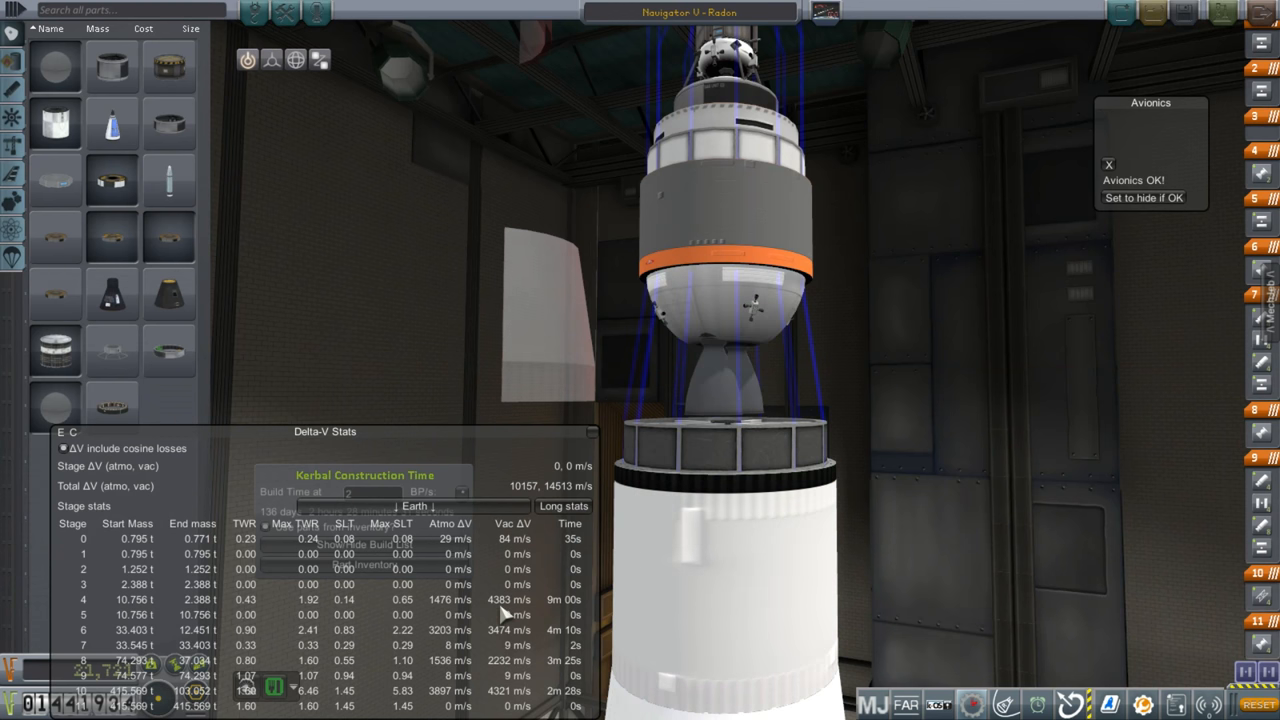
pyautogui.moveTo(930, 456)
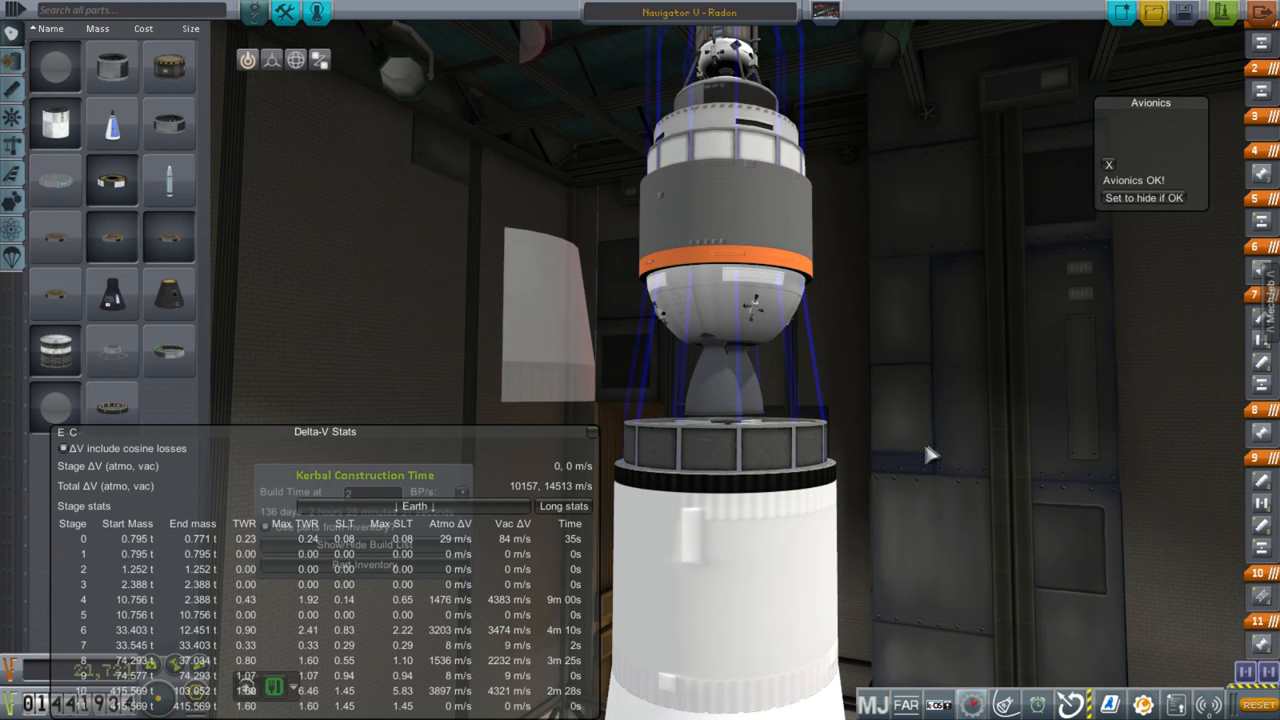
pyautogui.moveTo(1056, 424)
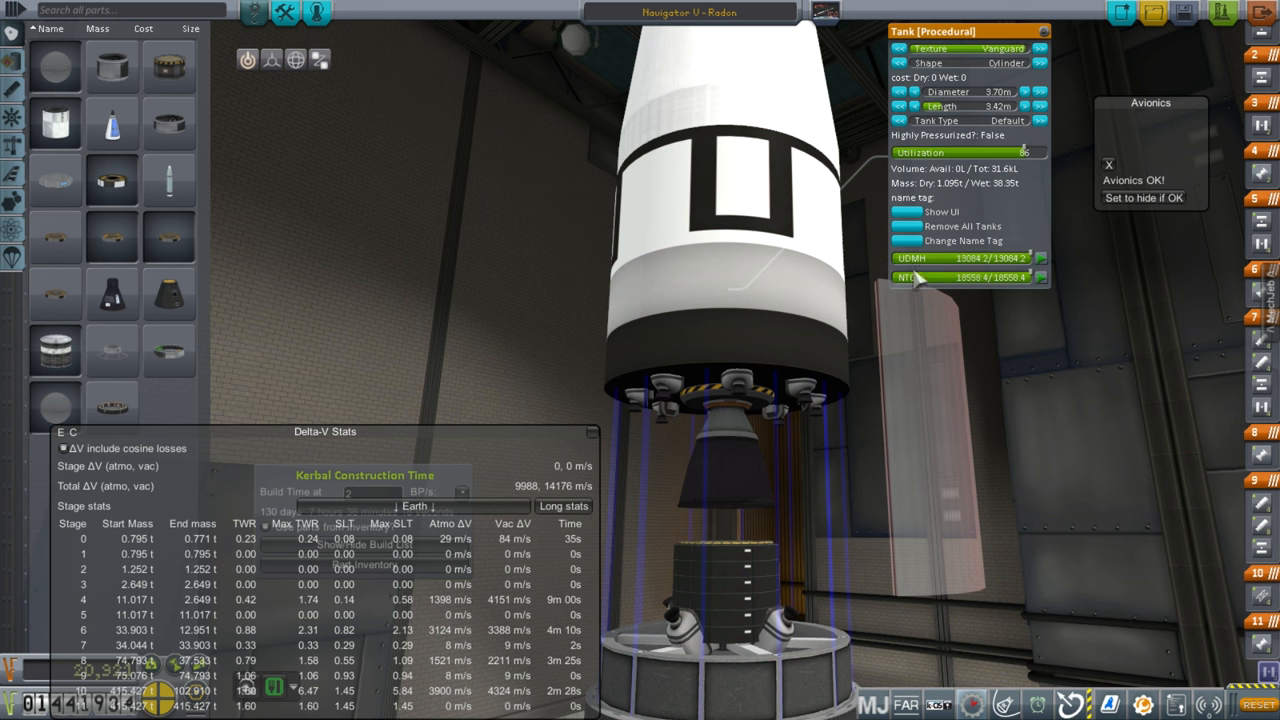
pyautogui.moveTo(956, 390)
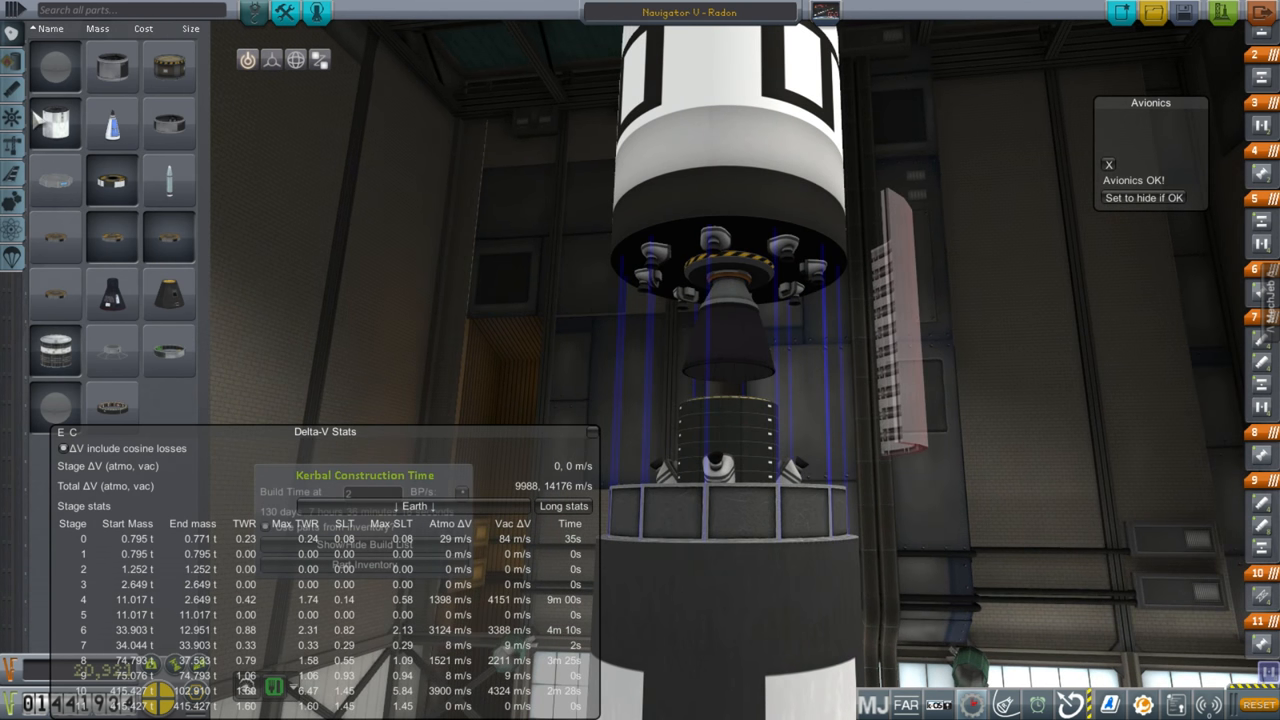
# Review the RD-0210 engine's specs and test-flight reliability in the engine parts list.
pyautogui.scroll(-3)
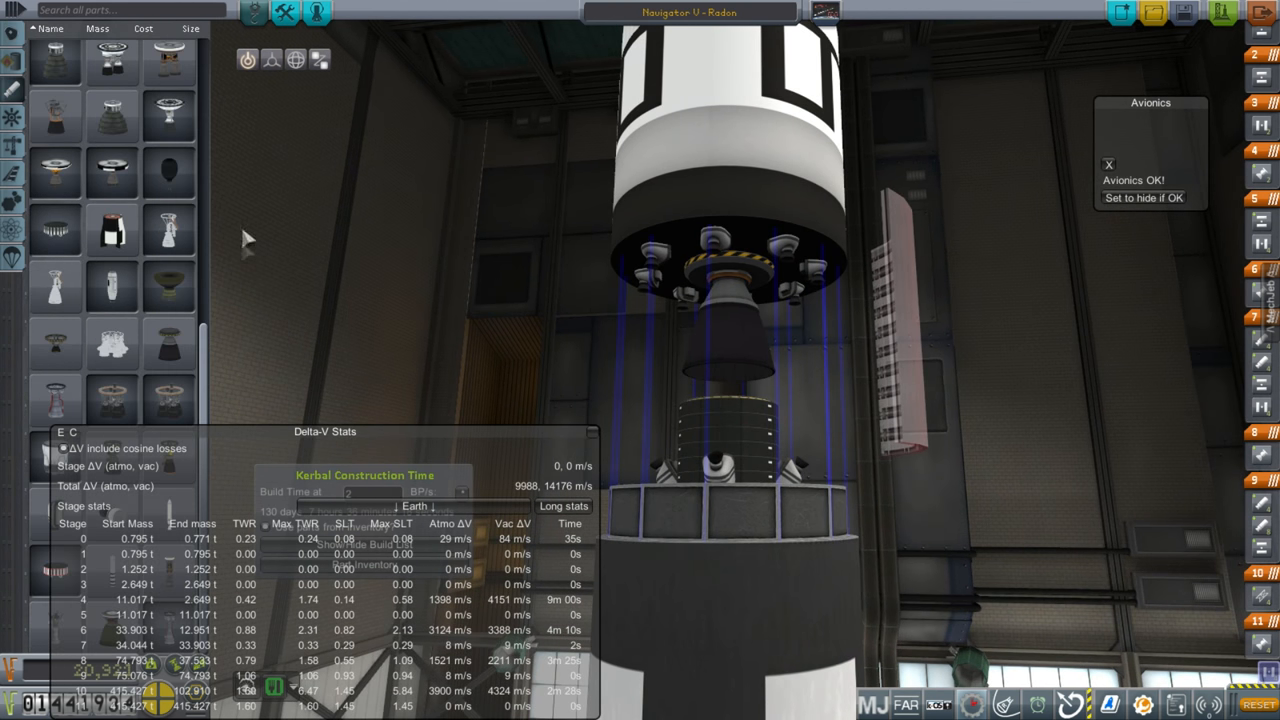
pyautogui.moveTo(168, 340)
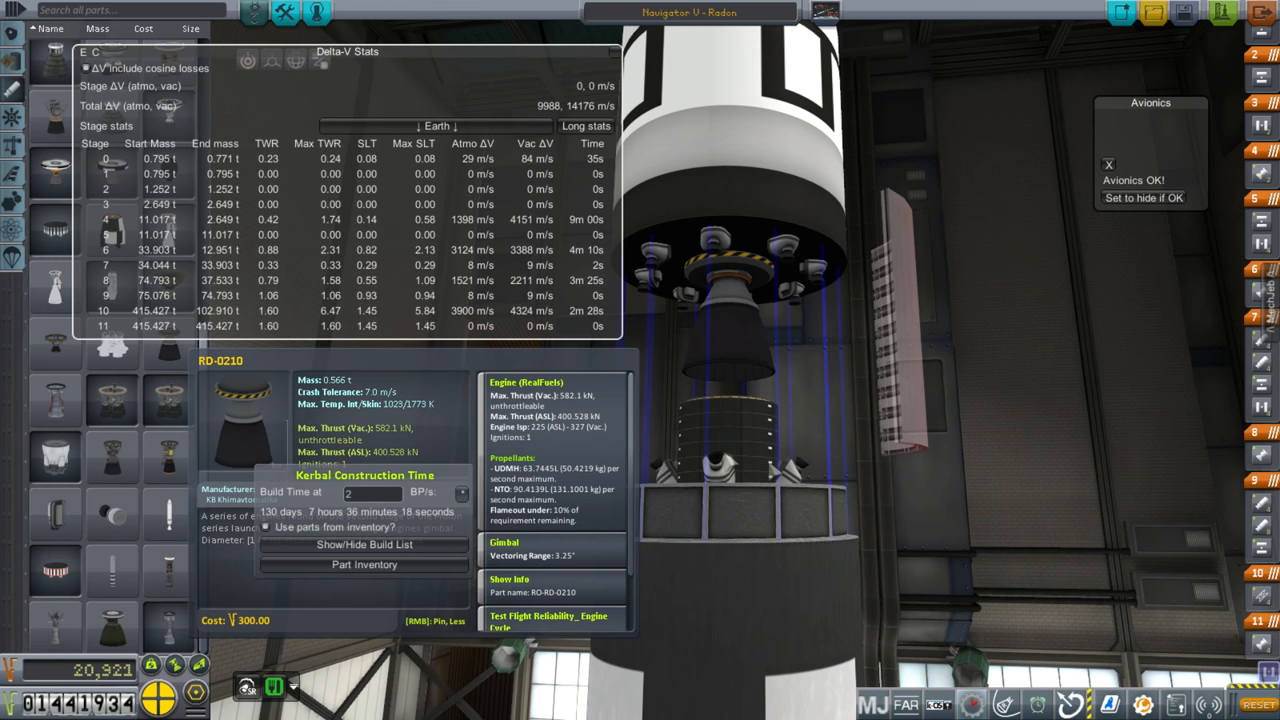
pyautogui.moveTo(1004, 504)
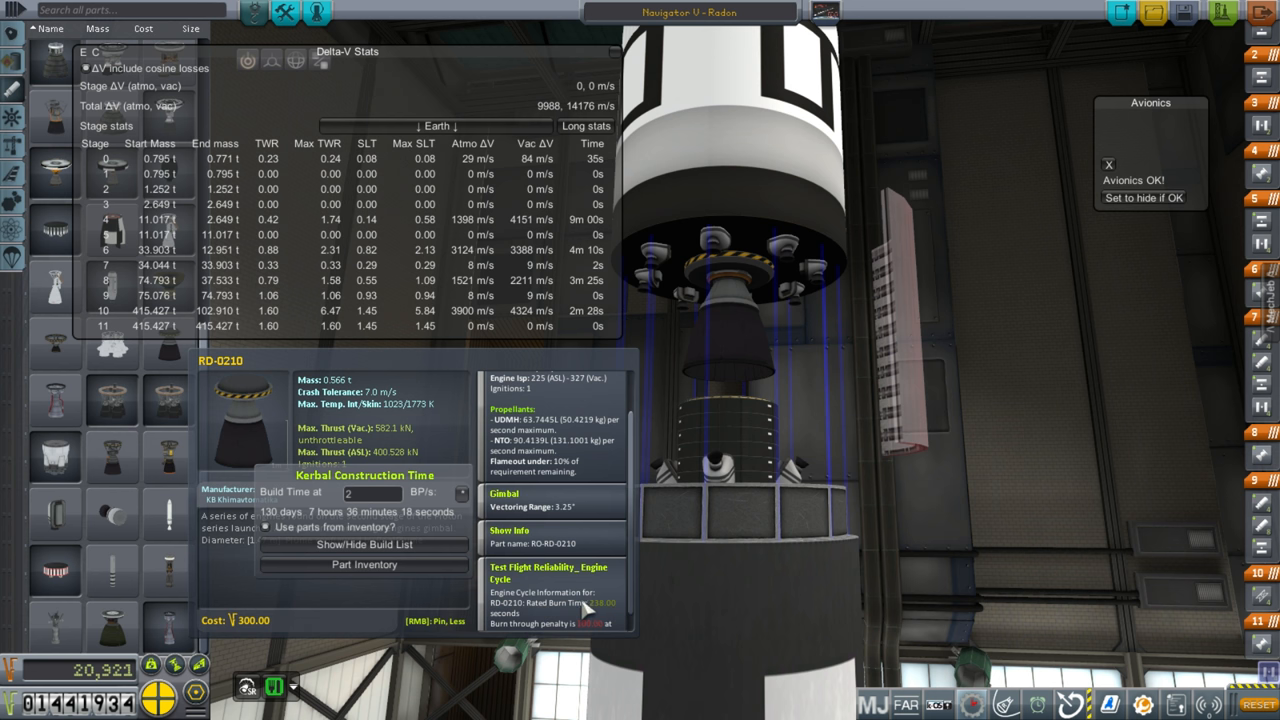
pyautogui.moveTo(600, 610)
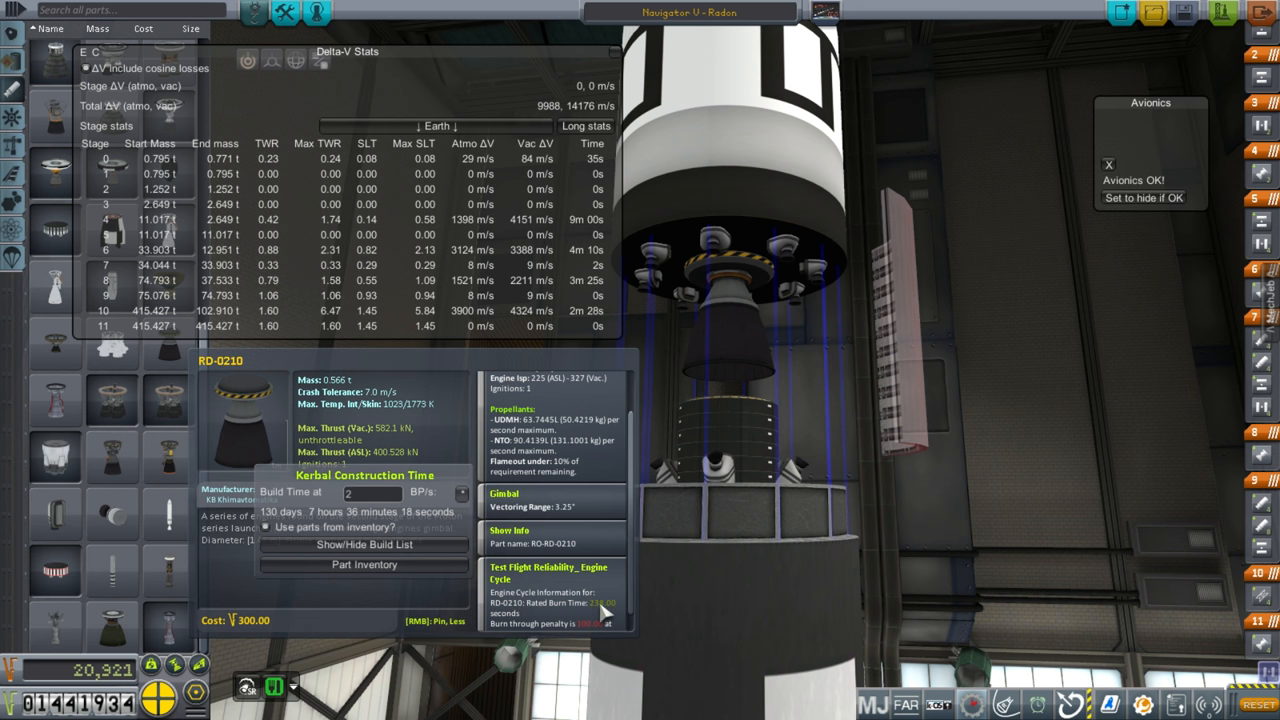
pyautogui.moveTo(436, 290)
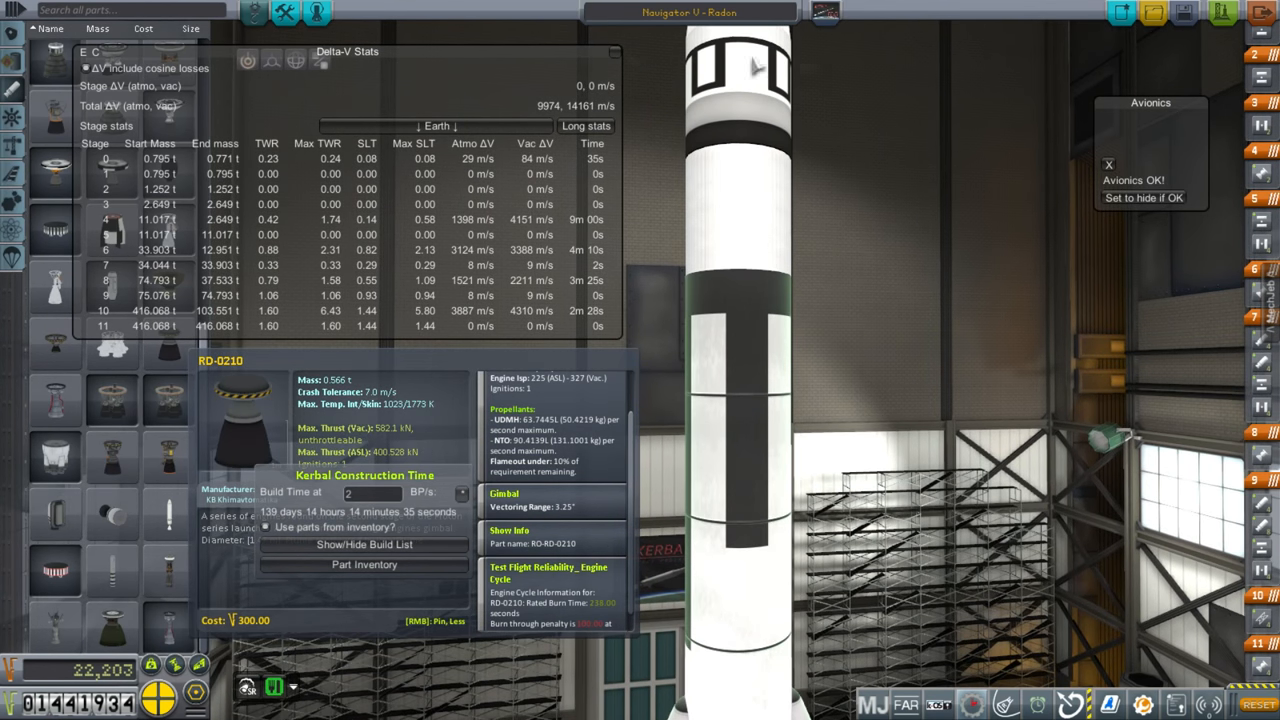
pyautogui.moveTo(348, 52); pyautogui.dragTo(870, 64)
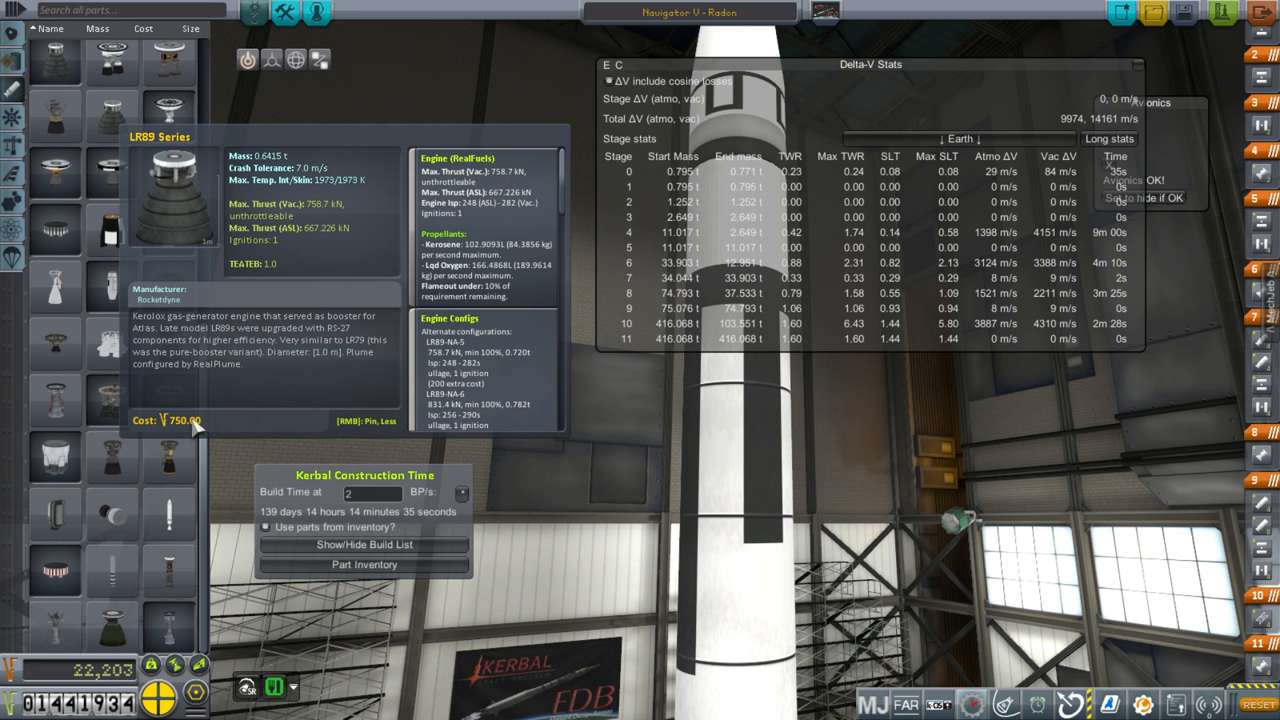
pyautogui.moveTo(496, 224)
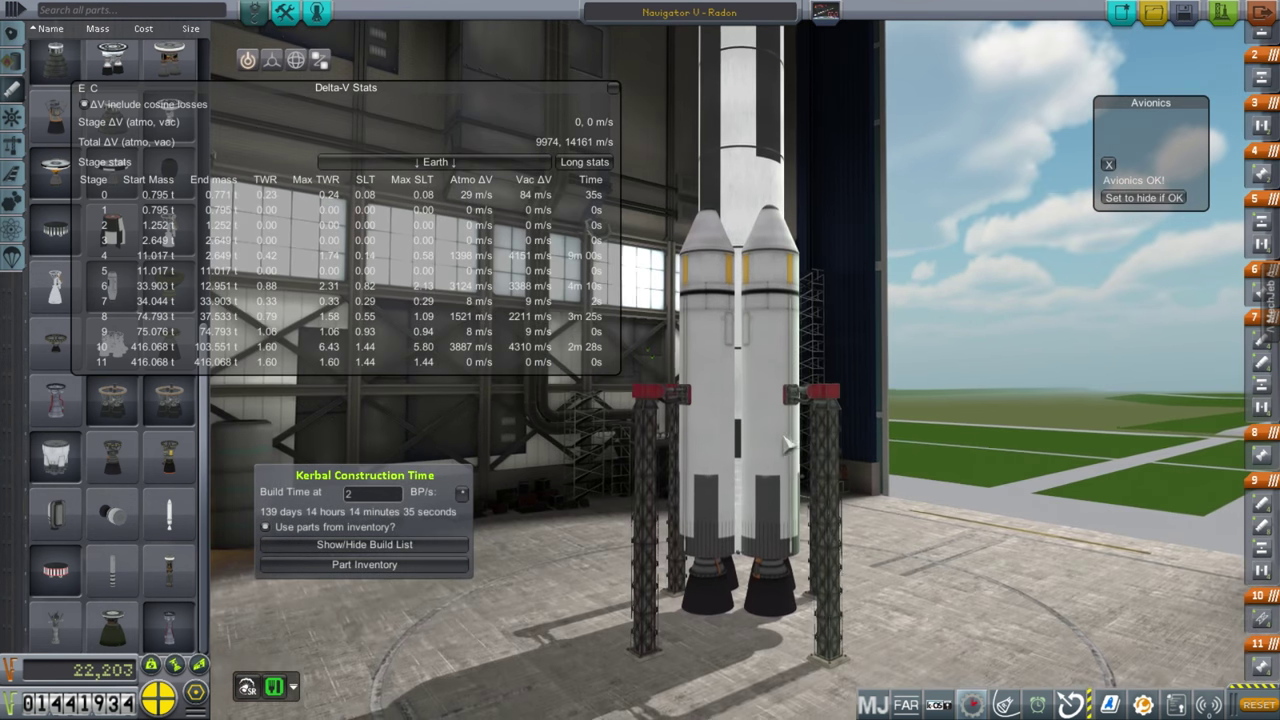
# Rotate the editor view to show the twin boosters on their launch clamps.
pyautogui.click(790, 384)
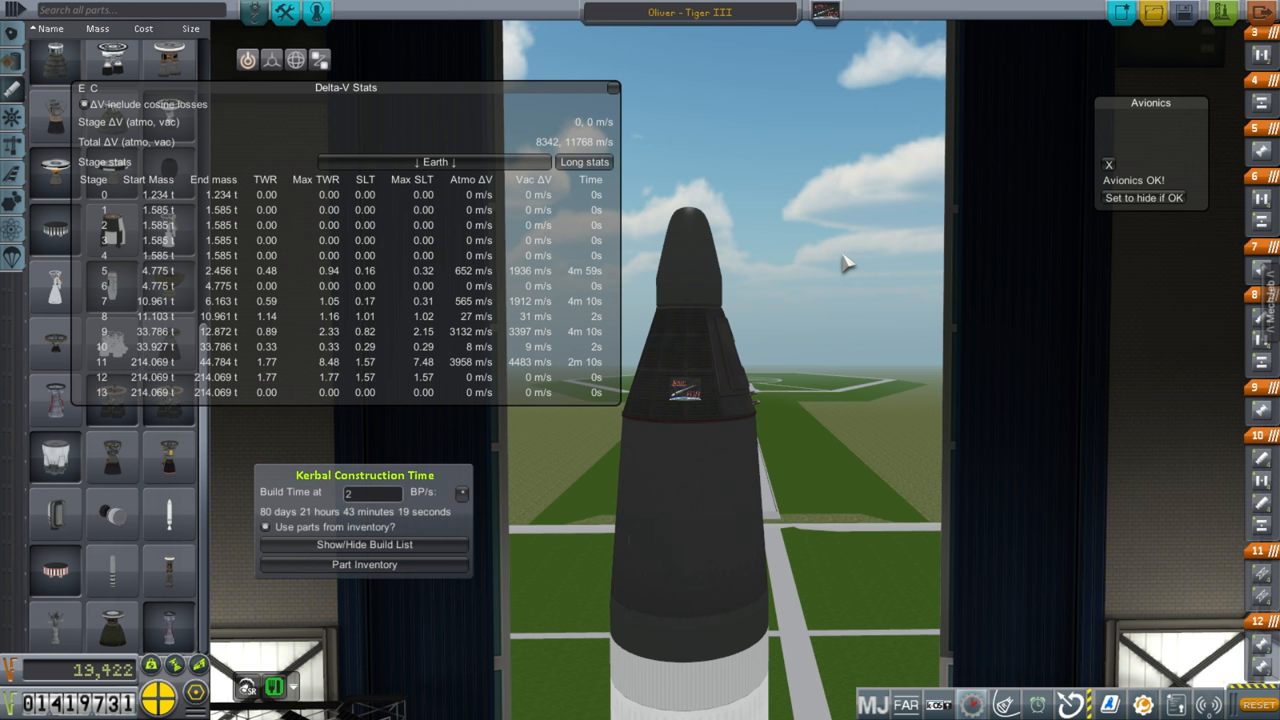
pyautogui.moveTo(332, 372)
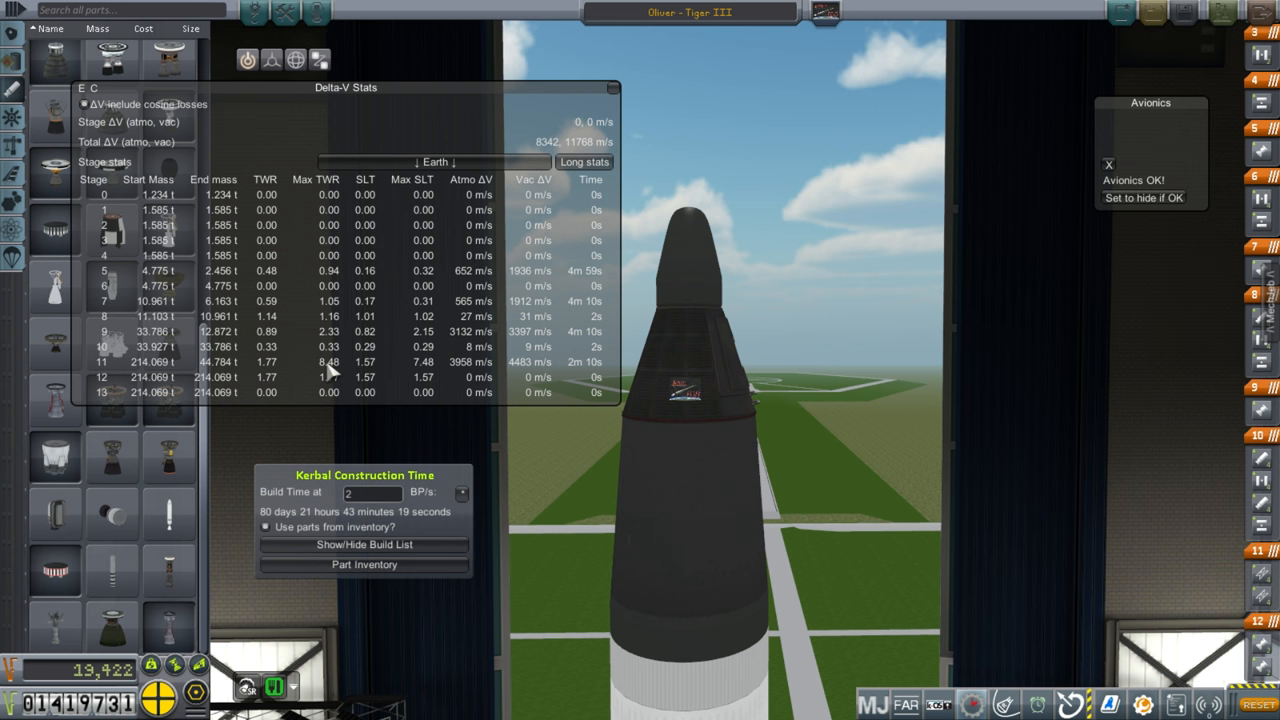
pyautogui.moveTo(348, 368)
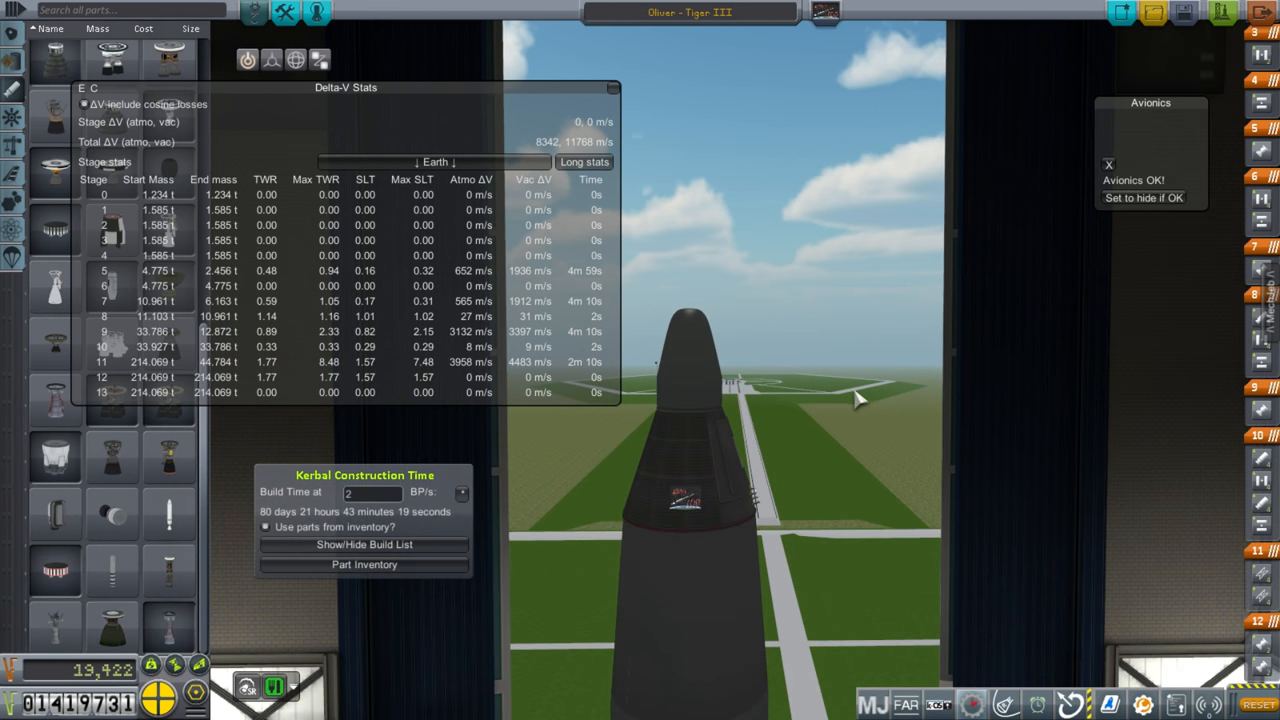
pyautogui.moveTo(510, 378)
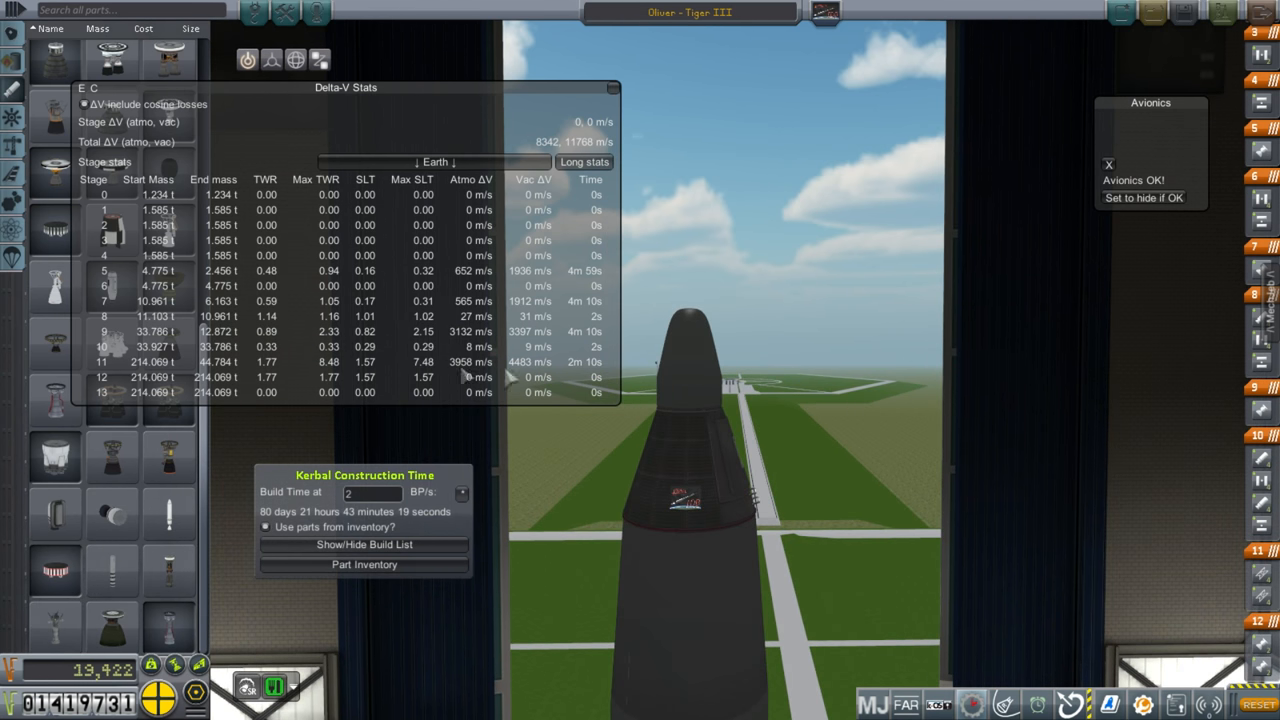
pyautogui.moveTo(584, 376)
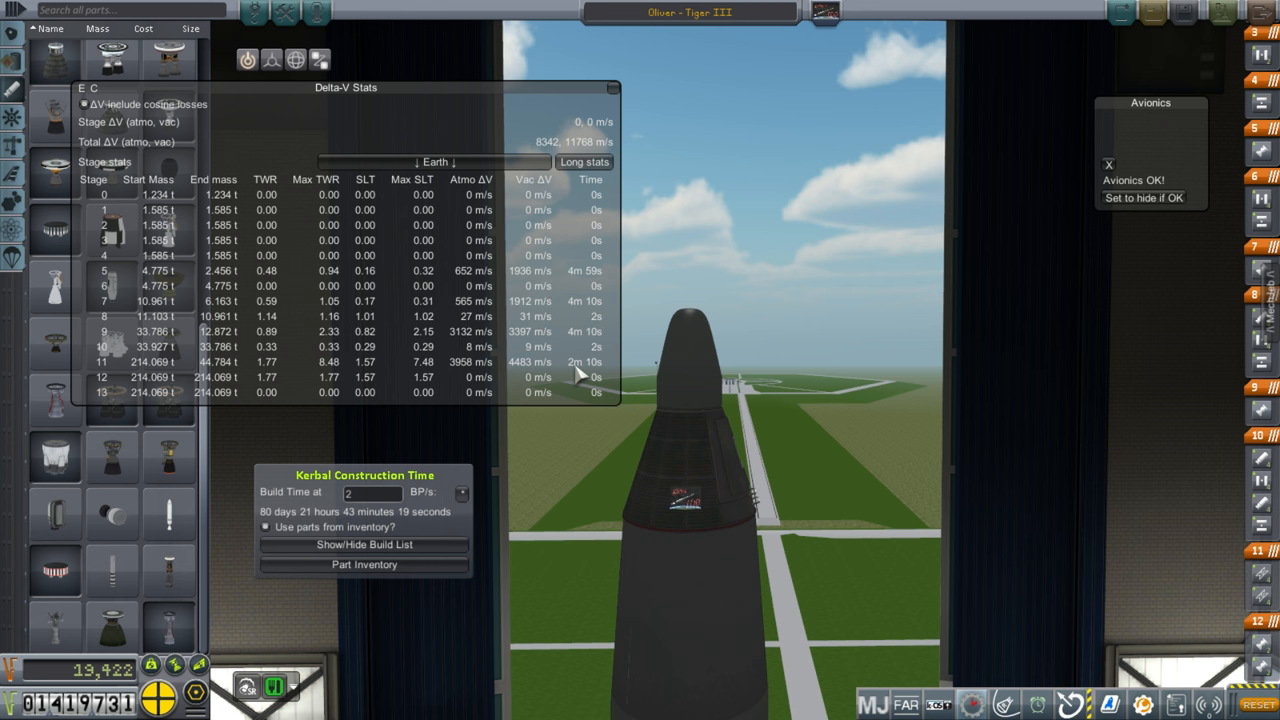
pyautogui.moveTo(584, 378)
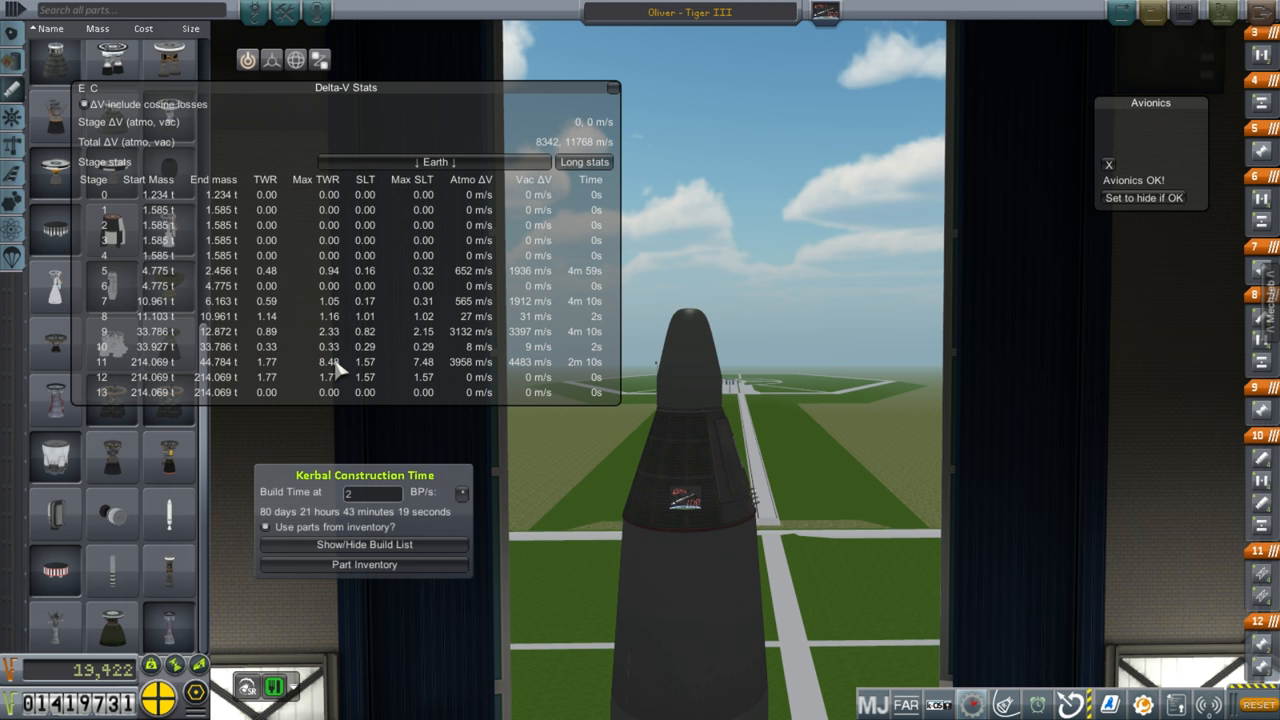
pyautogui.moveTo(598, 402)
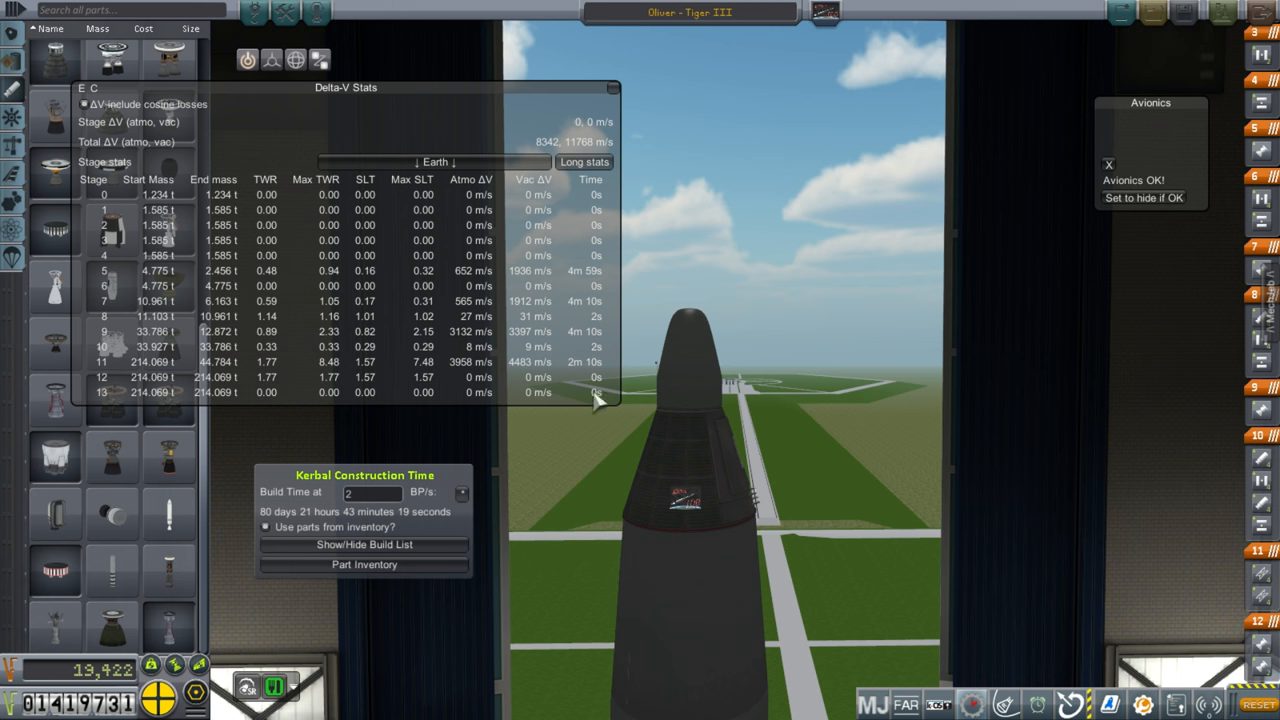
pyautogui.moveTo(336, 376)
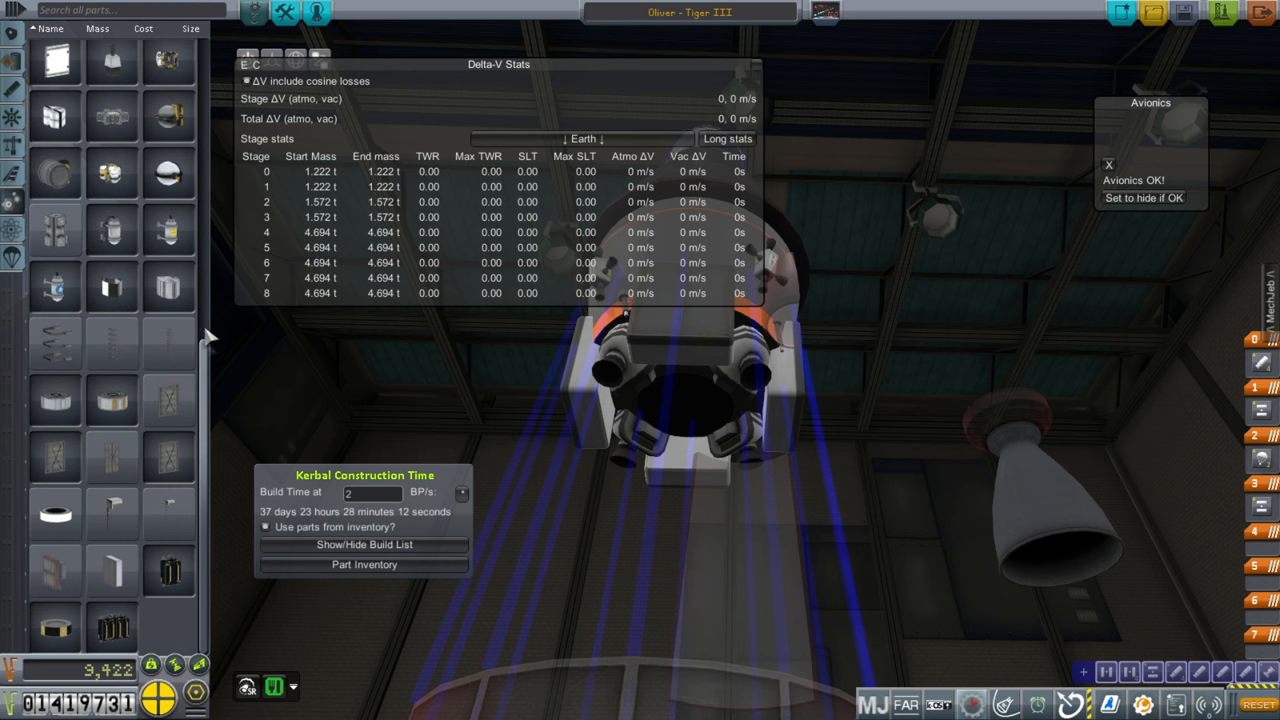
# Add a part to the capsule stack, raising its mass to 4.794 t, and check life-support endurance.
pyautogui.scroll(-3)
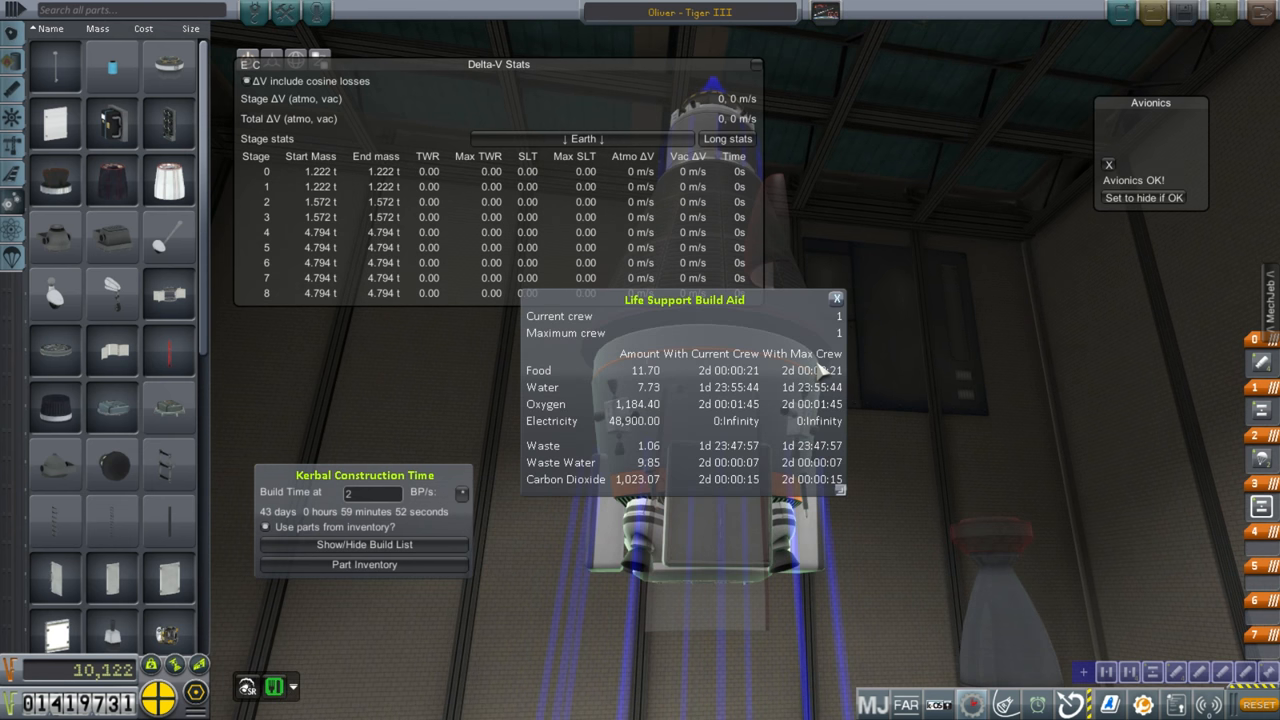
pyautogui.click(836, 300)
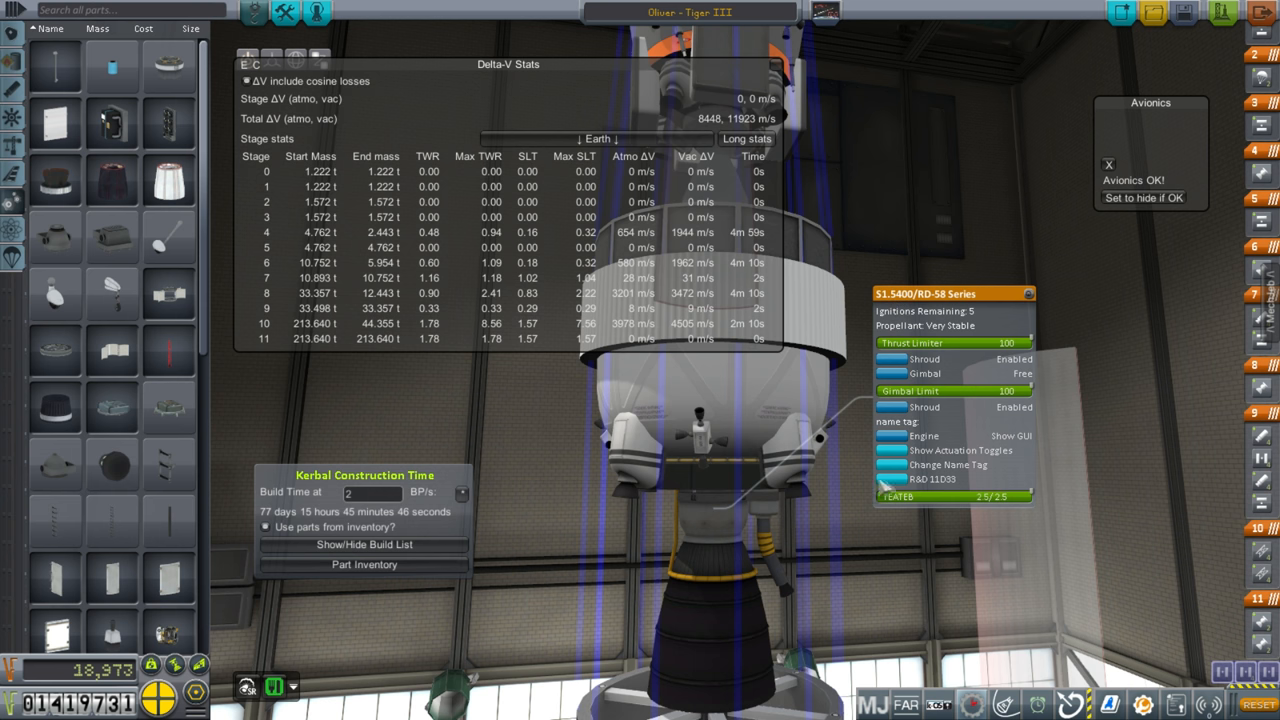
pyautogui.moveTo(964, 488)
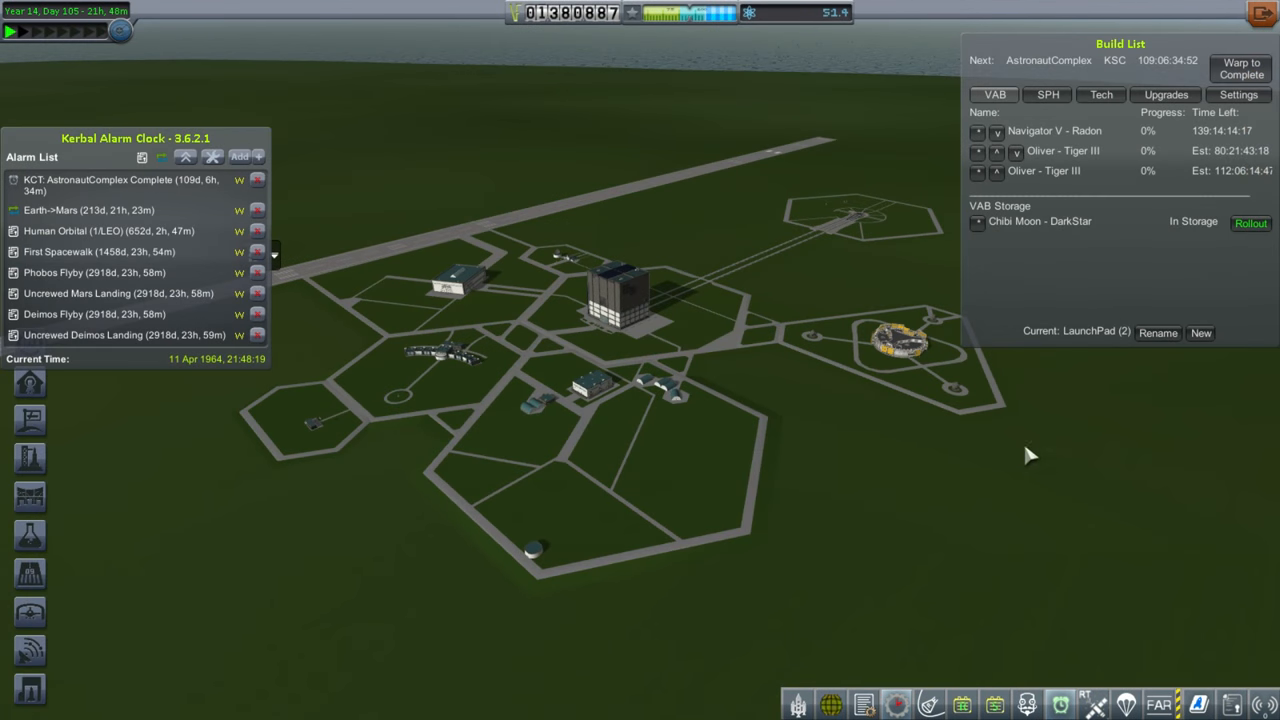
pyautogui.moveTo(1044, 170)
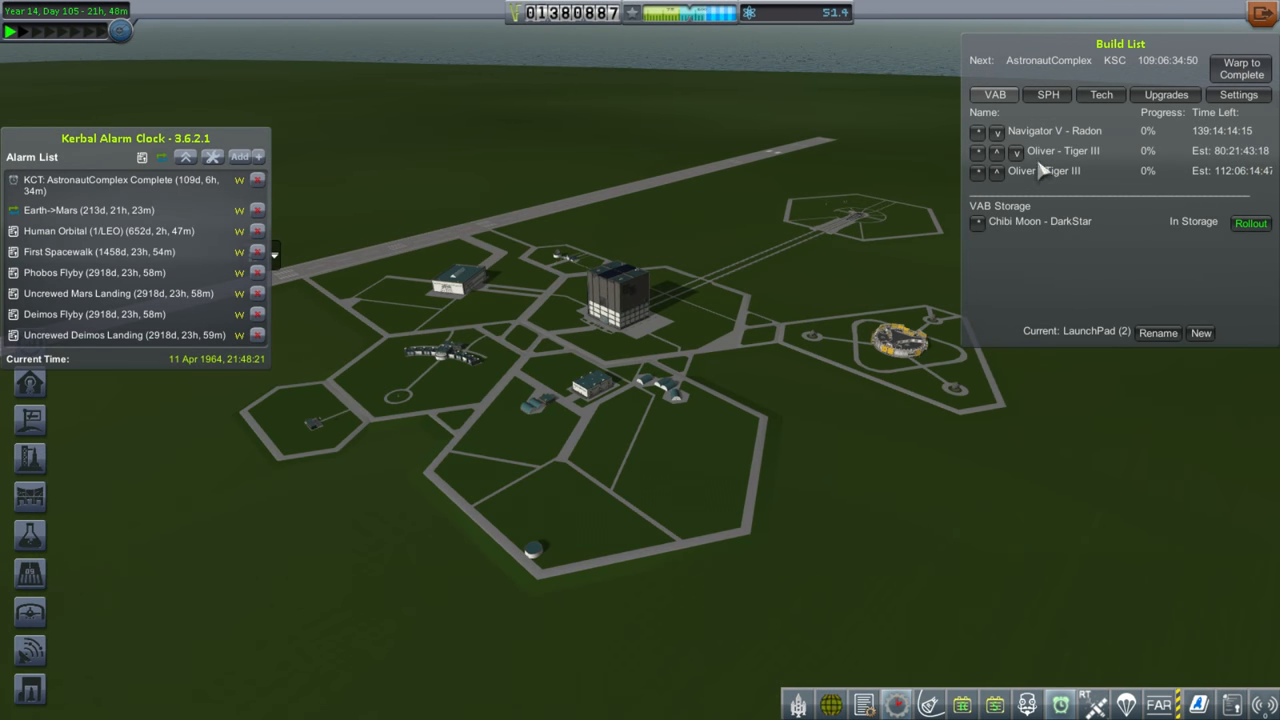
pyautogui.moveTo(1124, 164)
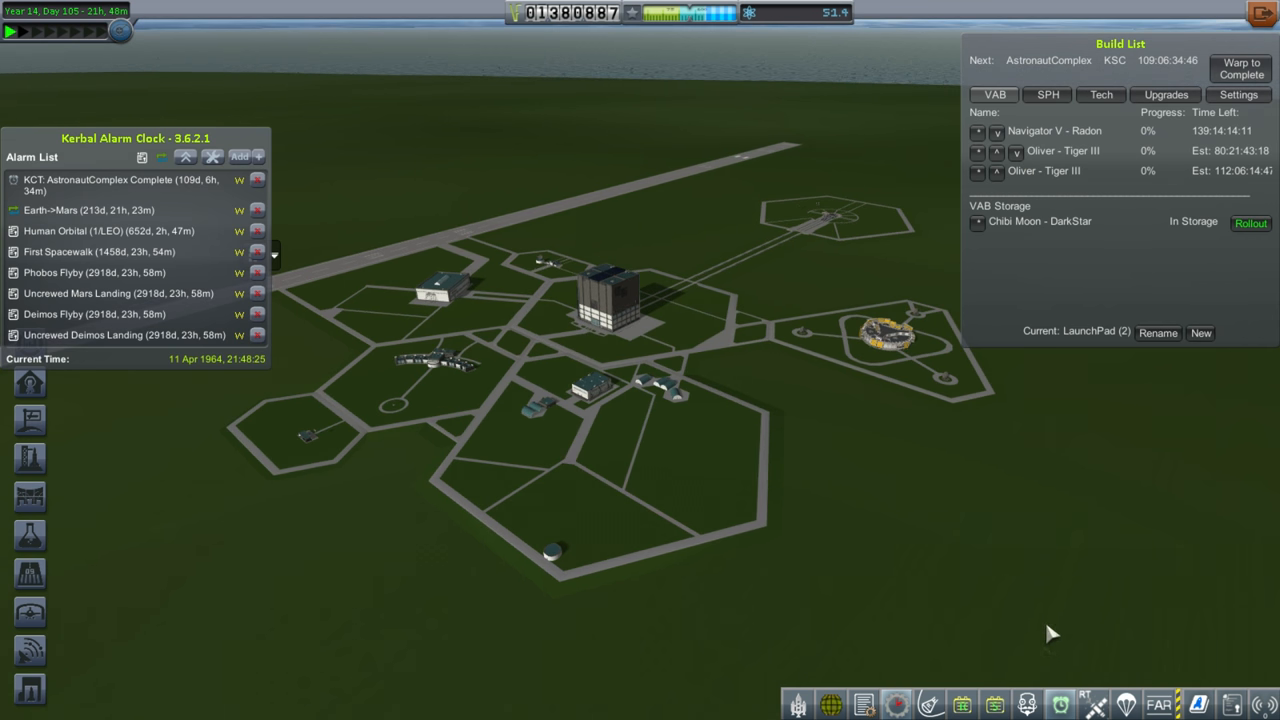
pyautogui.moveTo(1036, 568)
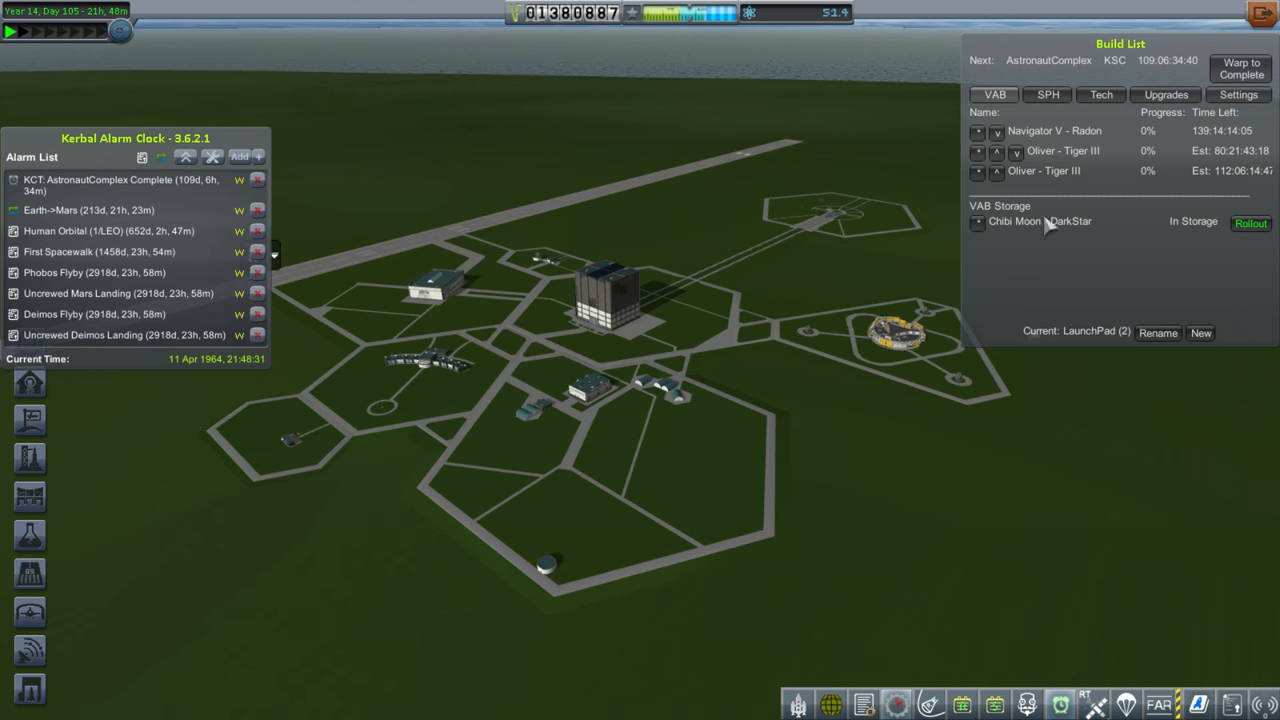
pyautogui.moveTo(1068, 178)
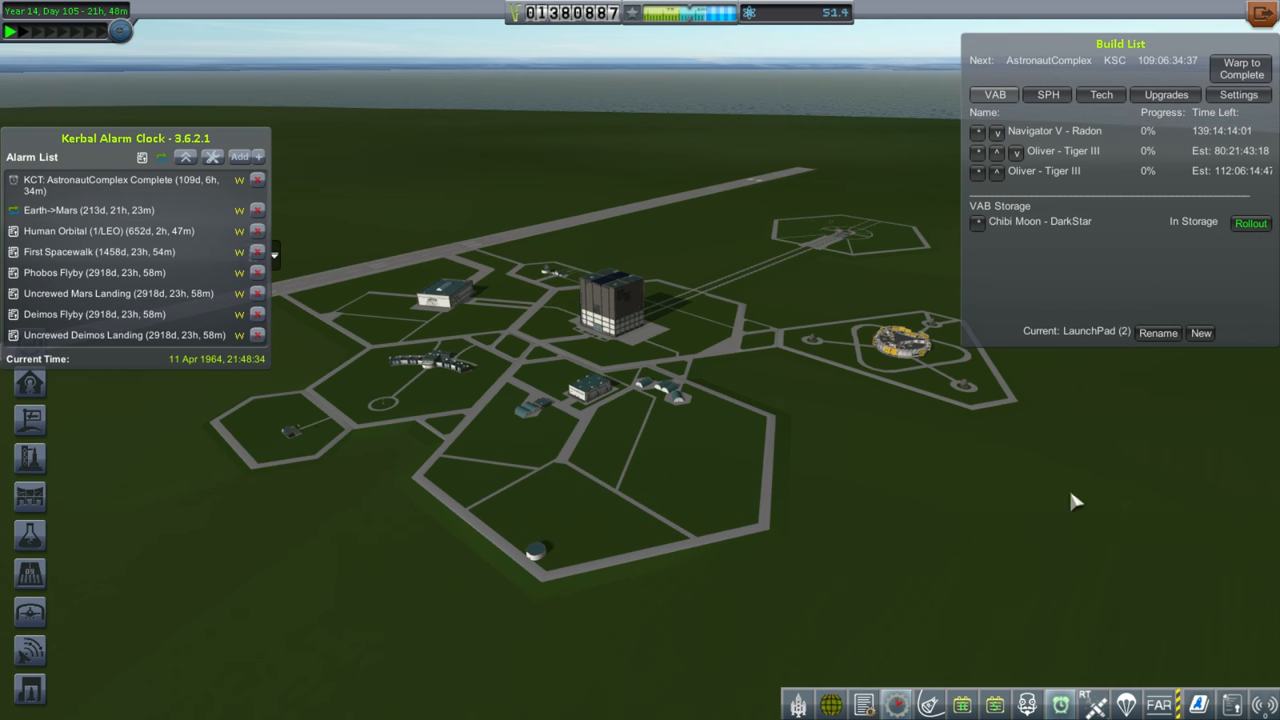
pyautogui.moveTo(1090, 138)
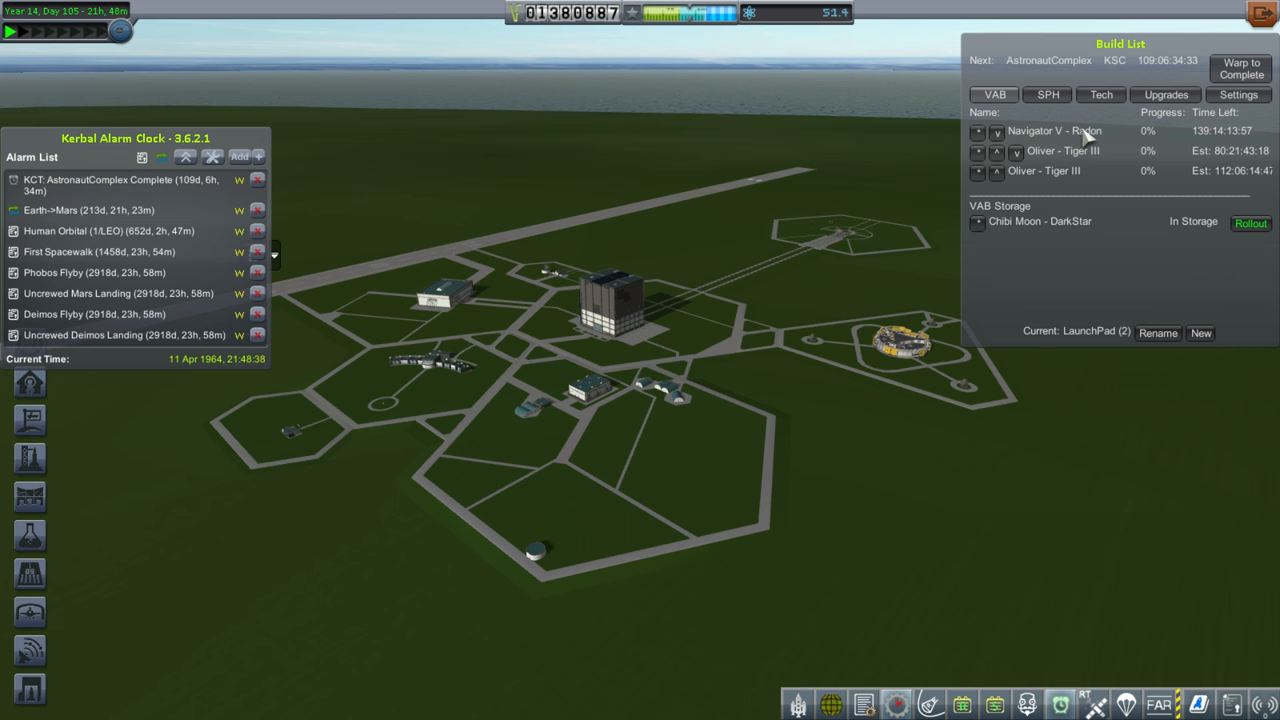
# Launch the Tiger III and set Smart A.S.S. to surface mode during the ascent.
pyautogui.click(1250, 222)
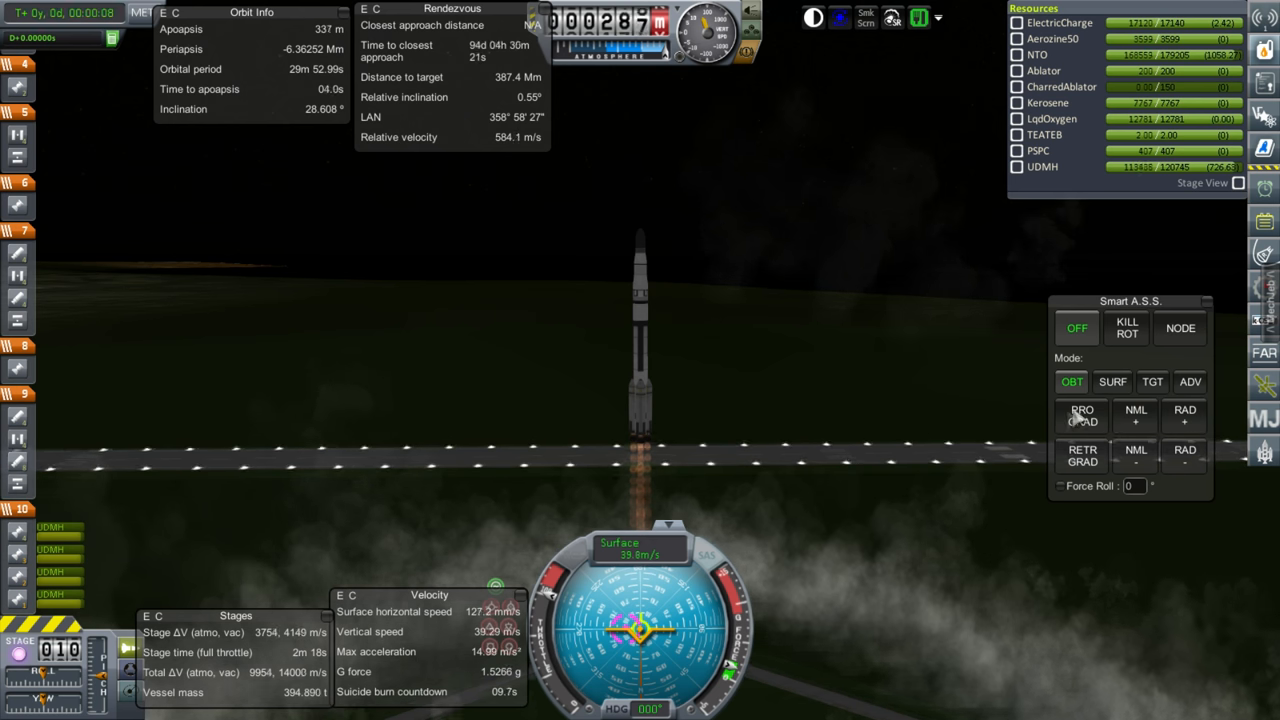
pyautogui.click(1116, 380)
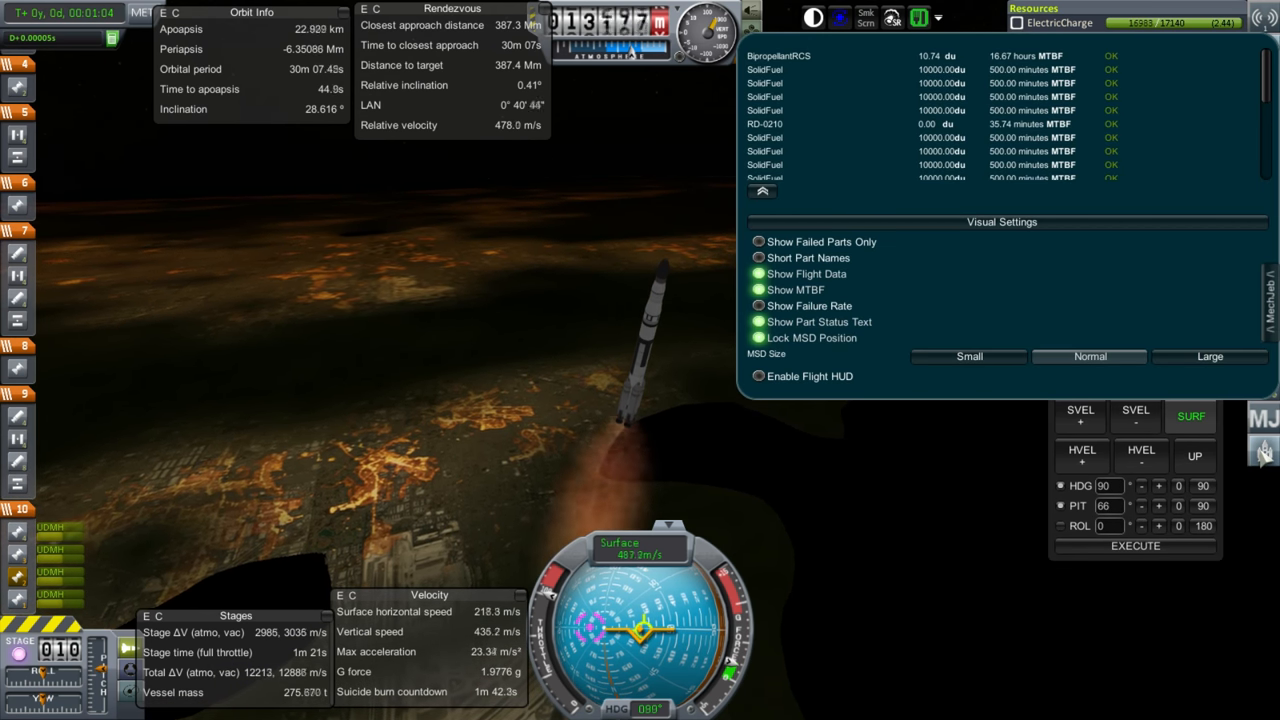
pyautogui.moveTo(944, 498)
pyautogui.write('60')
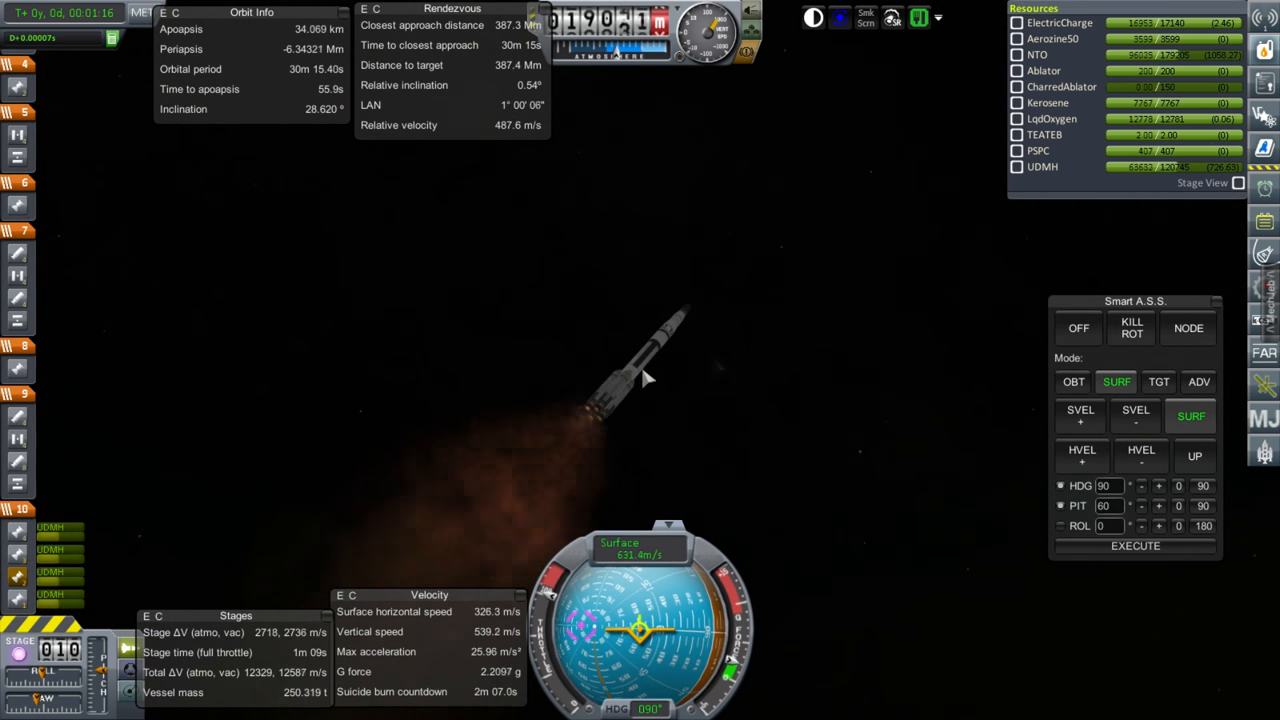
# Hold the surface-prograde ascent until the first stage burns out, apoapsis near 136 km.
pyautogui.click(600, 420)
pyautogui.write('48')
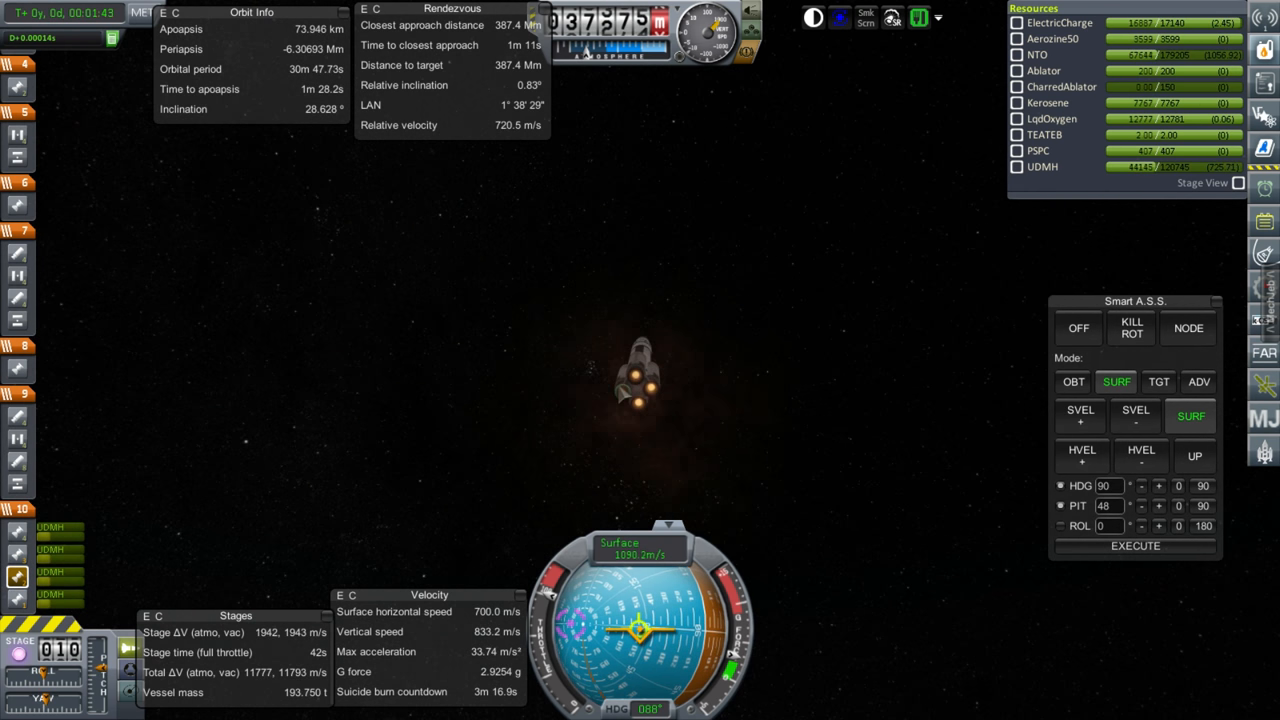
pyautogui.rightClick(636, 390)
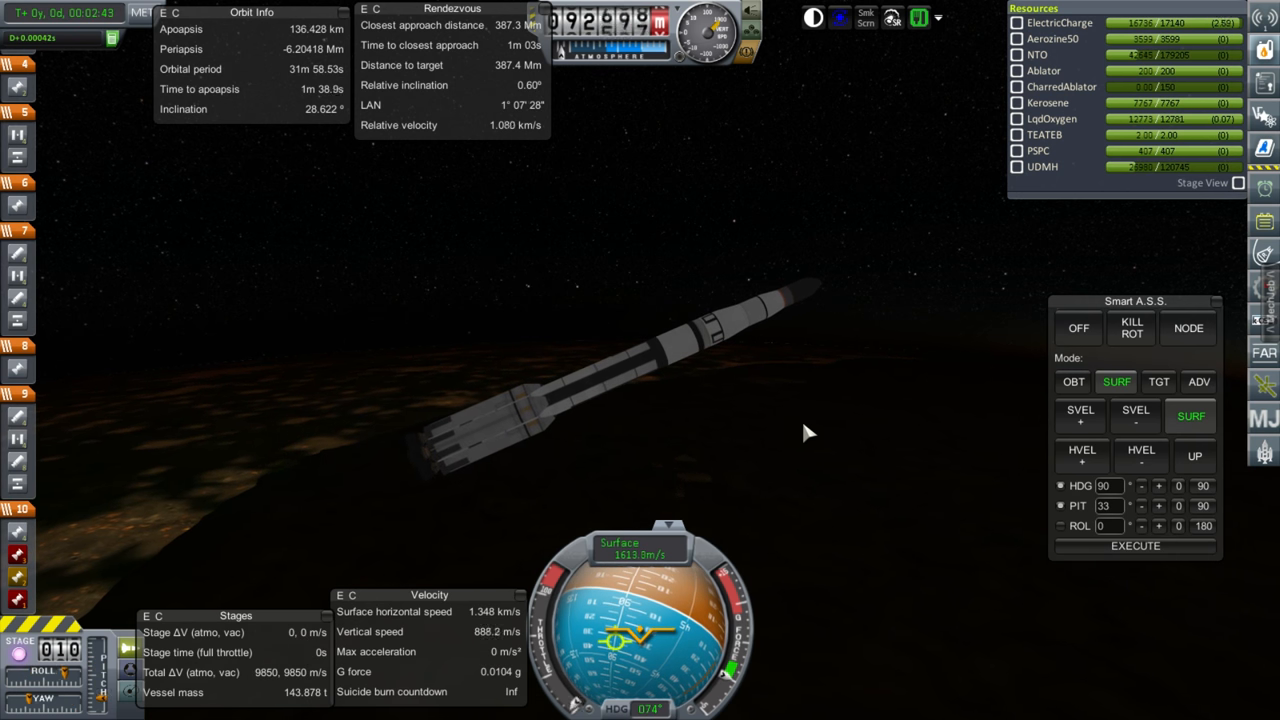
# Stage away the spent booster and ignite the upper stage, raising apoapsis past 140 km.
pyautogui.press('space')
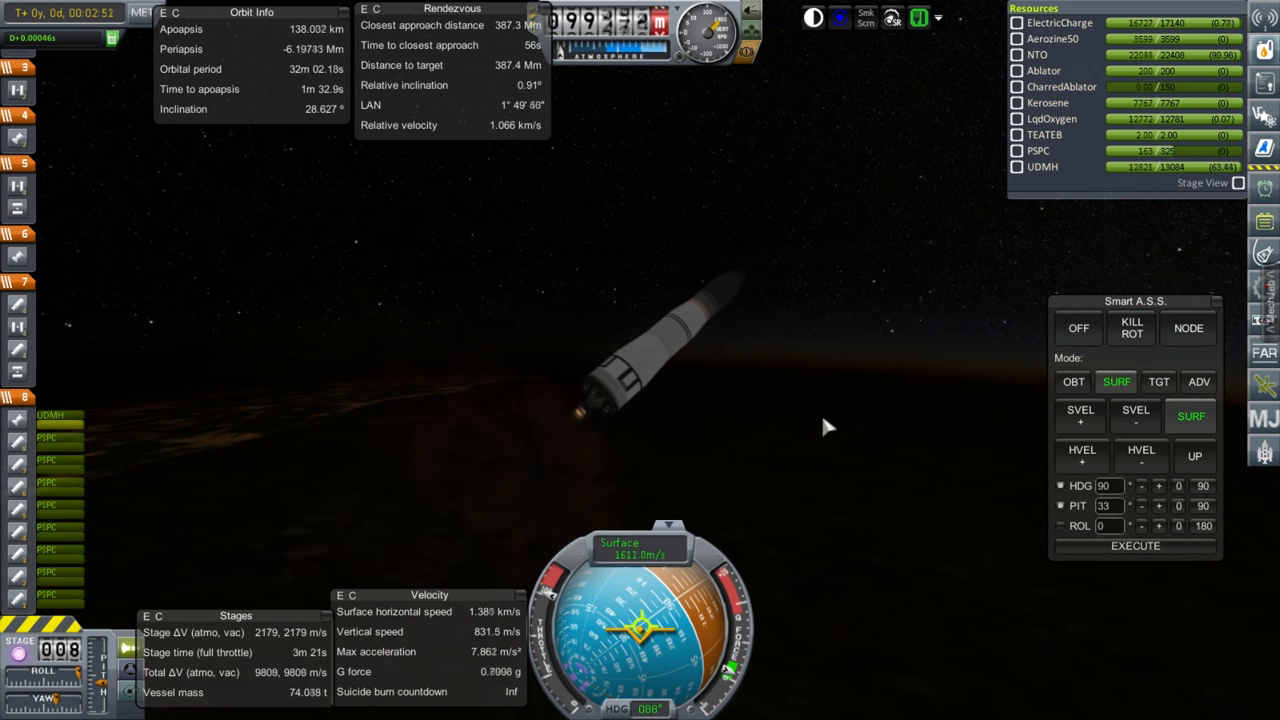
pyautogui.rightClick(550, 424)
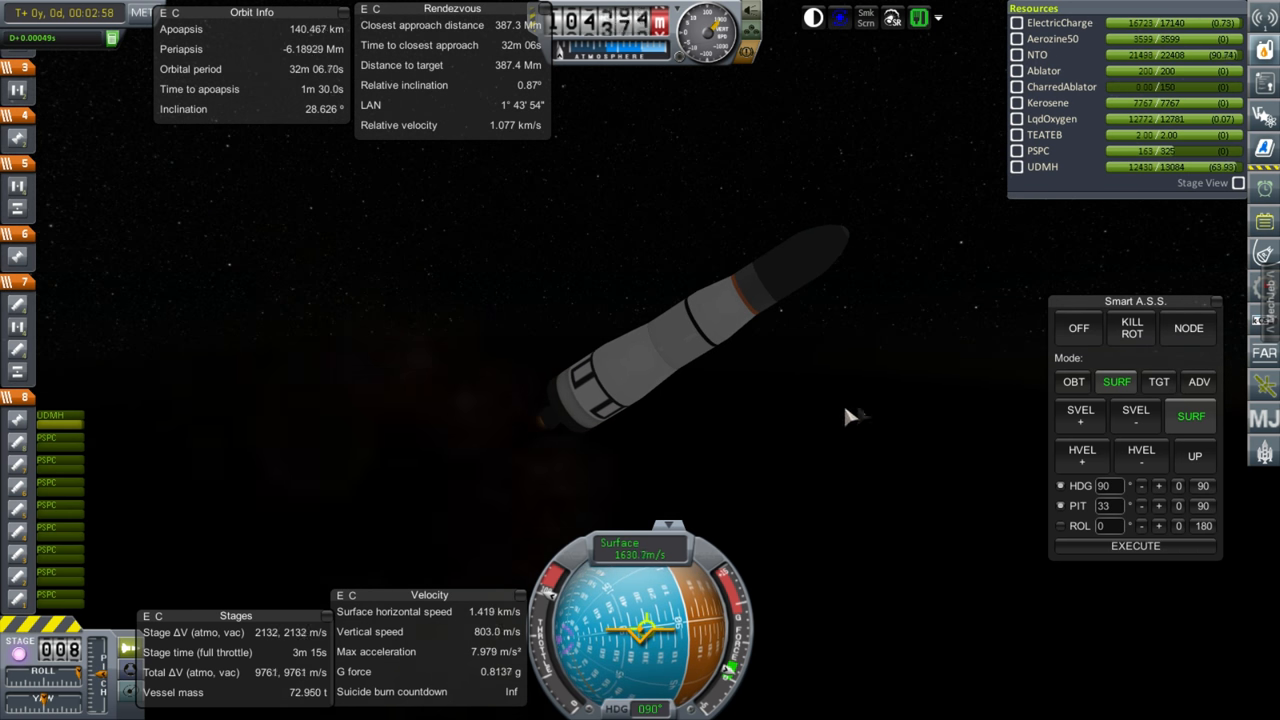
pyautogui.moveTo(110, 240)
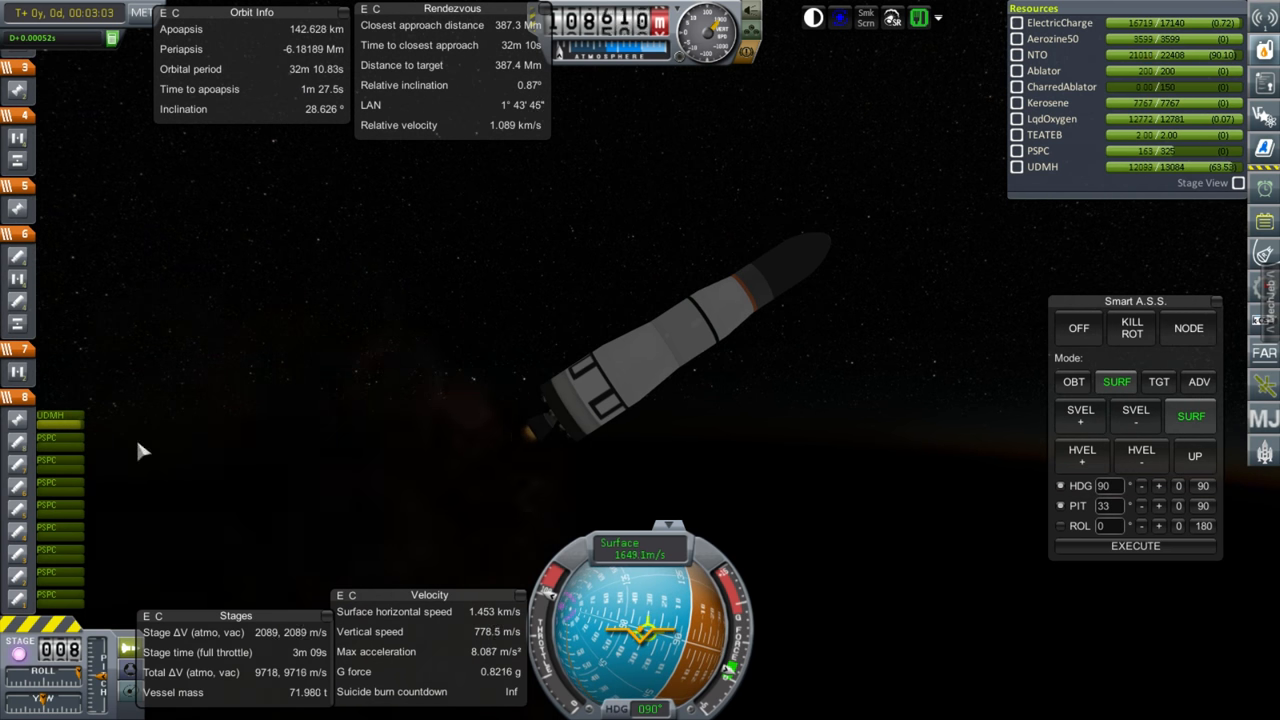
pyautogui.moveTo(864, 498)
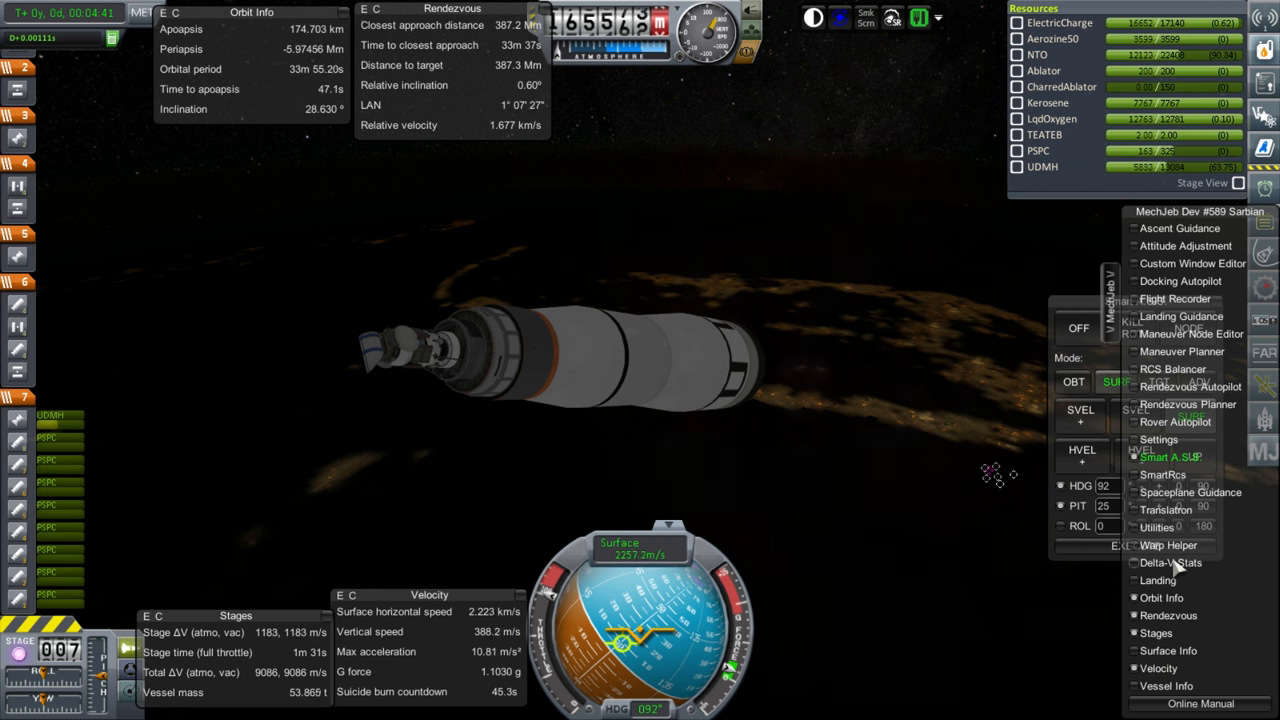
# Check the Delta-V Stats while the upper stage burns toward an apoapsis near 191 km.
pyautogui.click(1170, 562)
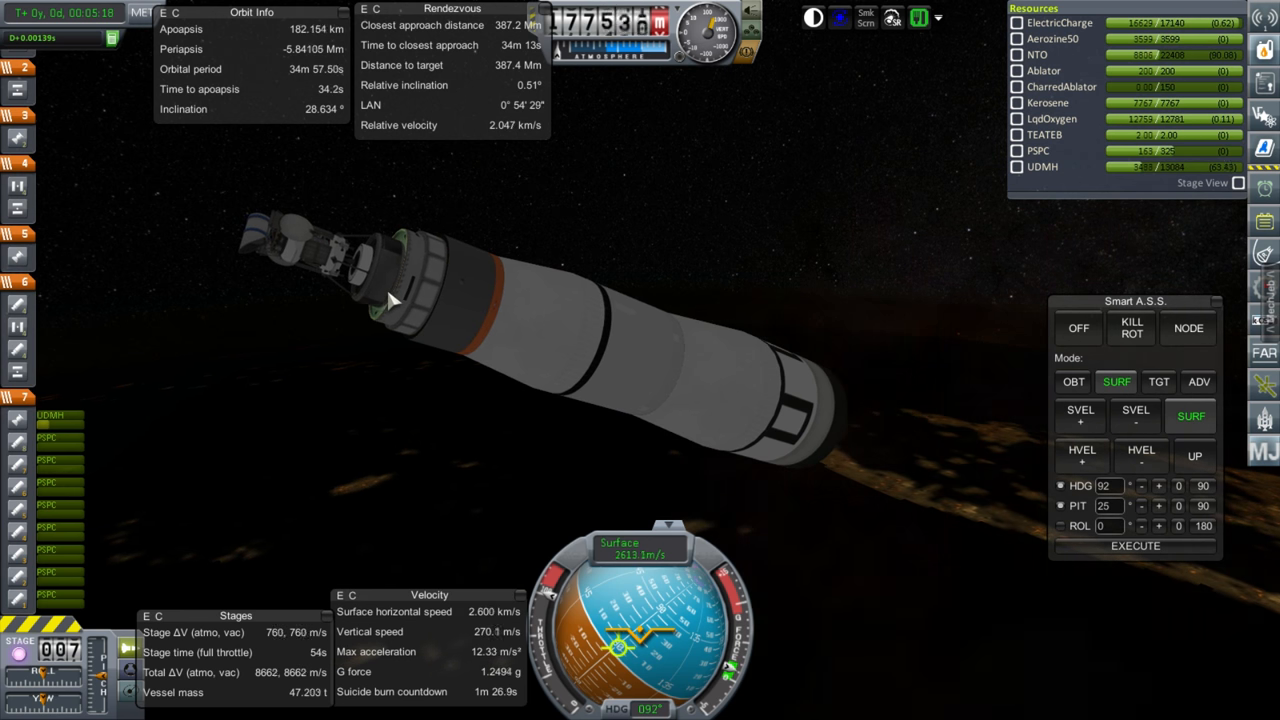
pyautogui.moveTo(548, 462)
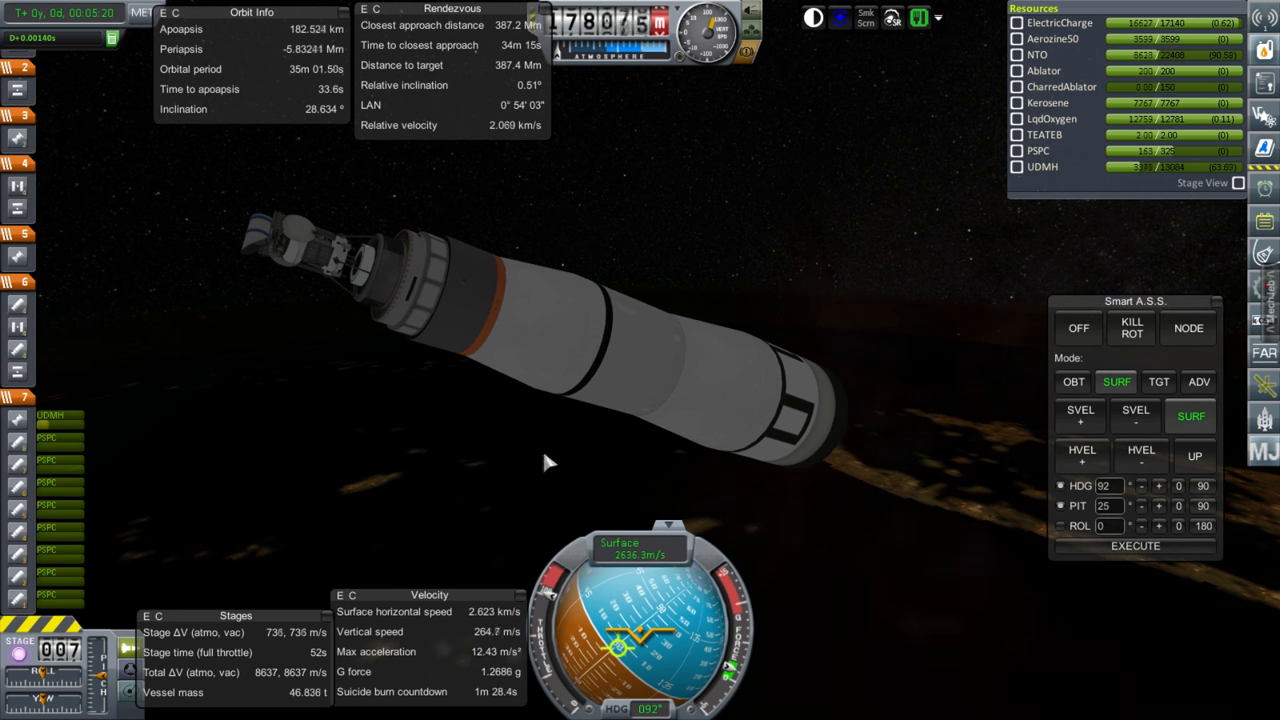
pyautogui.moveTo(730, 478)
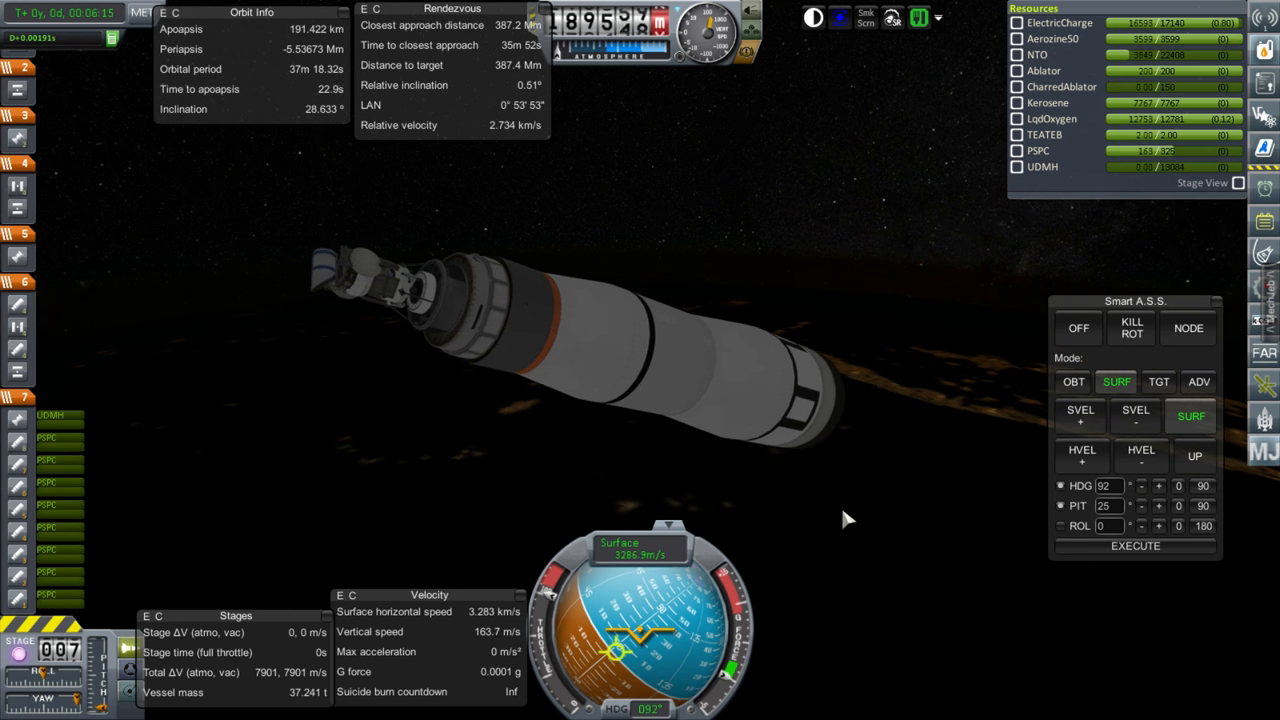
# Jettison the empty booster stage and coast toward apoapsis at about 12.7 t.
pyautogui.press('space')
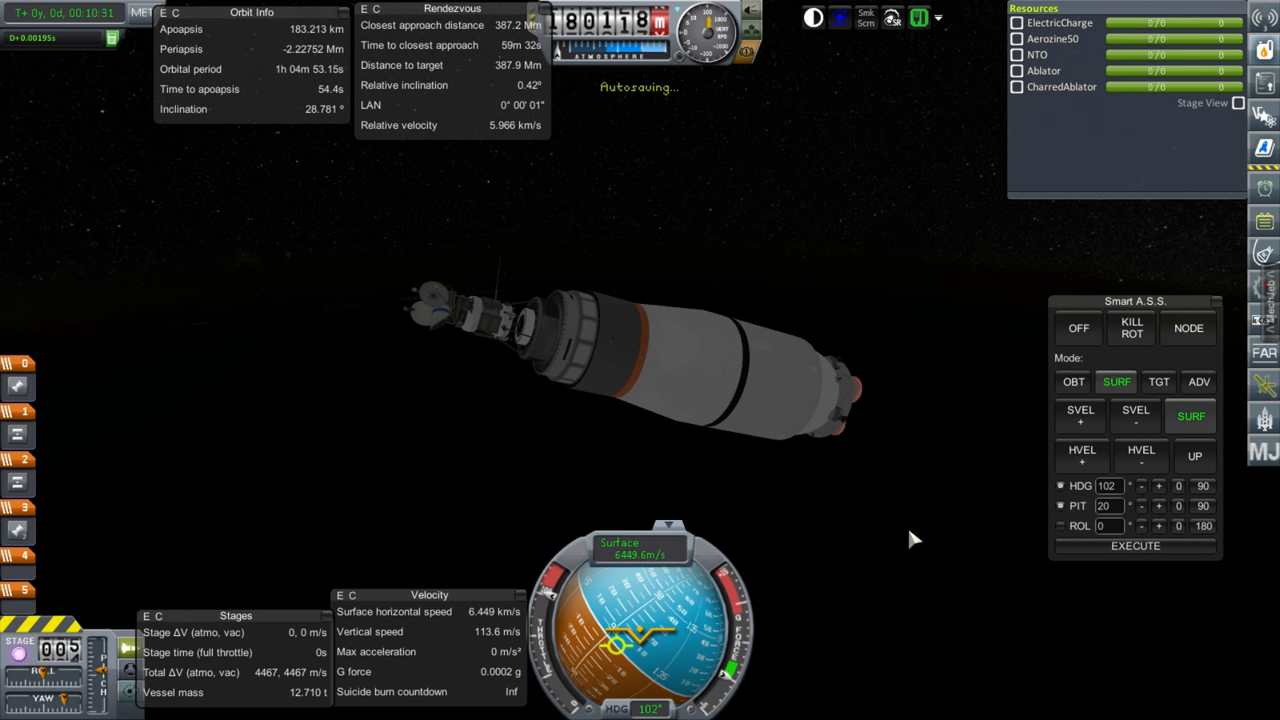
pyautogui.press('space')
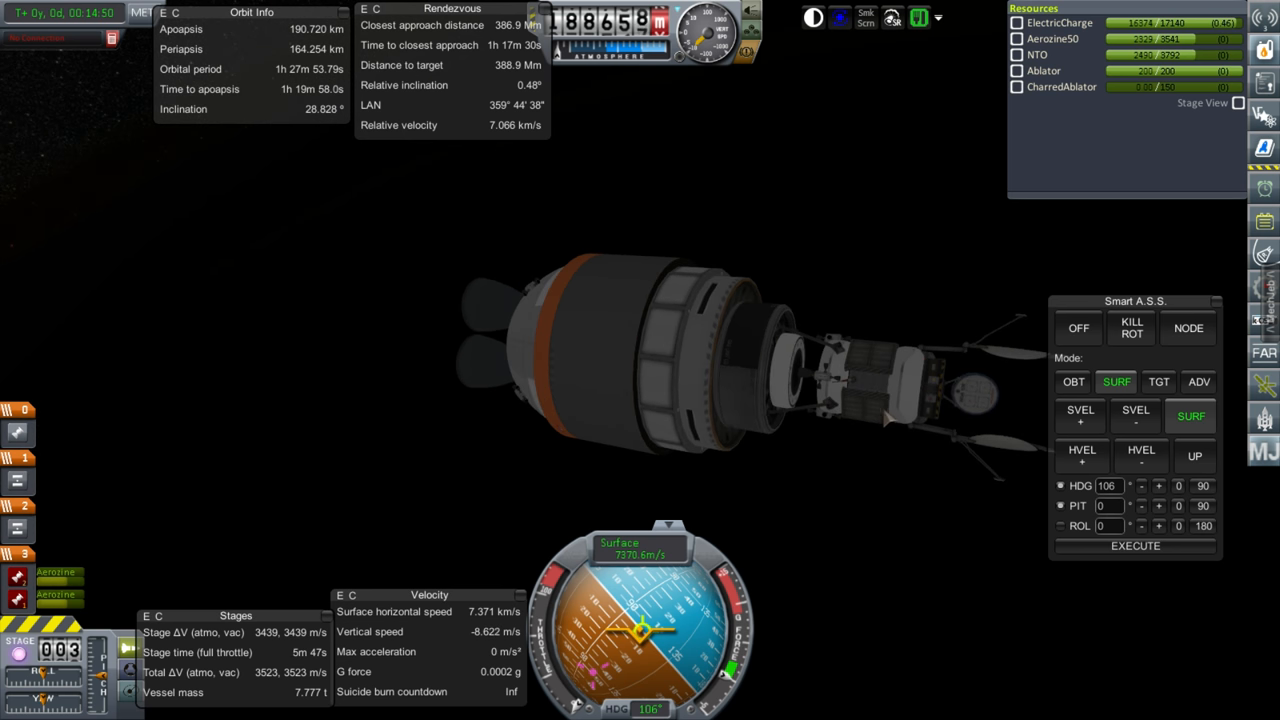
pyautogui.moveTo(790, 436)
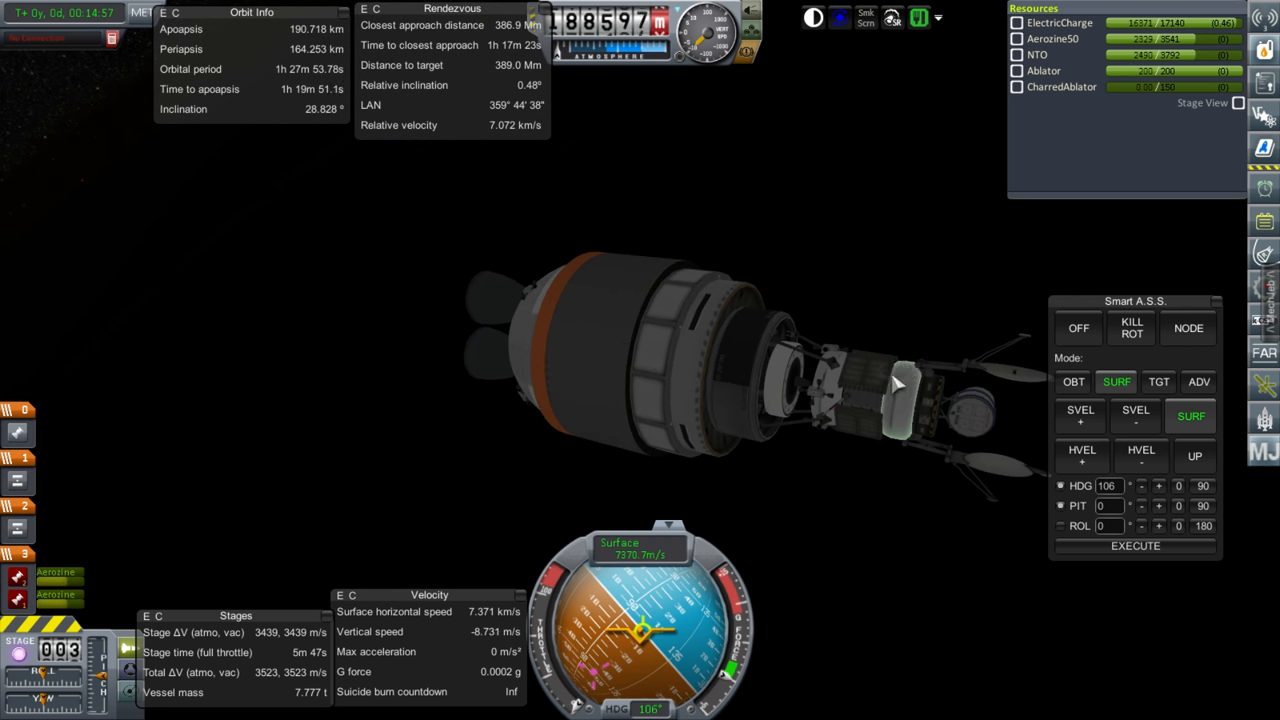
pyautogui.moveTo(856, 512)
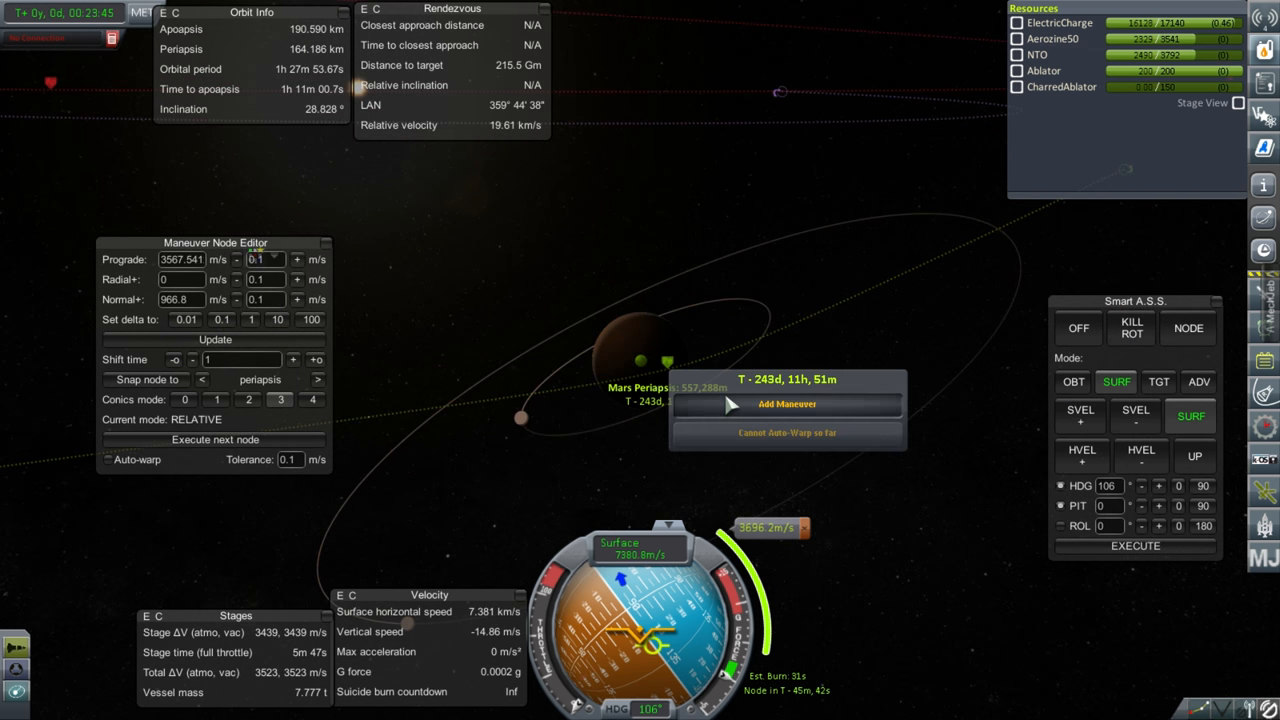
pyautogui.click(786, 404)
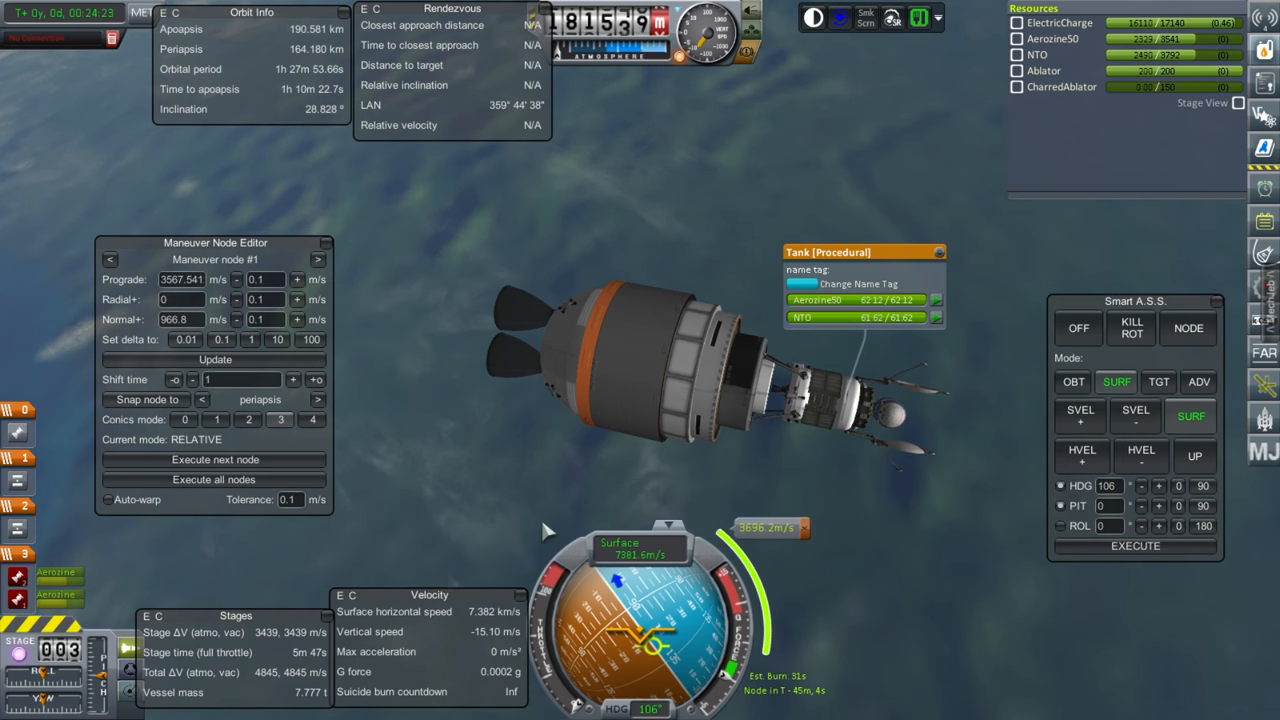
pyautogui.moveTo(440, 512)
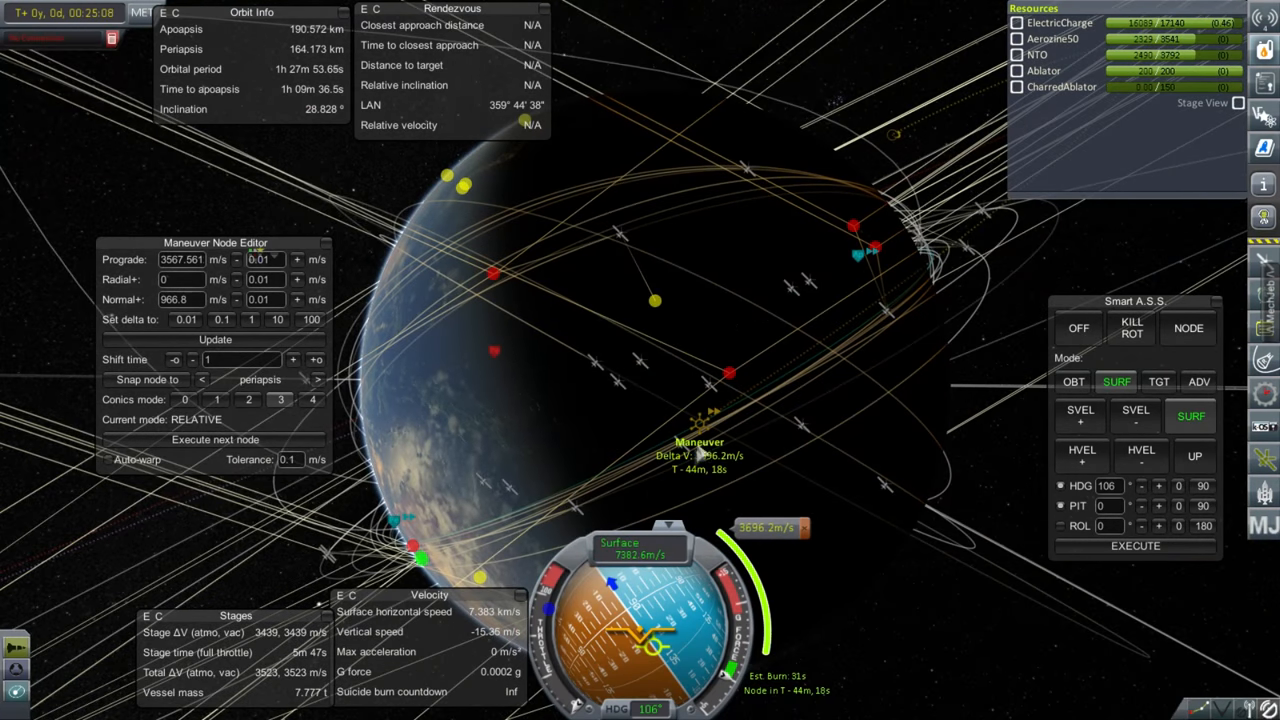
pyautogui.moveTo(730, 378)
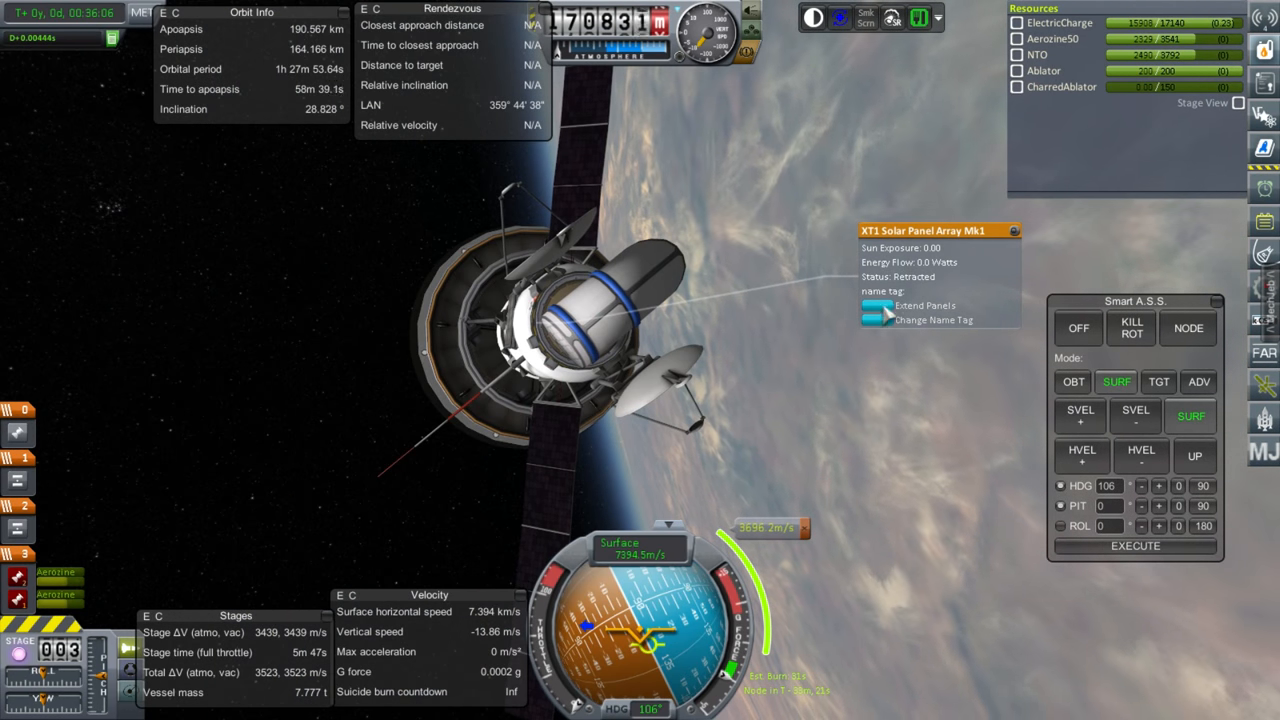
# Extend the XT1 Solar Panel Array Mk1 on the capsule.
pyautogui.click(924, 304)
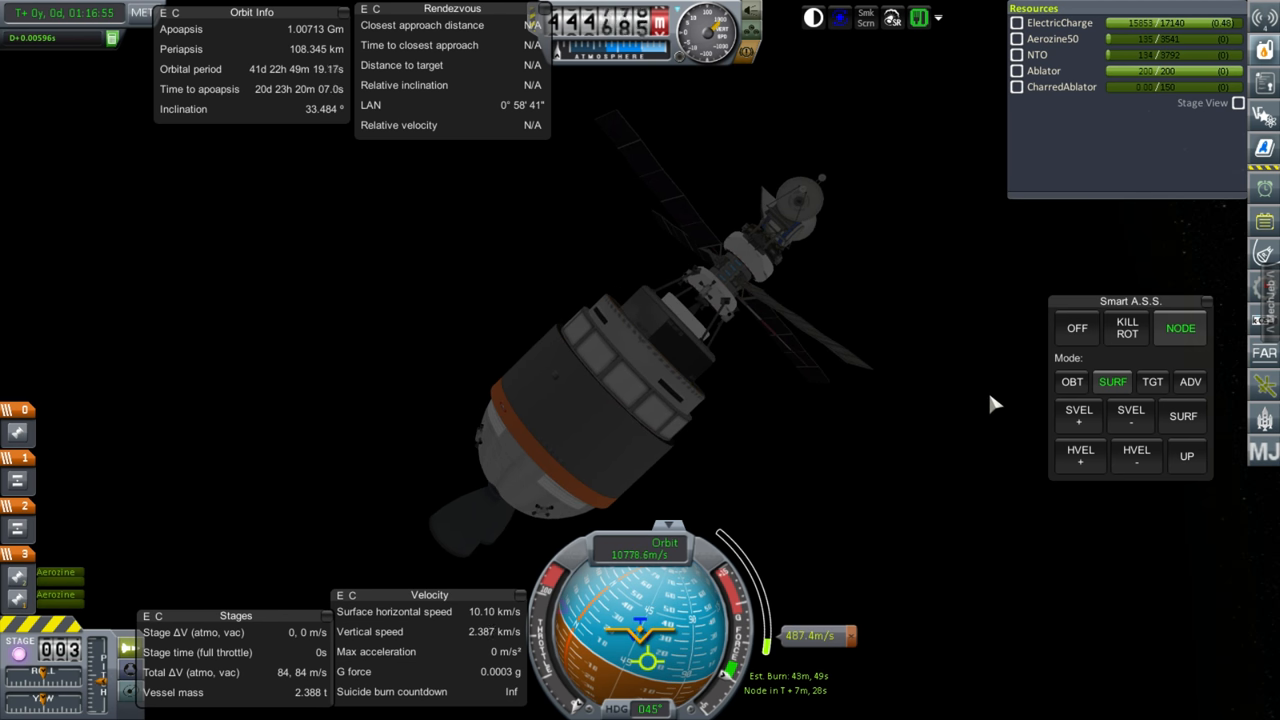
pyautogui.moveTo(838, 392)
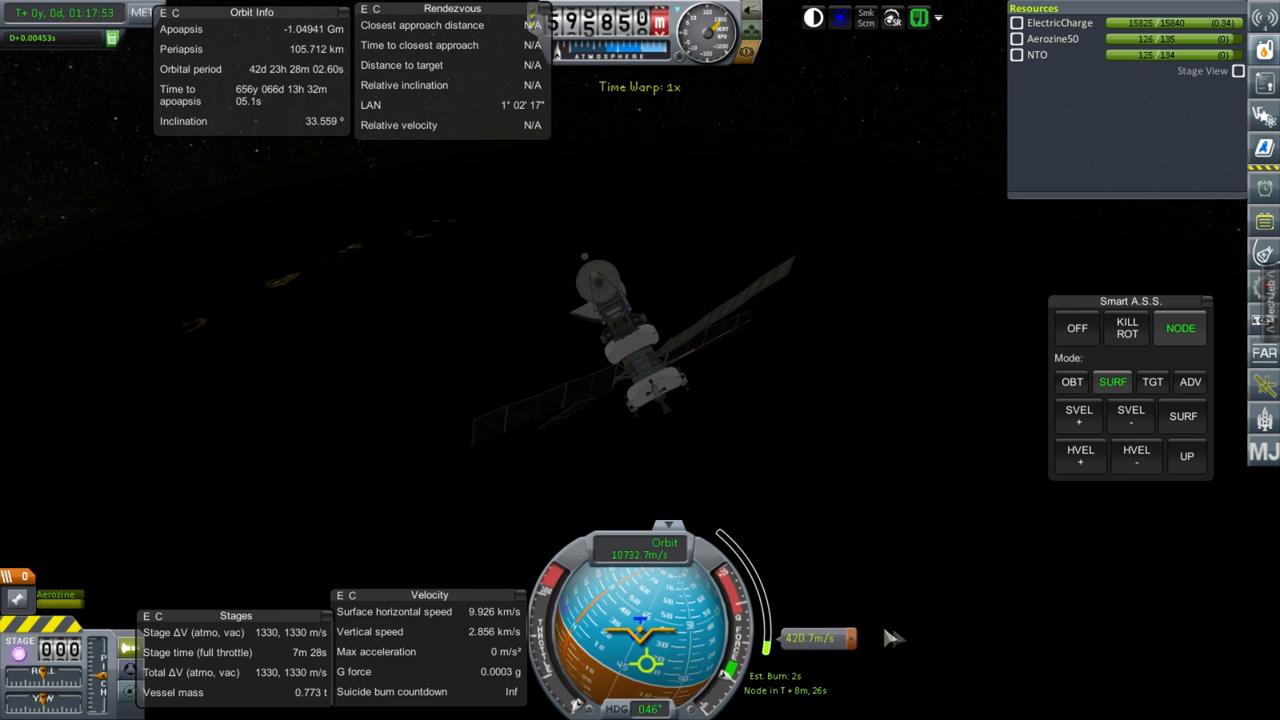
pyautogui.moveTo(840, 482)
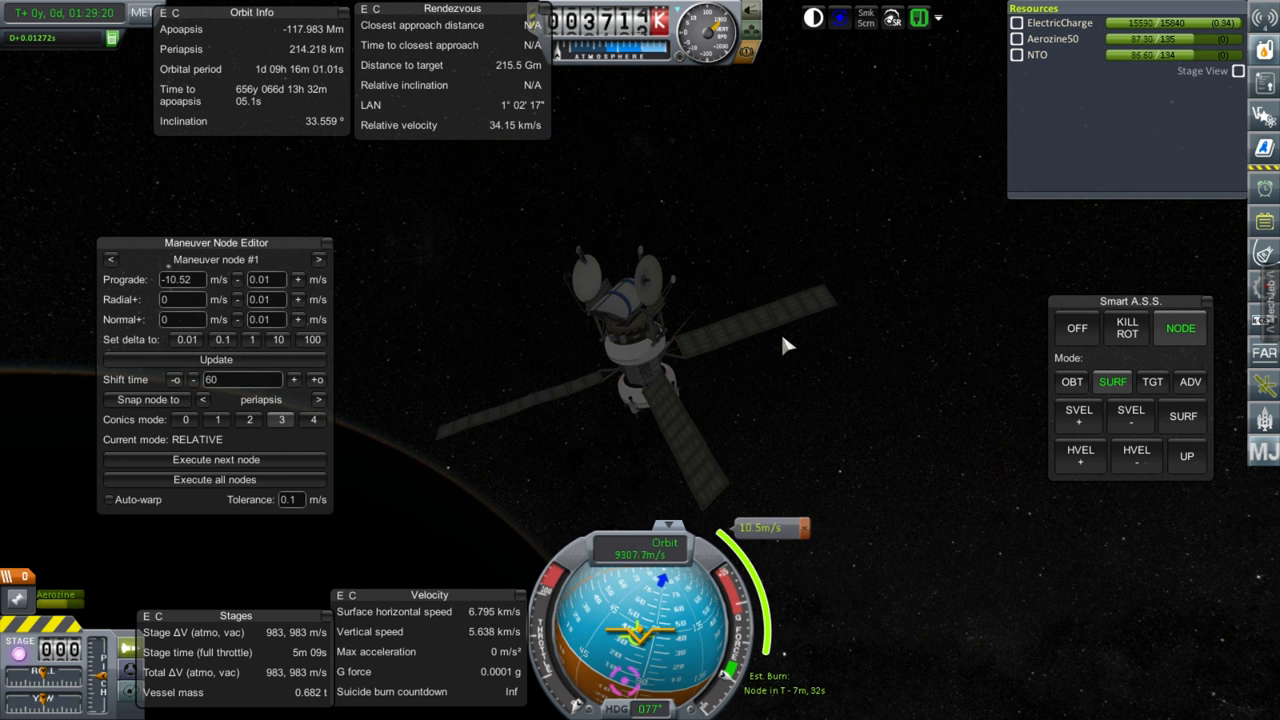
pyautogui.moveTo(756, 556)
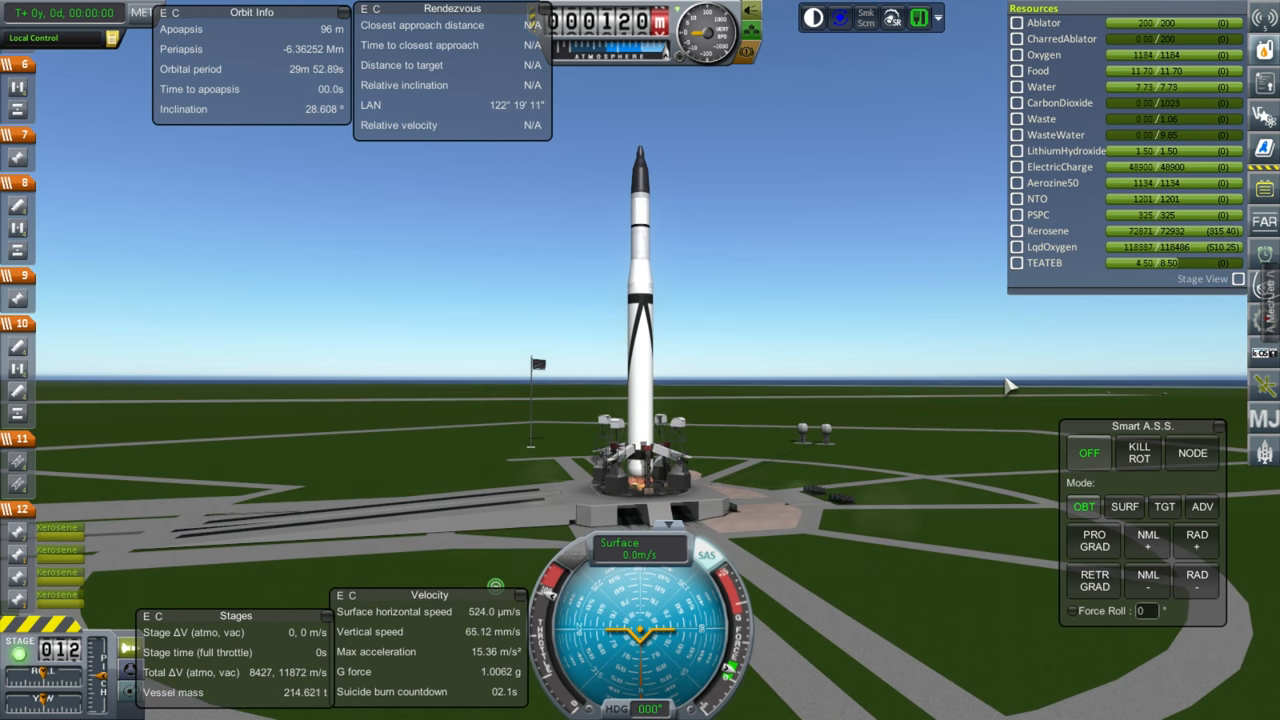
# Launch off the pad and hold SURF attitude with heading 90 for the ascent.
pyautogui.press('space')
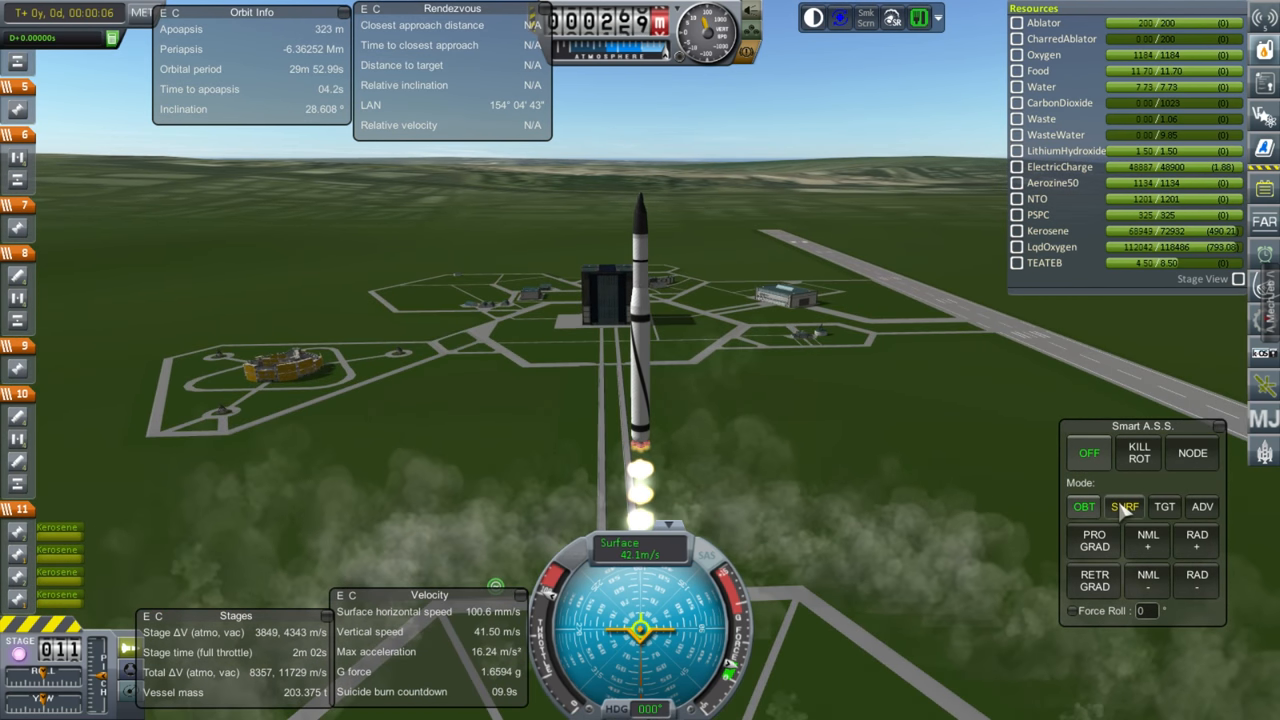
pyautogui.click(1124, 506)
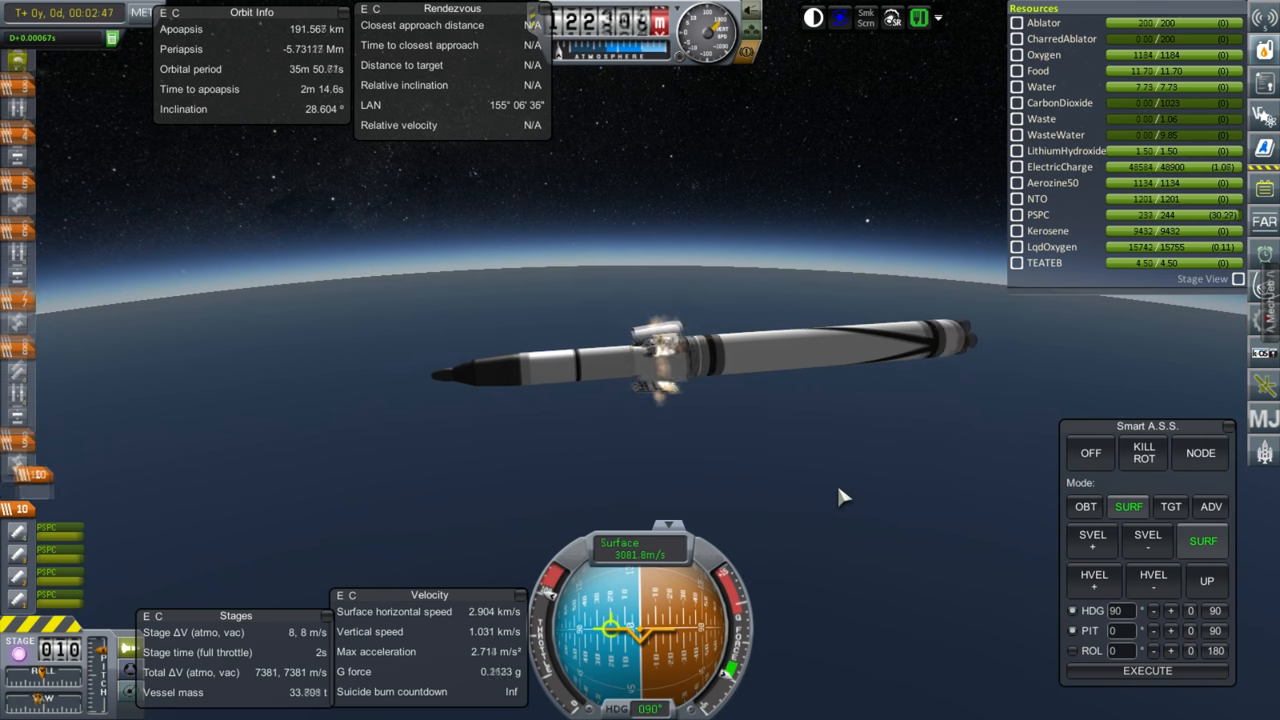
# Stage away the spent booster and ignite the next engine to continue the ascent.
pyautogui.press('space')
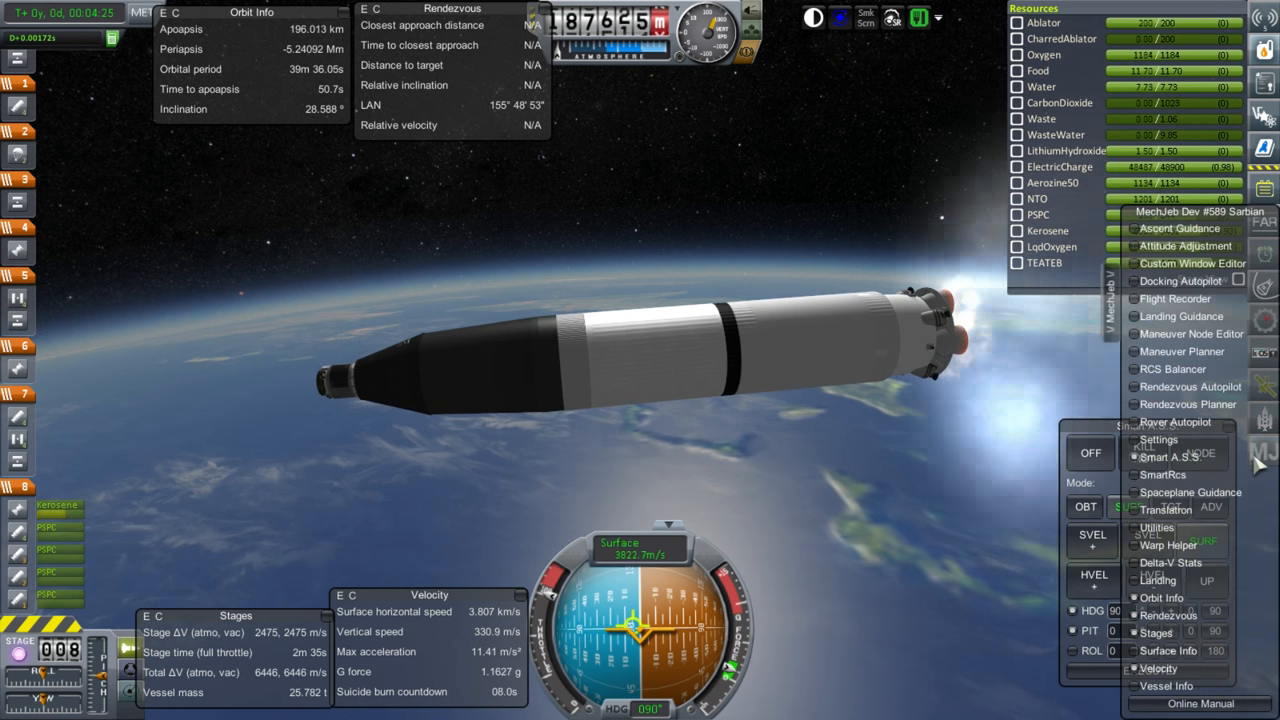
# Review the per-stage Delta-V Stats in MechJeb, then dismiss them.
pyautogui.click(1170, 562)
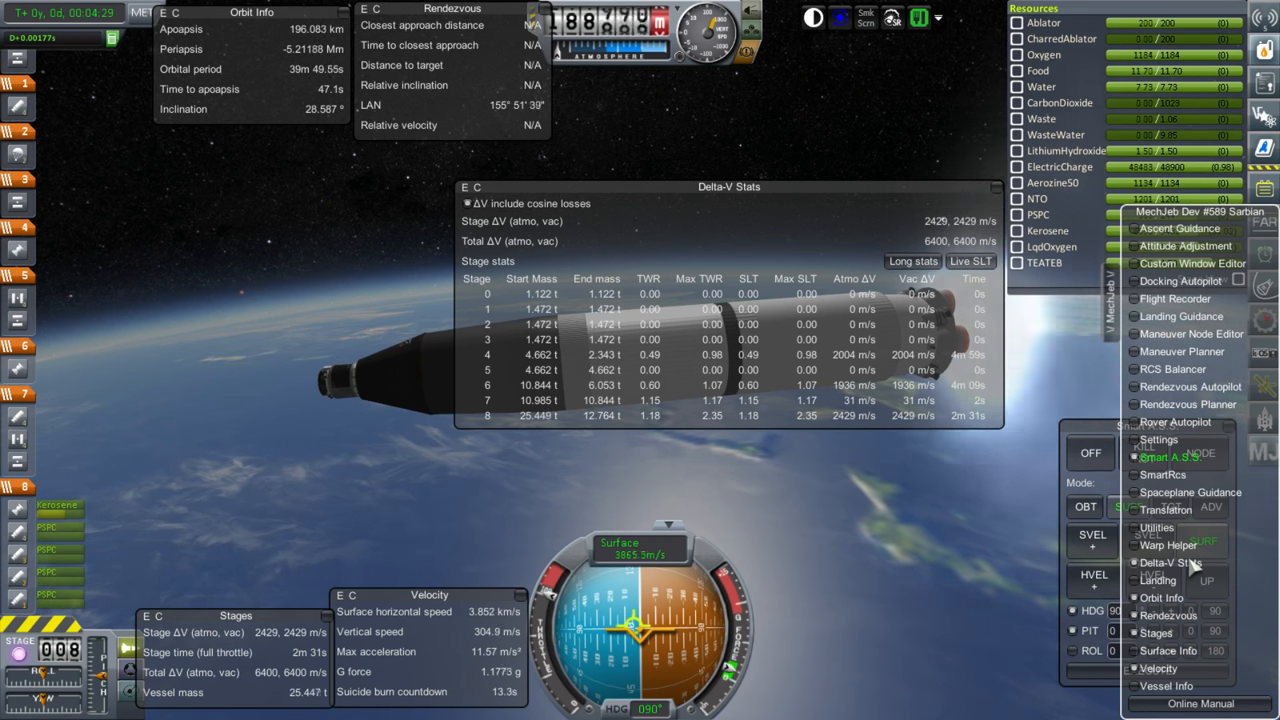
pyautogui.click(1172, 564)
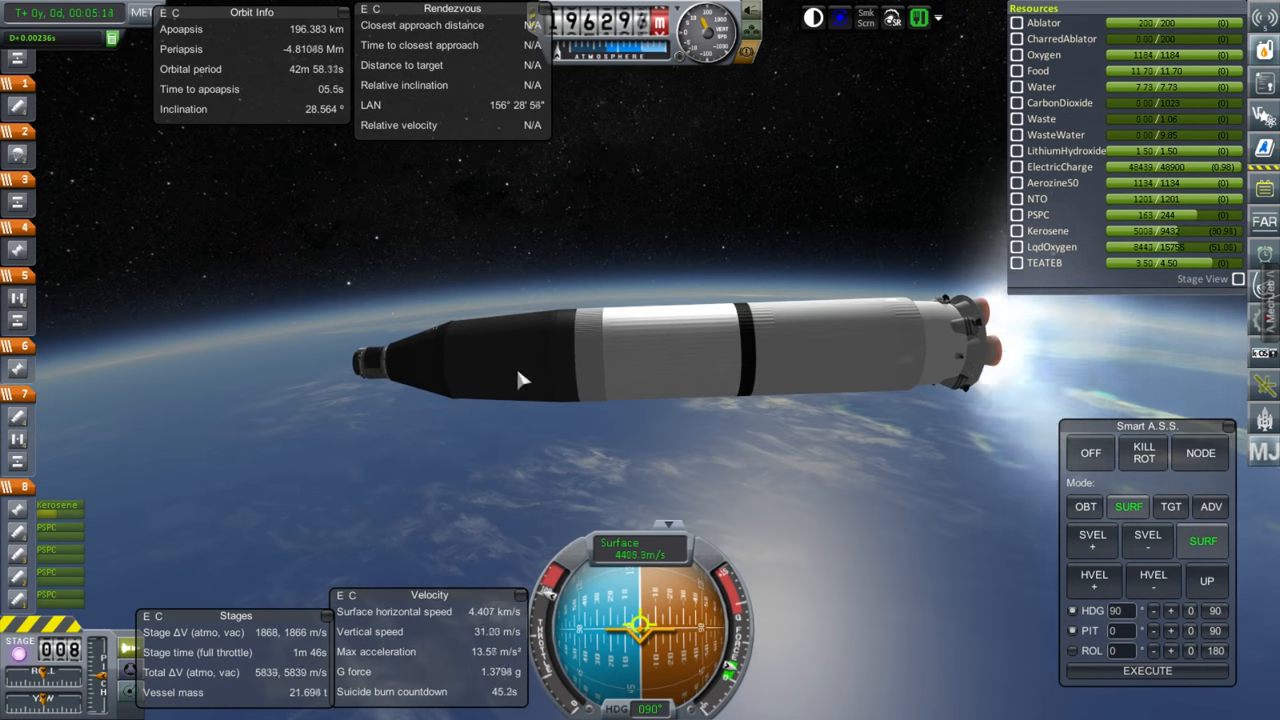
pyautogui.moveTo(790, 430)
pyautogui.write('15')
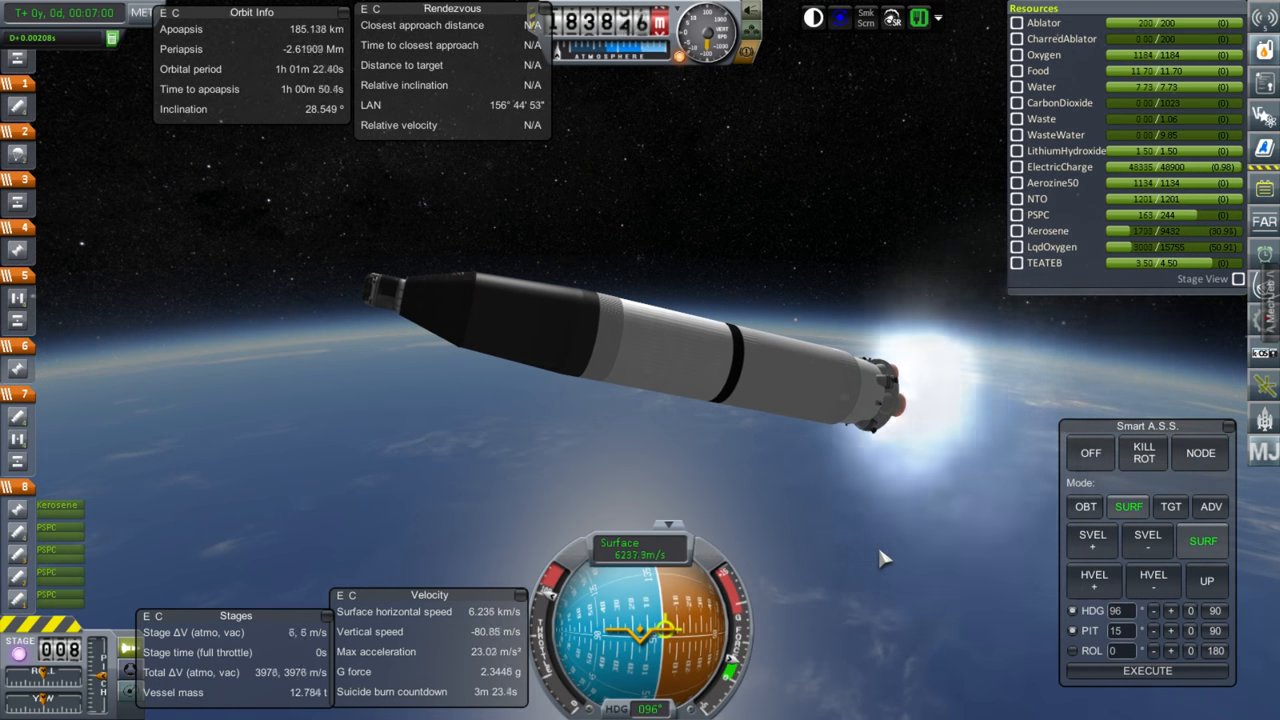
# Separate the spent stage and burn the upper stage, raising periapsis to about -30 km.
pyautogui.press('space')
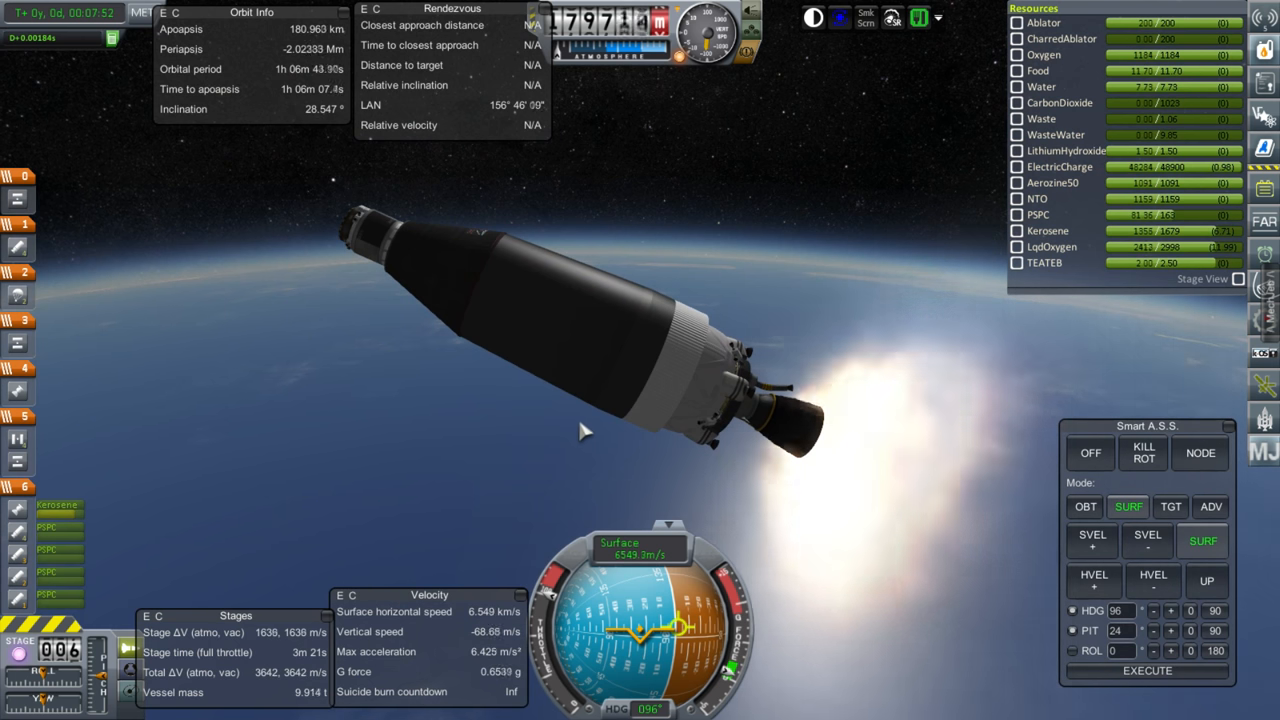
pyautogui.rightClick(790, 424)
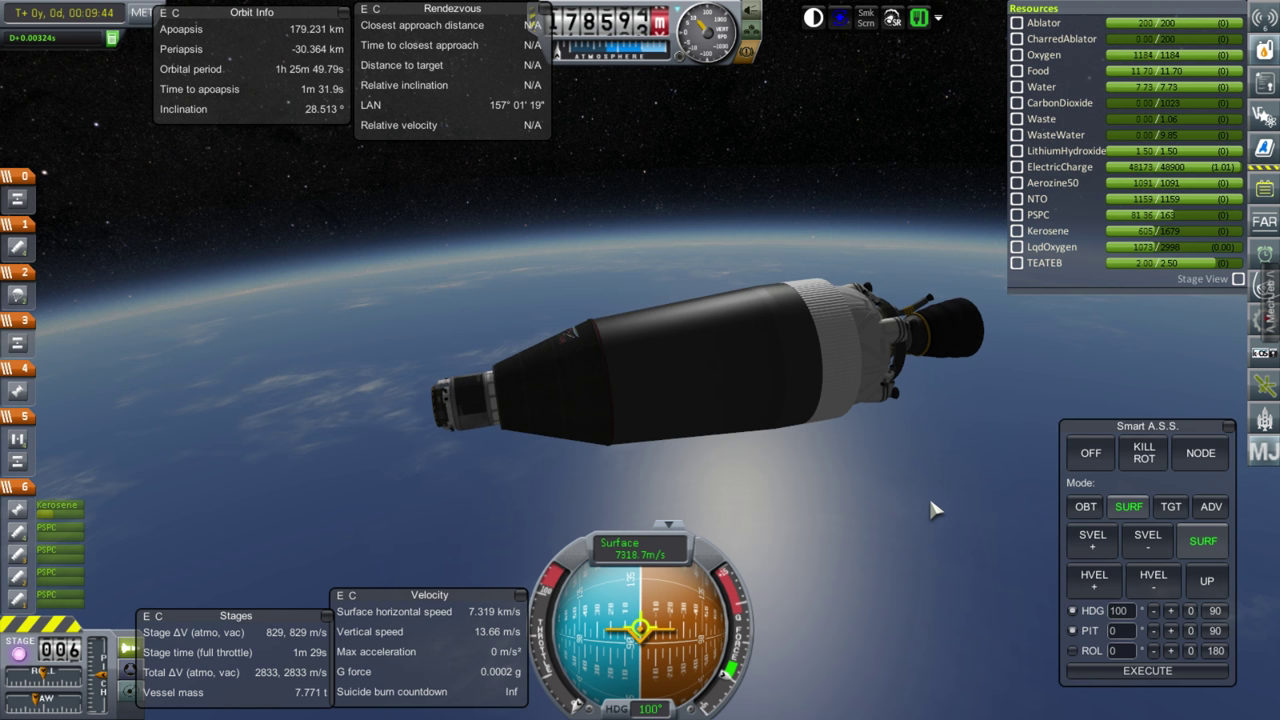
# Stage the capsule free once in a 165 x 187 km orbit.
pyautogui.press('space')
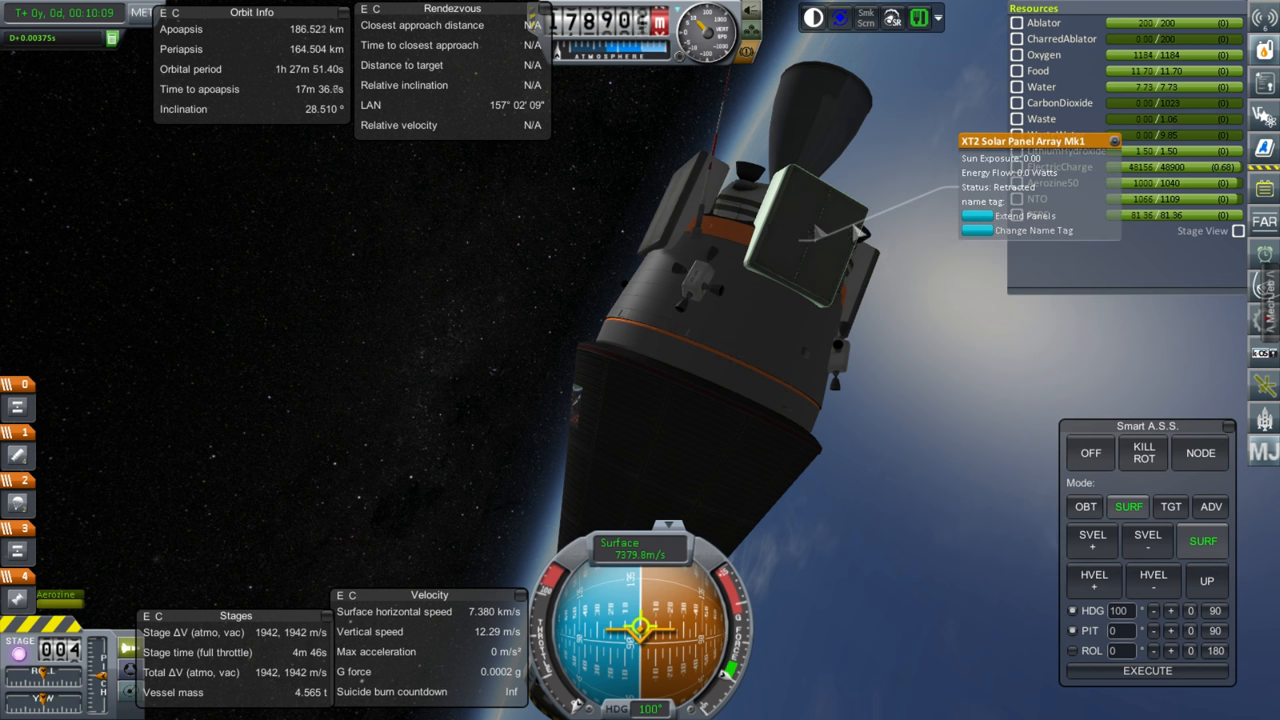
pyautogui.click(1024, 216)
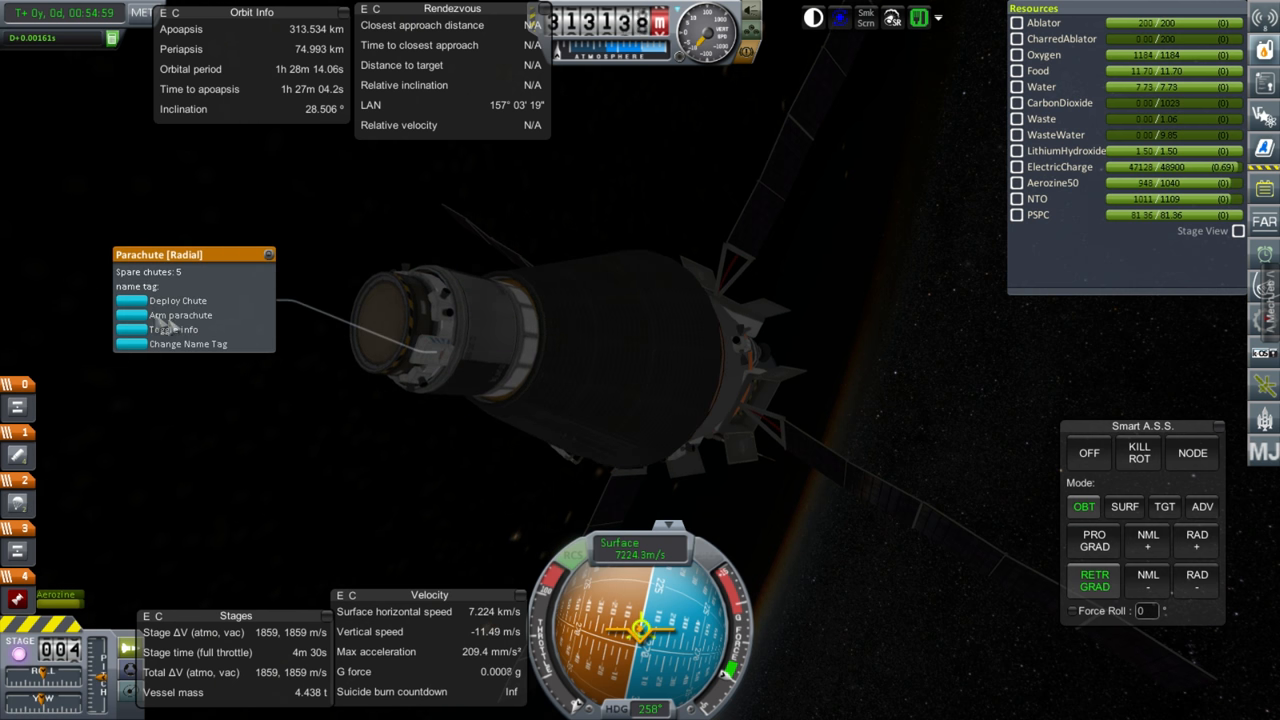
pyautogui.click(172, 328)
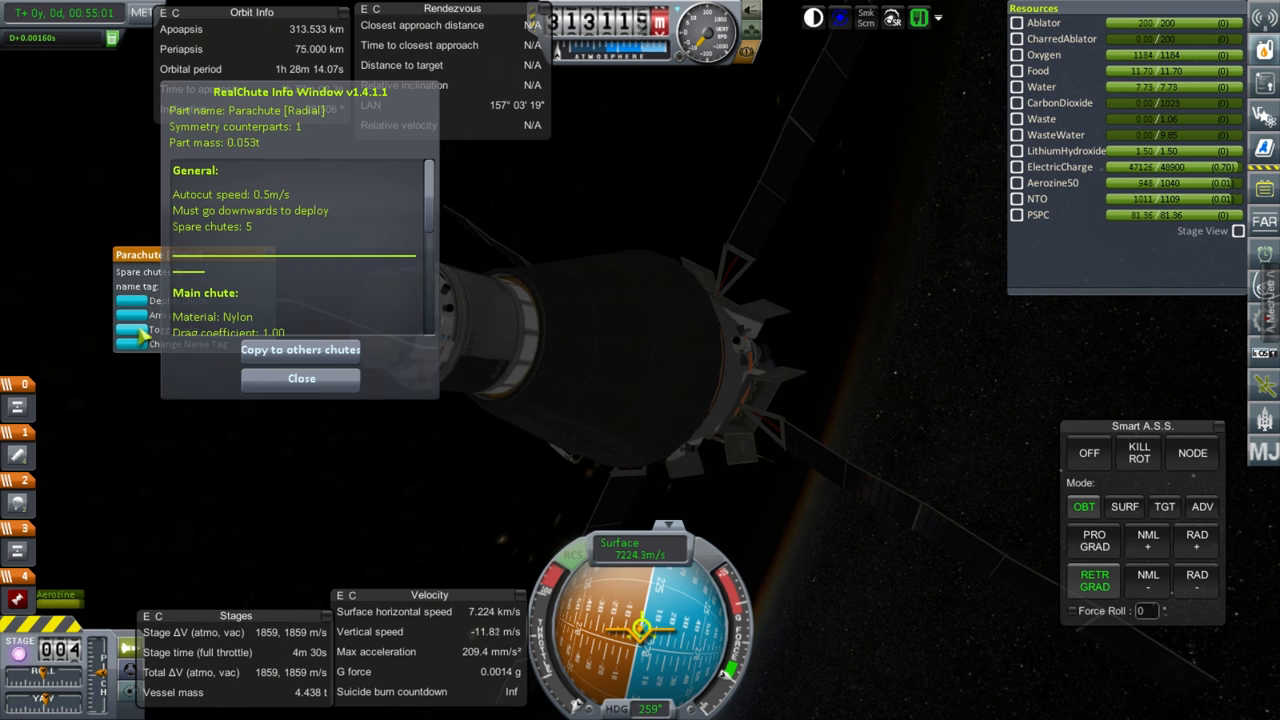
pyautogui.scroll(-3)
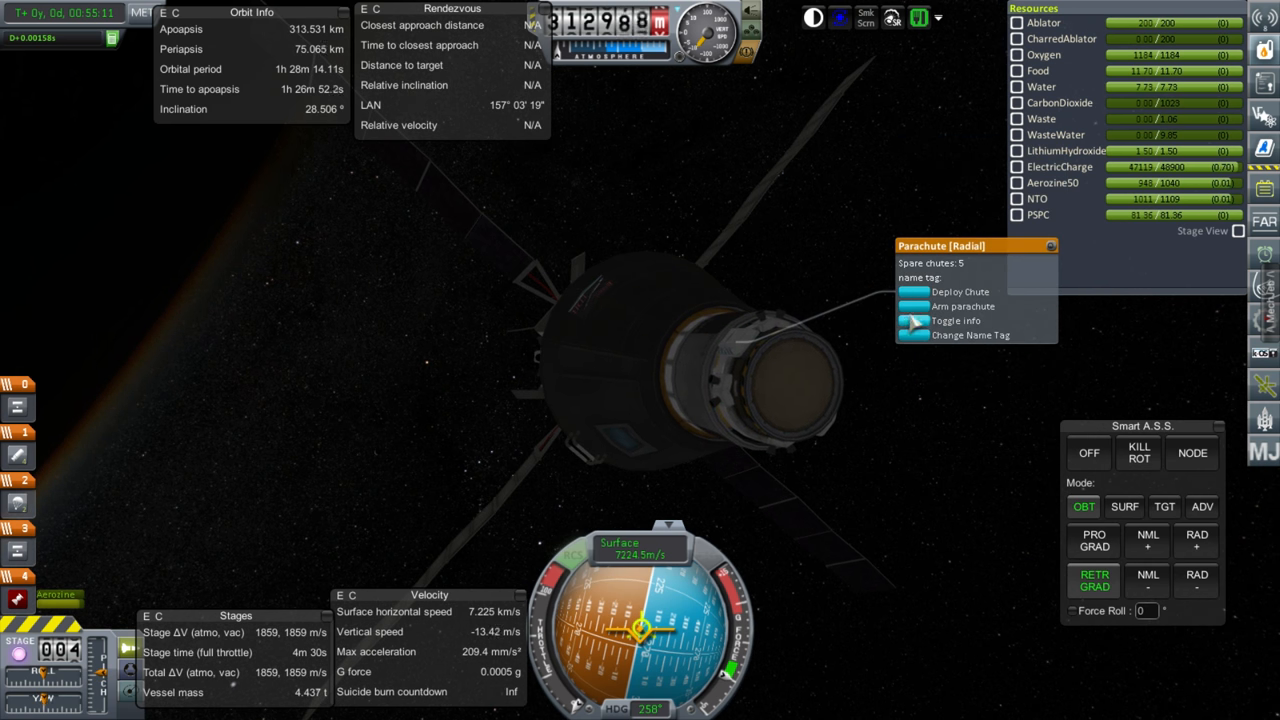
pyautogui.click(956, 320)
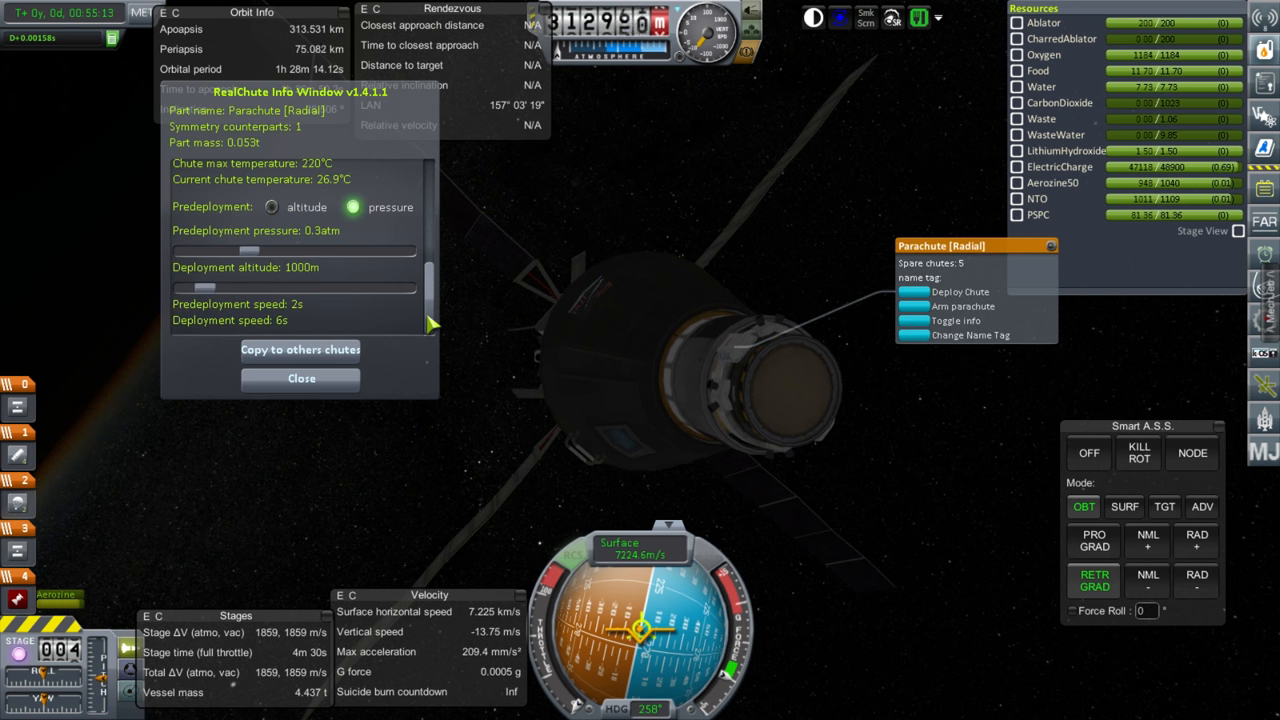
pyautogui.moveTo(676, 358)
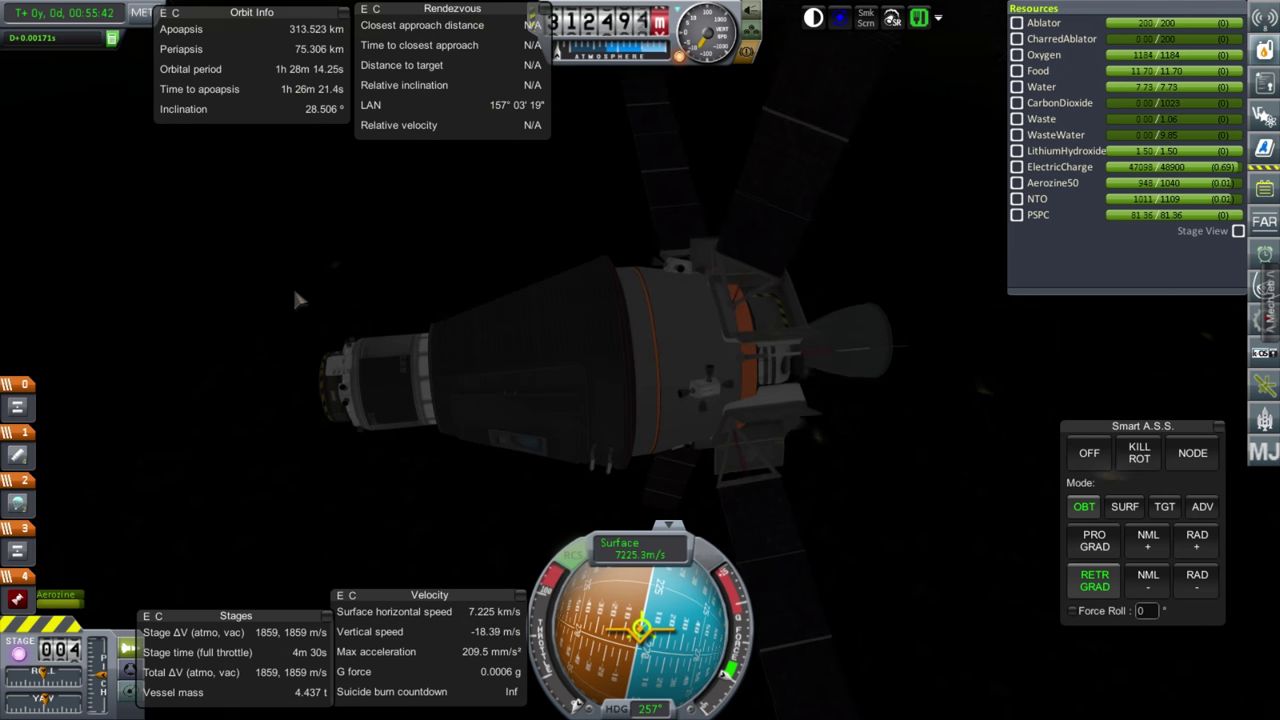
pyautogui.moveTo(476, 464)
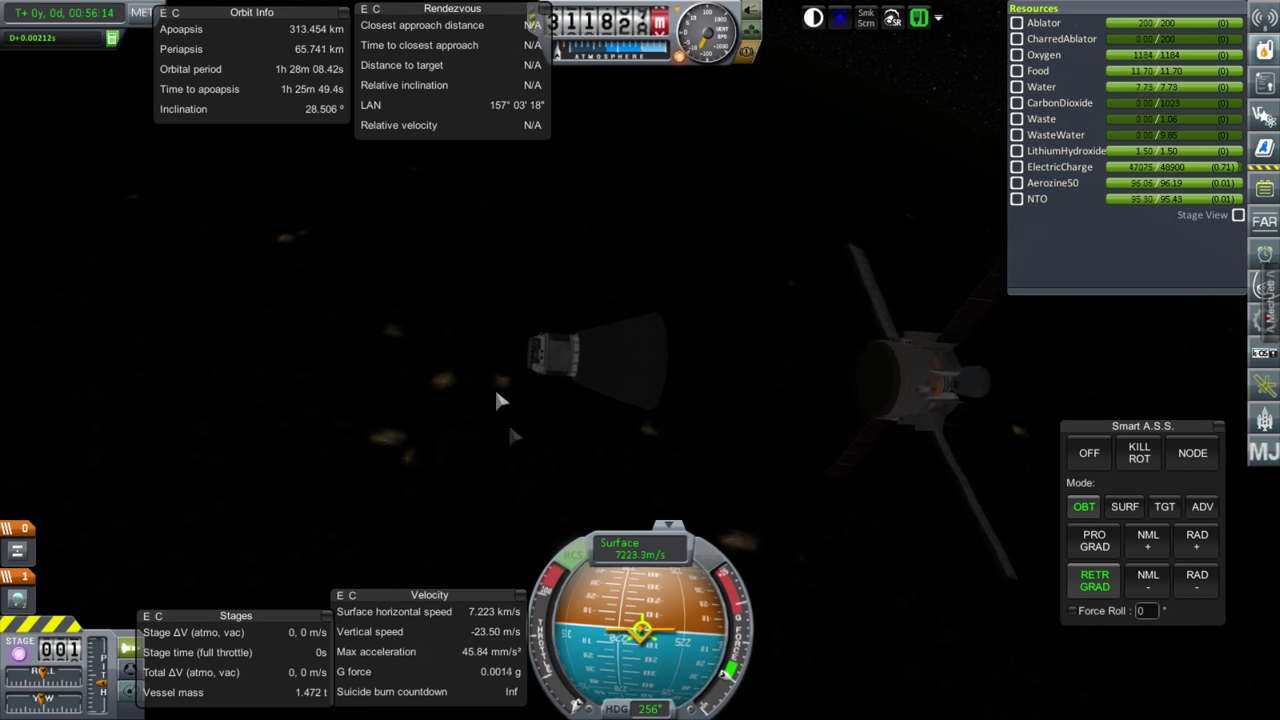
pyautogui.moveTo(770, 460)
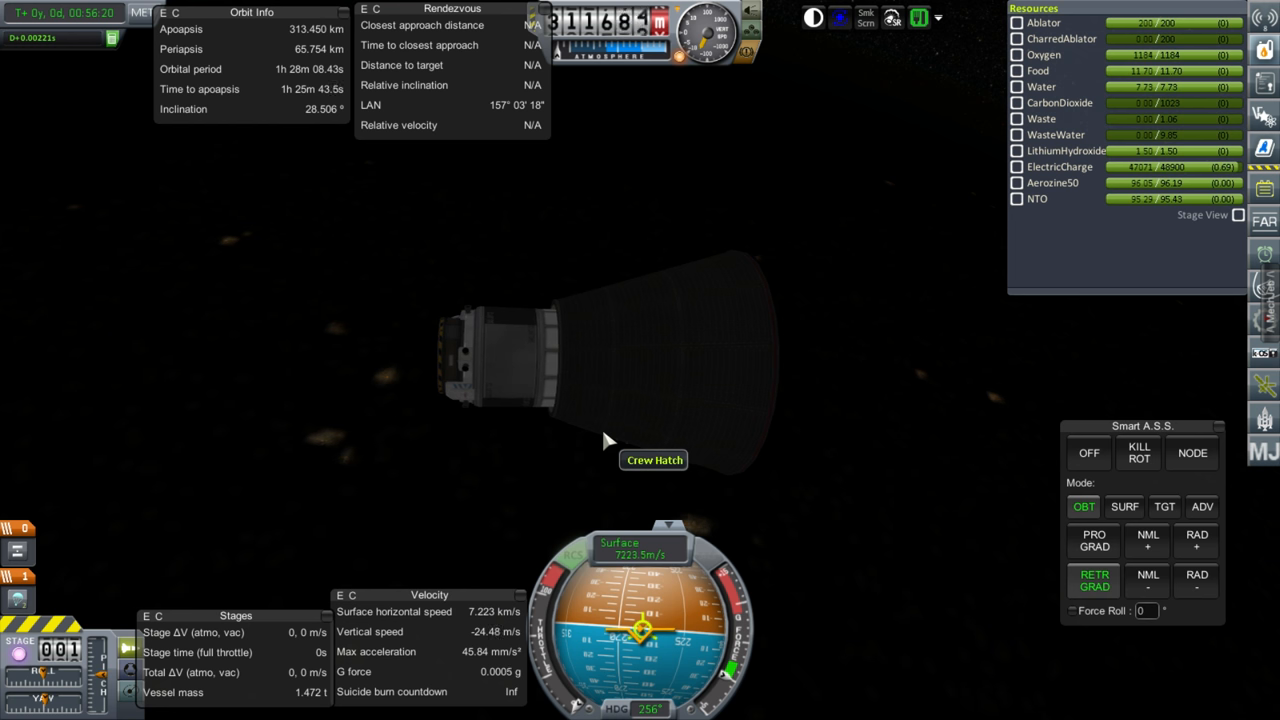
pyautogui.moveTo(704, 496)
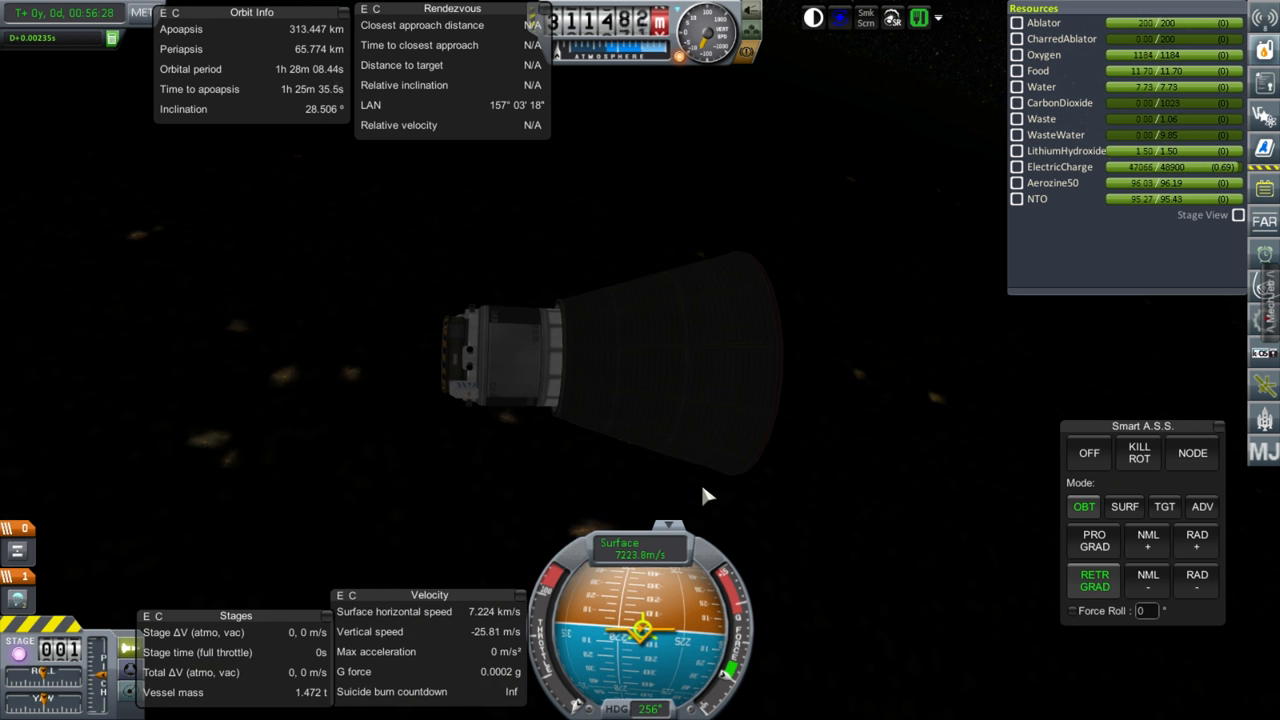
# Adjust Smart A.S.S. and set its attitude hold to SURF mode for re-entry.
pyautogui.click(1148, 540)
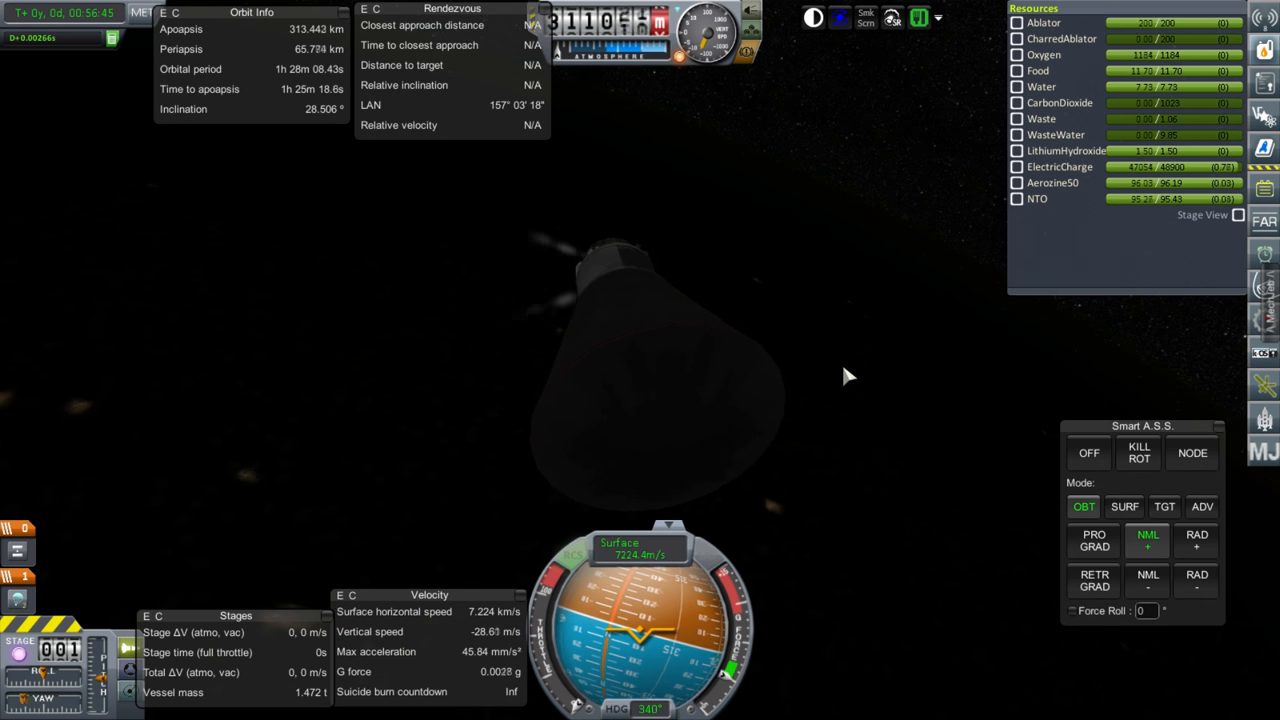
pyautogui.click(1088, 452)
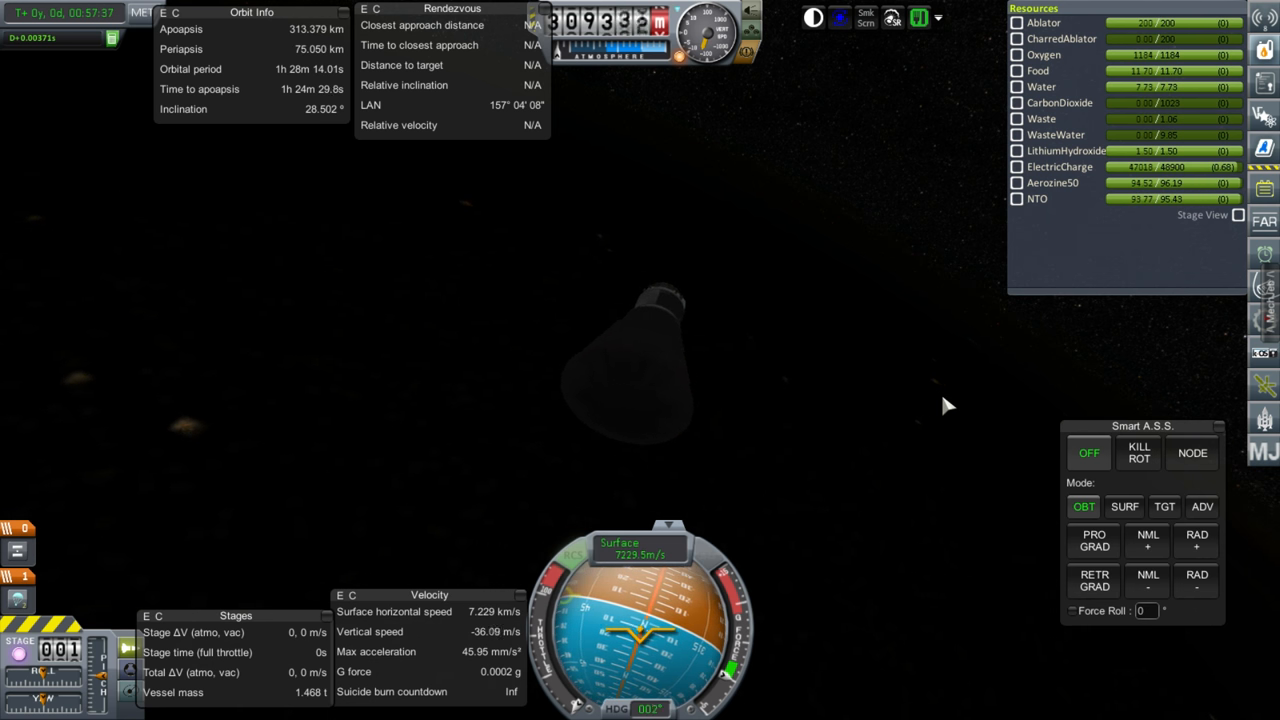
pyautogui.click(1092, 540)
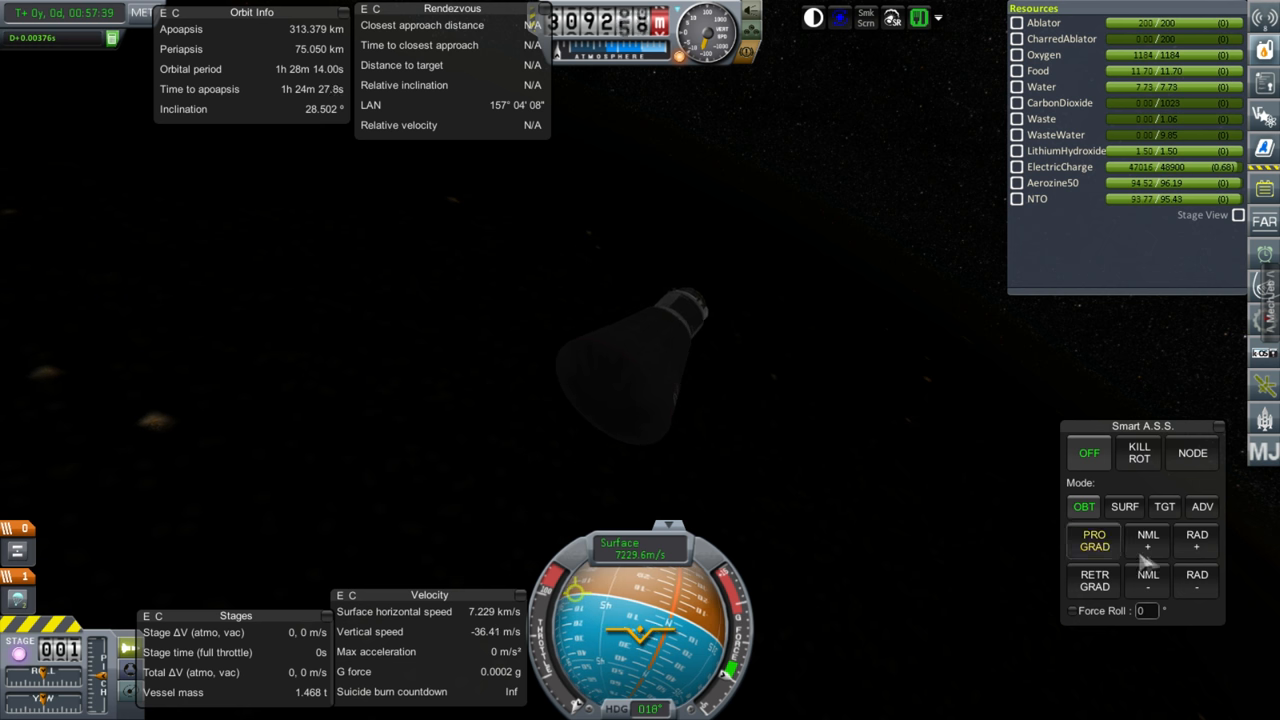
pyautogui.click(1124, 506)
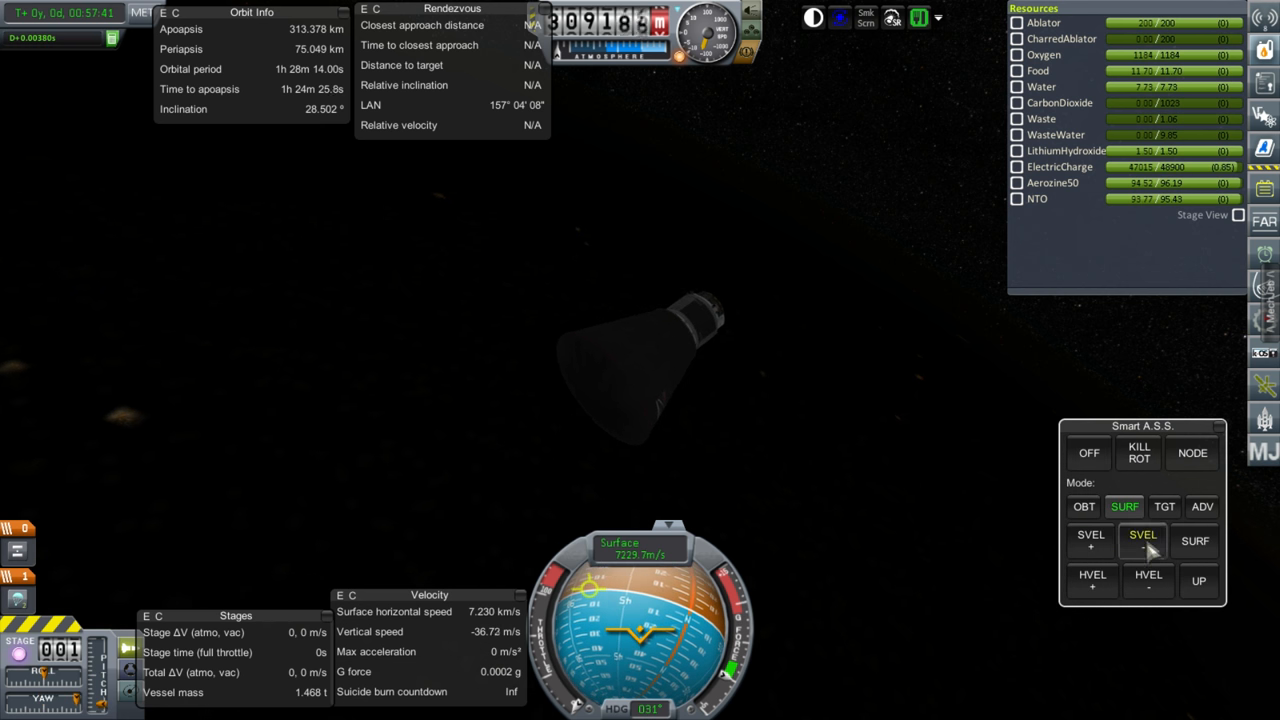
# Hold SVEL- surface retrograde through re-entry until the capsule splashes down in the ocean.
pyautogui.click(1148, 540)
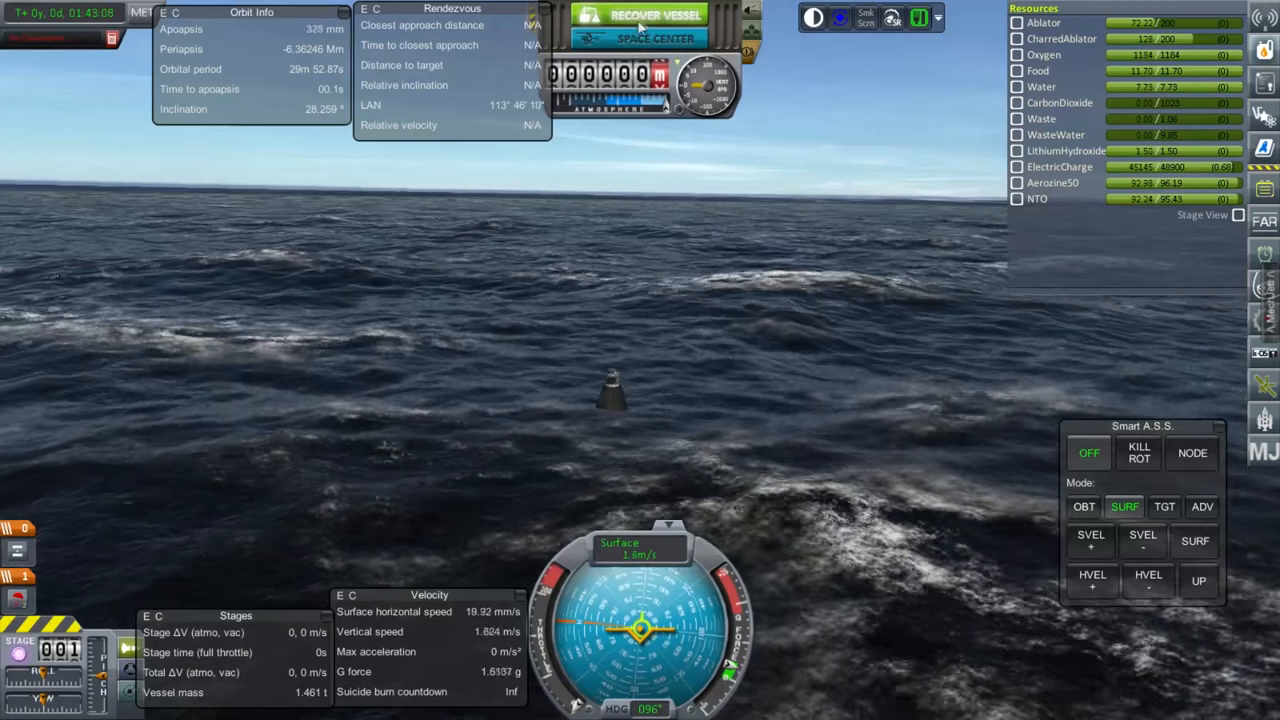
# Recover the Tiger III capsule, review its recovered parts earning 6,668 funds, and return to the Space Center.
pyautogui.click(656, 12)
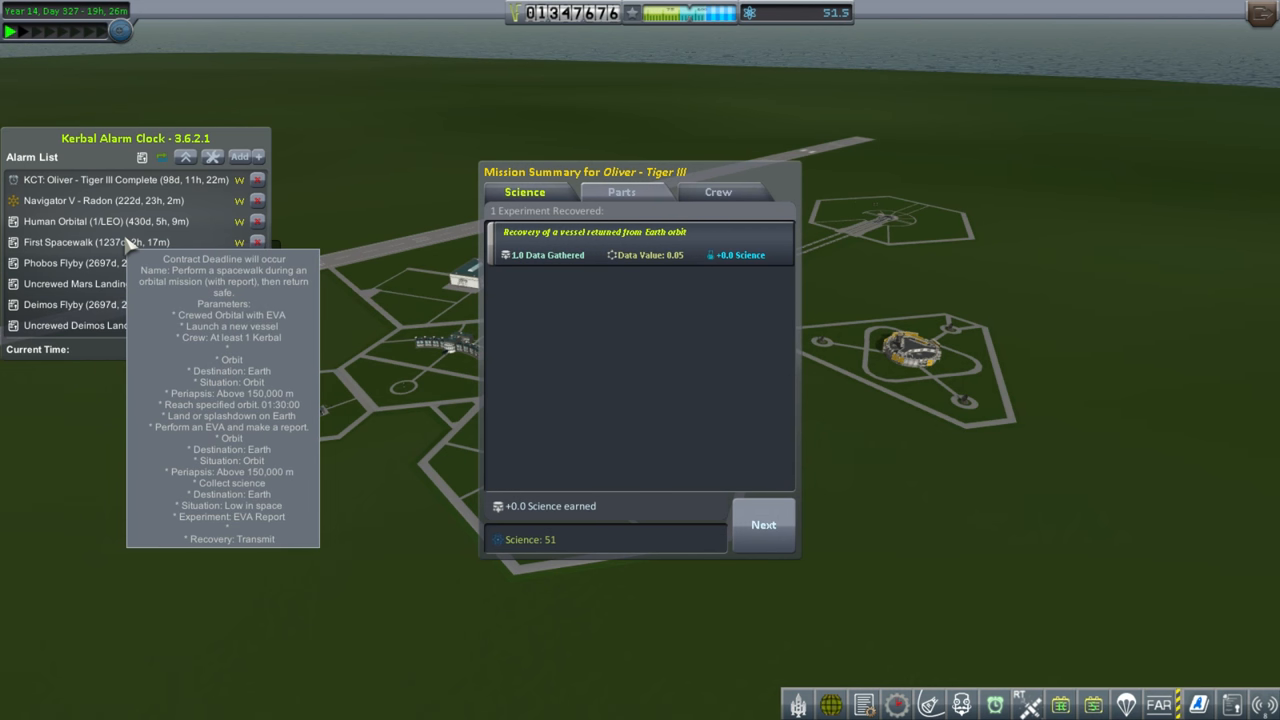
pyautogui.moveTo(104, 288)
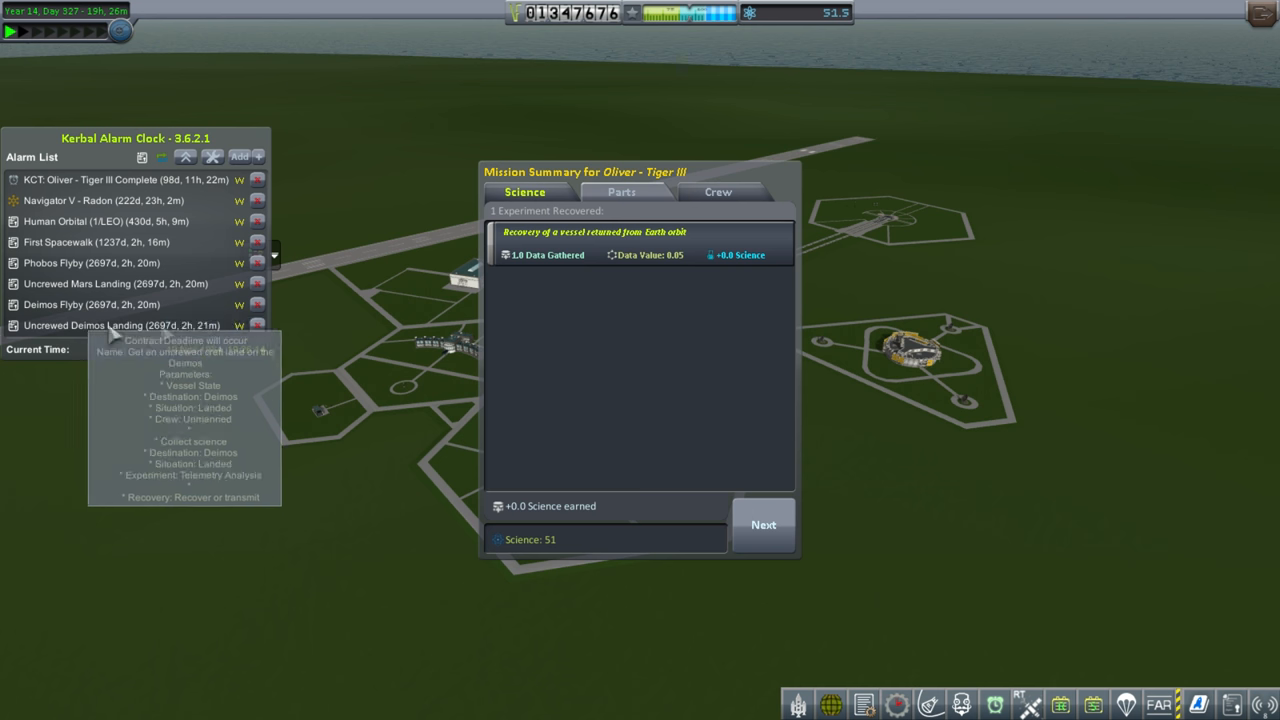
pyautogui.moveTo(620, 212)
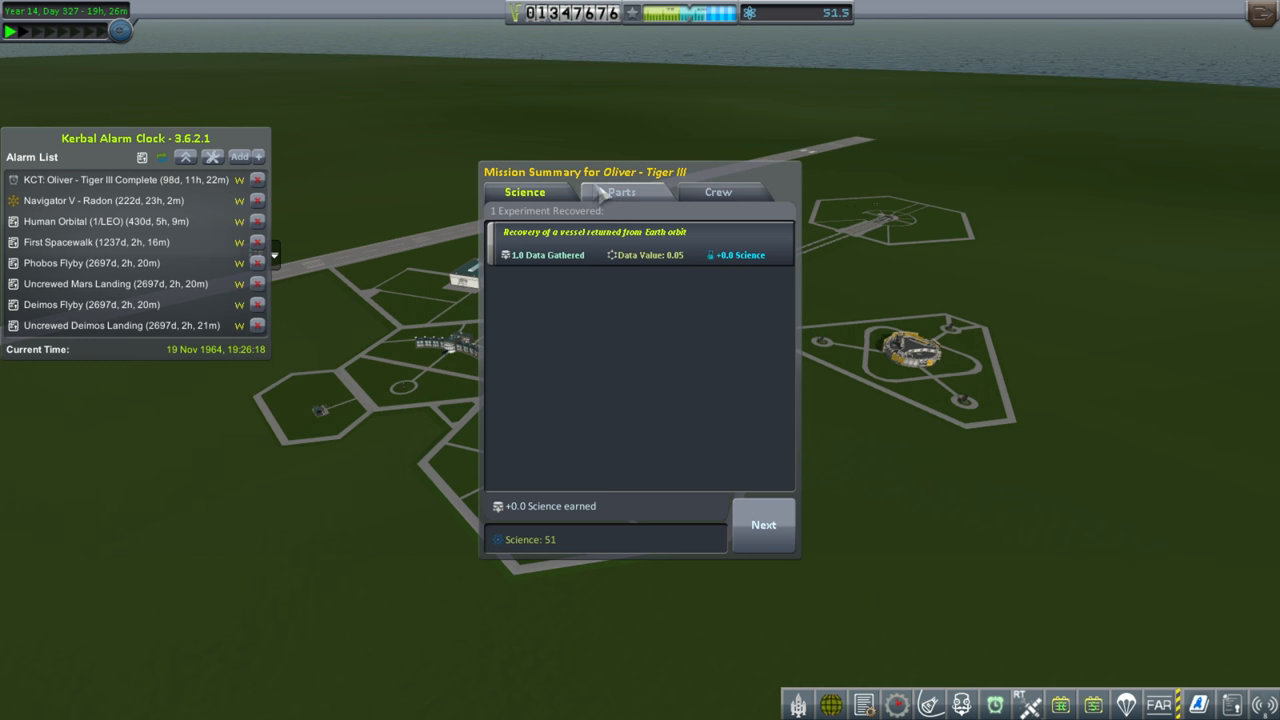
pyautogui.moveTo(600, 160)
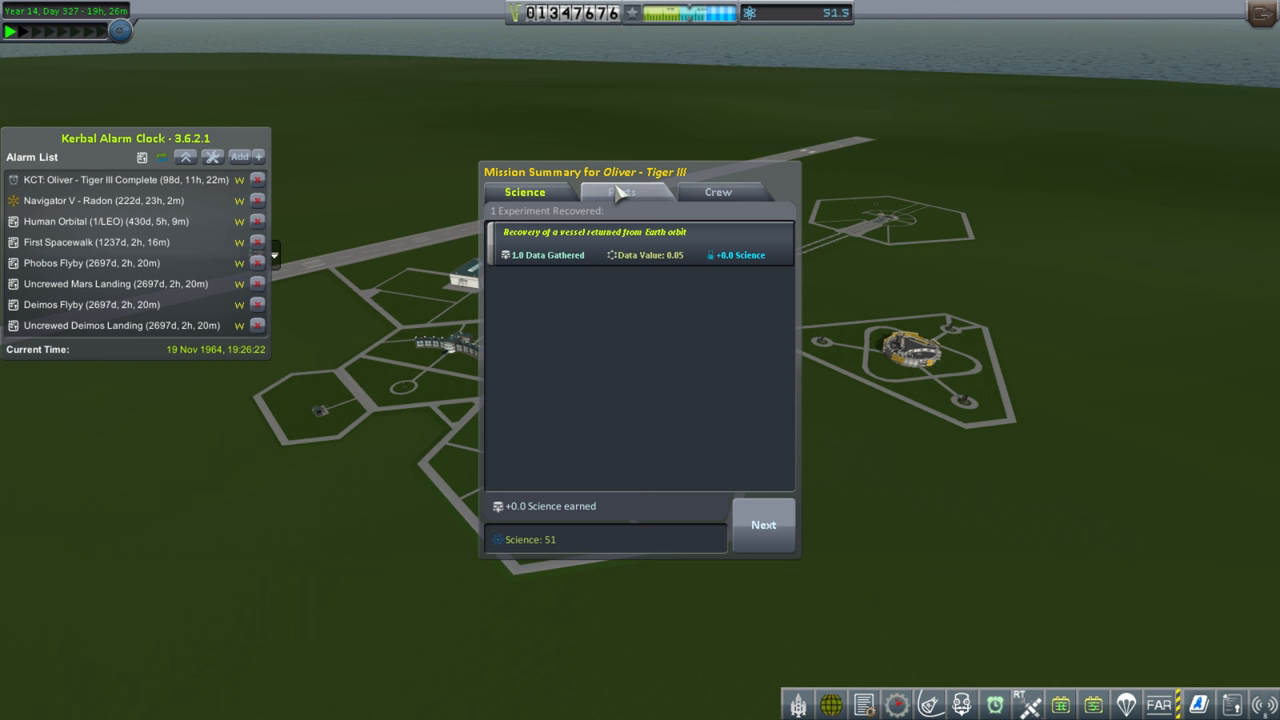
pyautogui.click(620, 192)
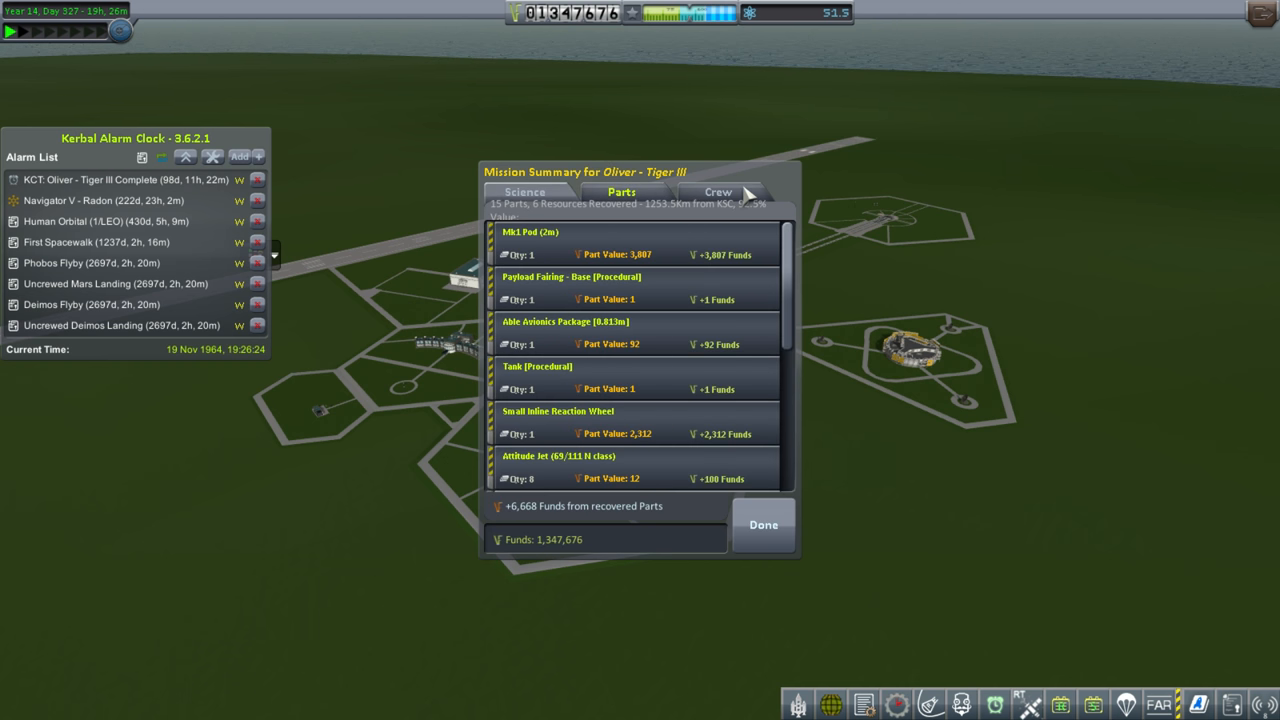
pyautogui.click(764, 524)
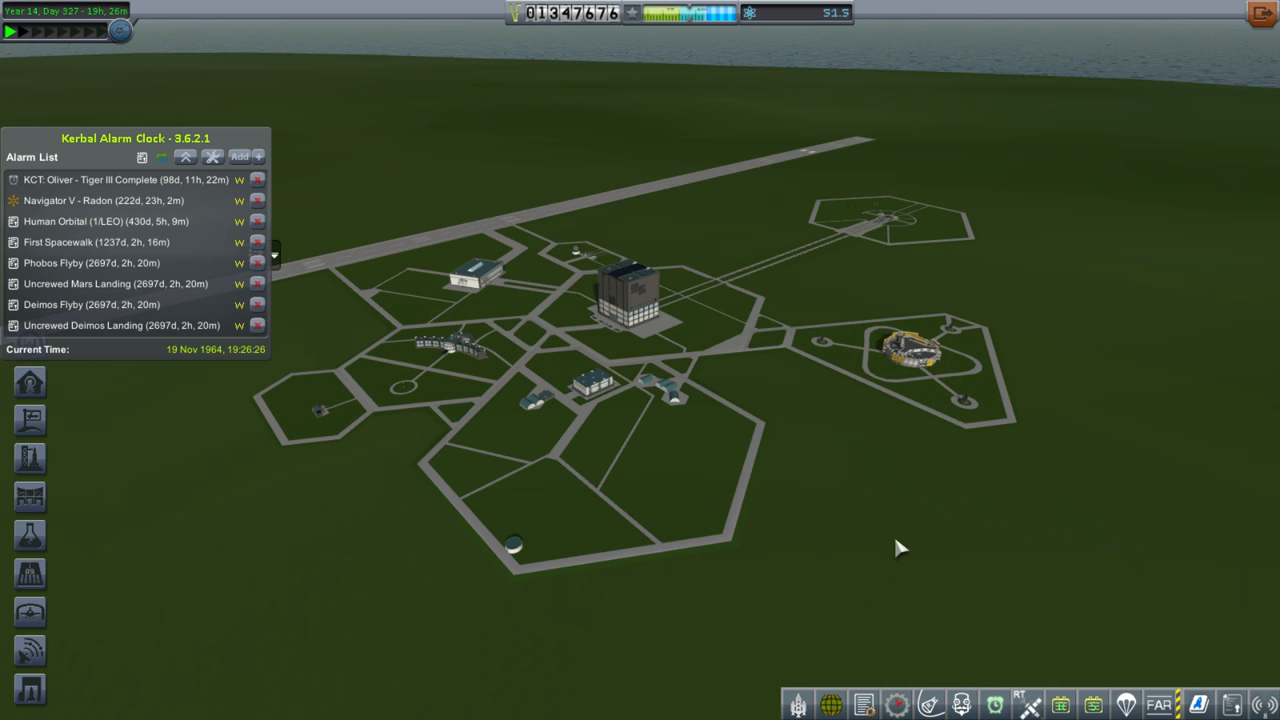